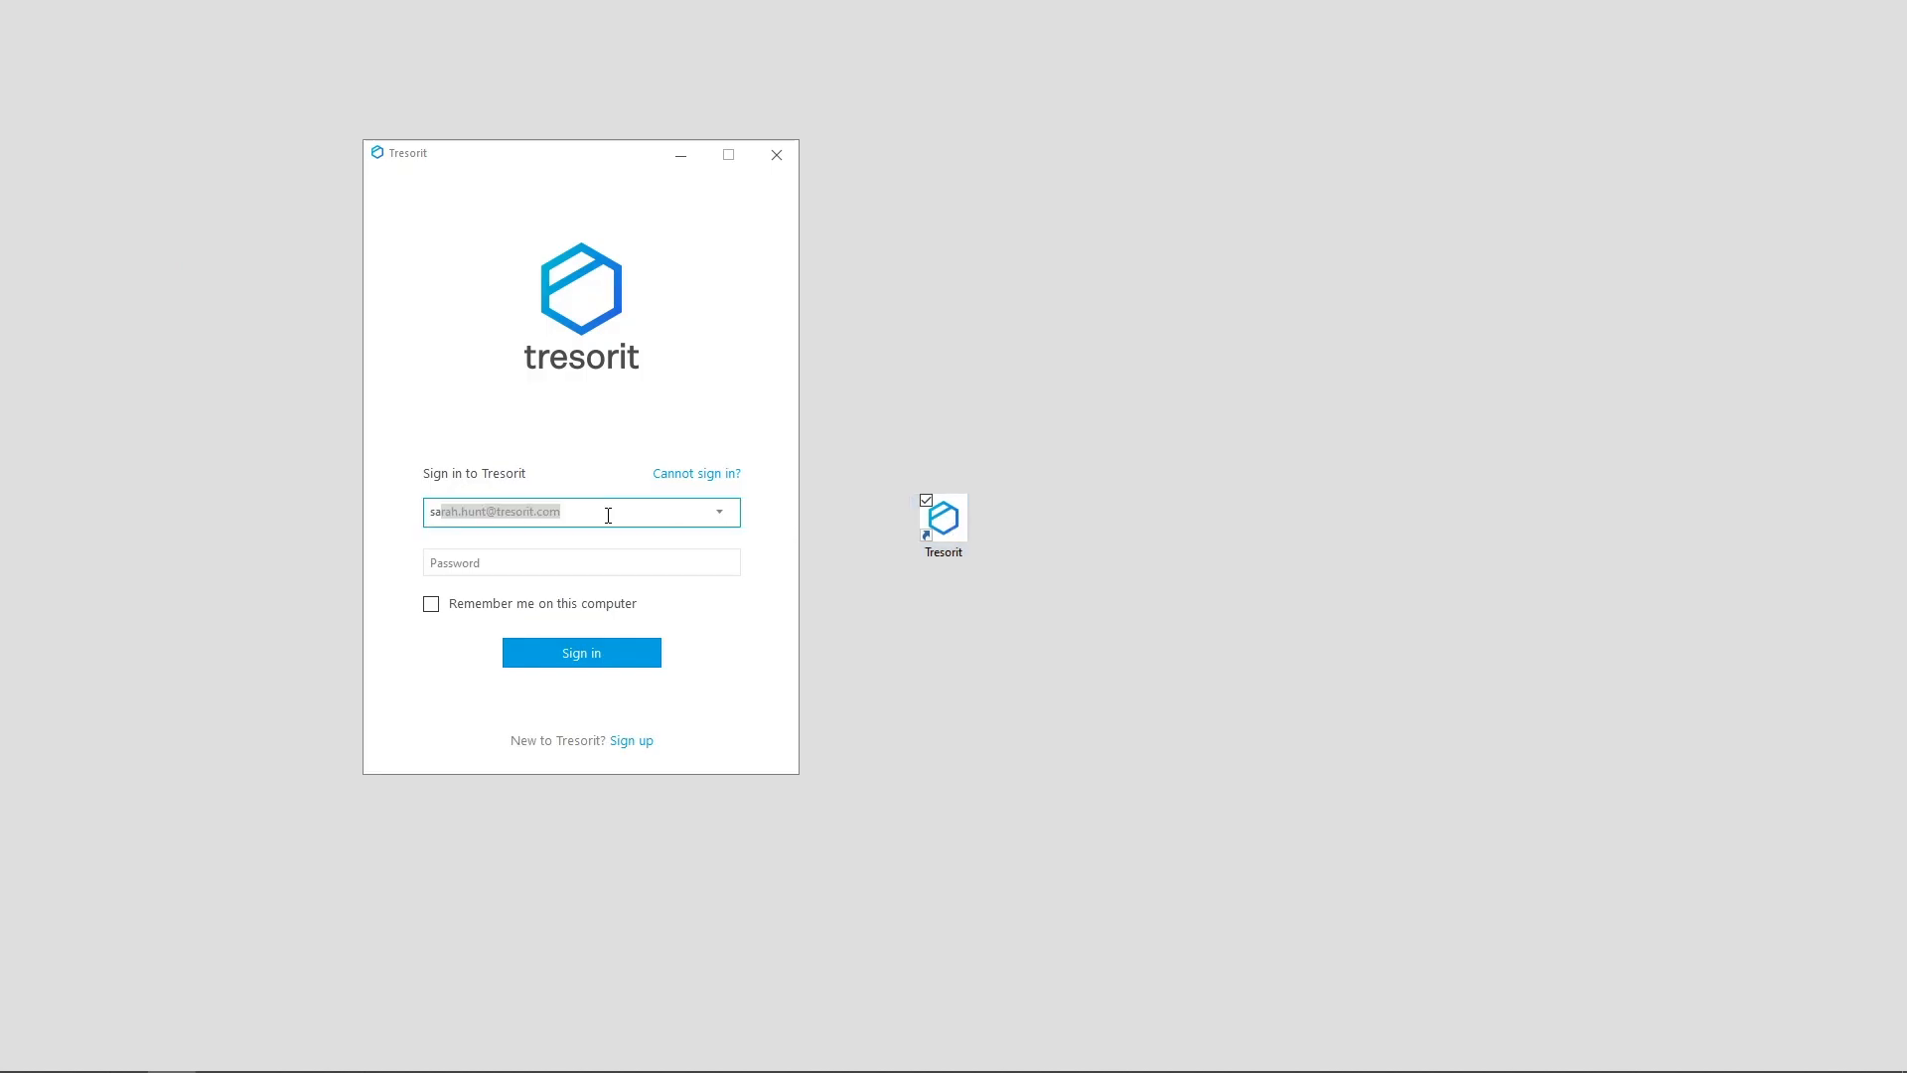
- Sign in with the account password and maximize the window showing the nine tresors
type("•••••")
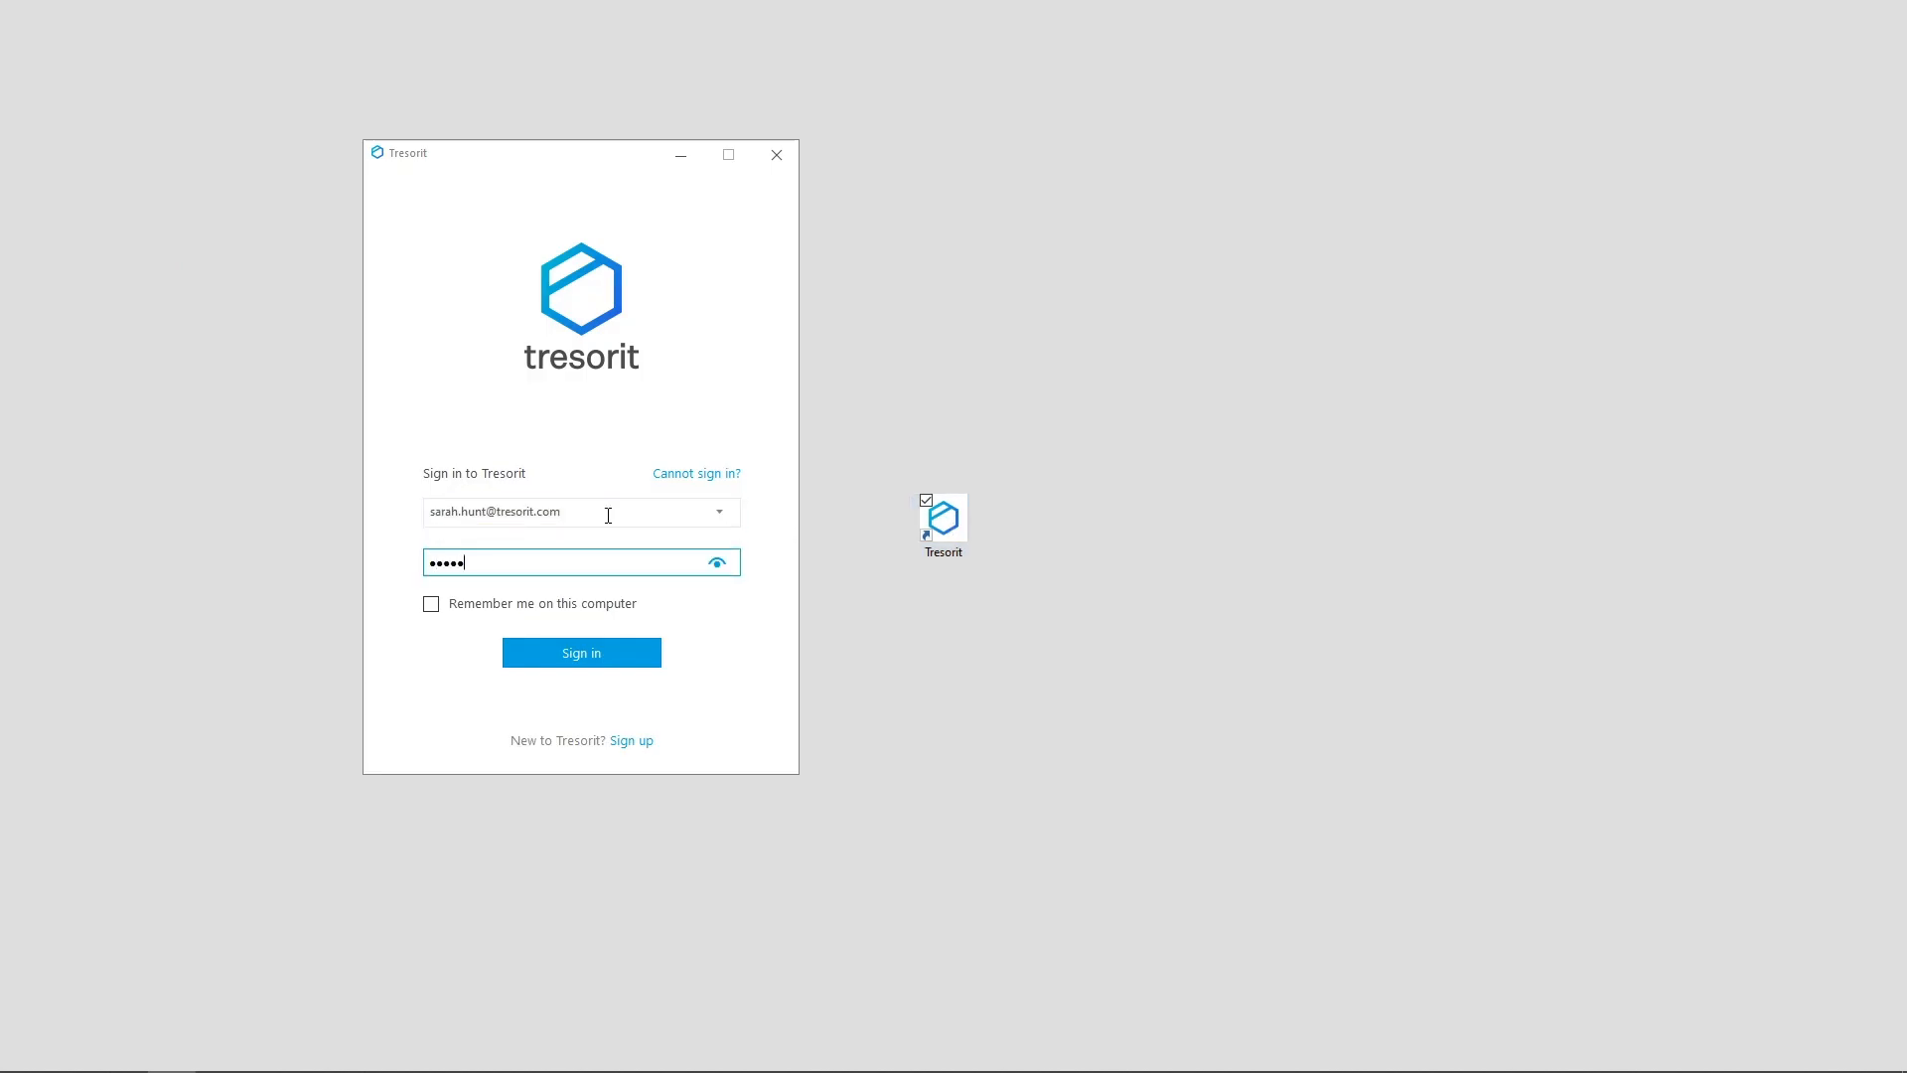
left_click(580, 651)
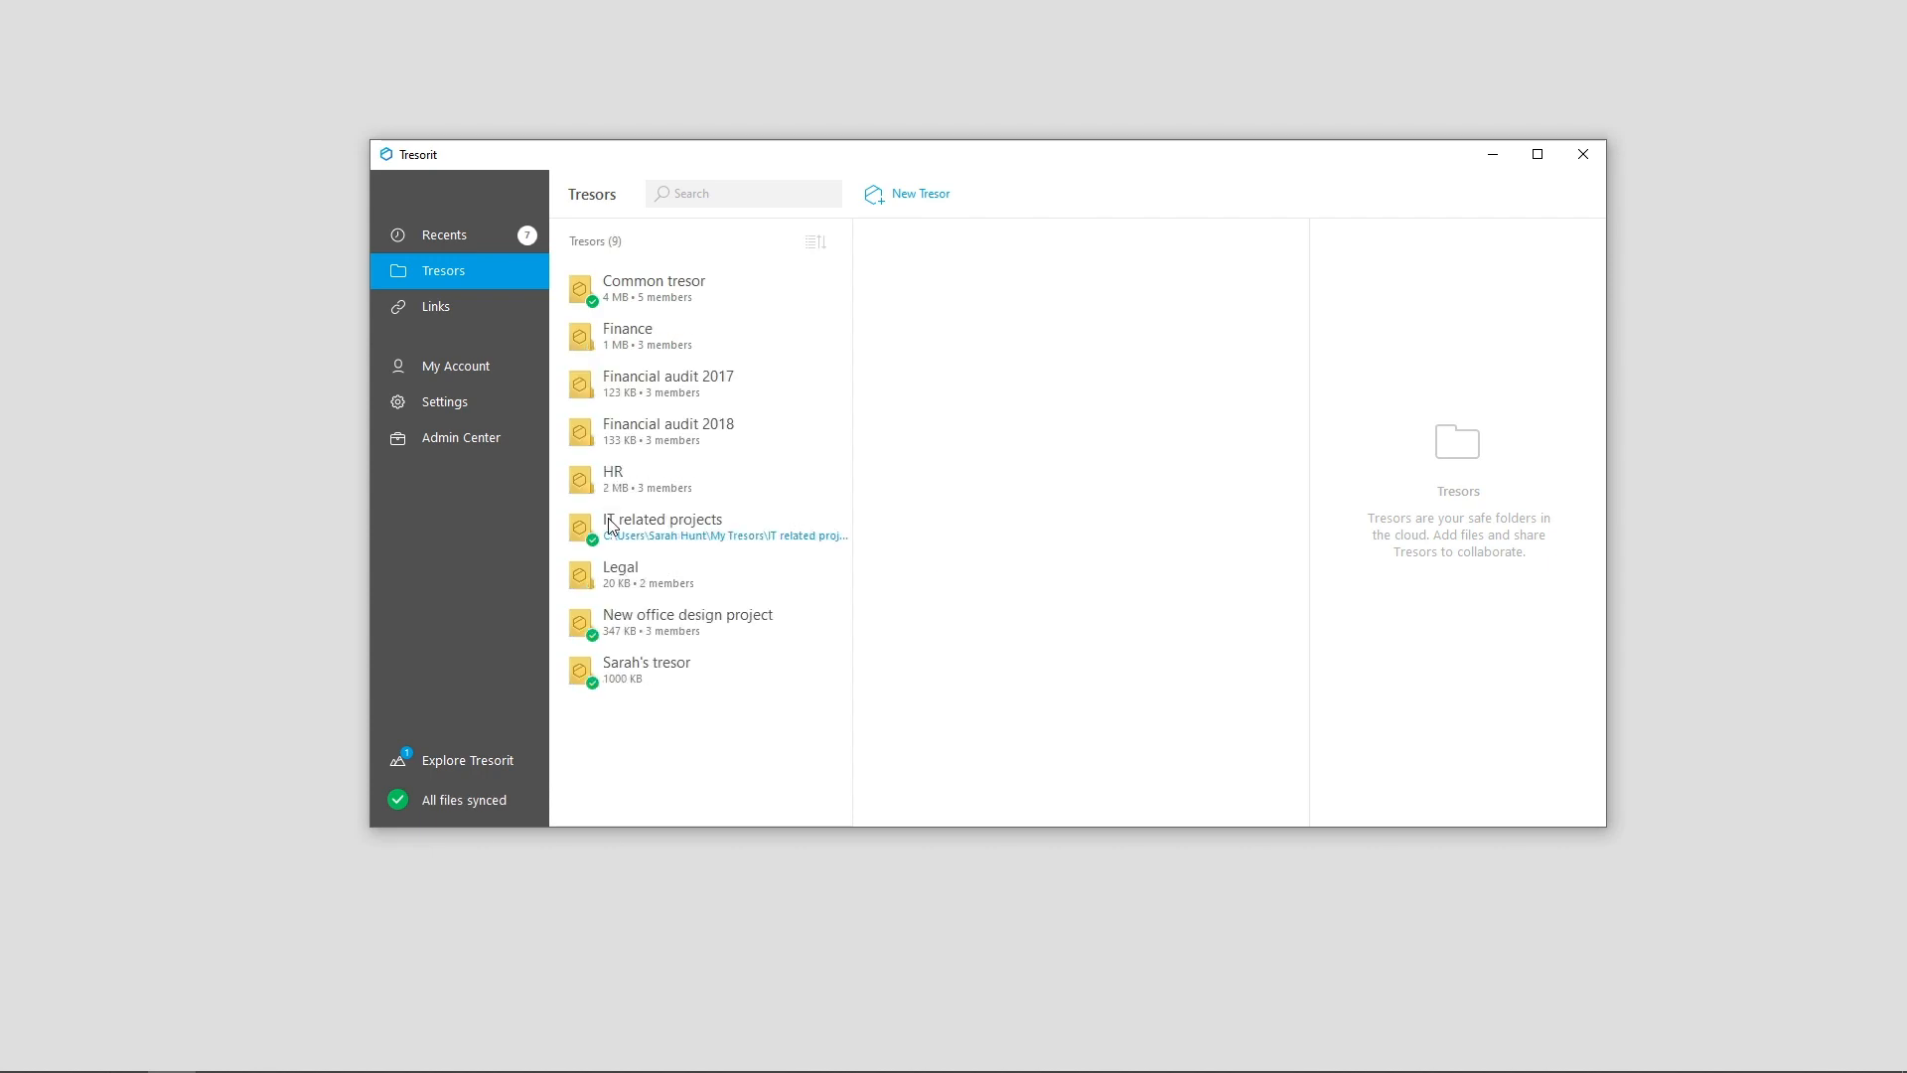
left_click(1538, 155)
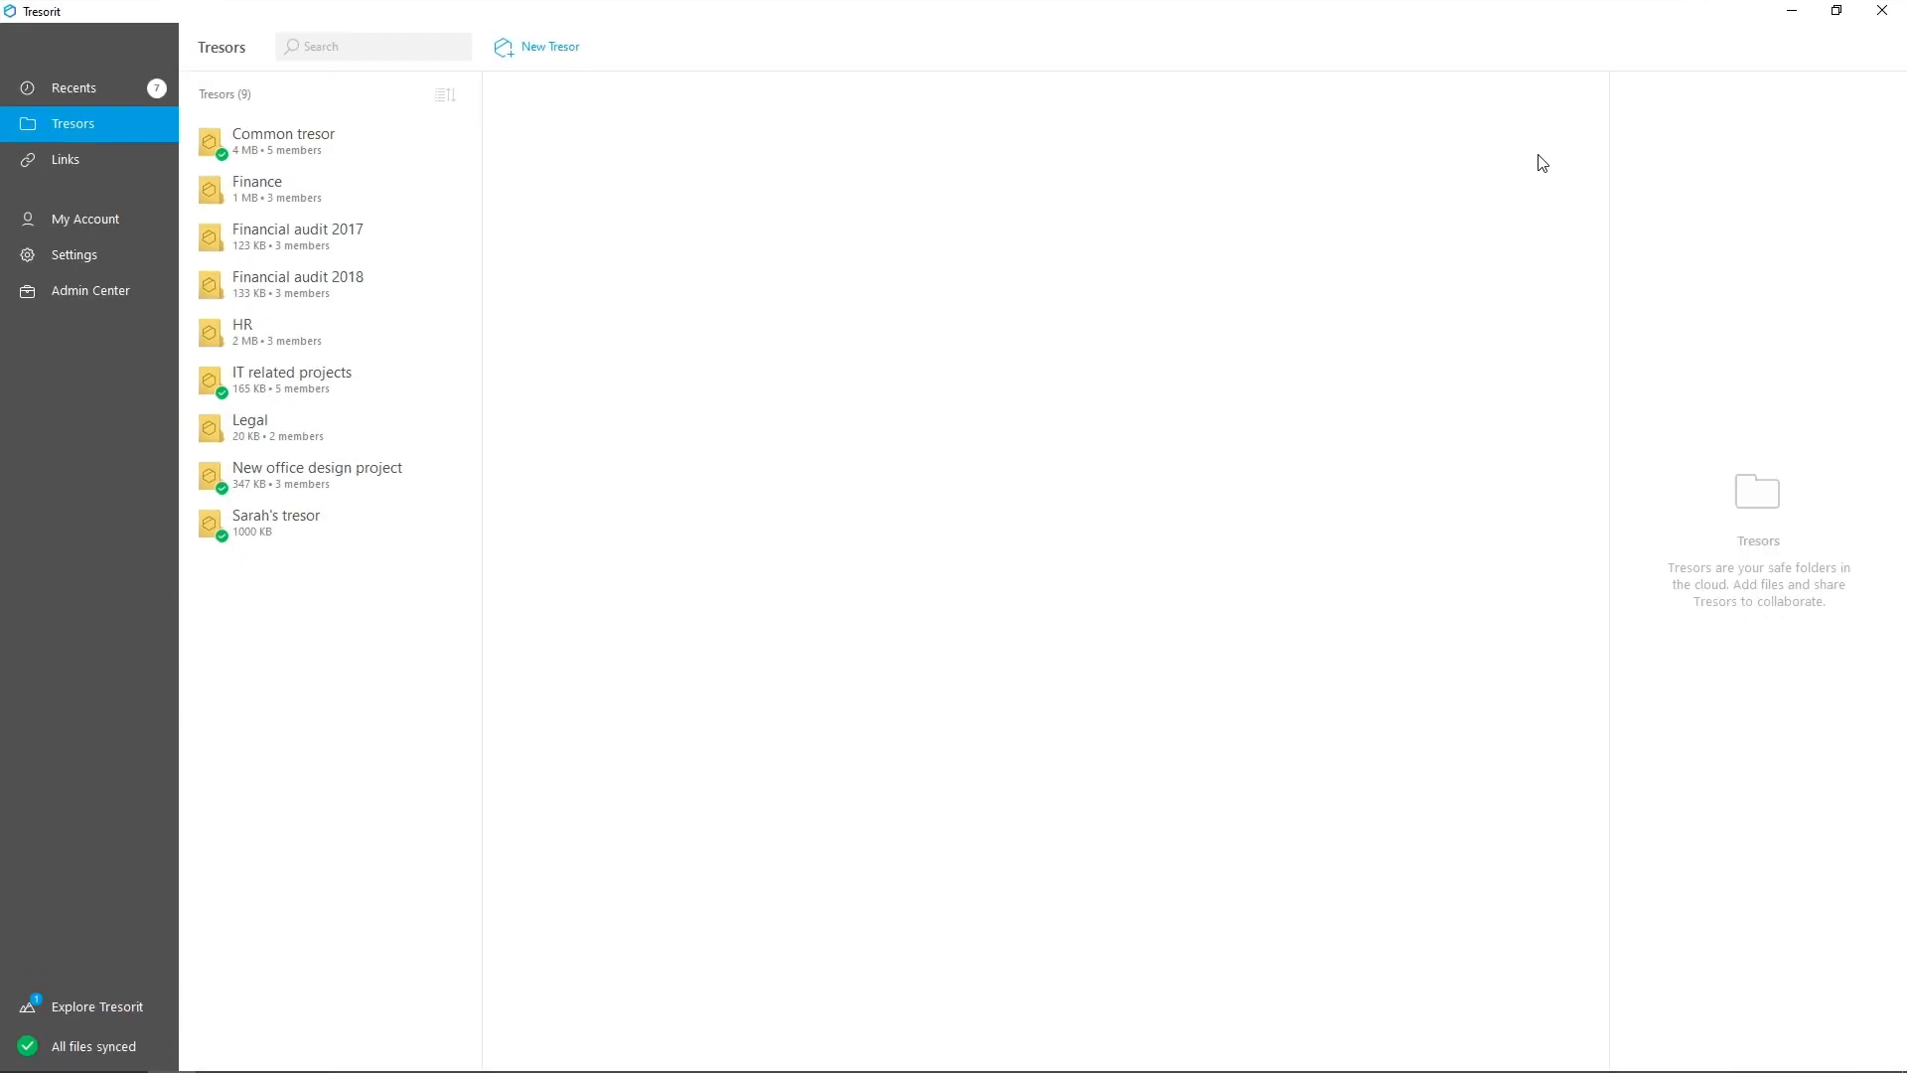
mouse_move(783, 156)
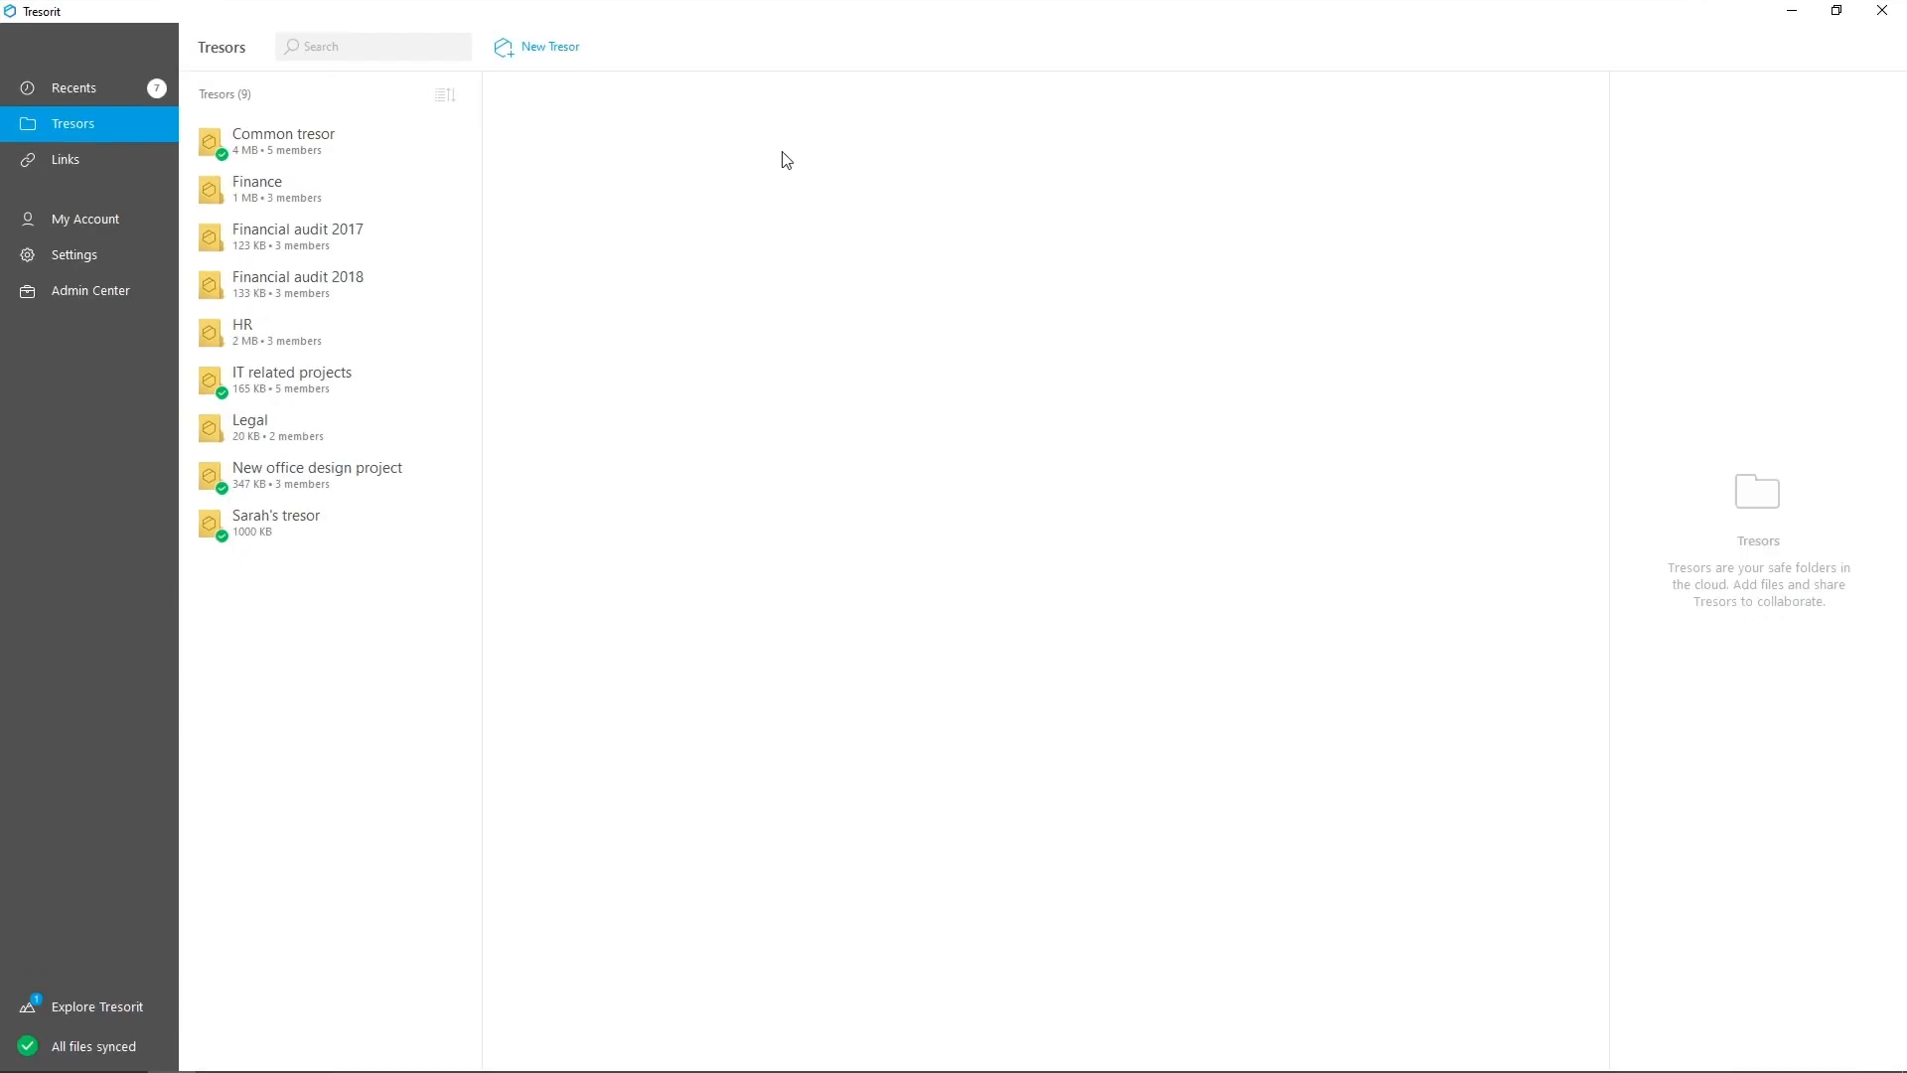
mouse_move(347, 359)
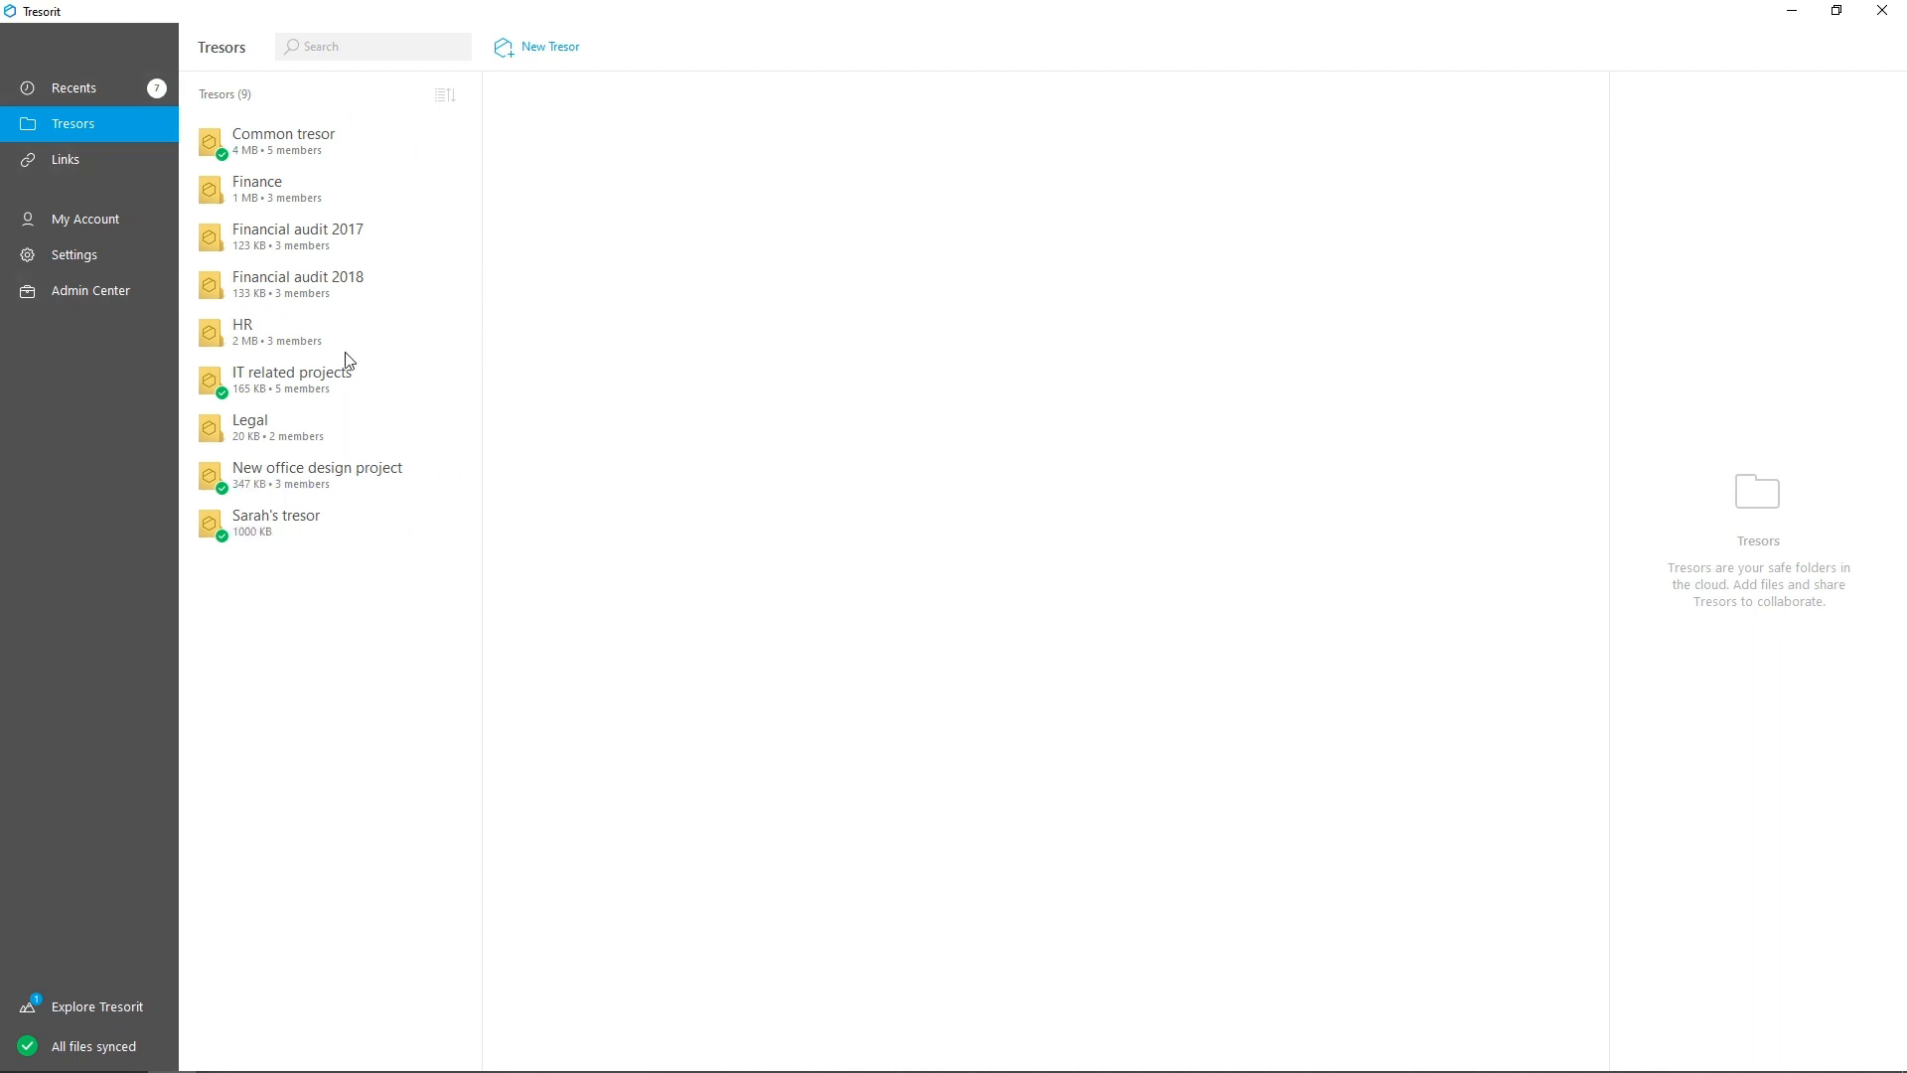
mouse_move(258, 239)
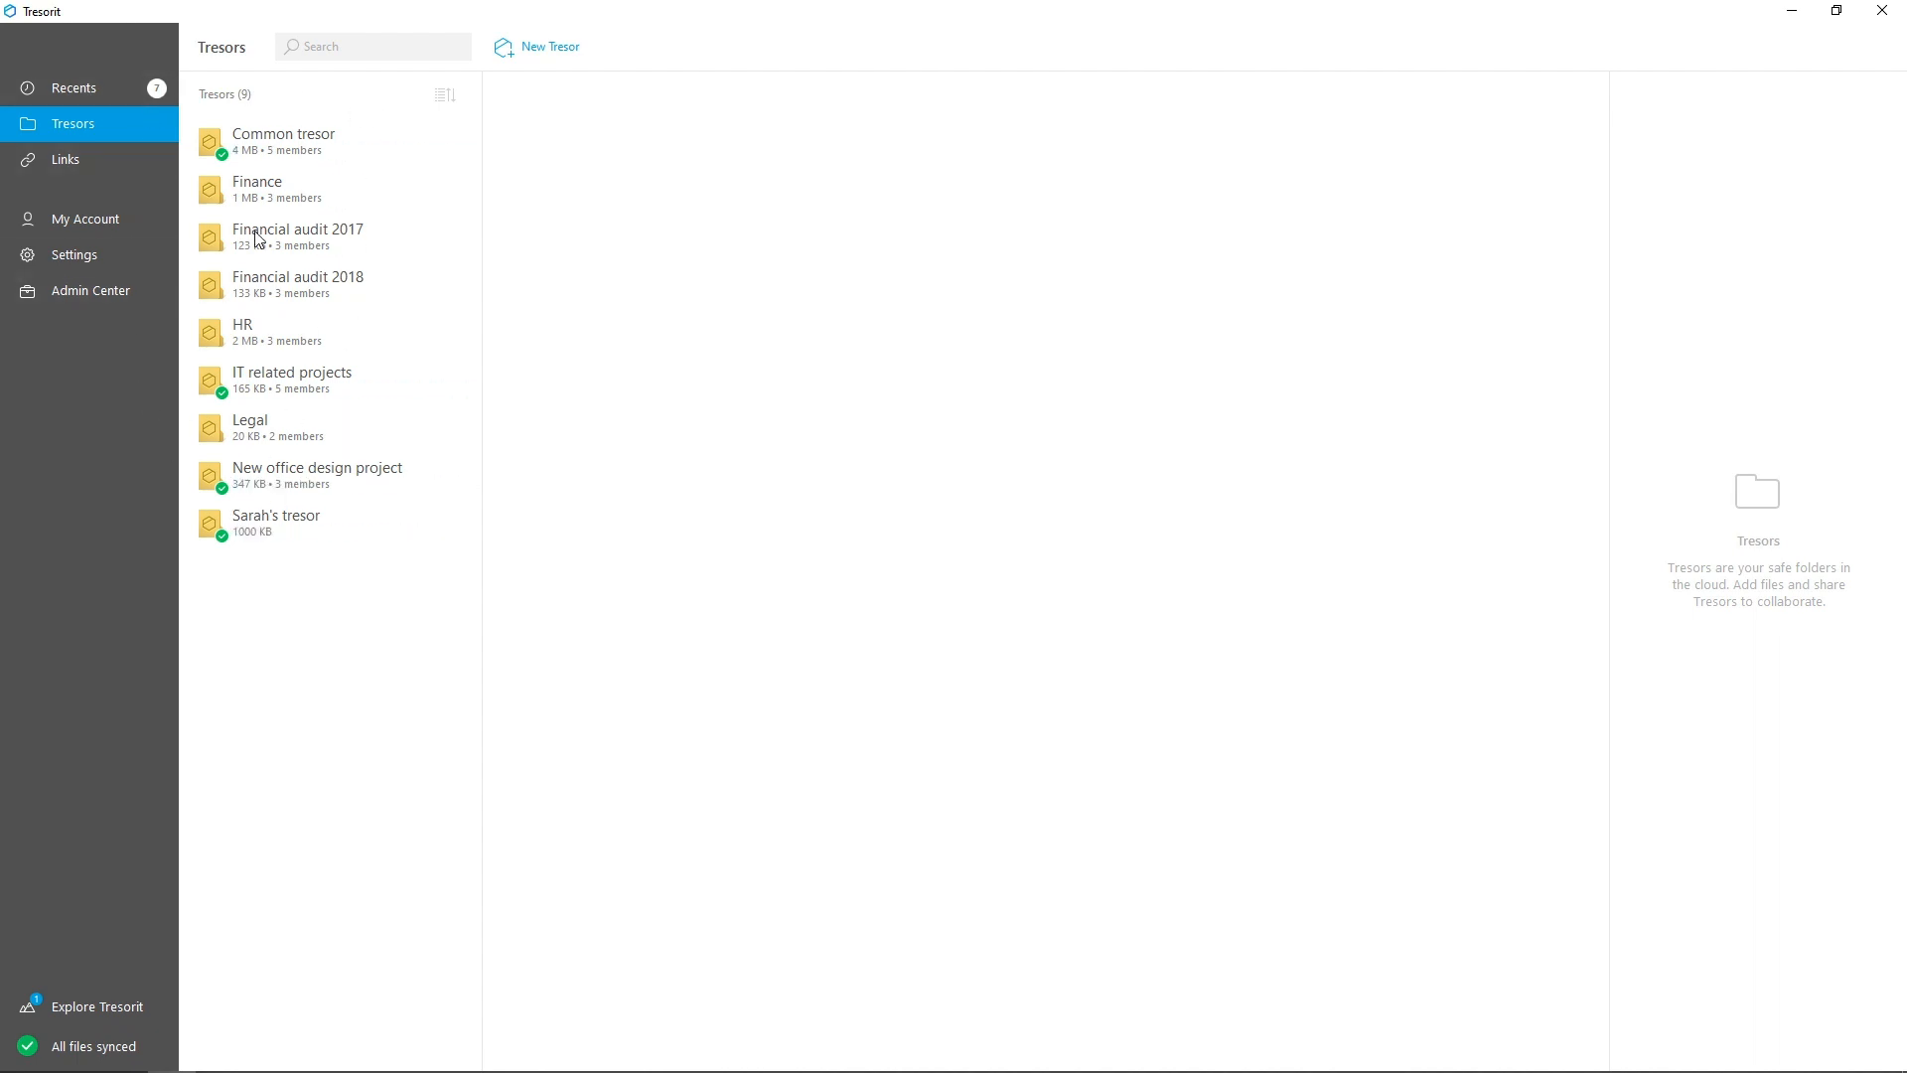
mouse_move(282, 479)
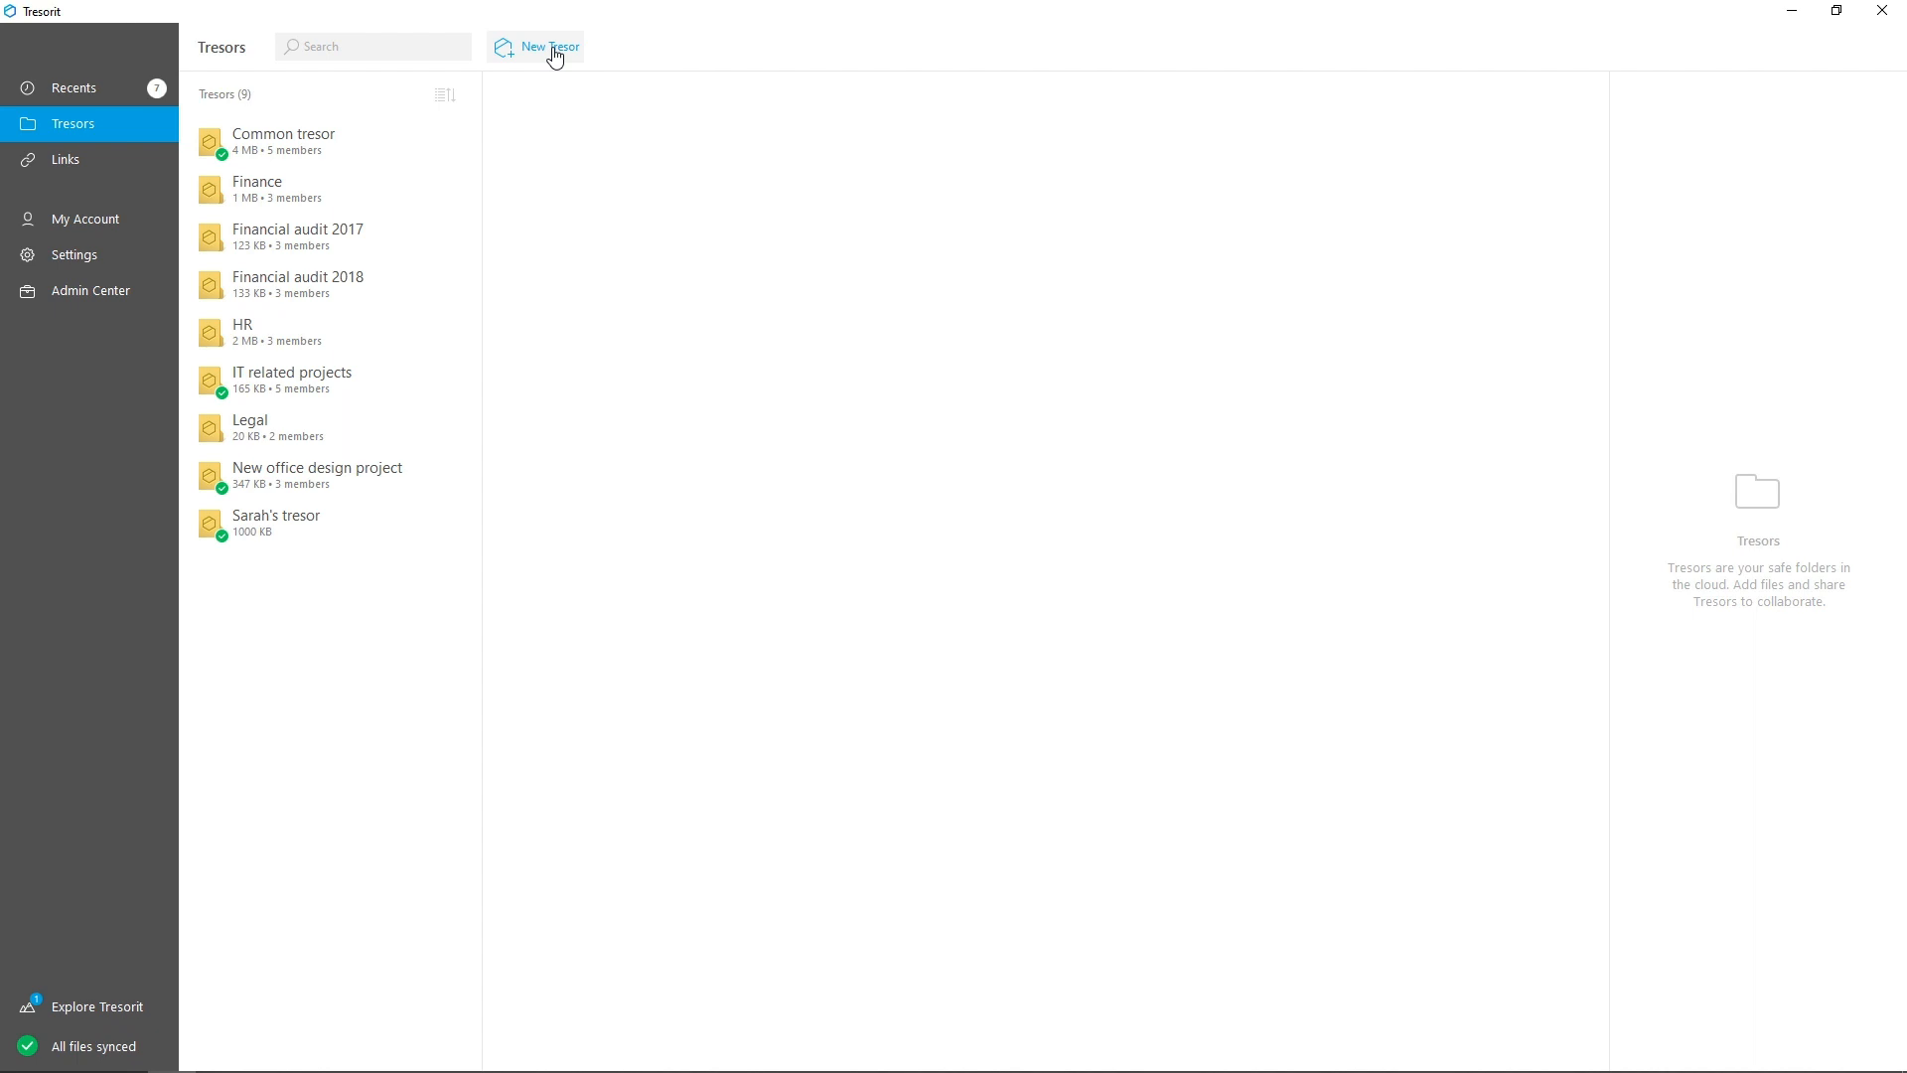
- Create a new tresor synced from the Desktop folder 'Financial audit 2019'
left_click(548, 46)
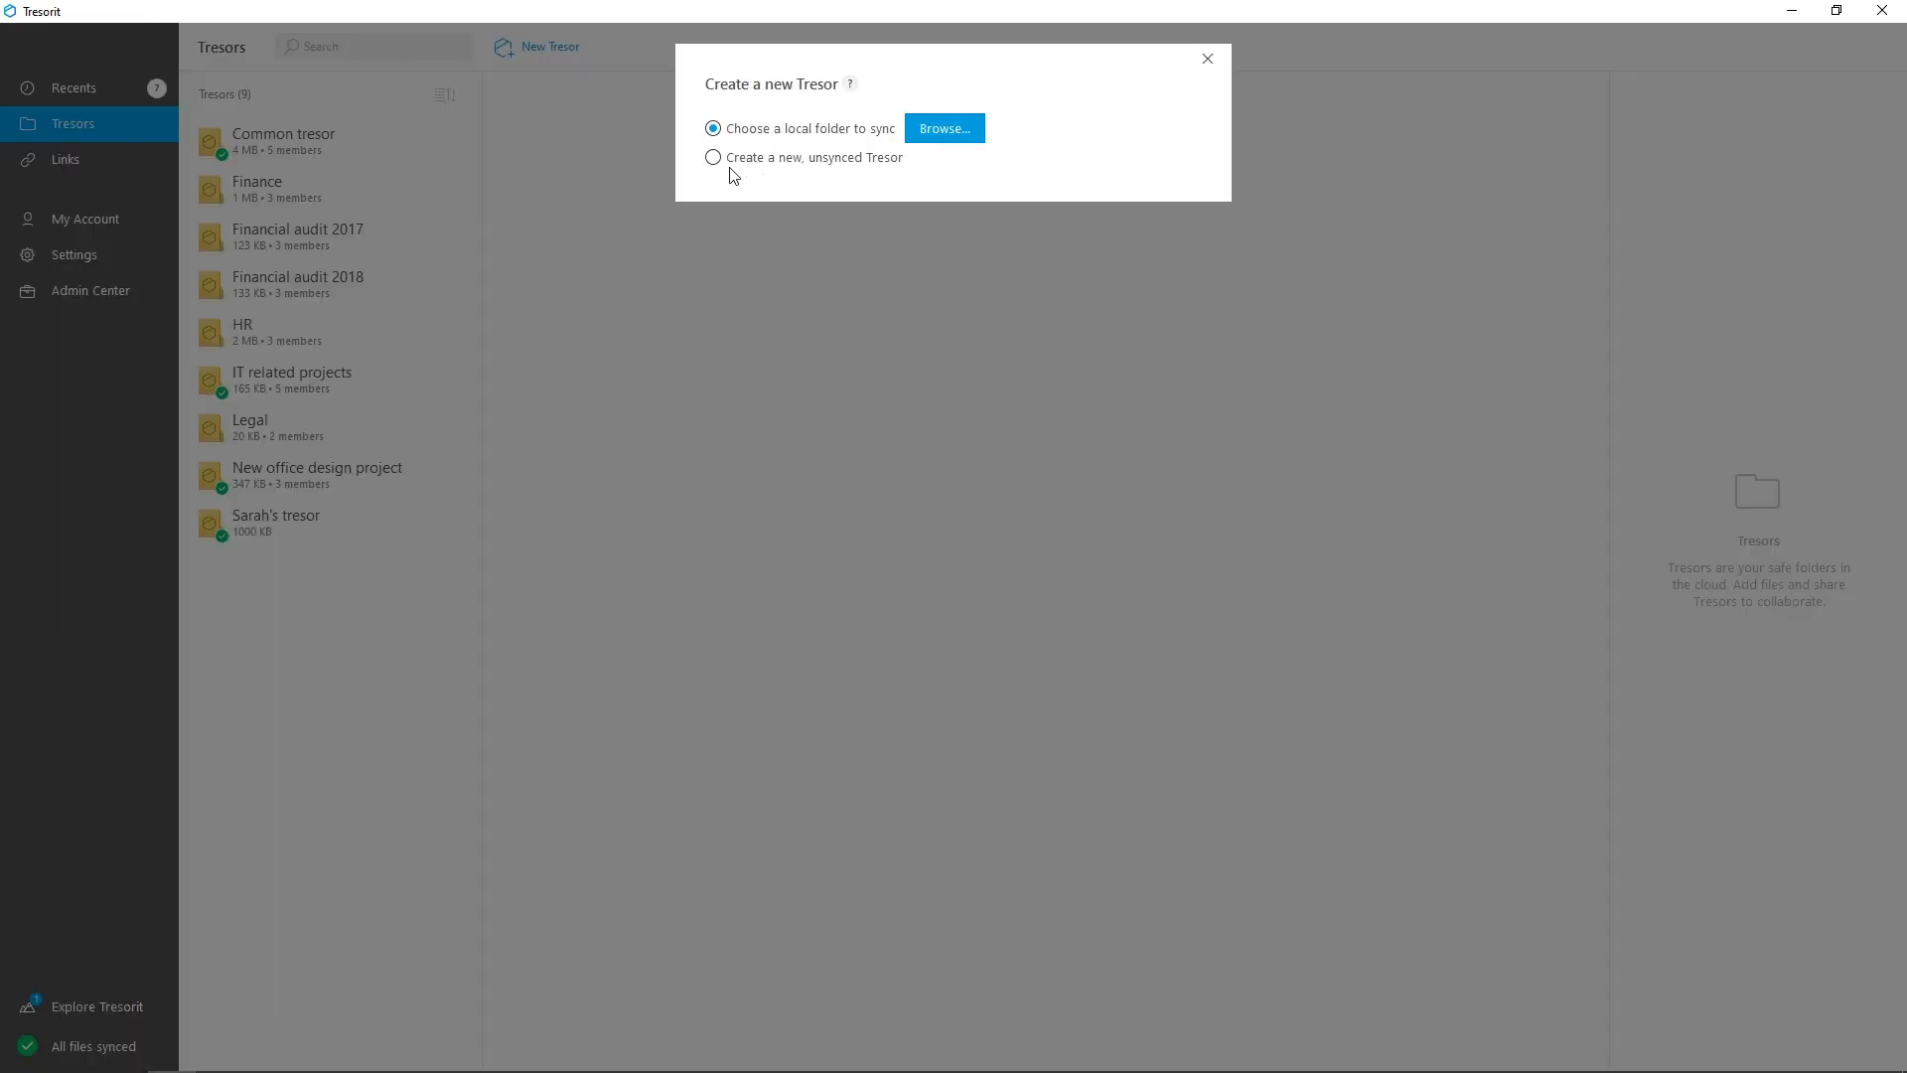
mouse_move(941, 145)
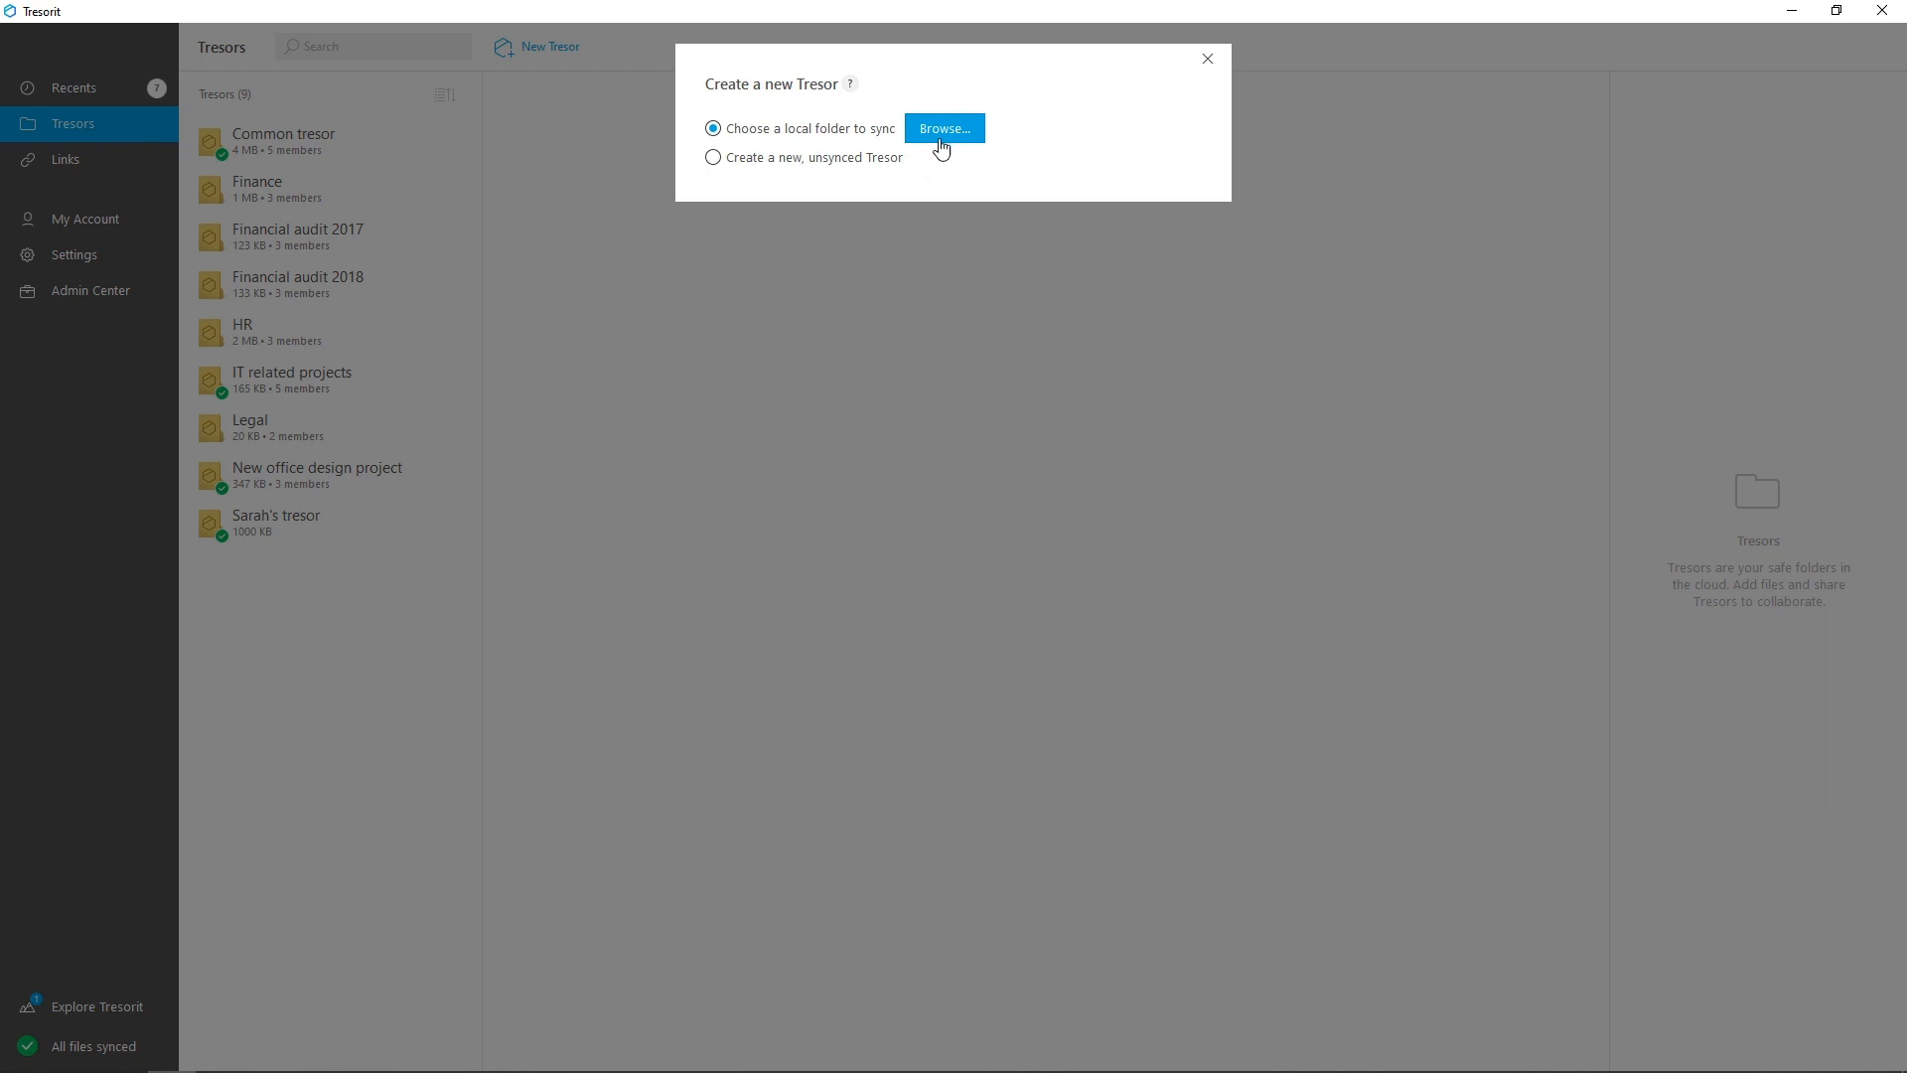
left_click(943, 127)
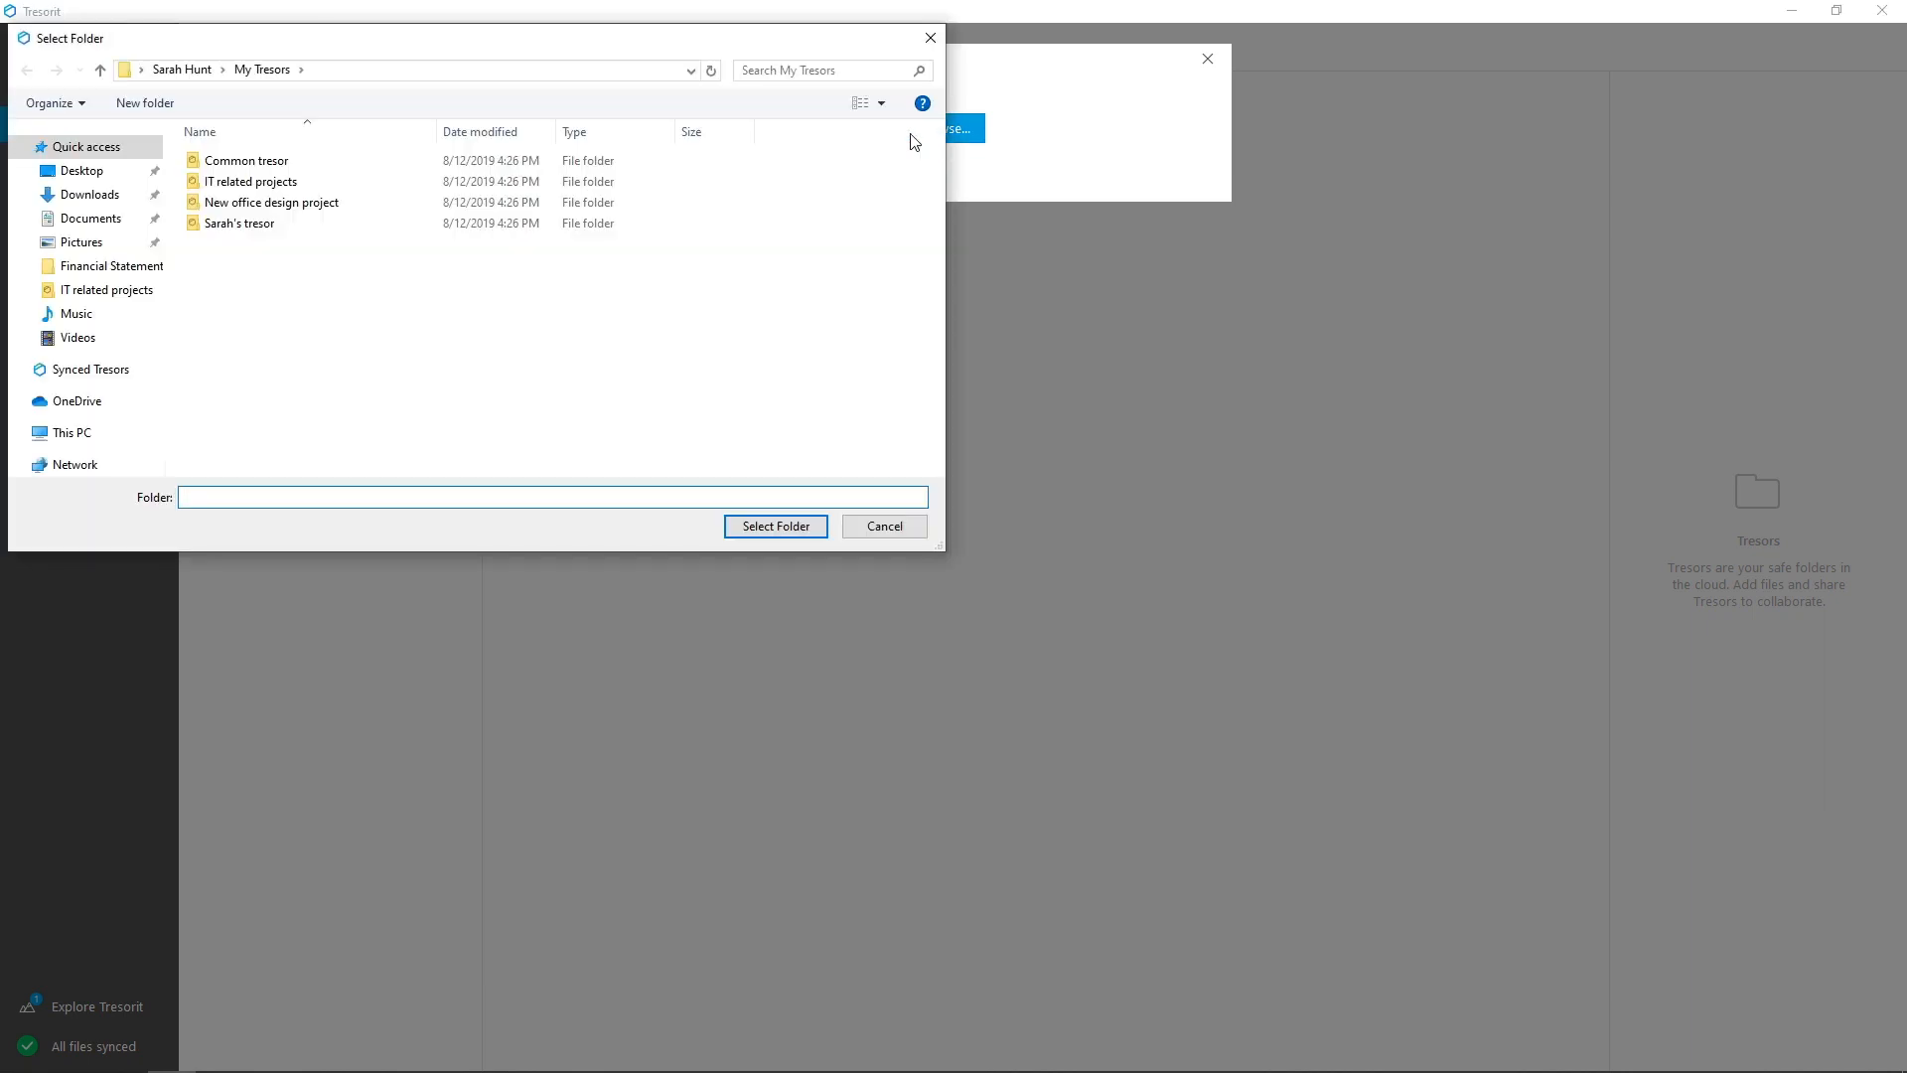
left_click(79, 171)
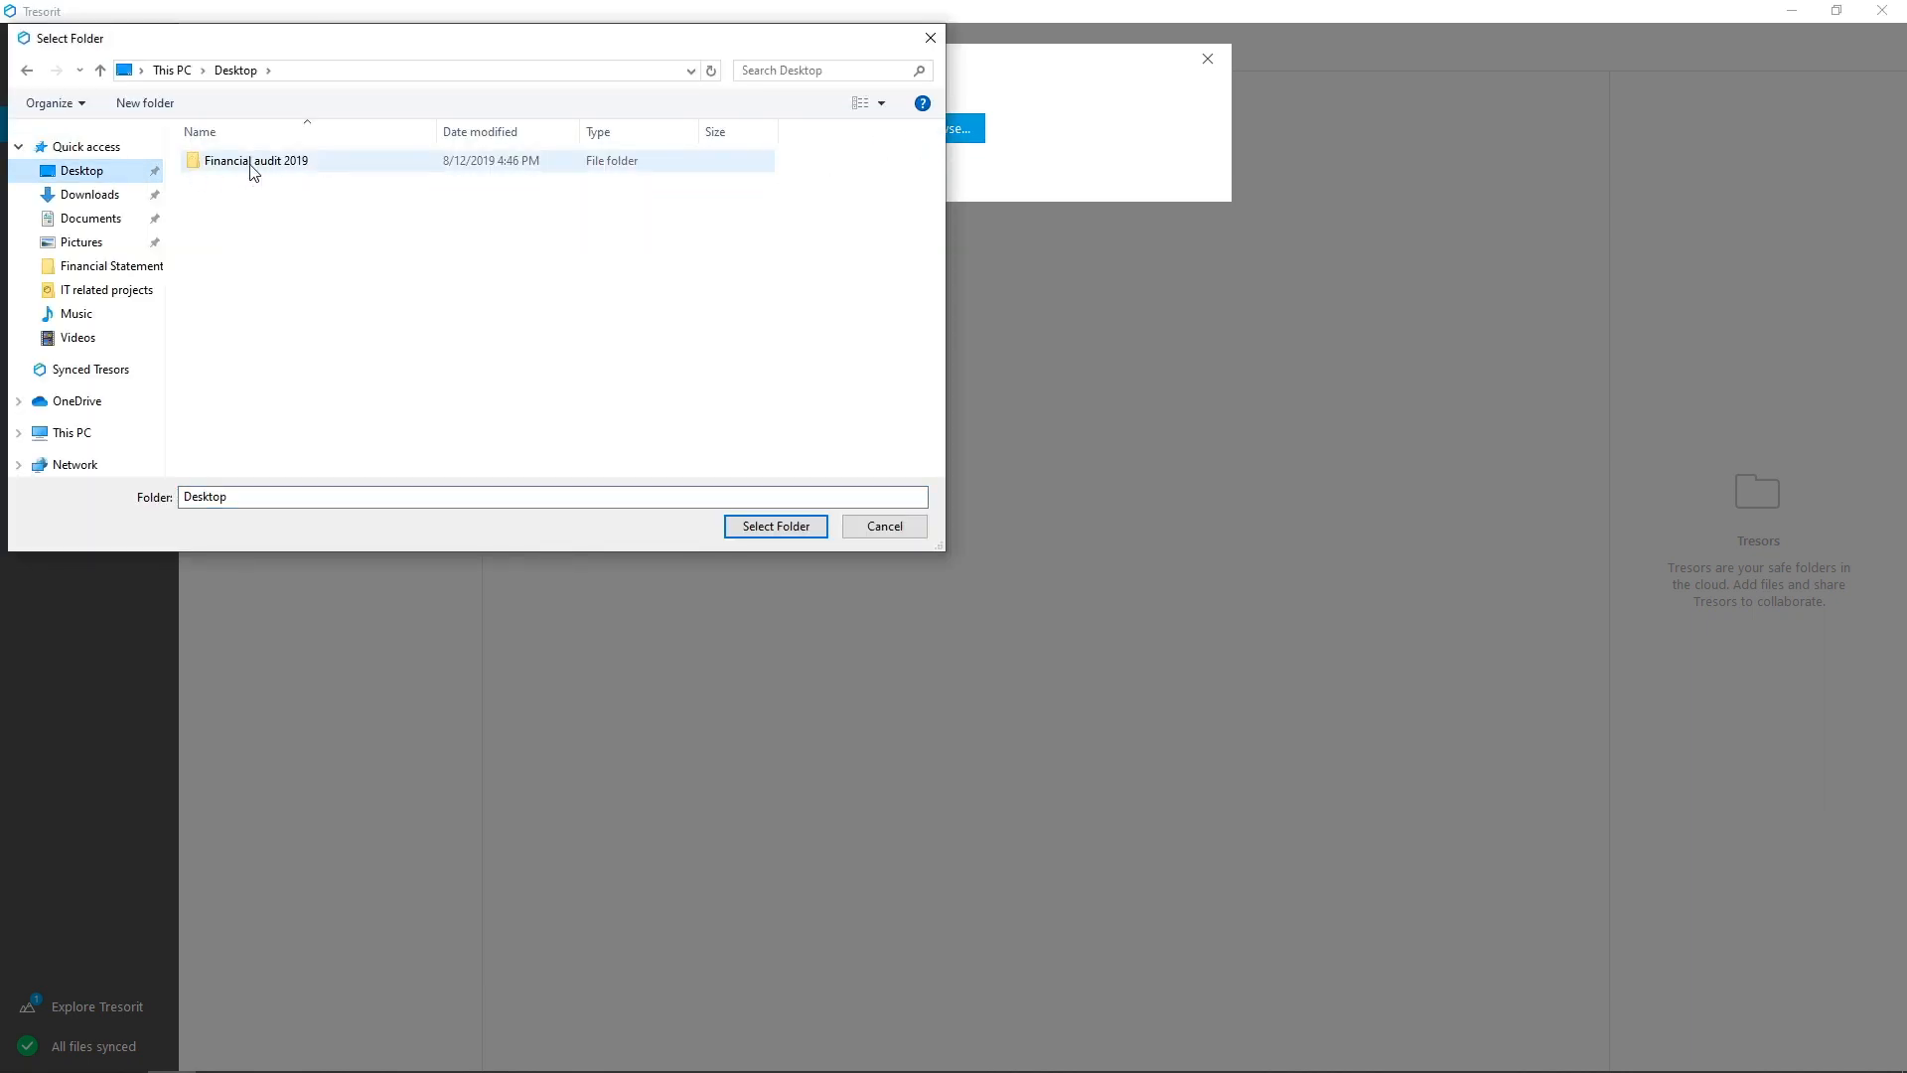
left_click(256, 159)
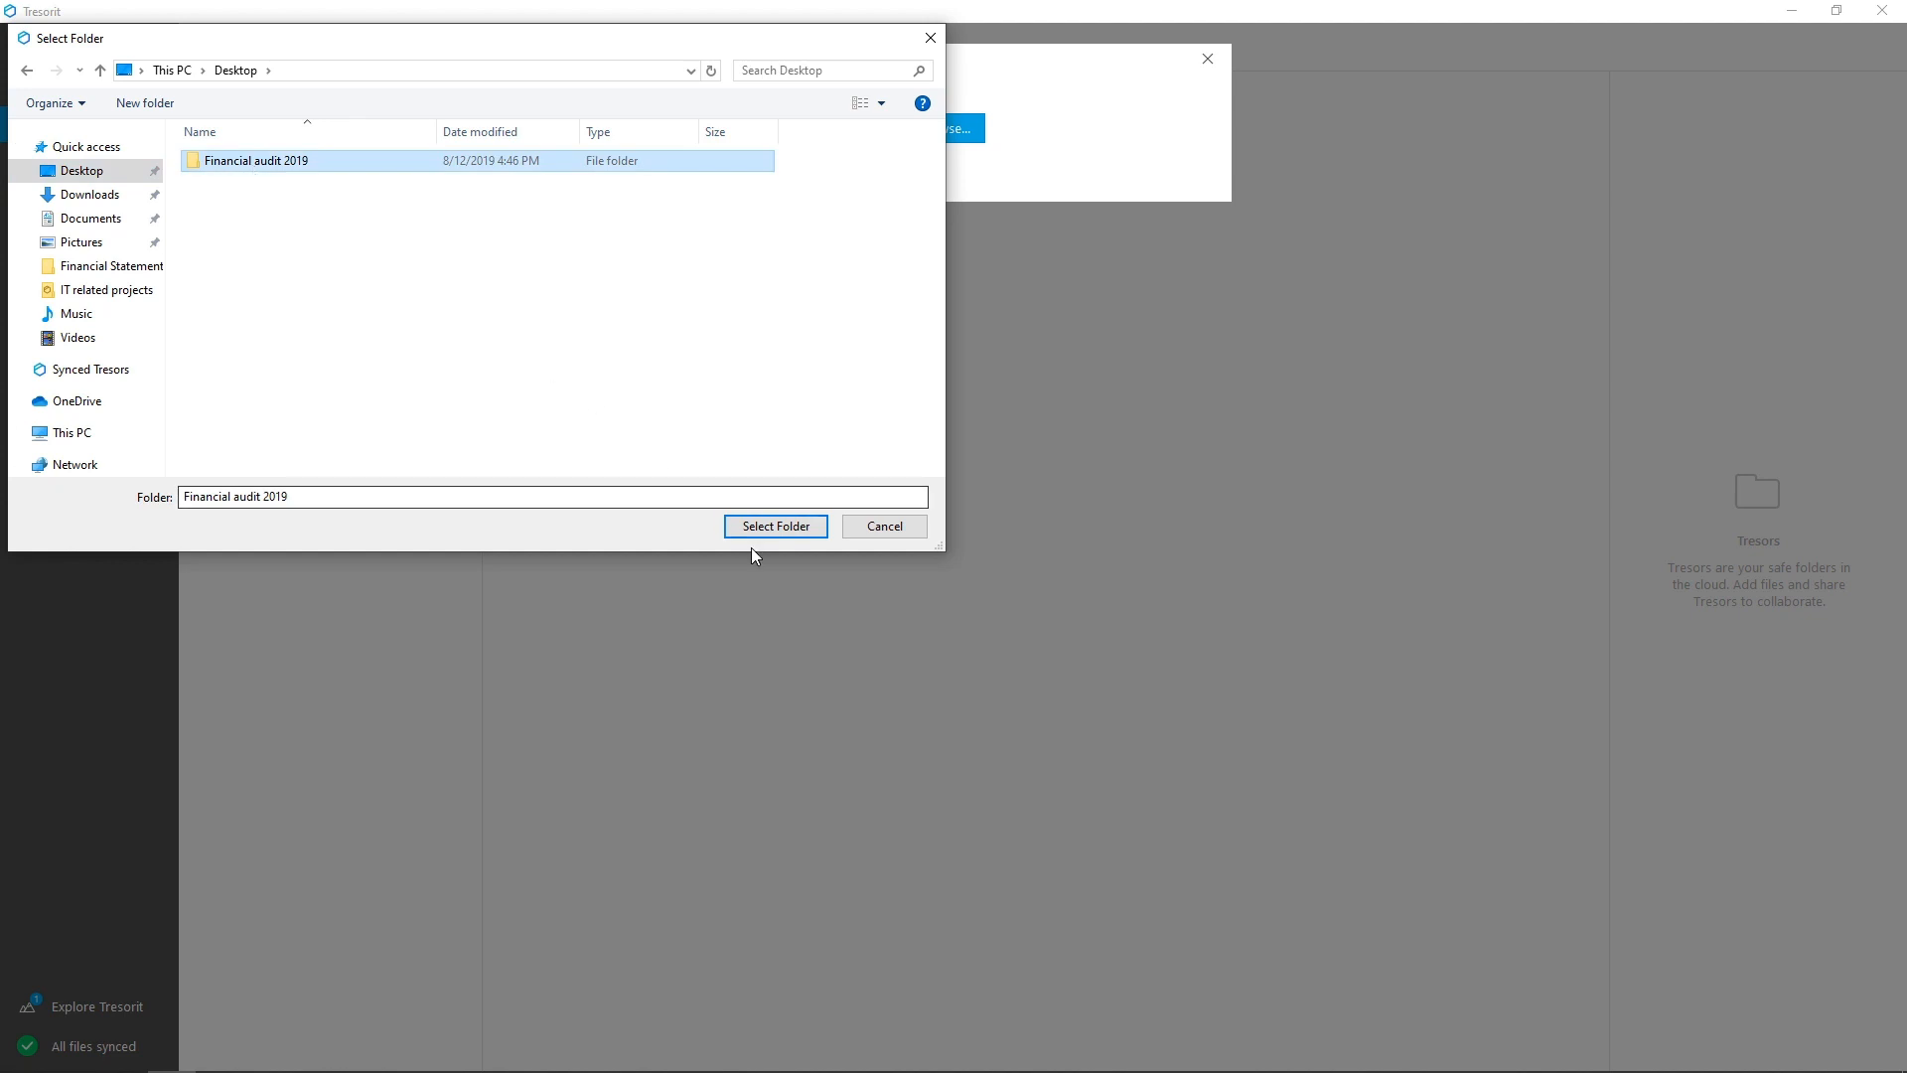
left_click(774, 524)
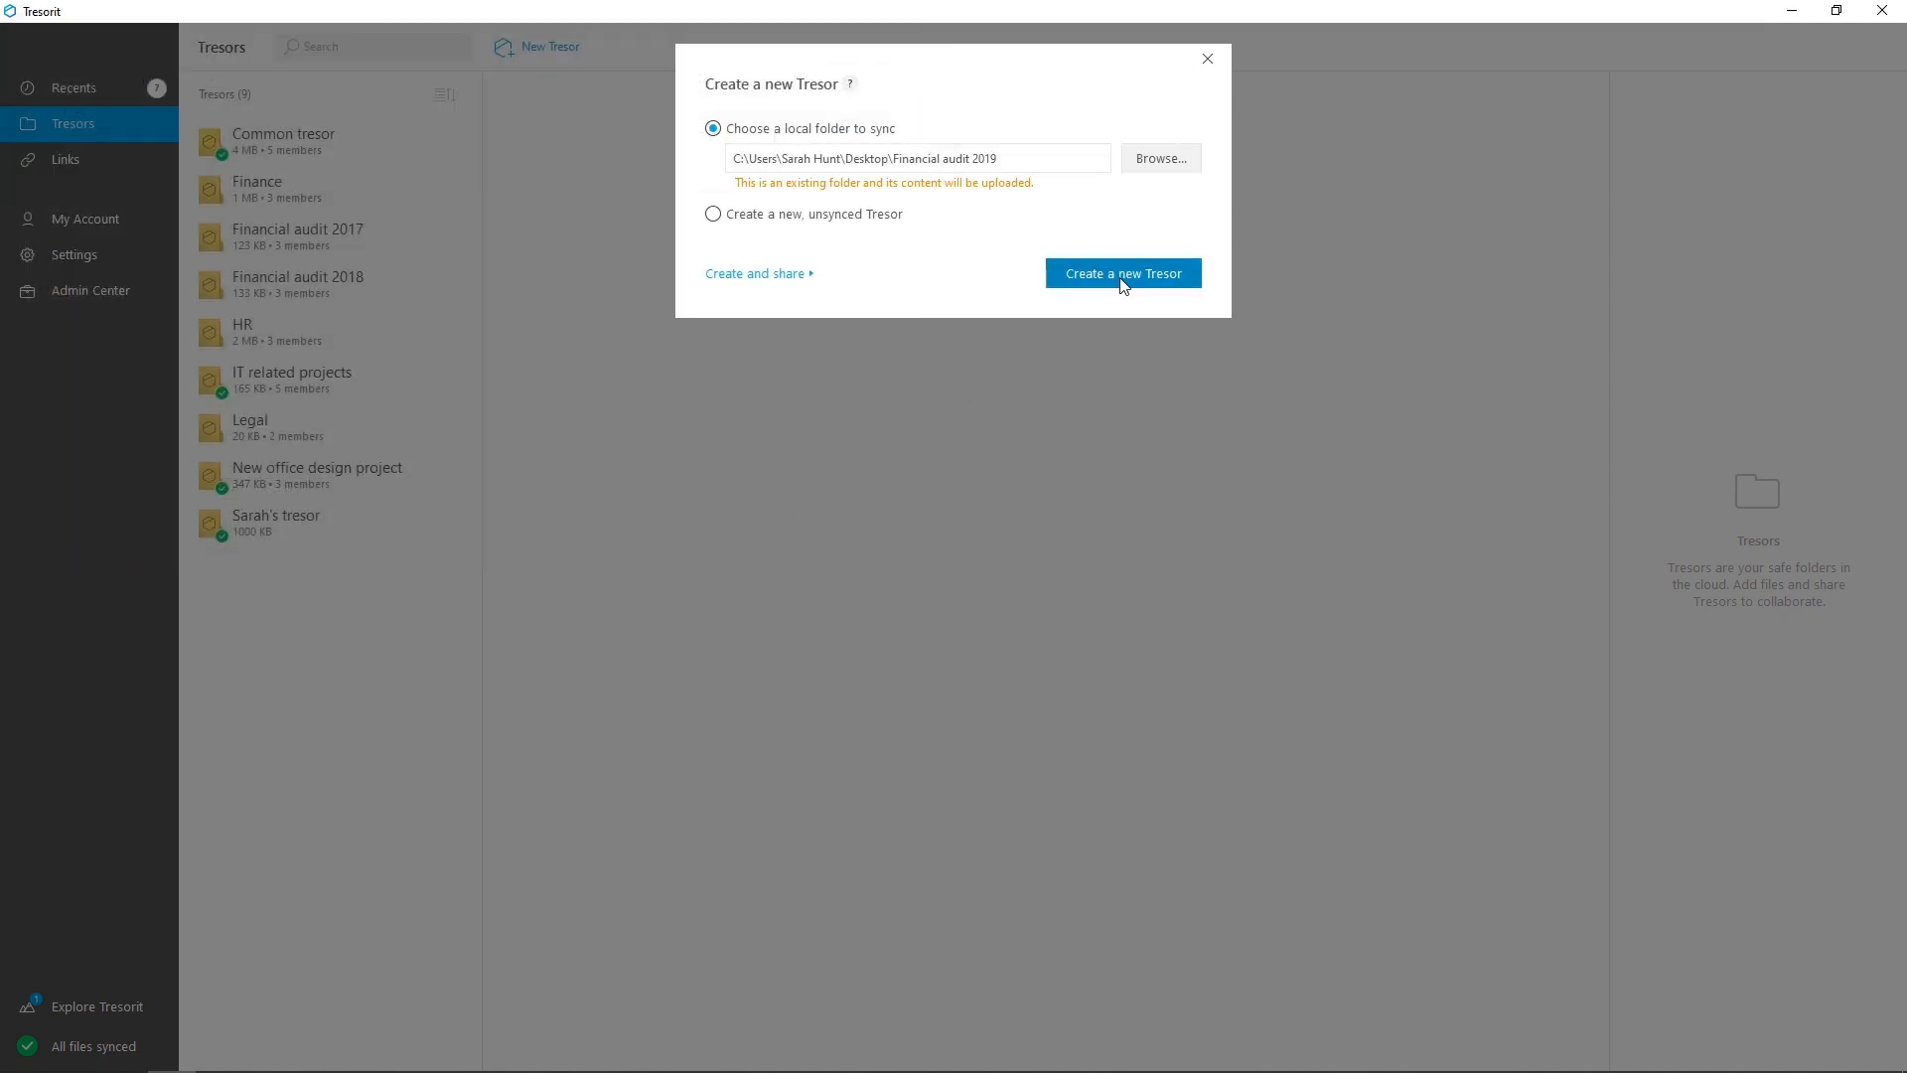
left_click(1122, 272)
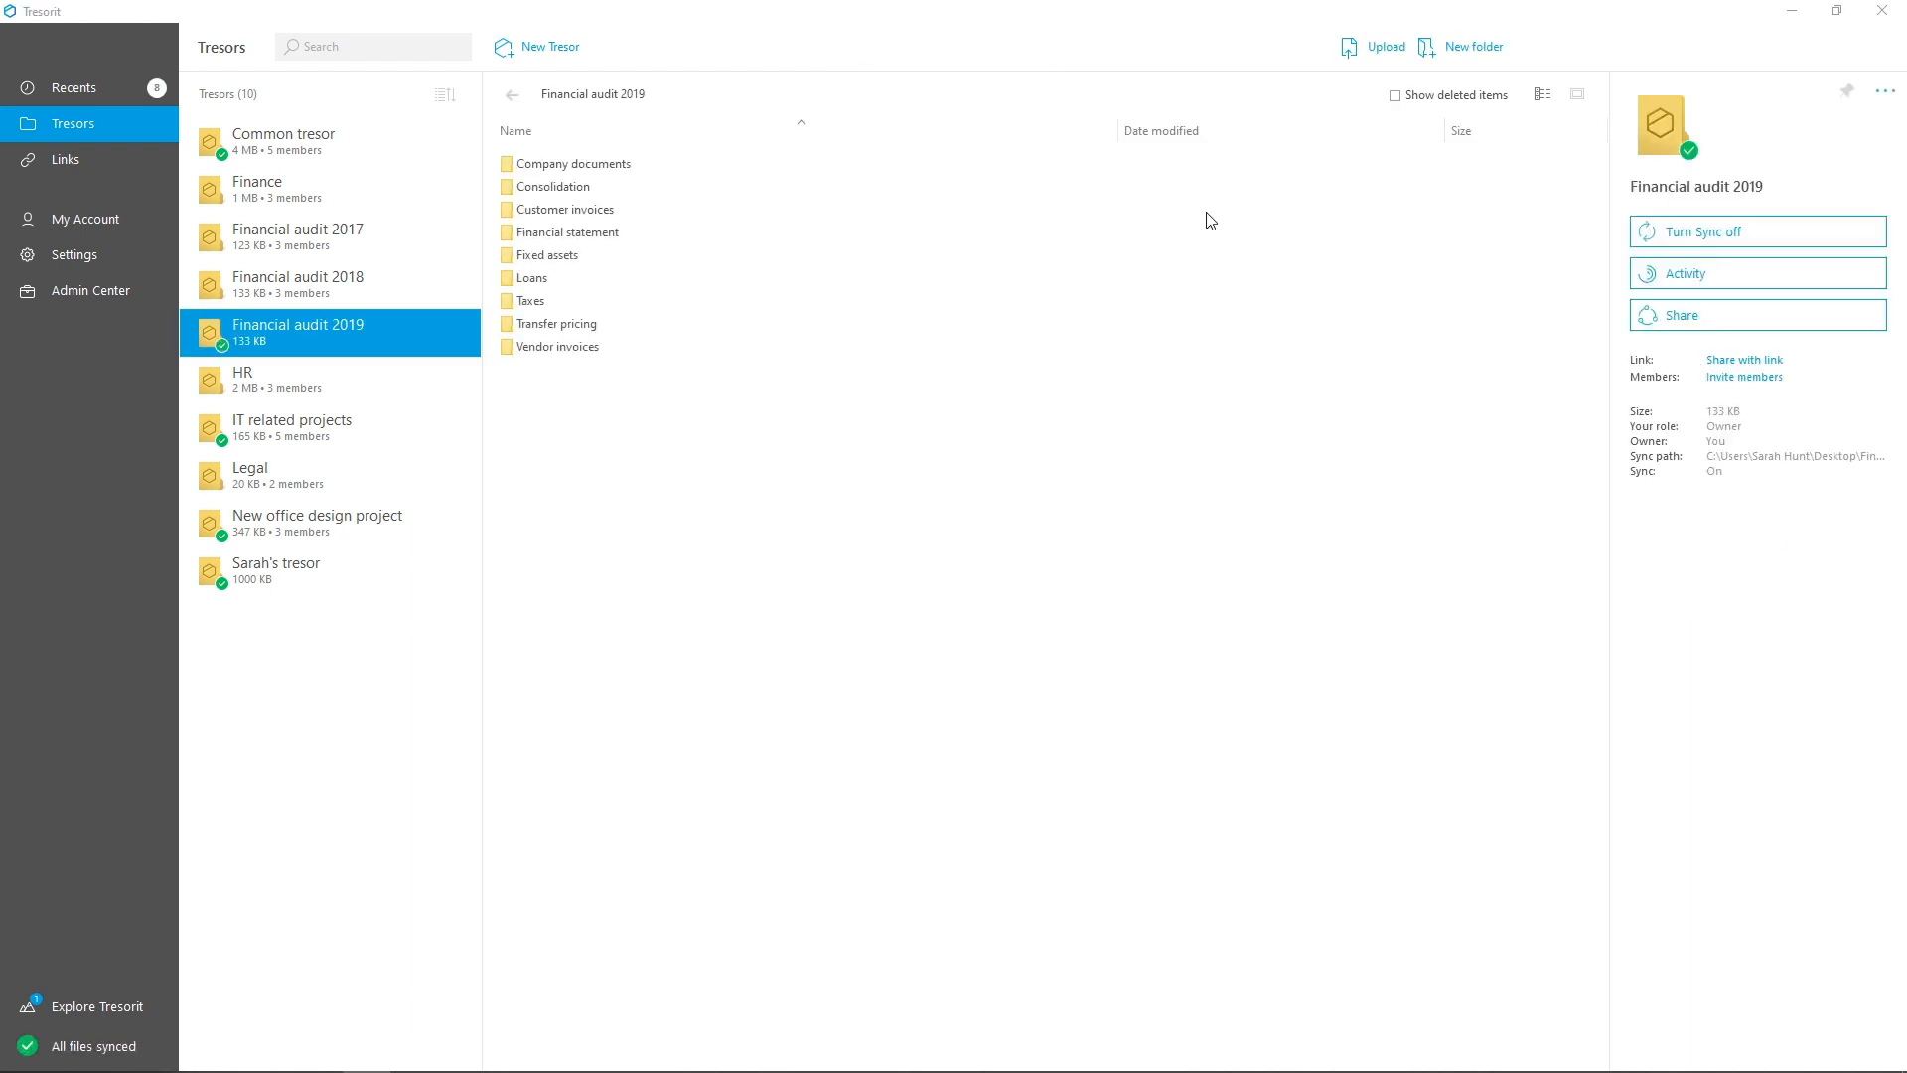
- Add the financial statement notes document and shrink the window back down
left_click(1382, 46)
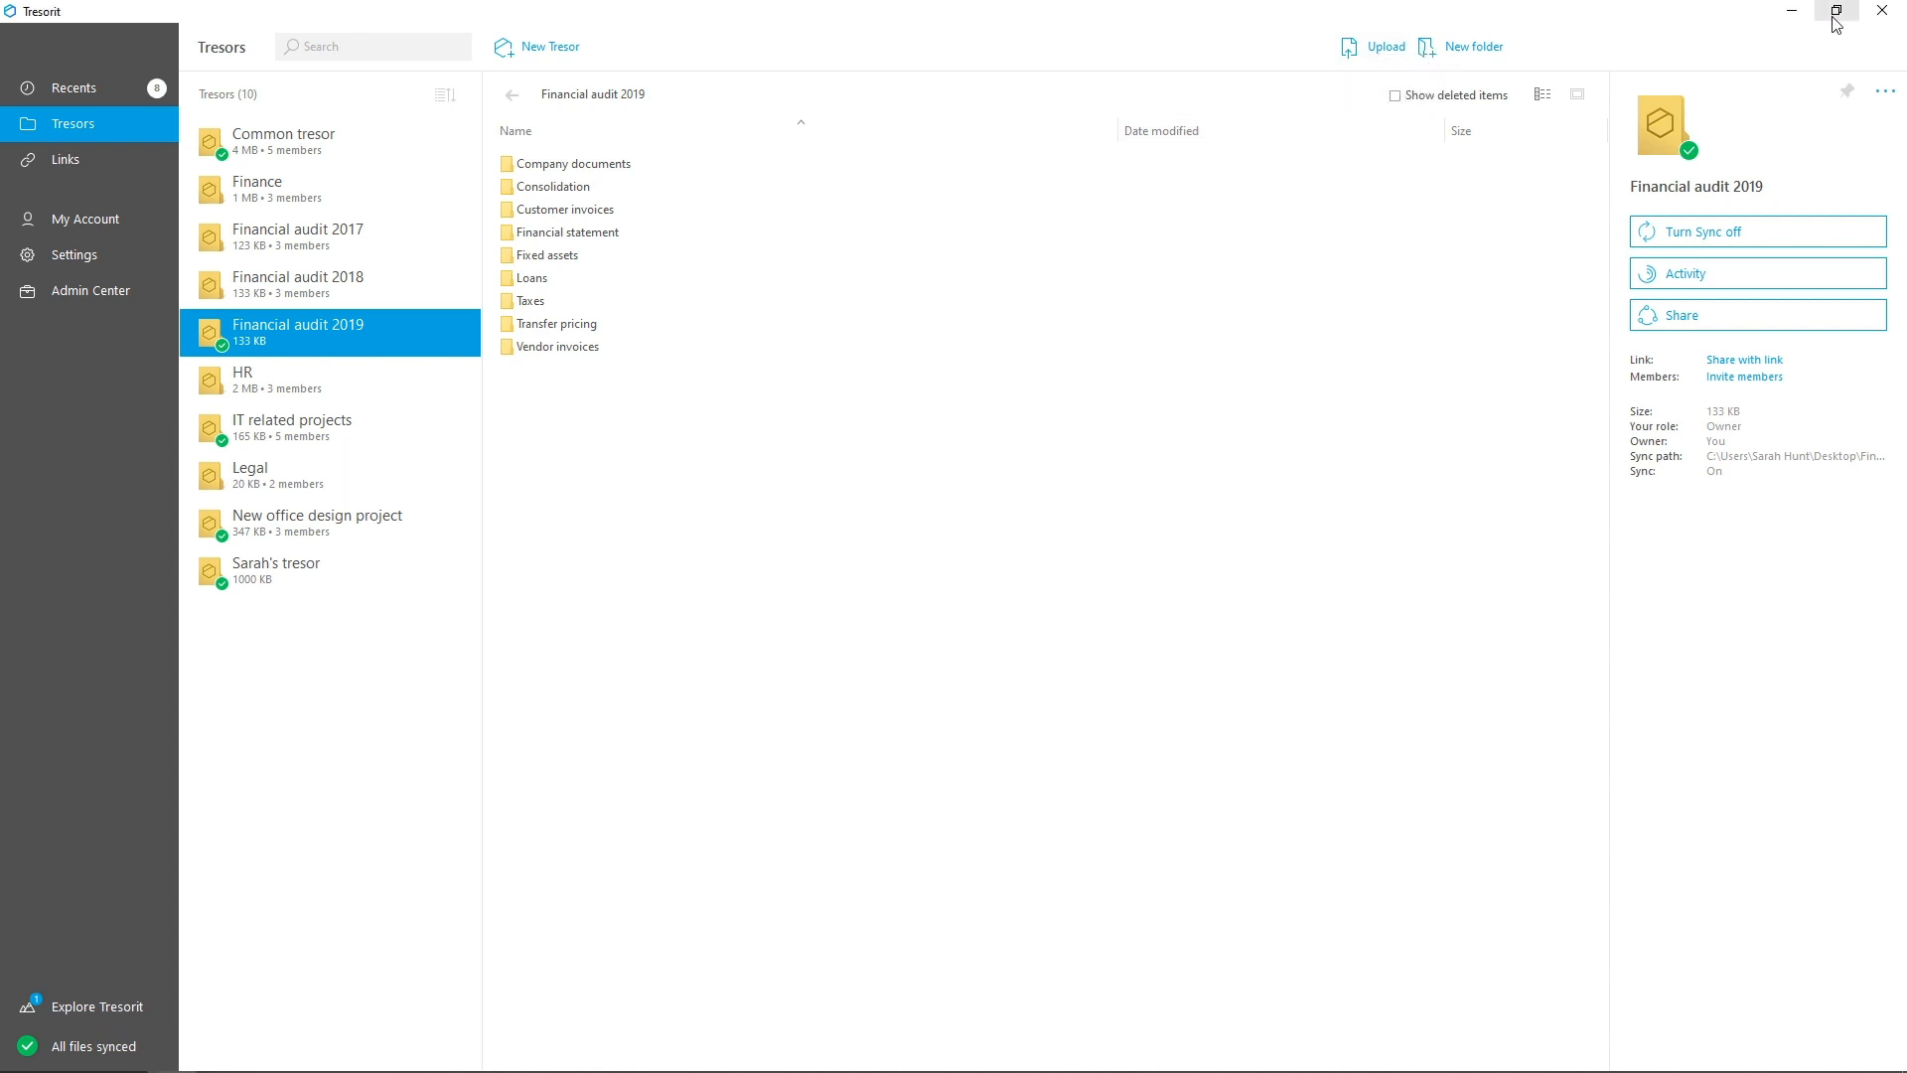
left_click(1840, 10)
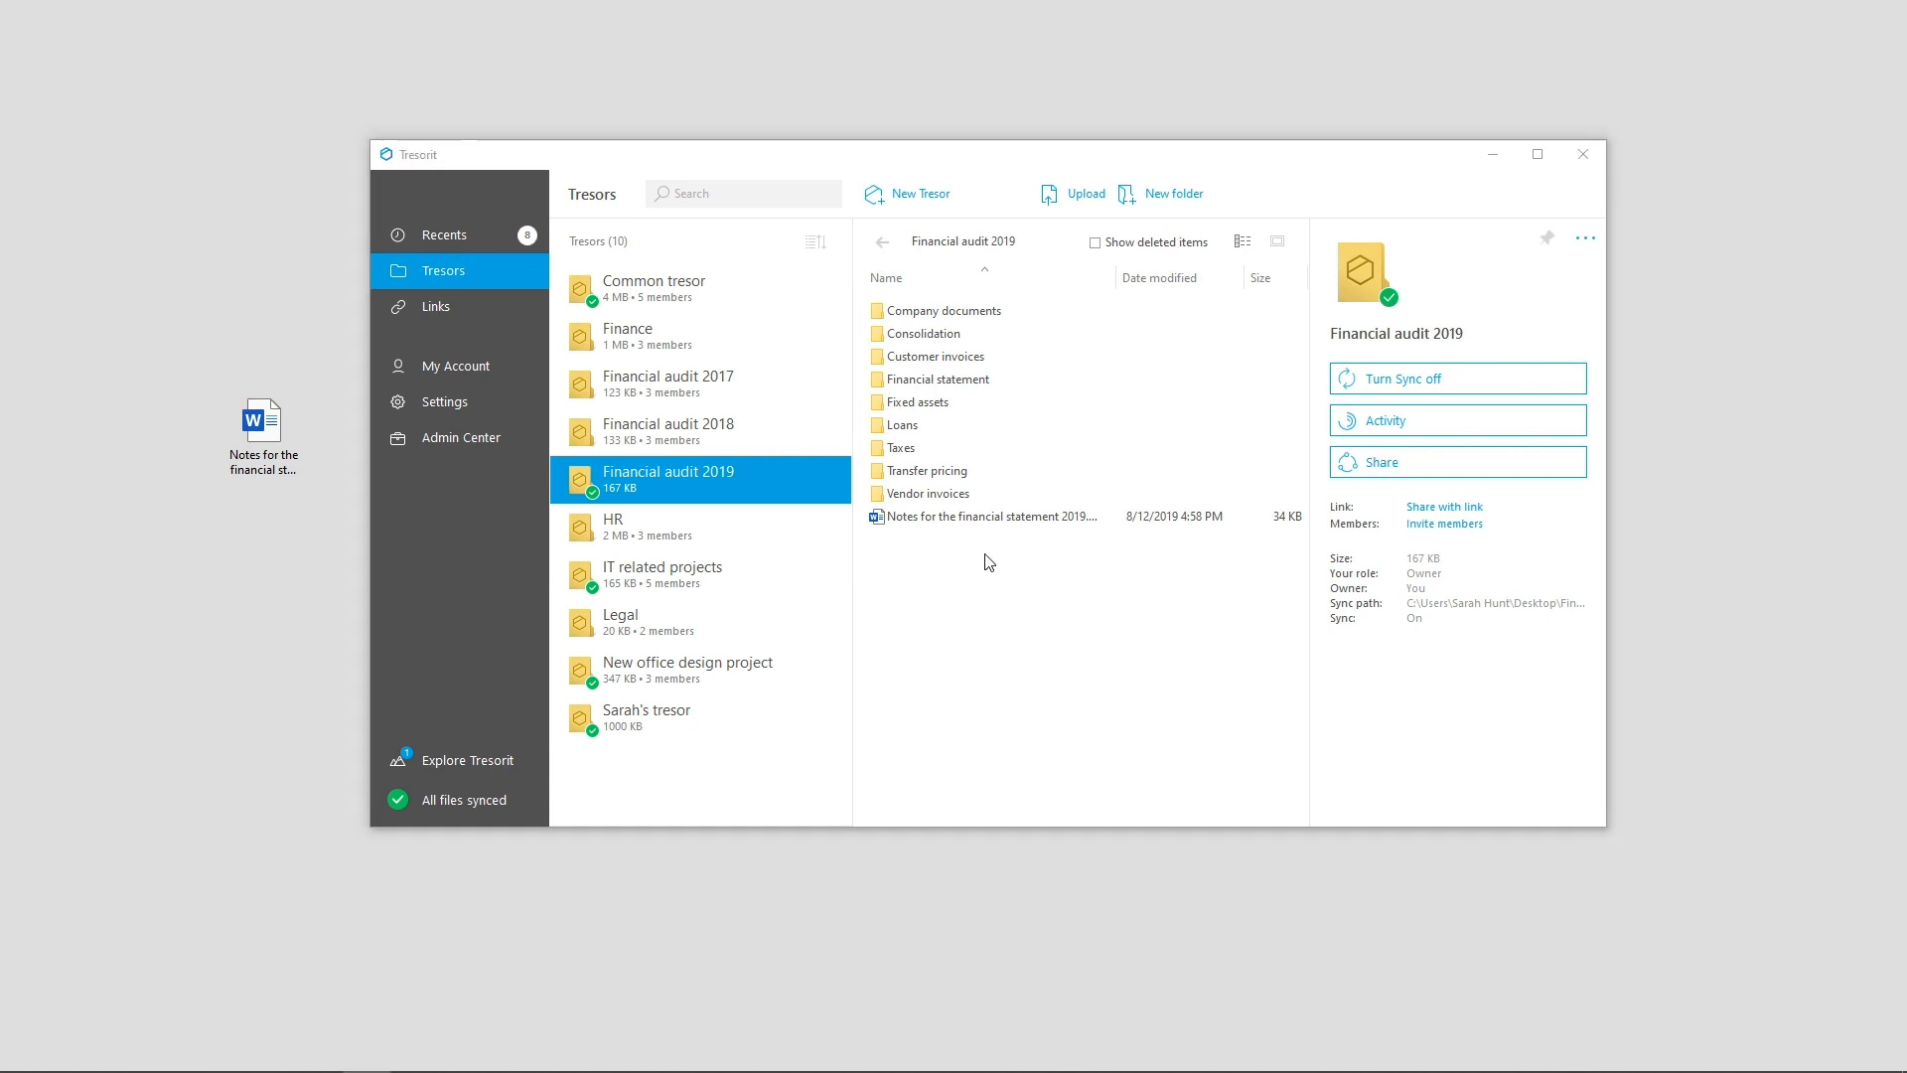
mouse_move(1386, 468)
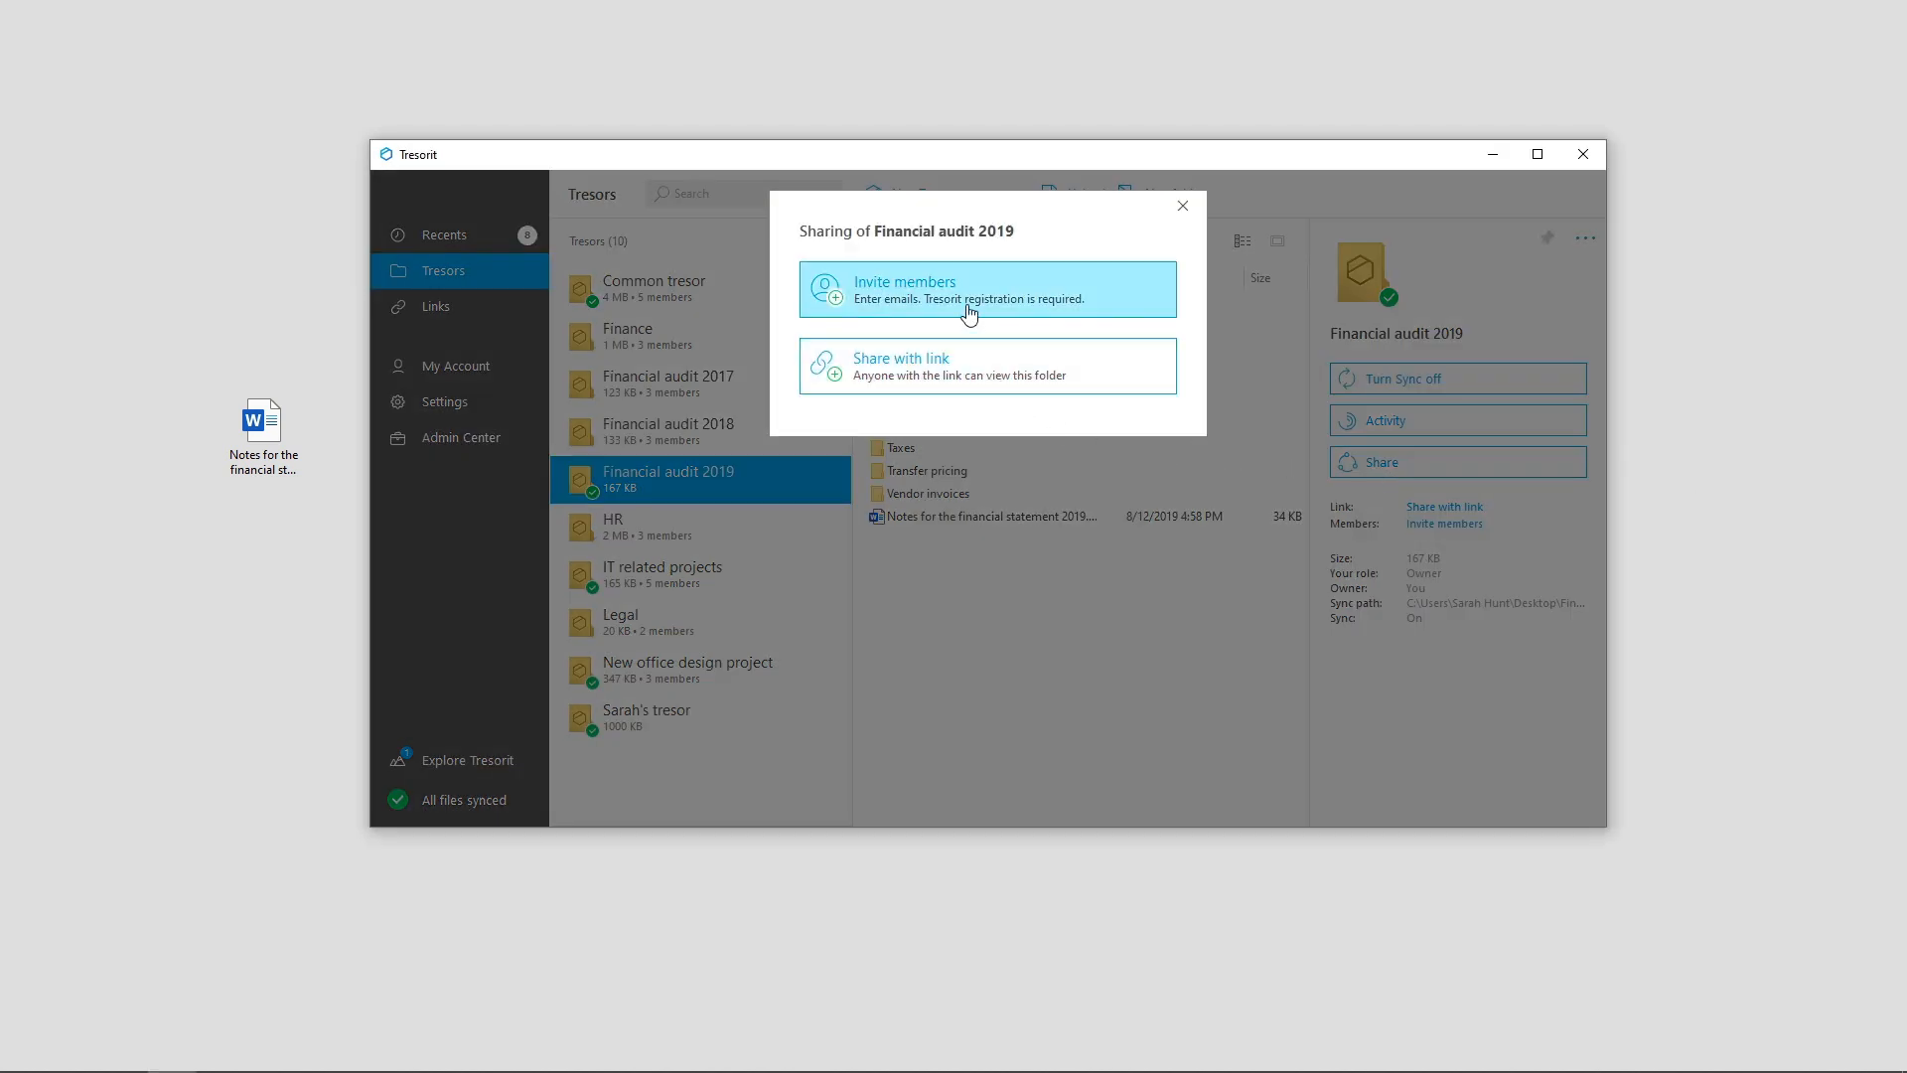
- Invite rita and a suggested second colleague as Editors and send the invitations
left_click(906, 288)
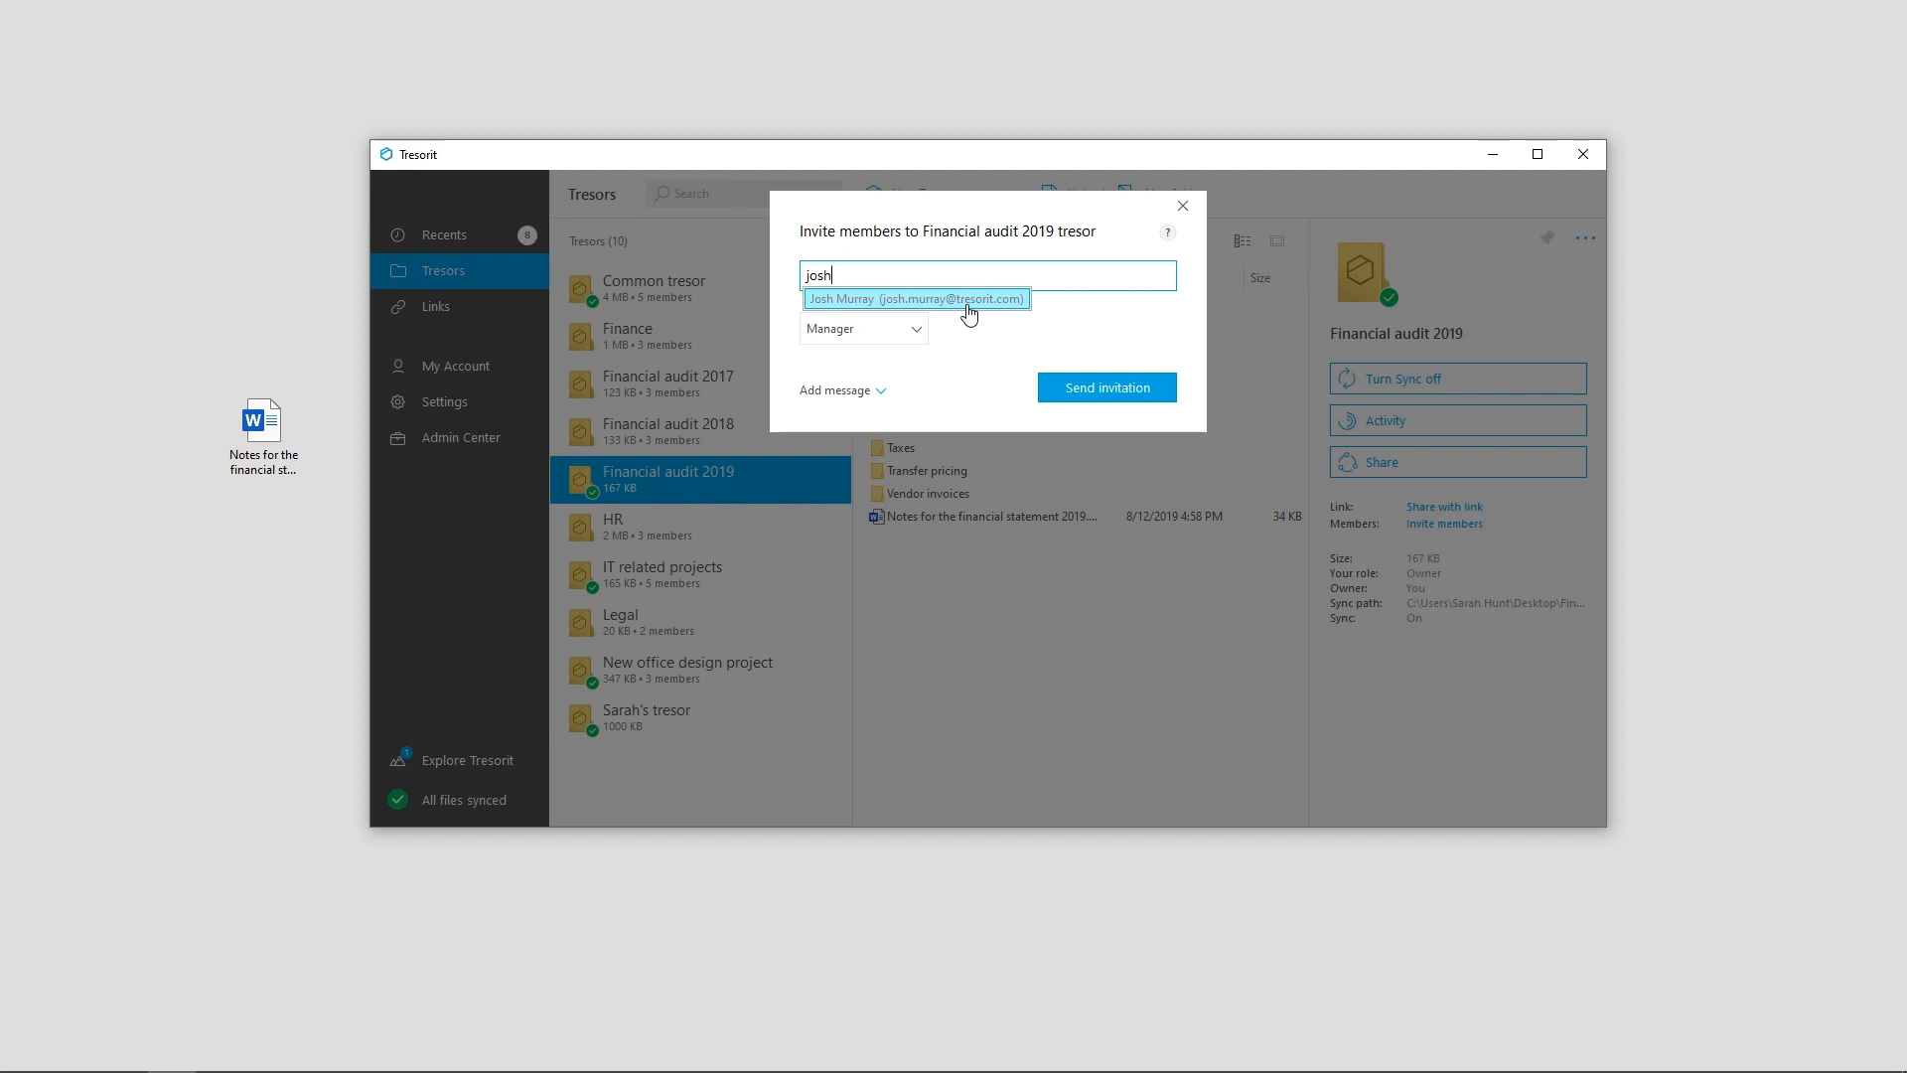
type("rita")
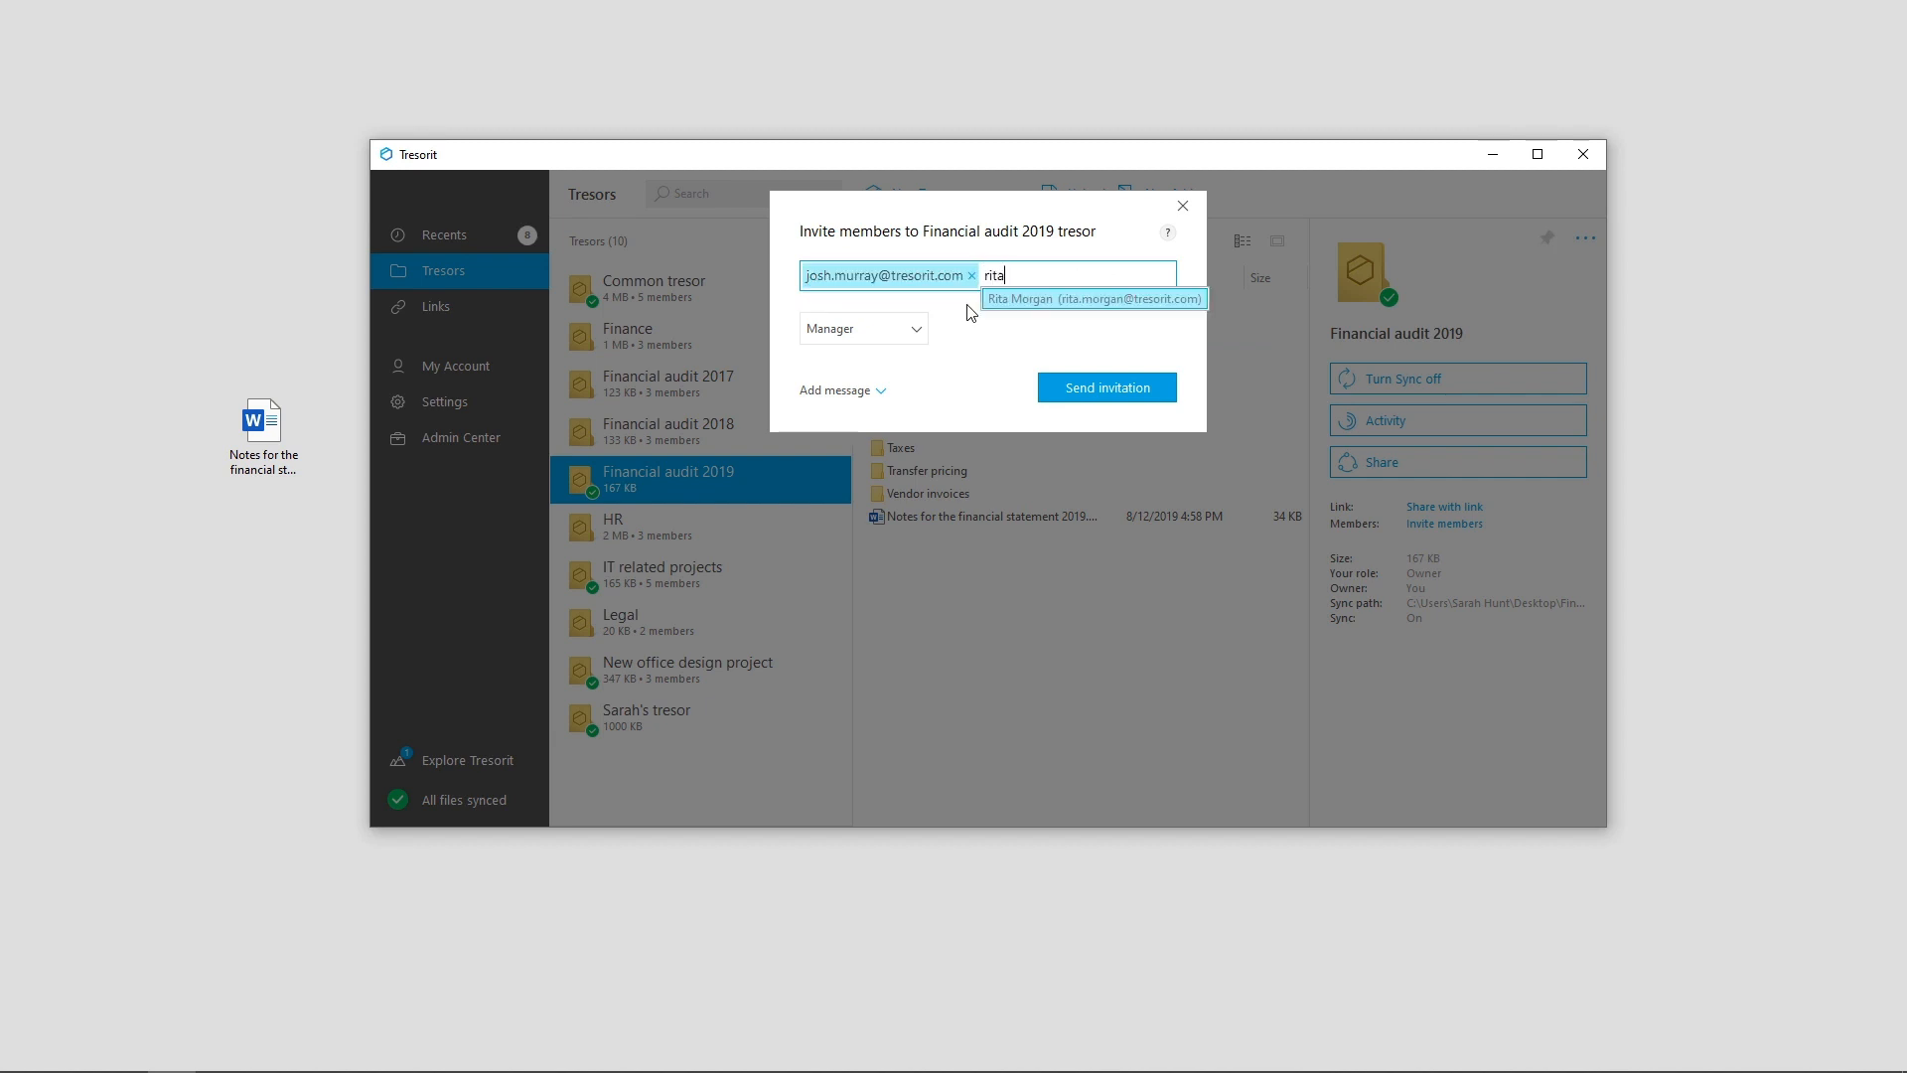
left_click(1092, 298)
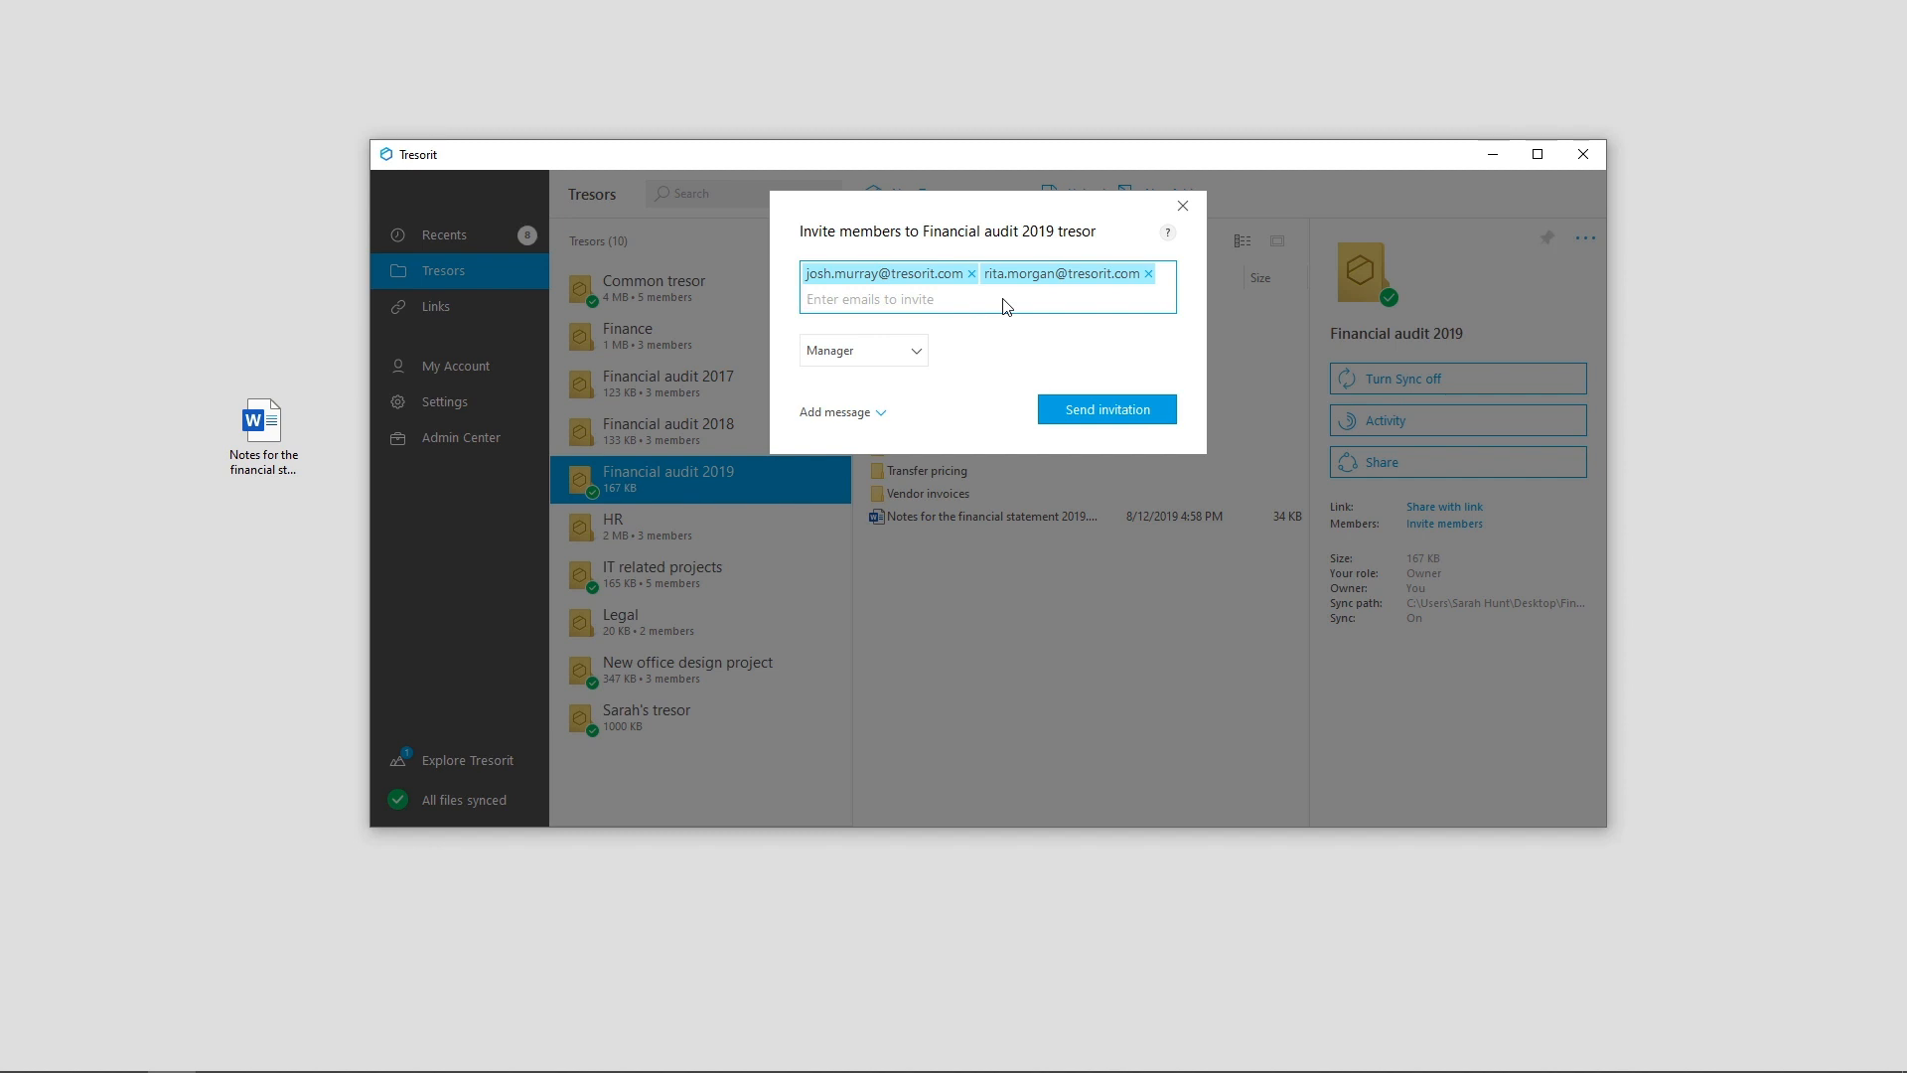
left_click(862, 350)
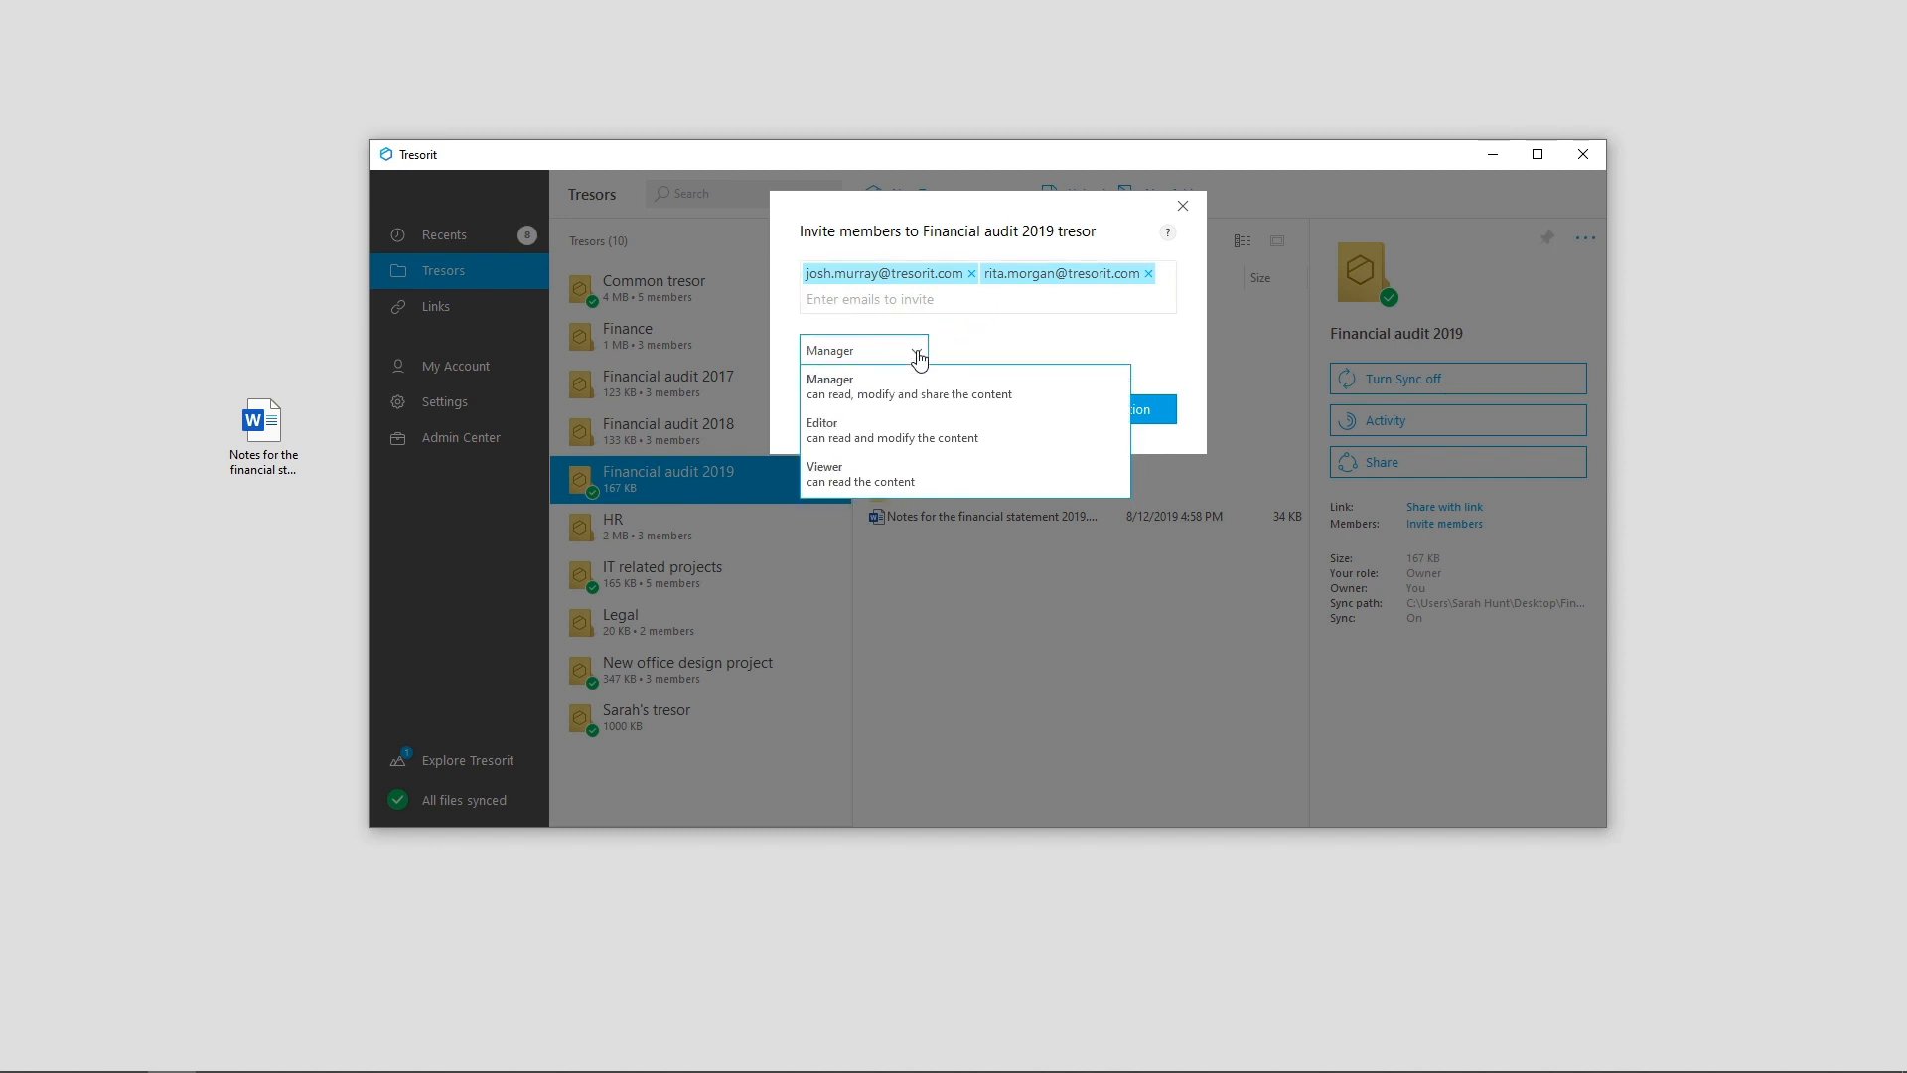
mouse_move(926, 437)
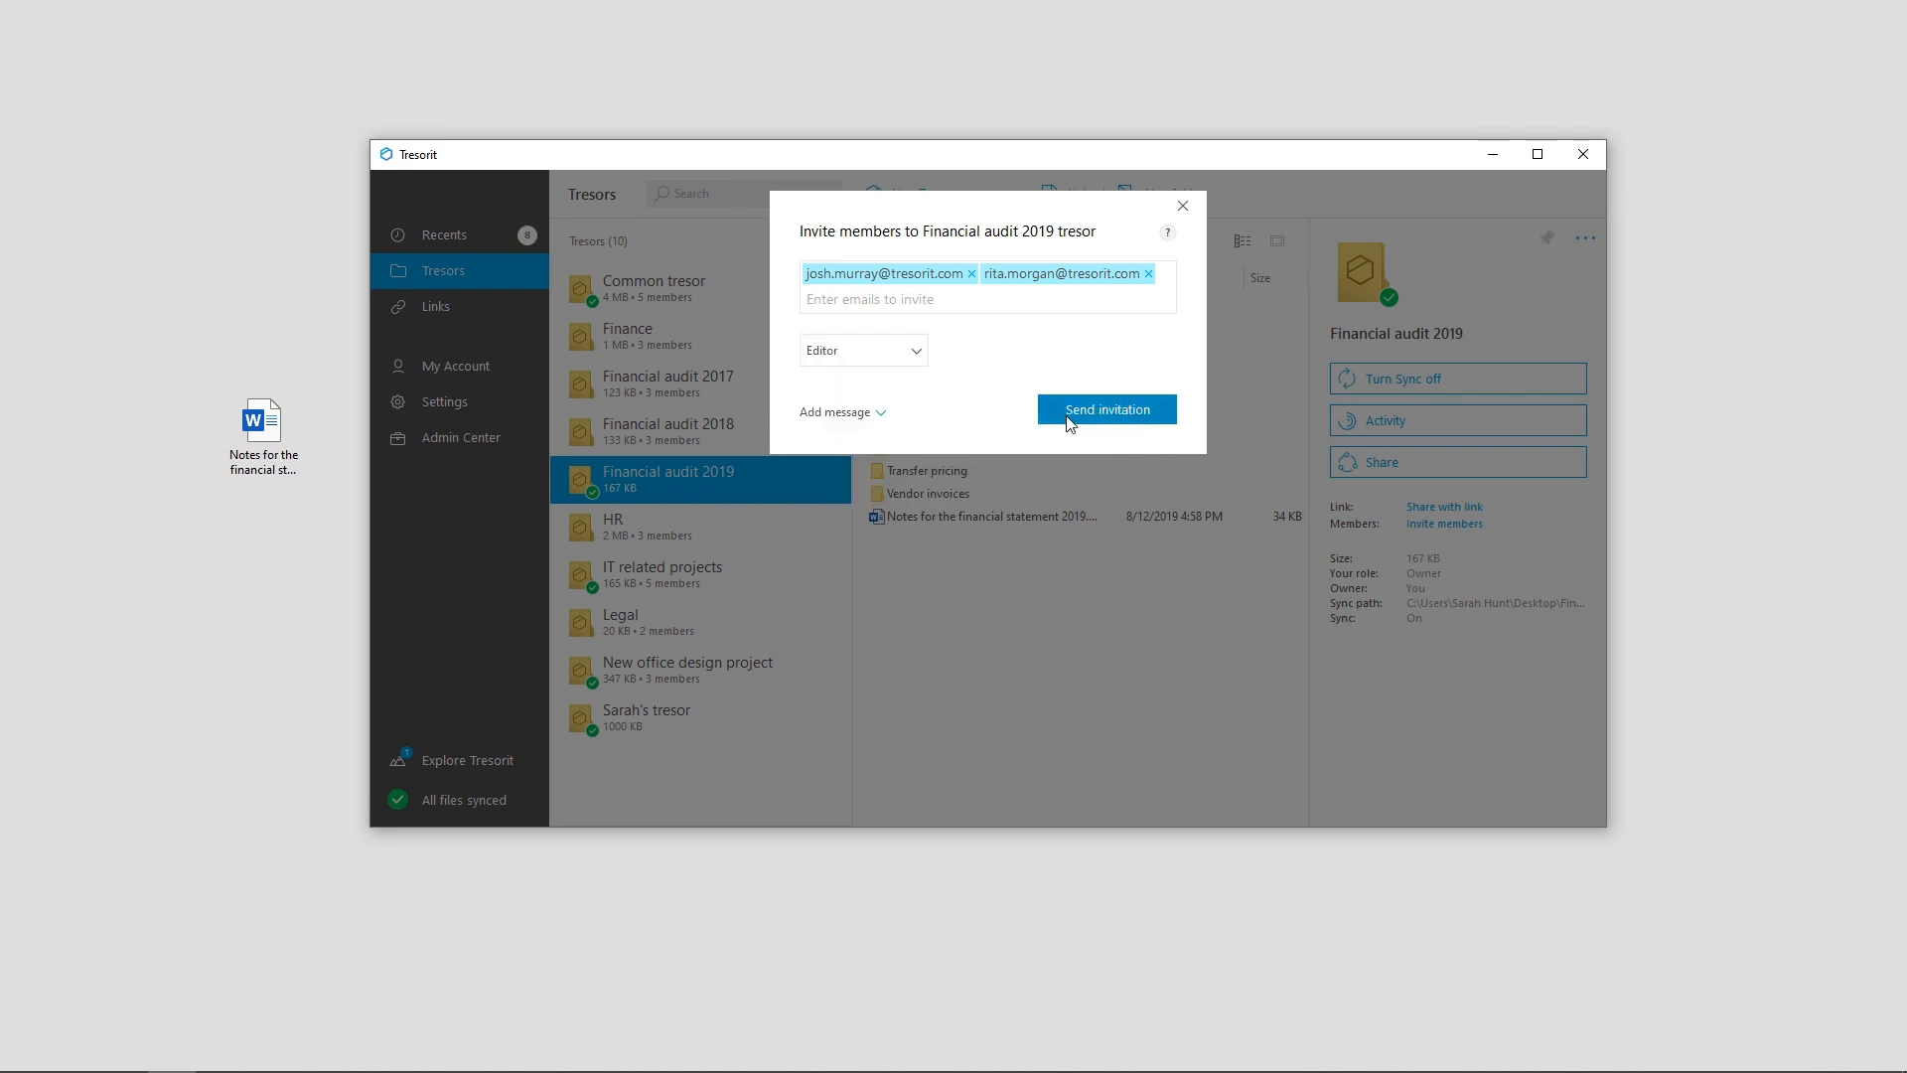
left_click(1106, 409)
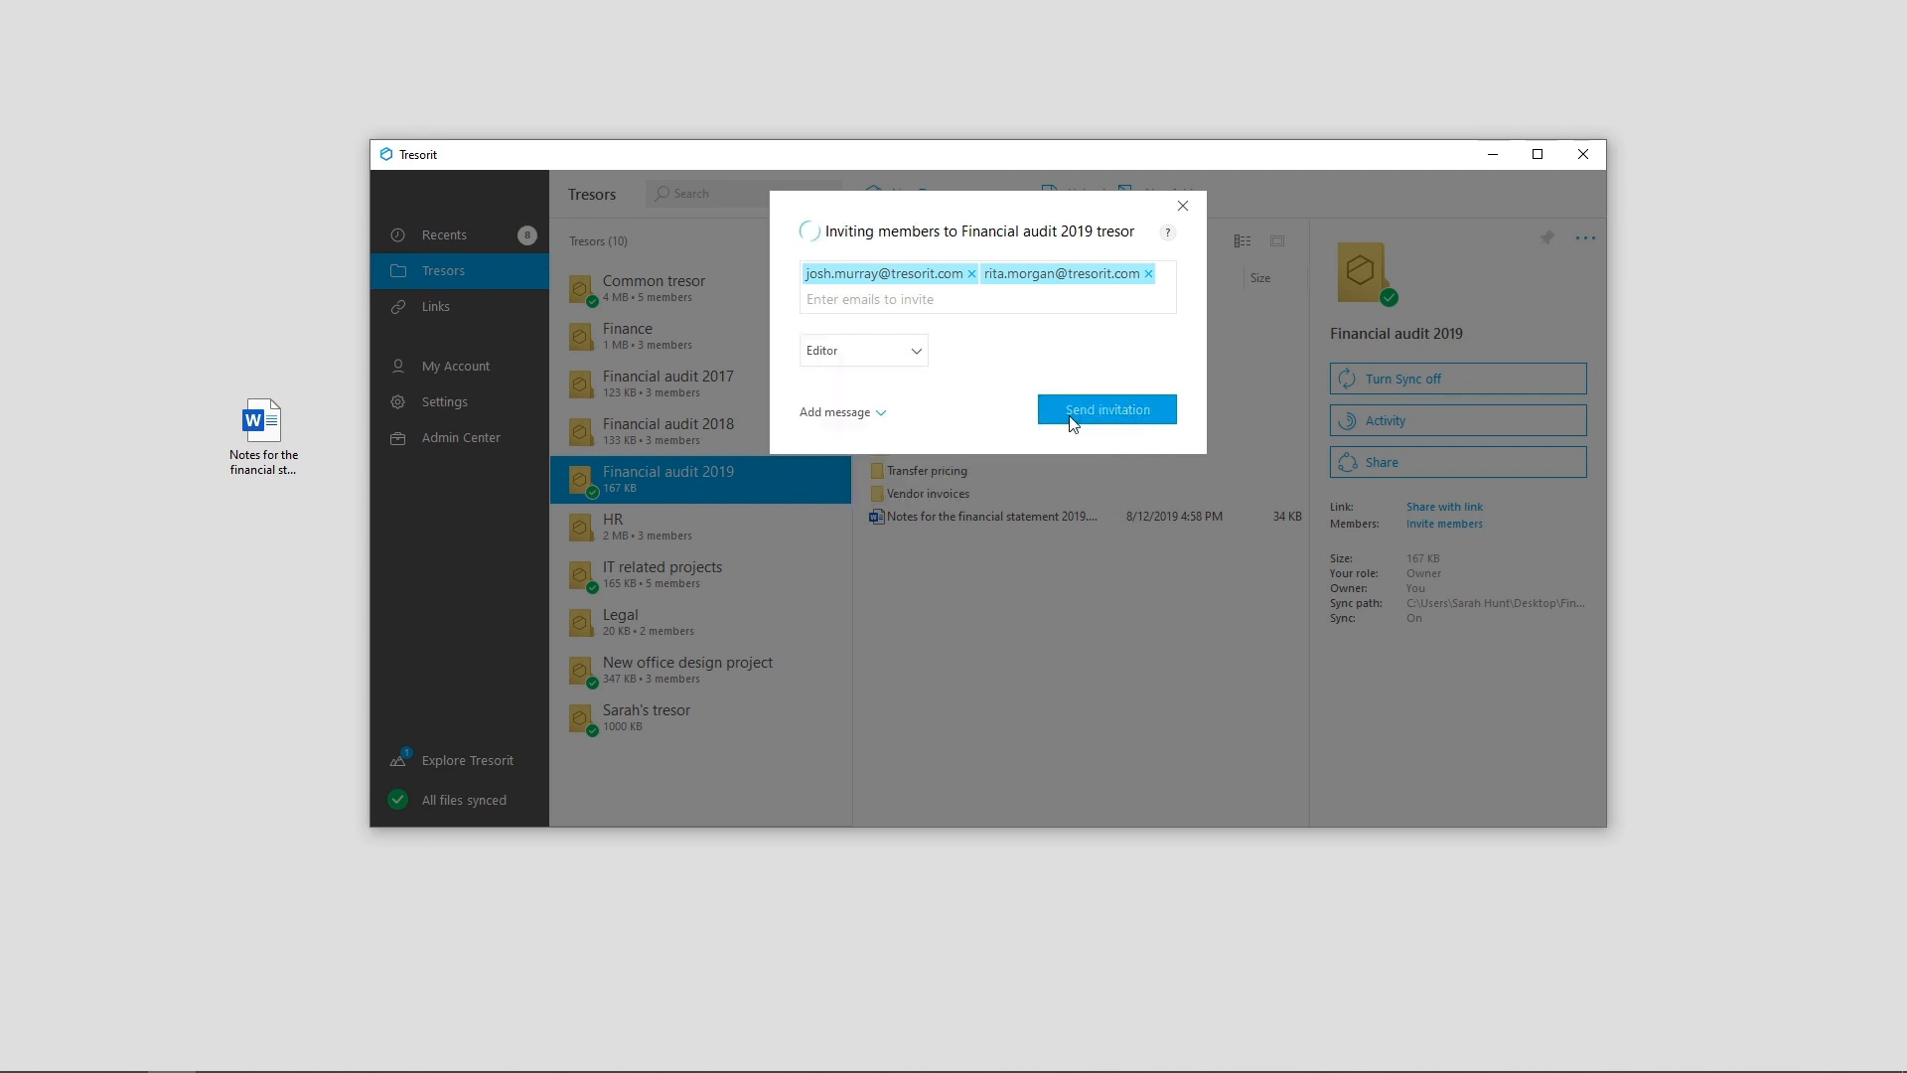
left_click(1107, 410)
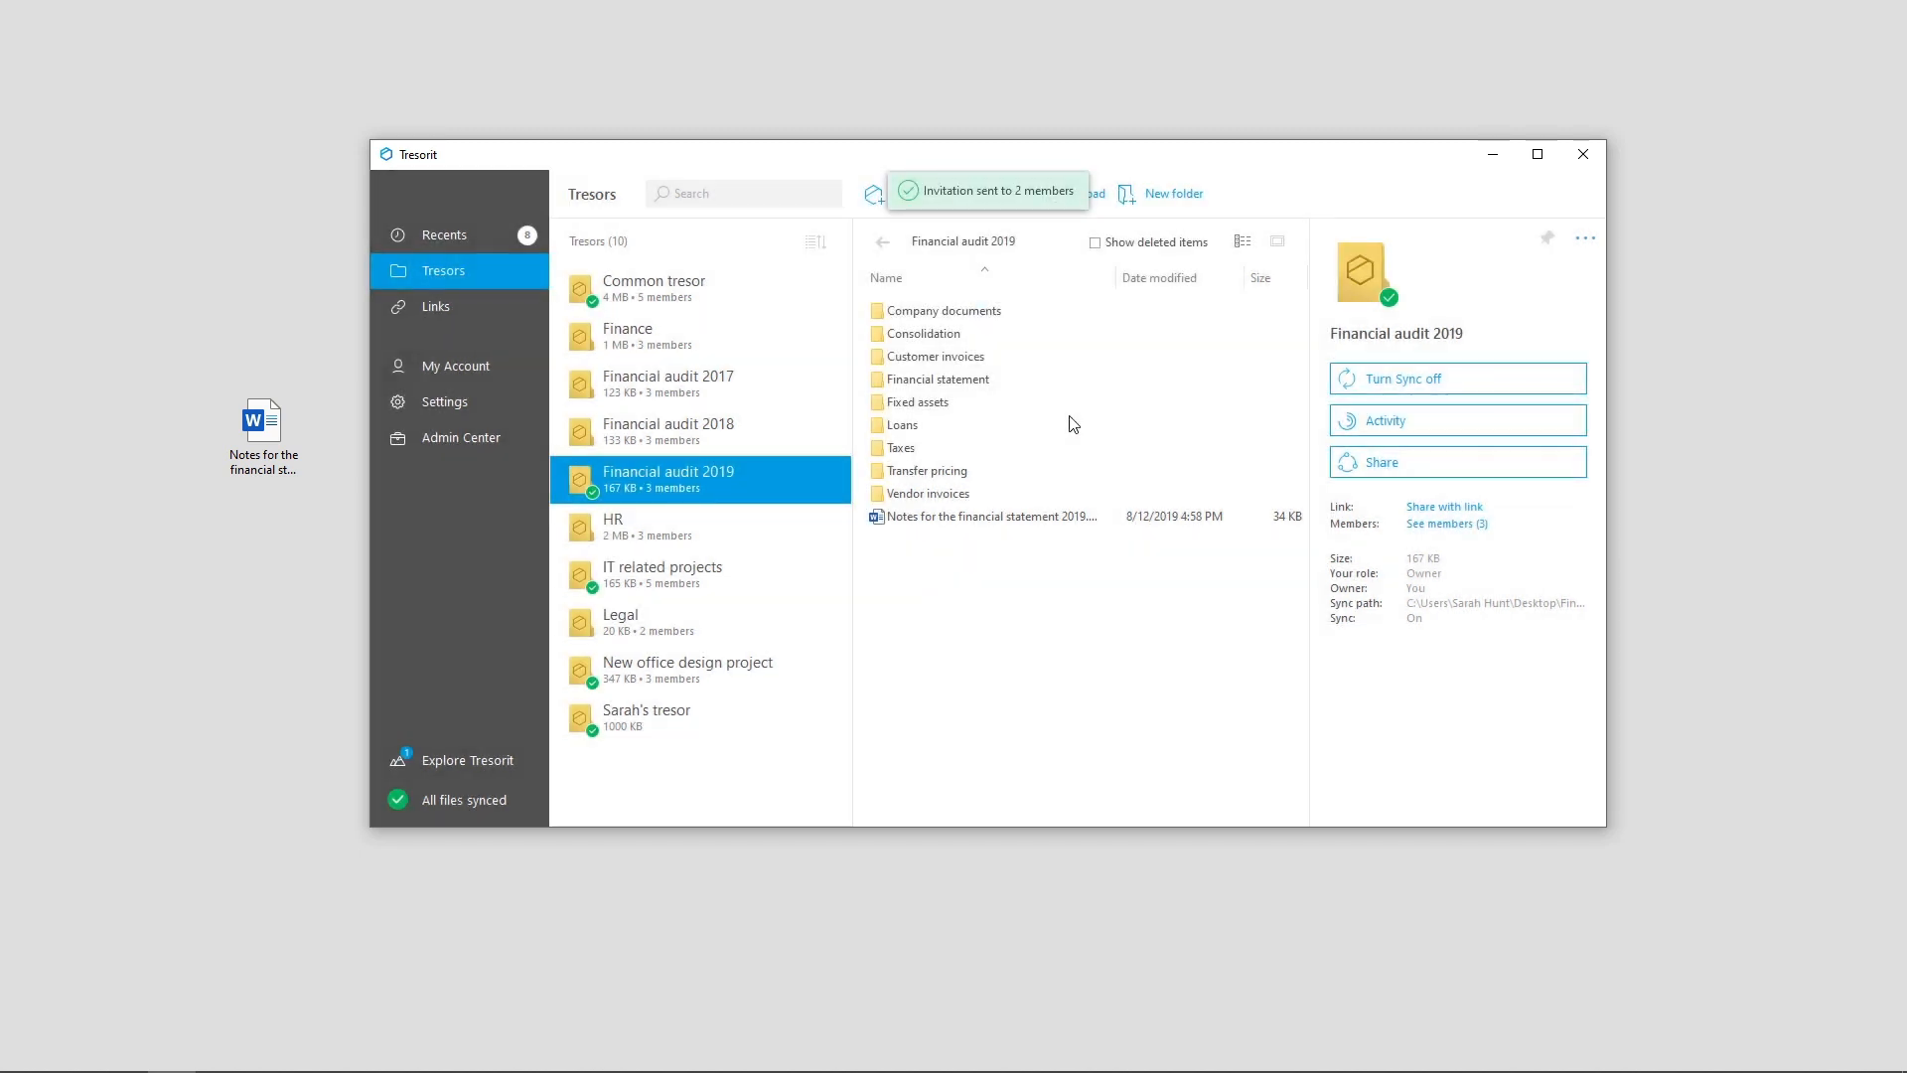
- Filter Recents to Financial audit 2019 and expand the batch of 6 created files
left_click(445, 234)
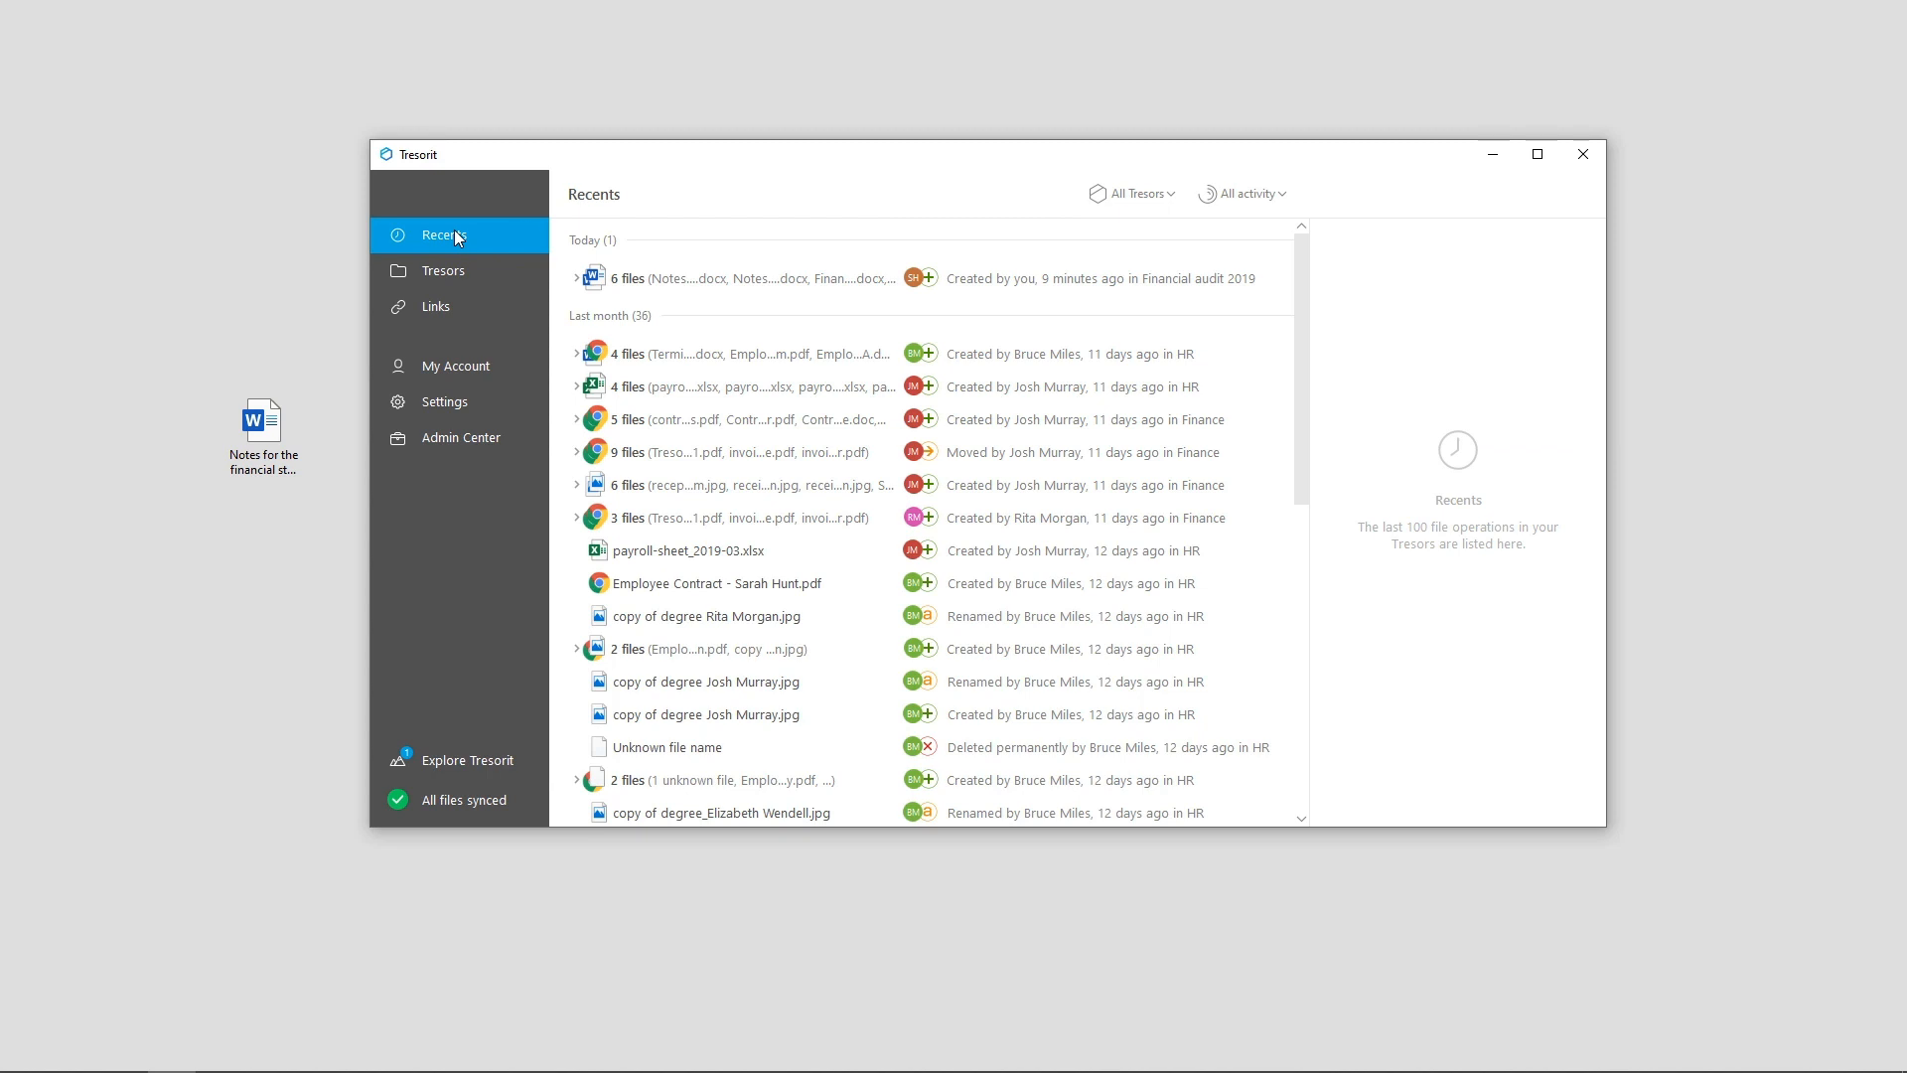
left_click(1132, 193)
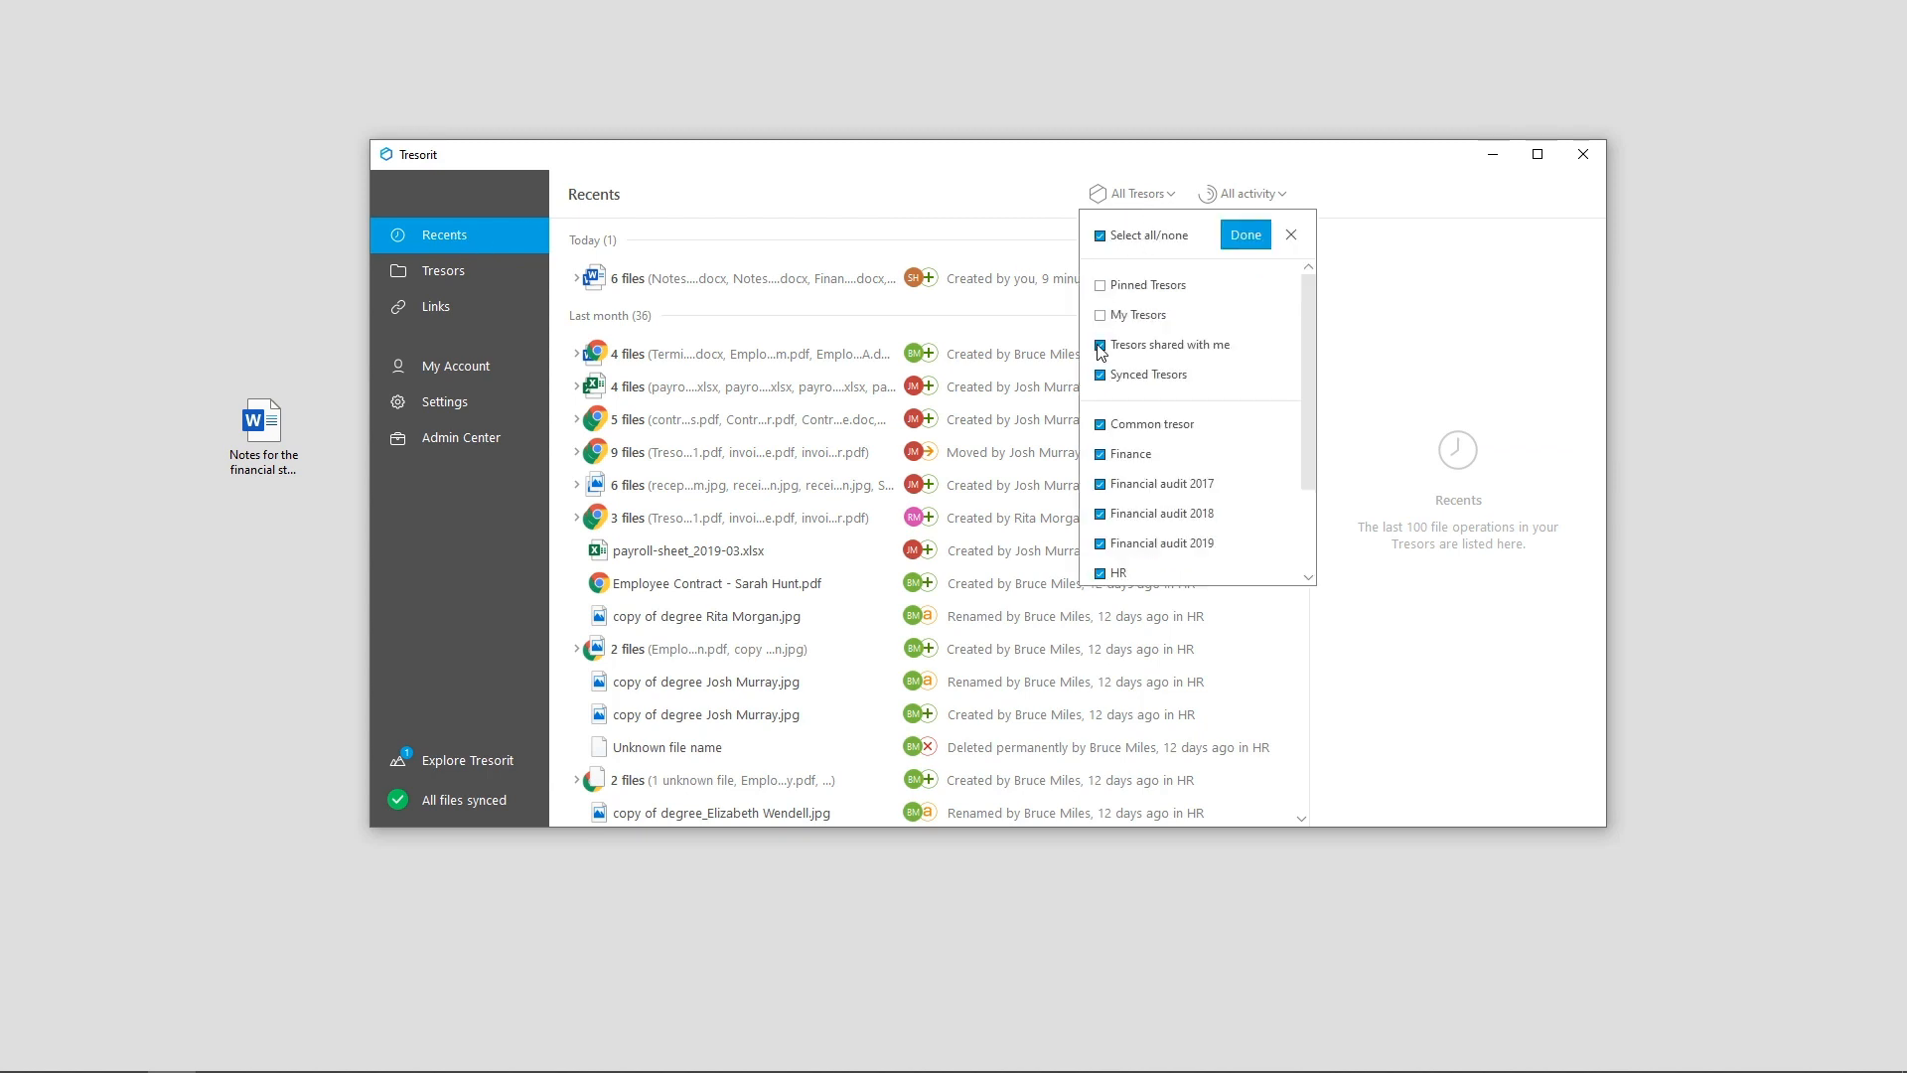
left_click(1100, 234)
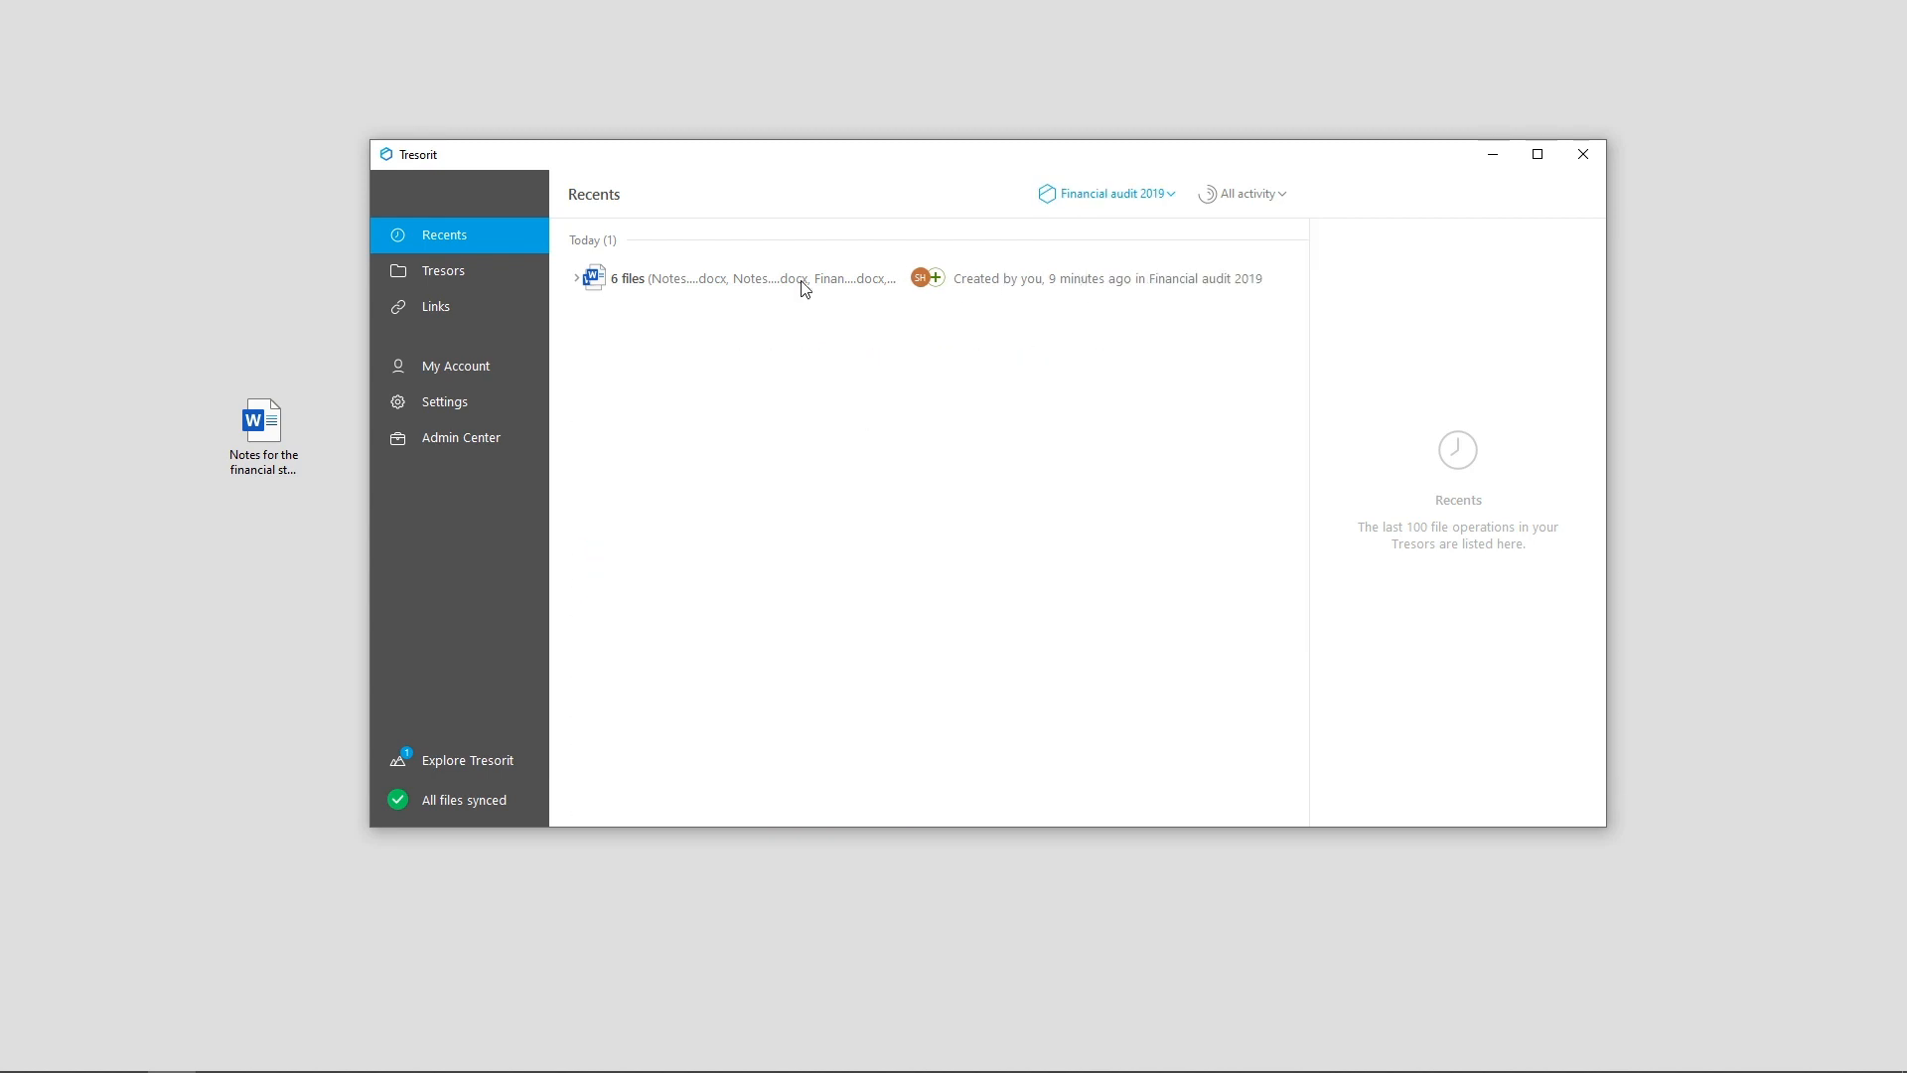
left_click(576, 278)
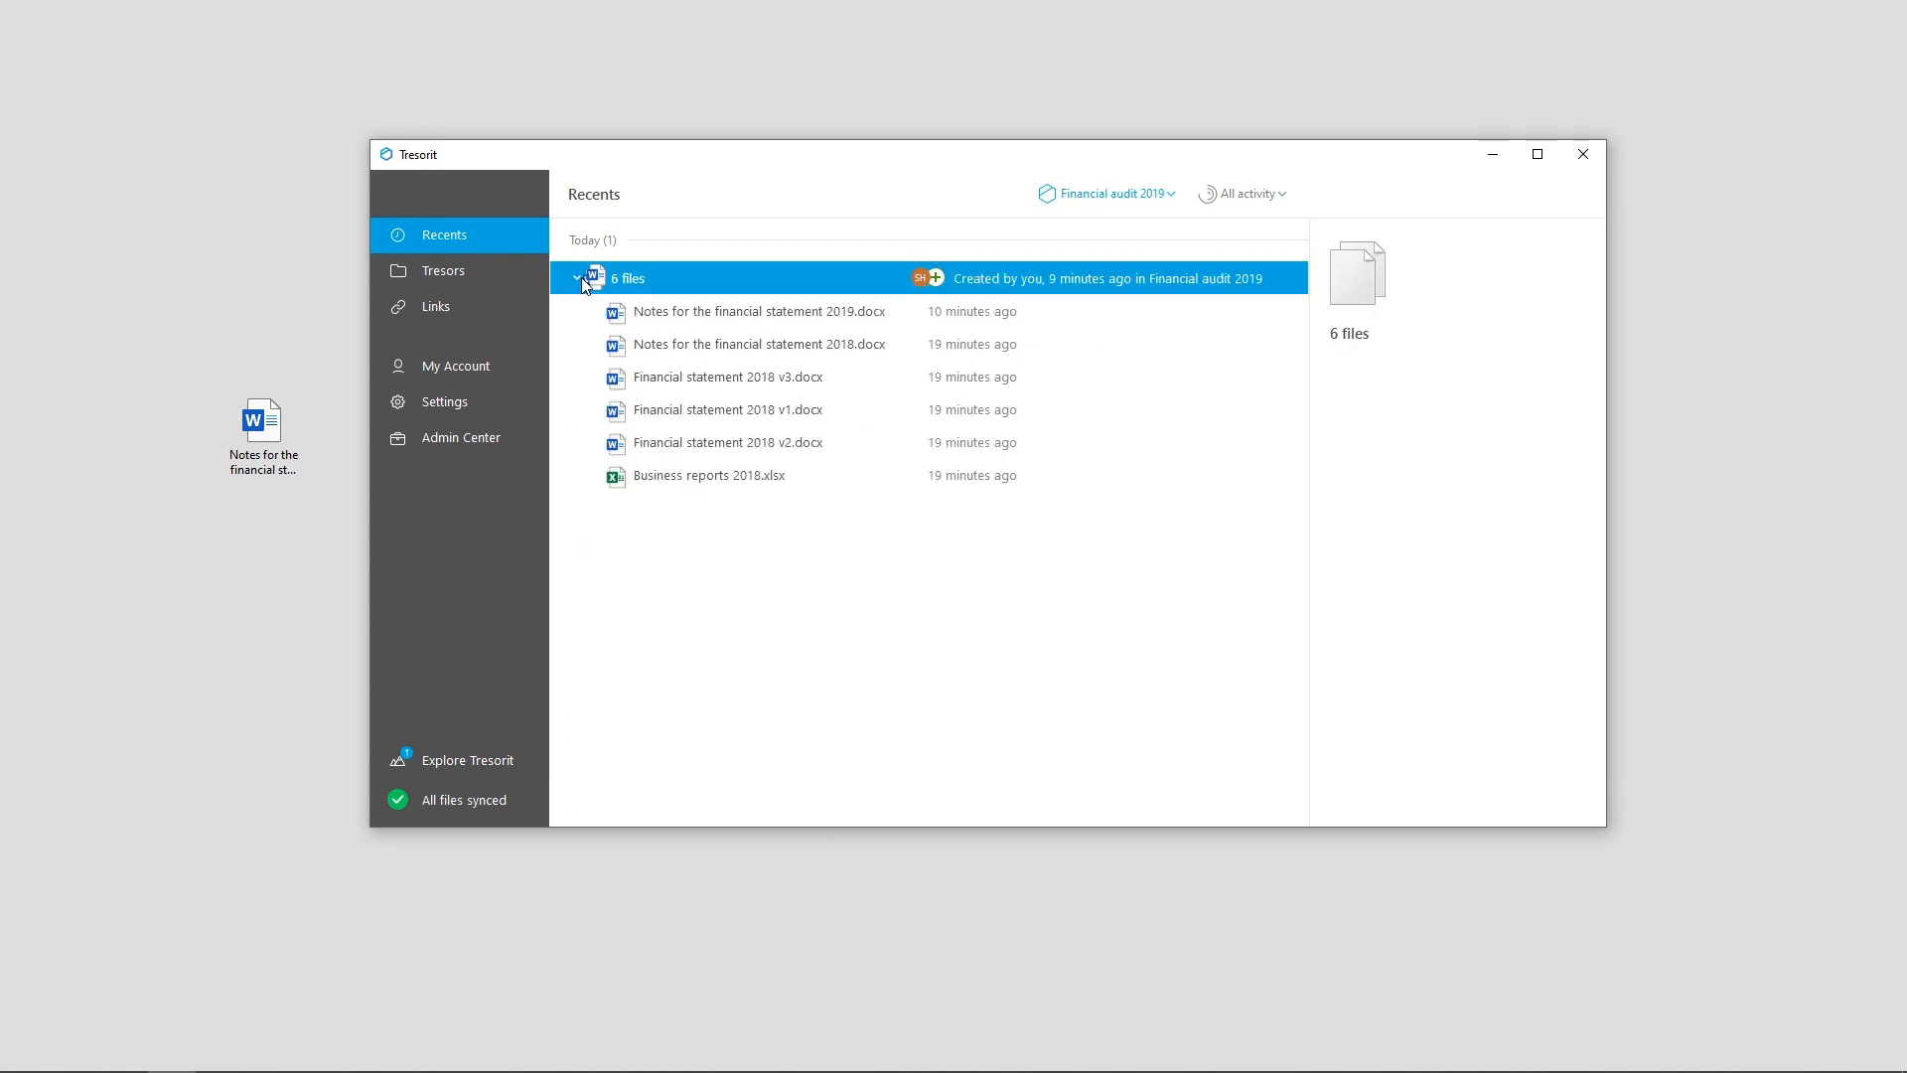
- Check the activity type filter, leave it on All activity, and return to the tresor list
left_click(1242, 195)
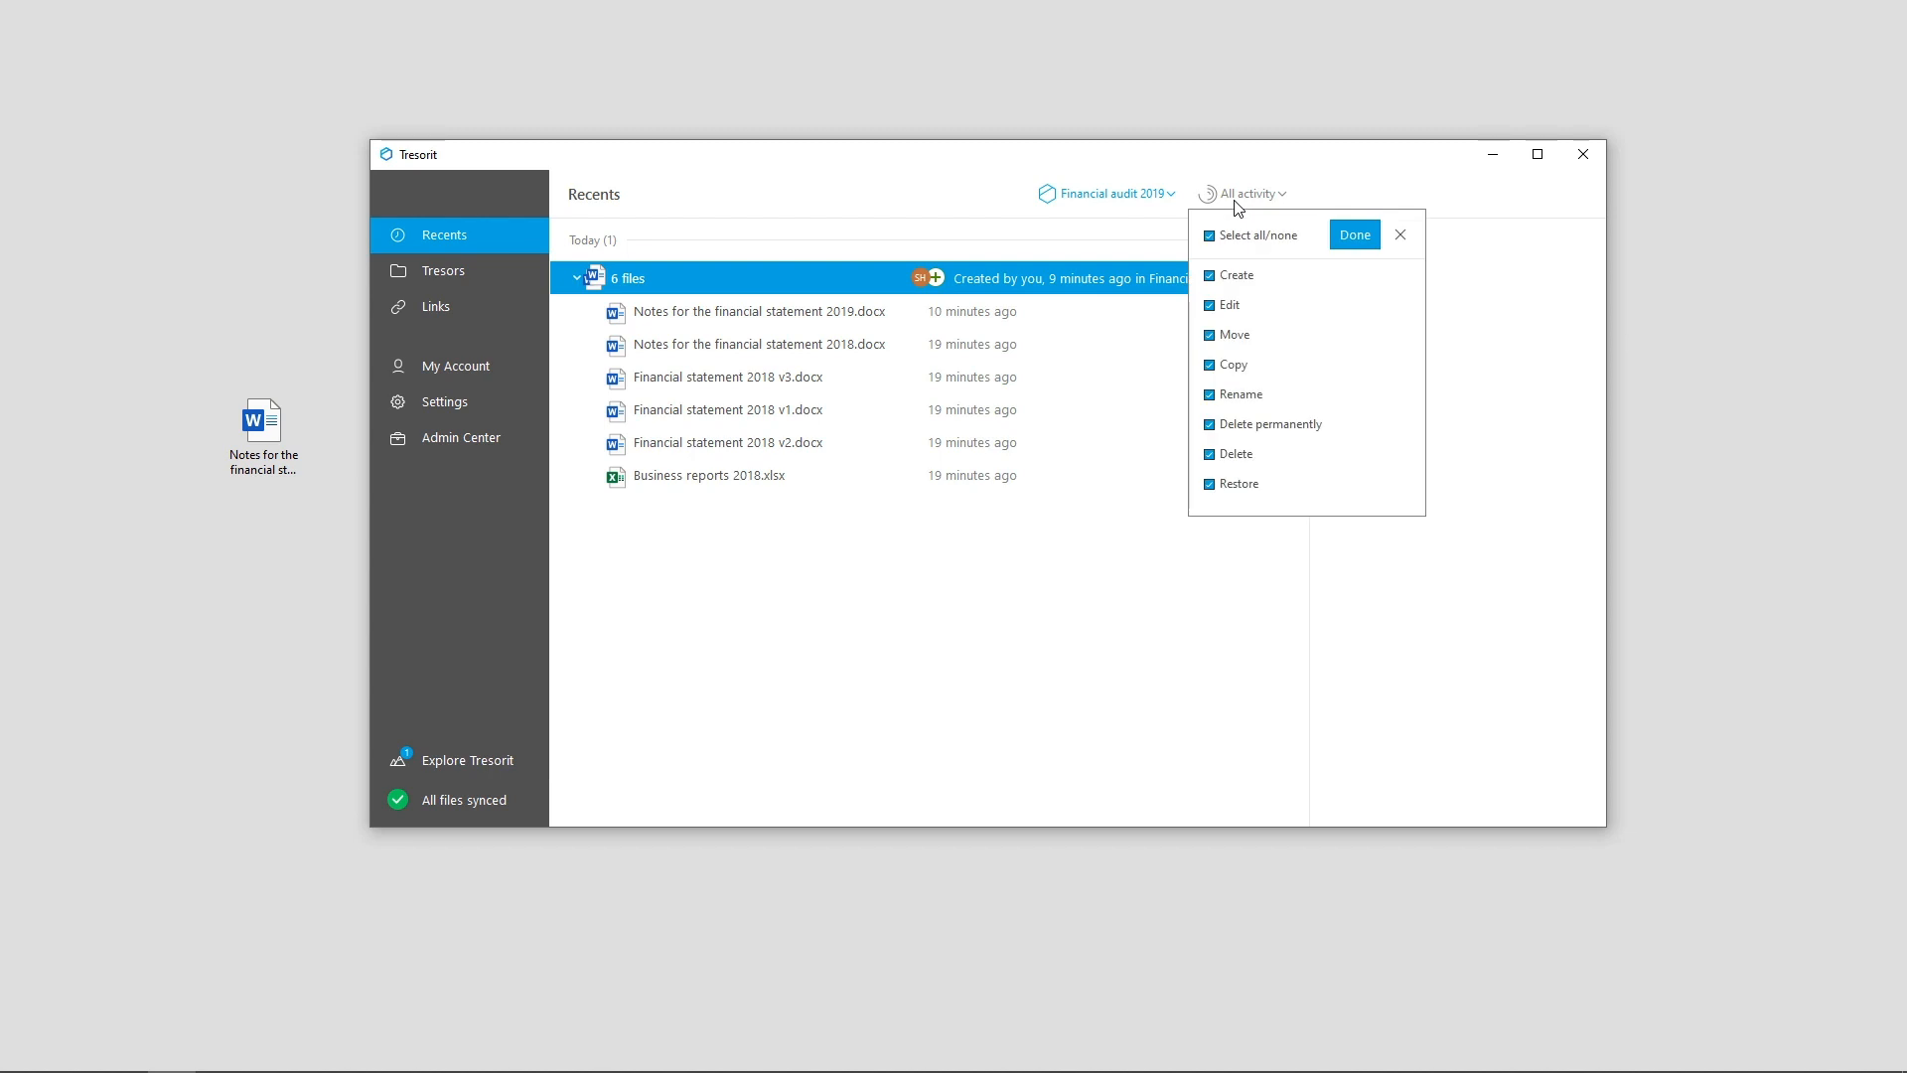
left_click(1355, 235)
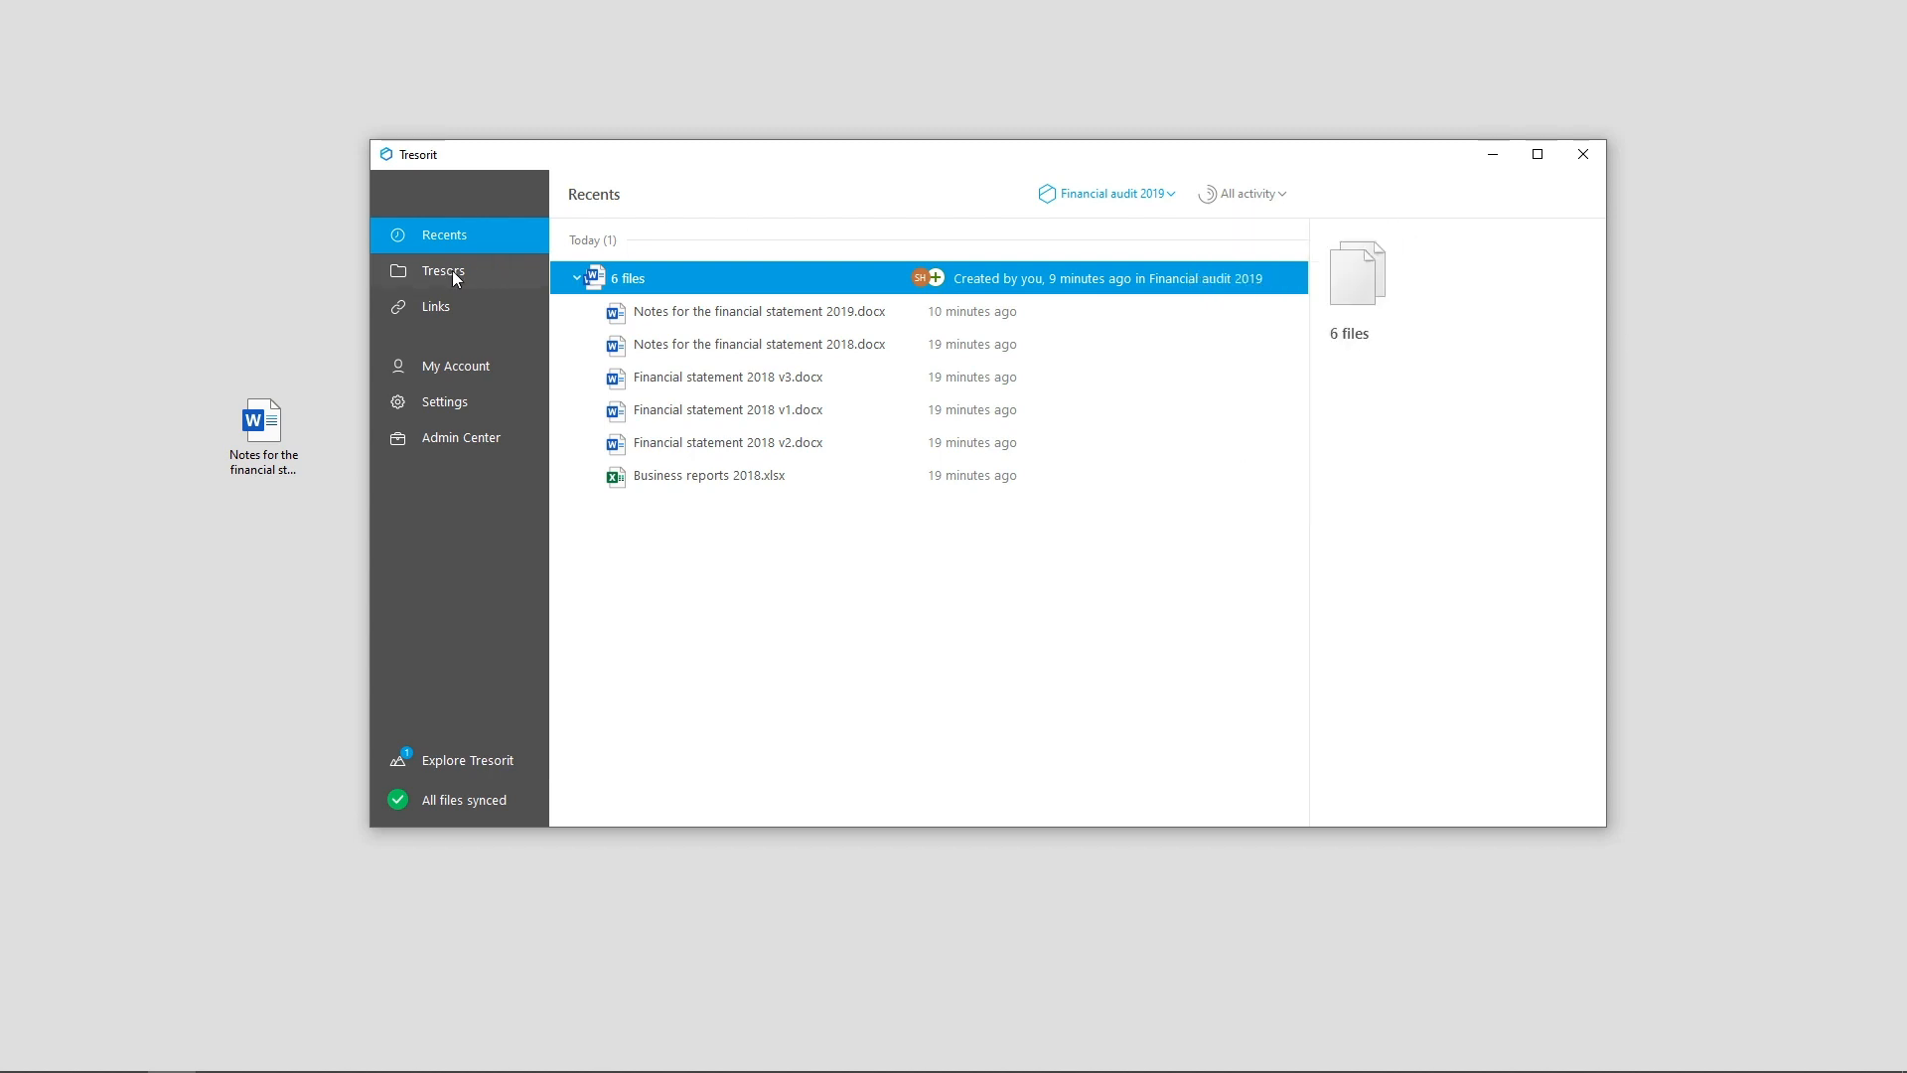
left_click(445, 270)
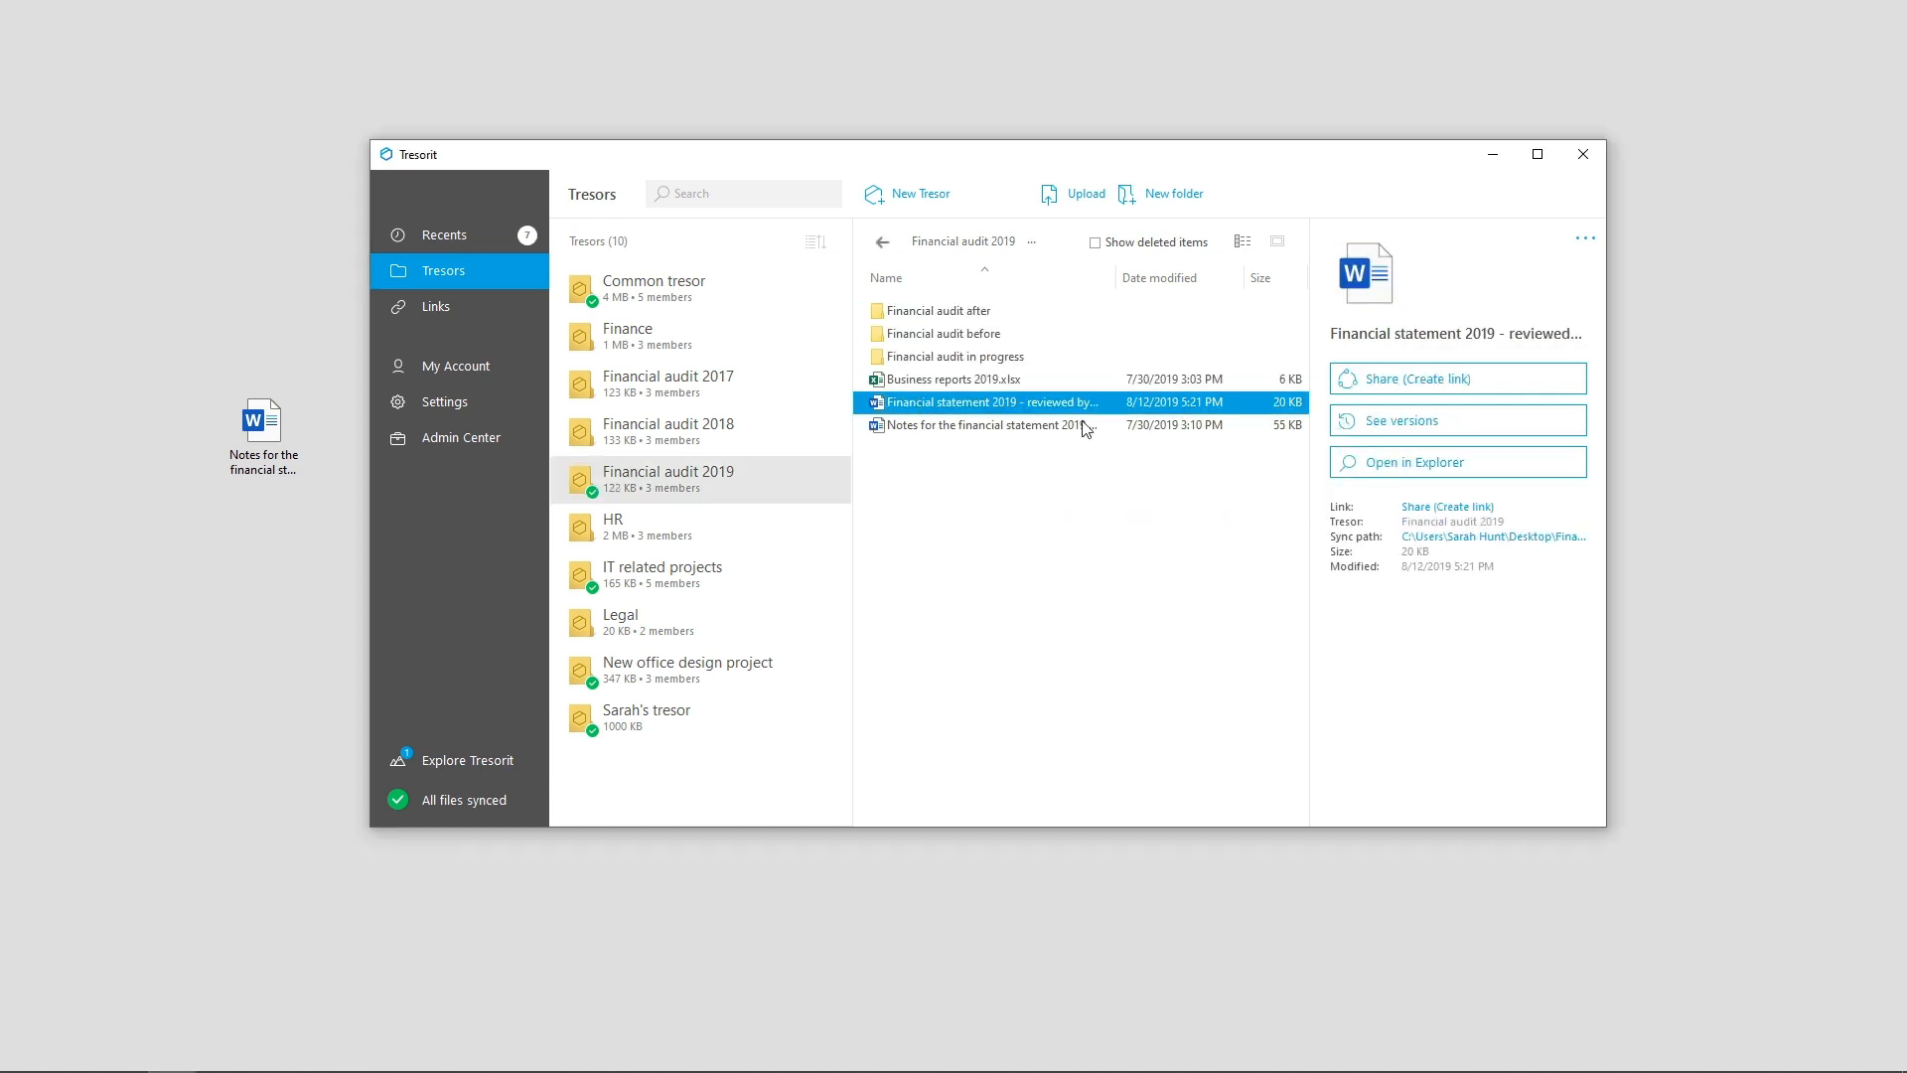
- Show deleted items, restore the reviewed Financial statement 2019, and hide deleted items again
left_click(1402, 421)
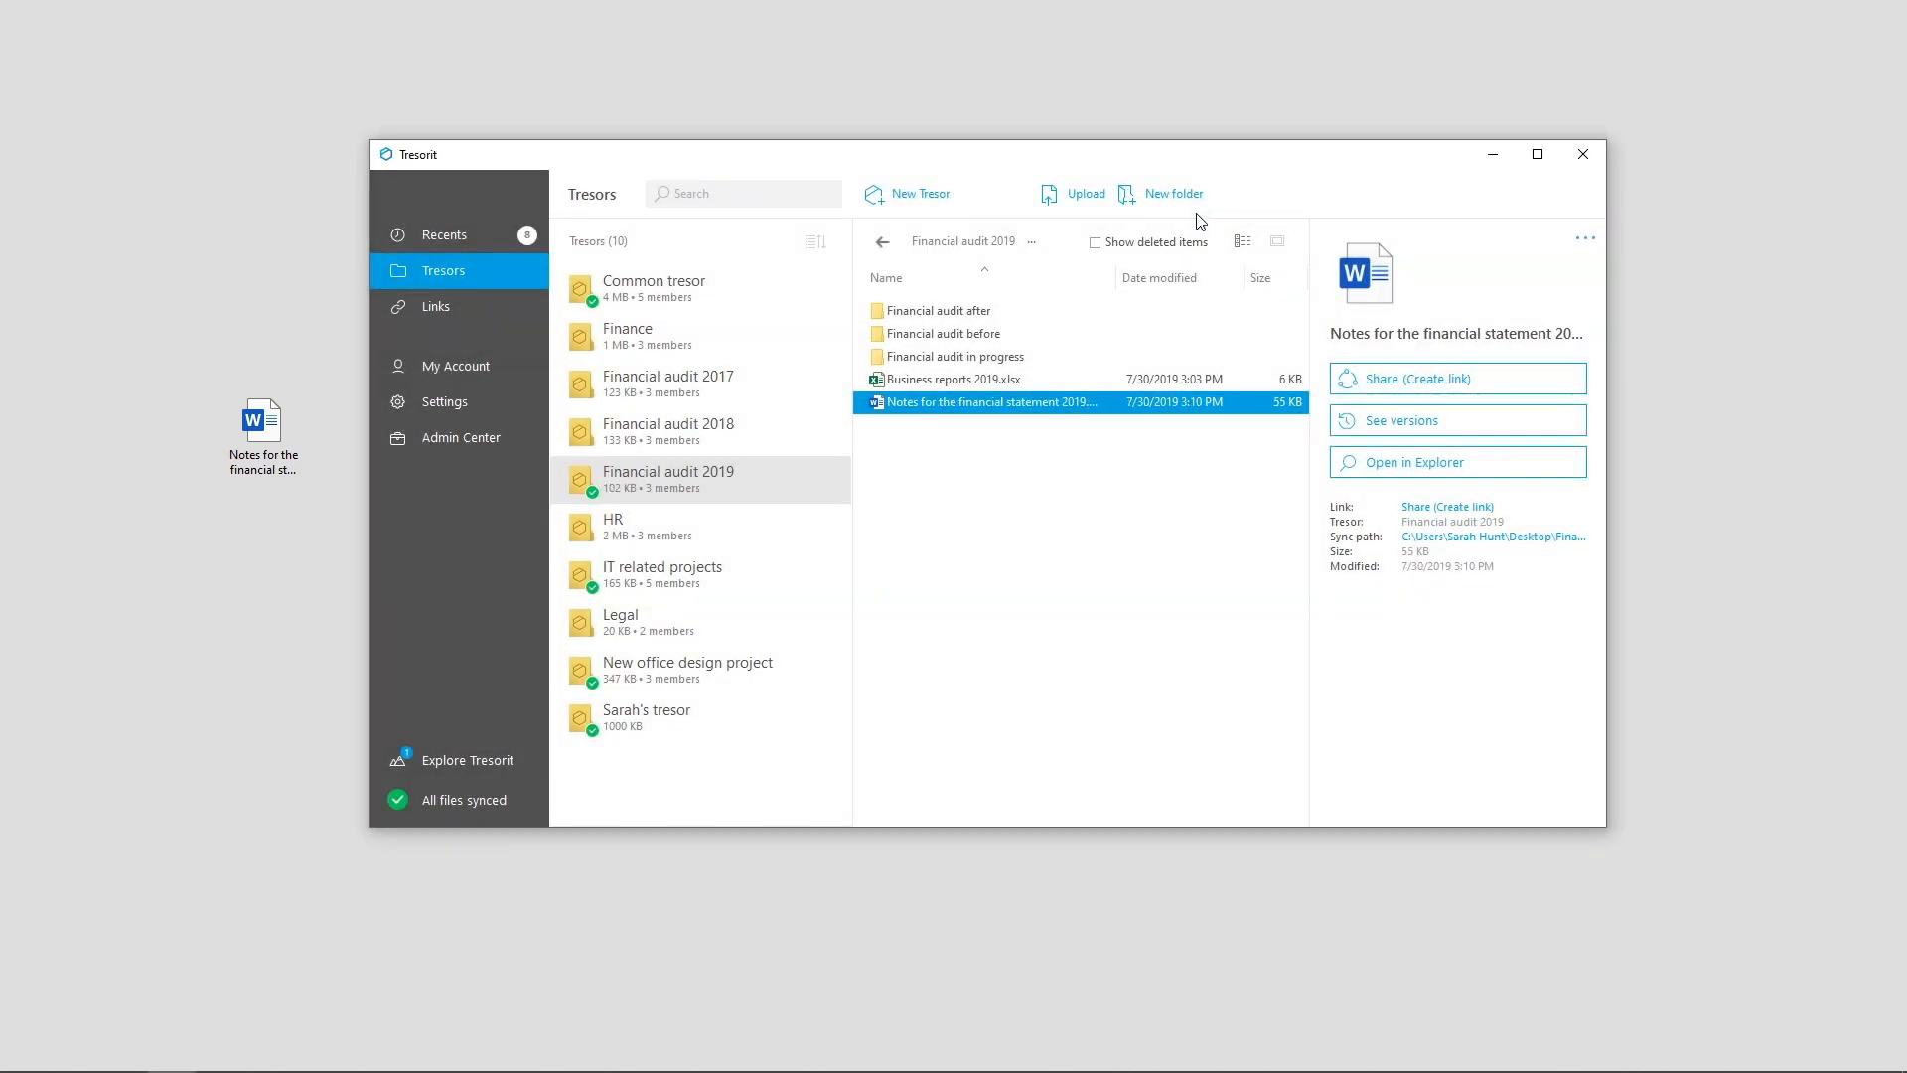
left_click(1095, 243)
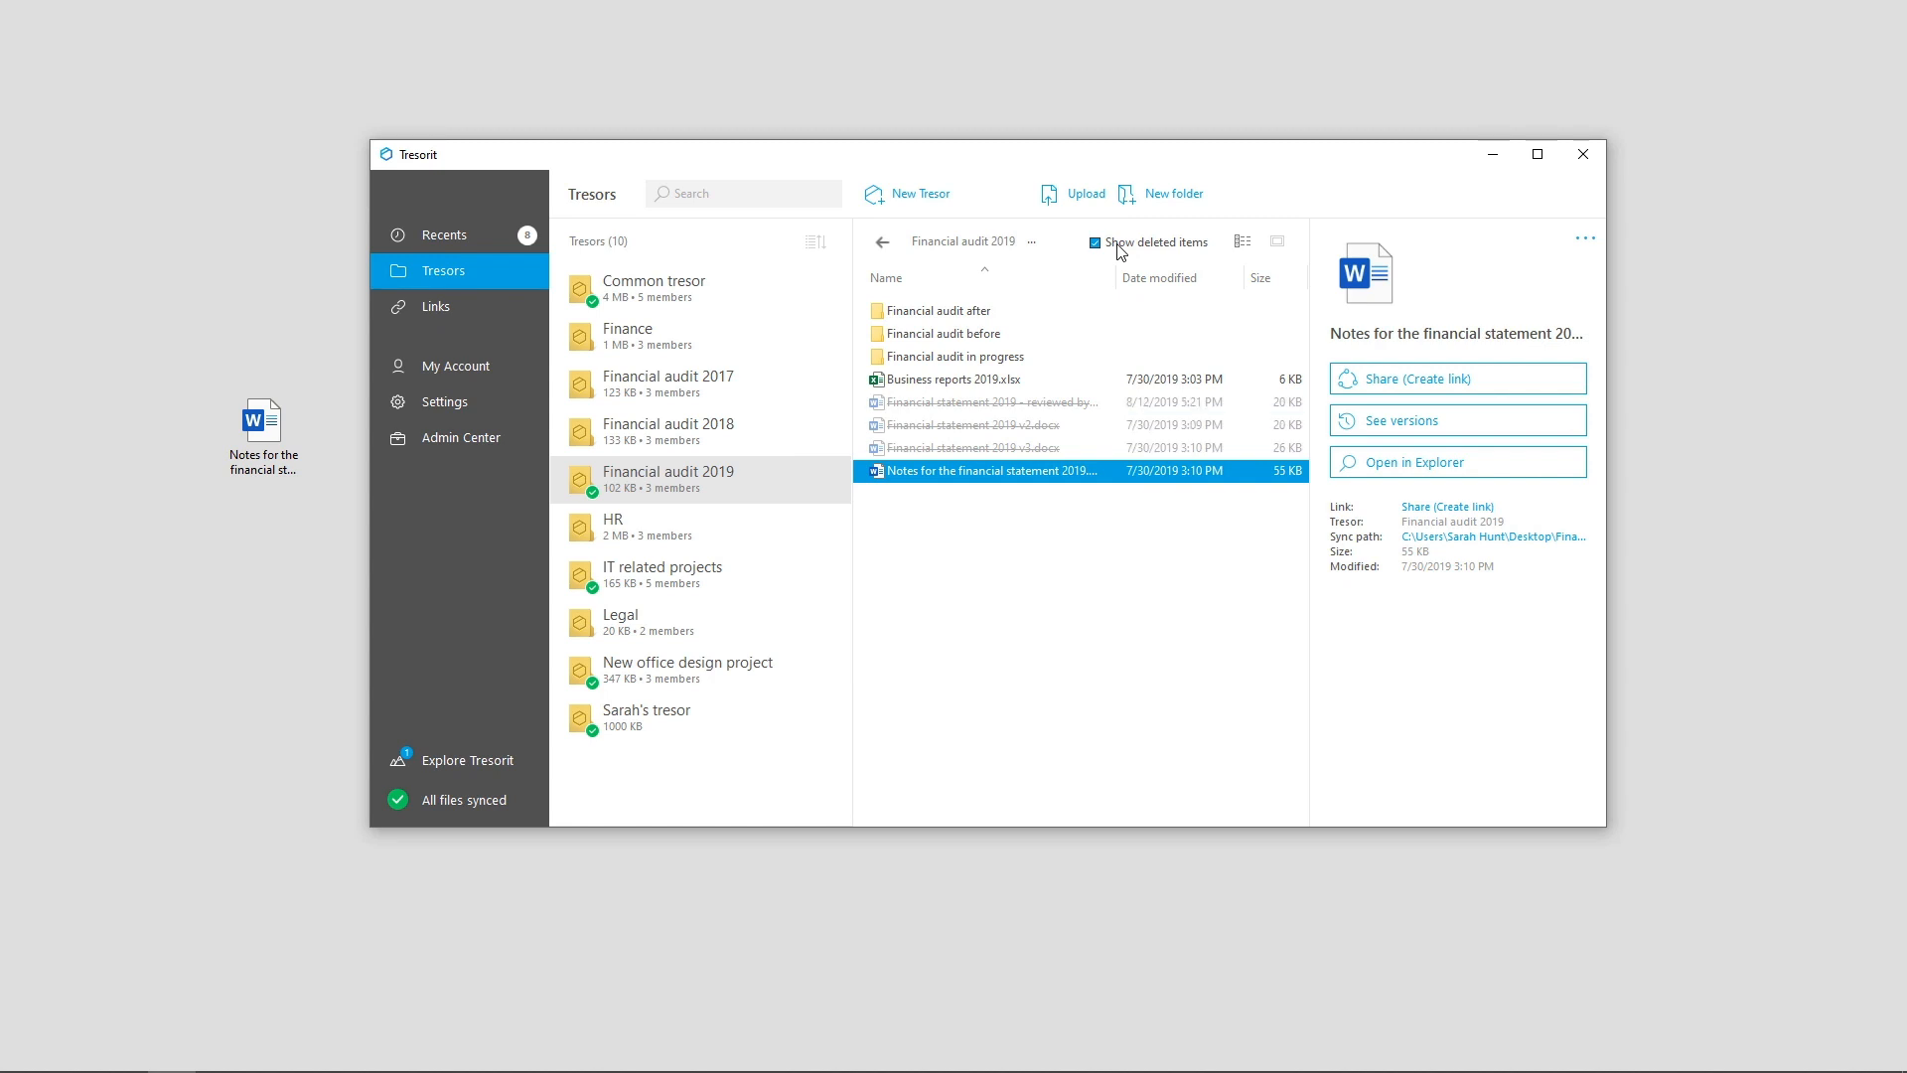
left_click(1013, 402)
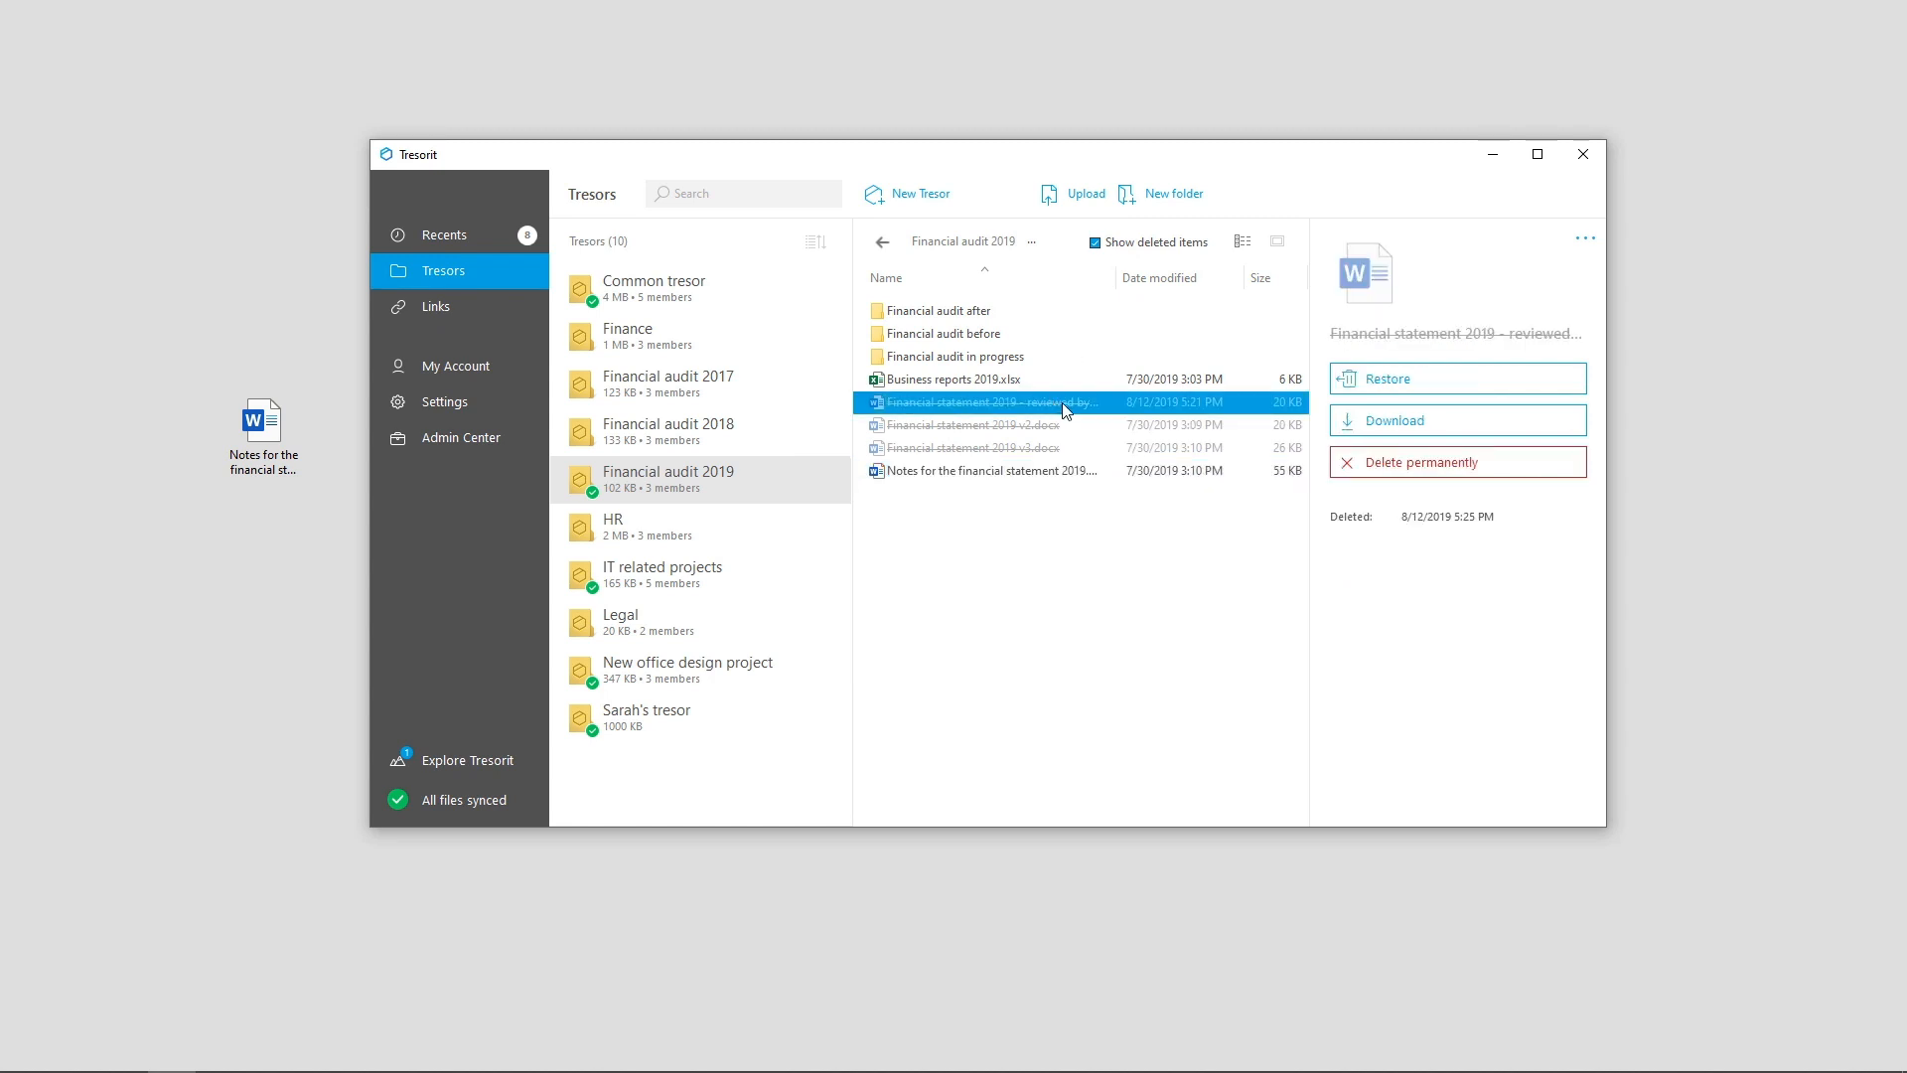
left_click(1386, 377)
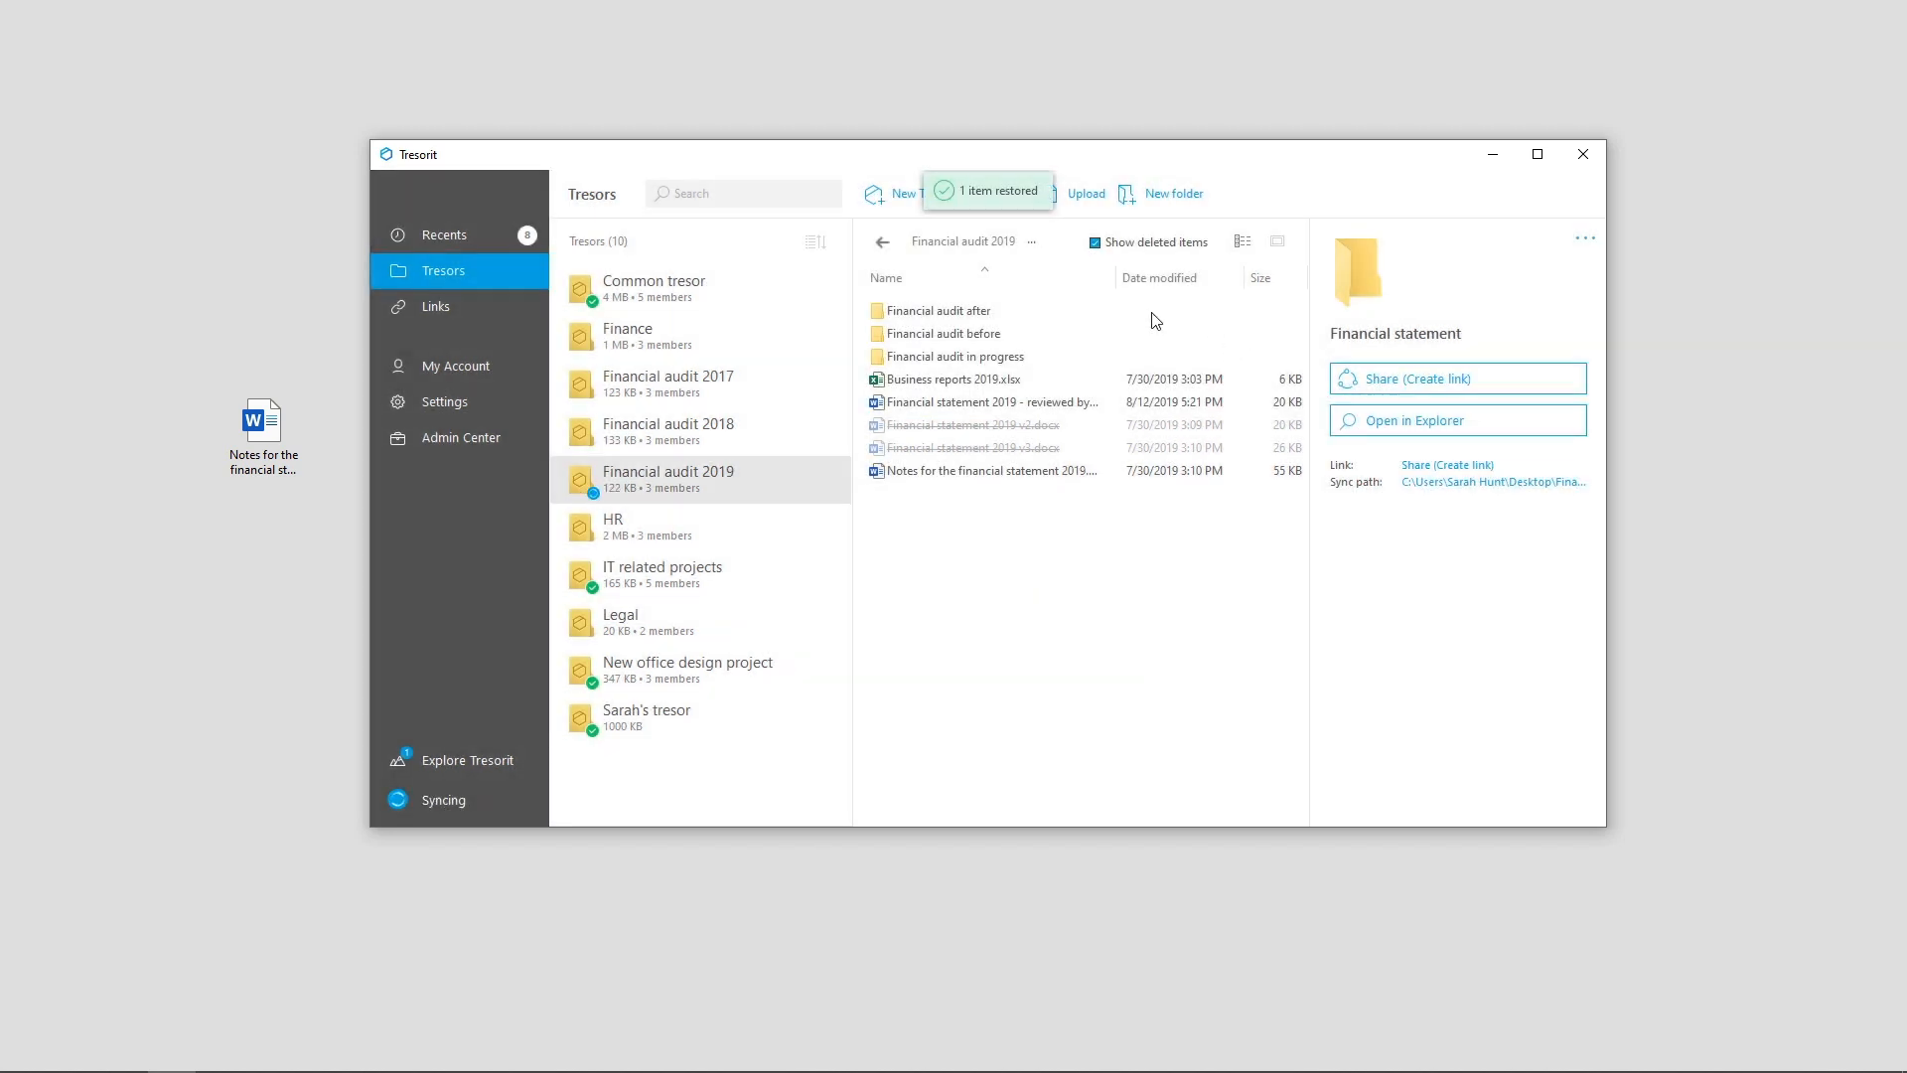
left_click(1094, 241)
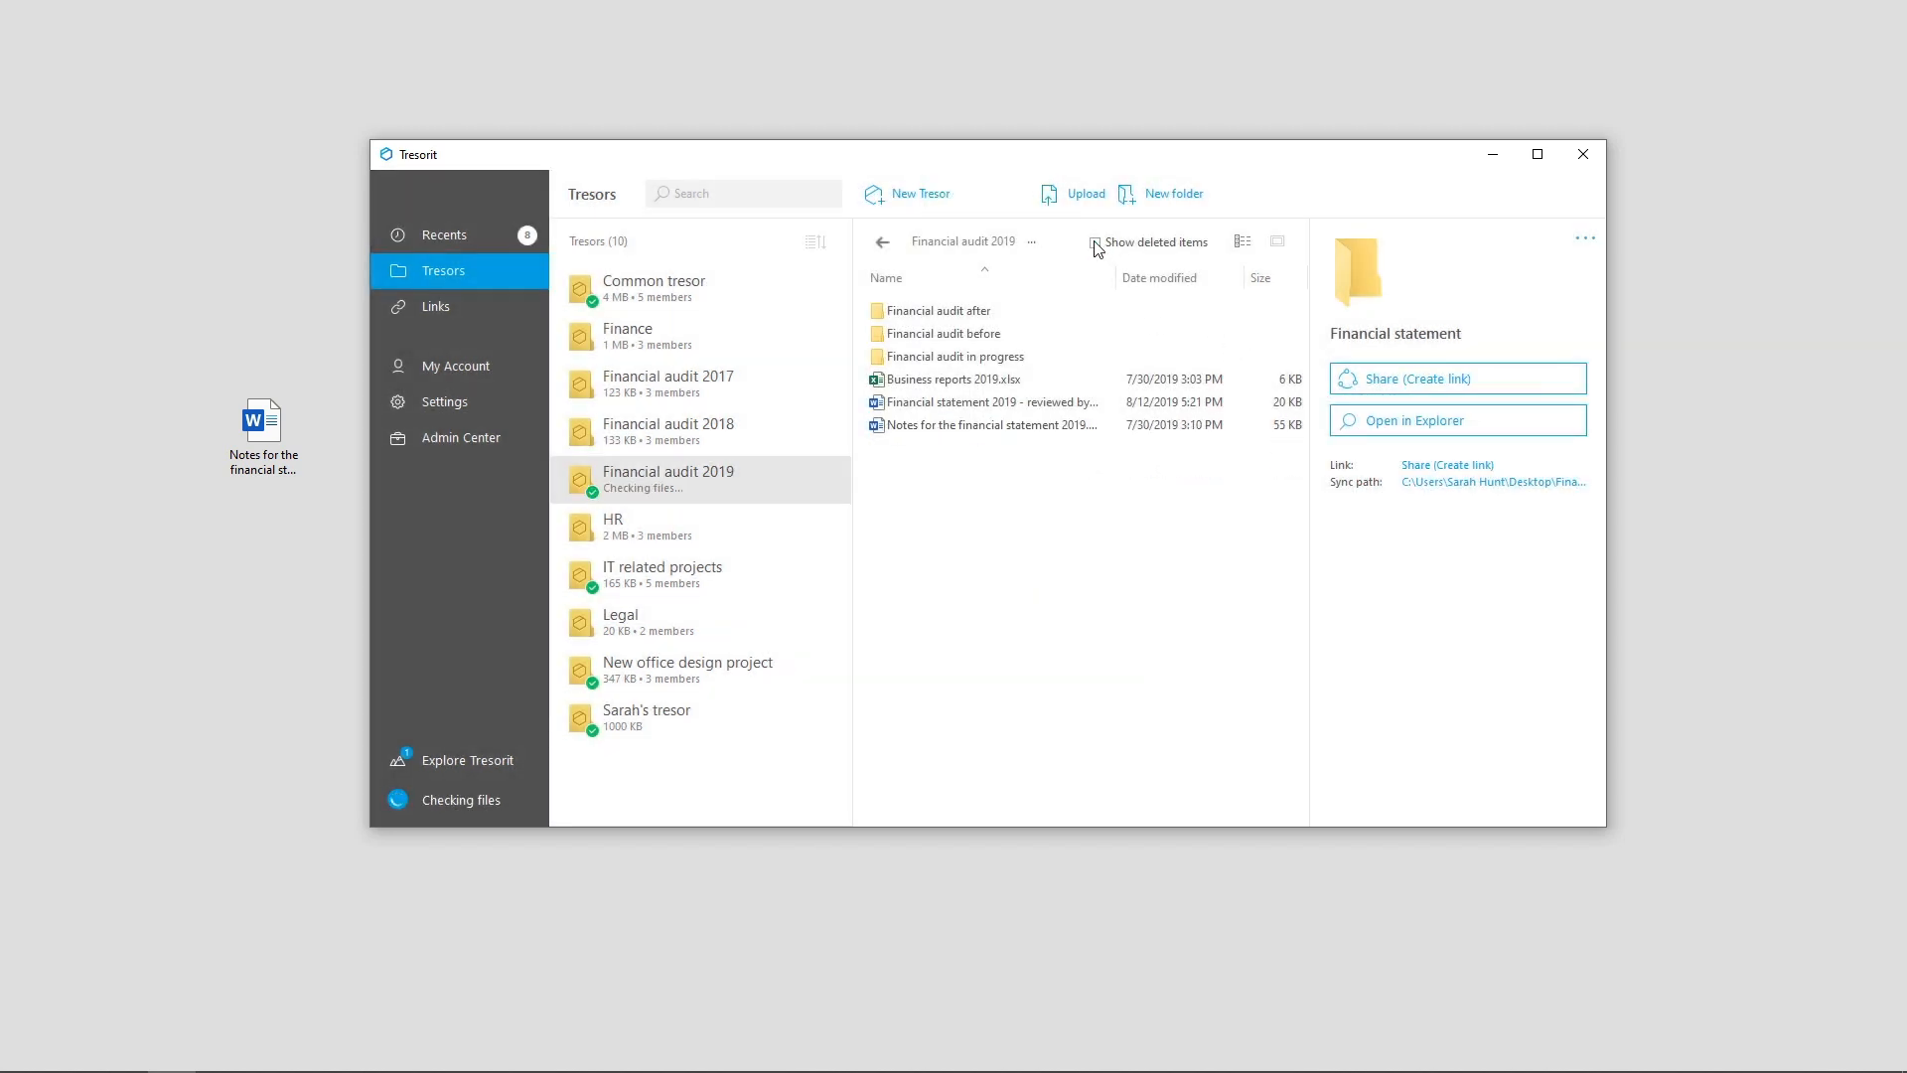
left_click(1025, 401)
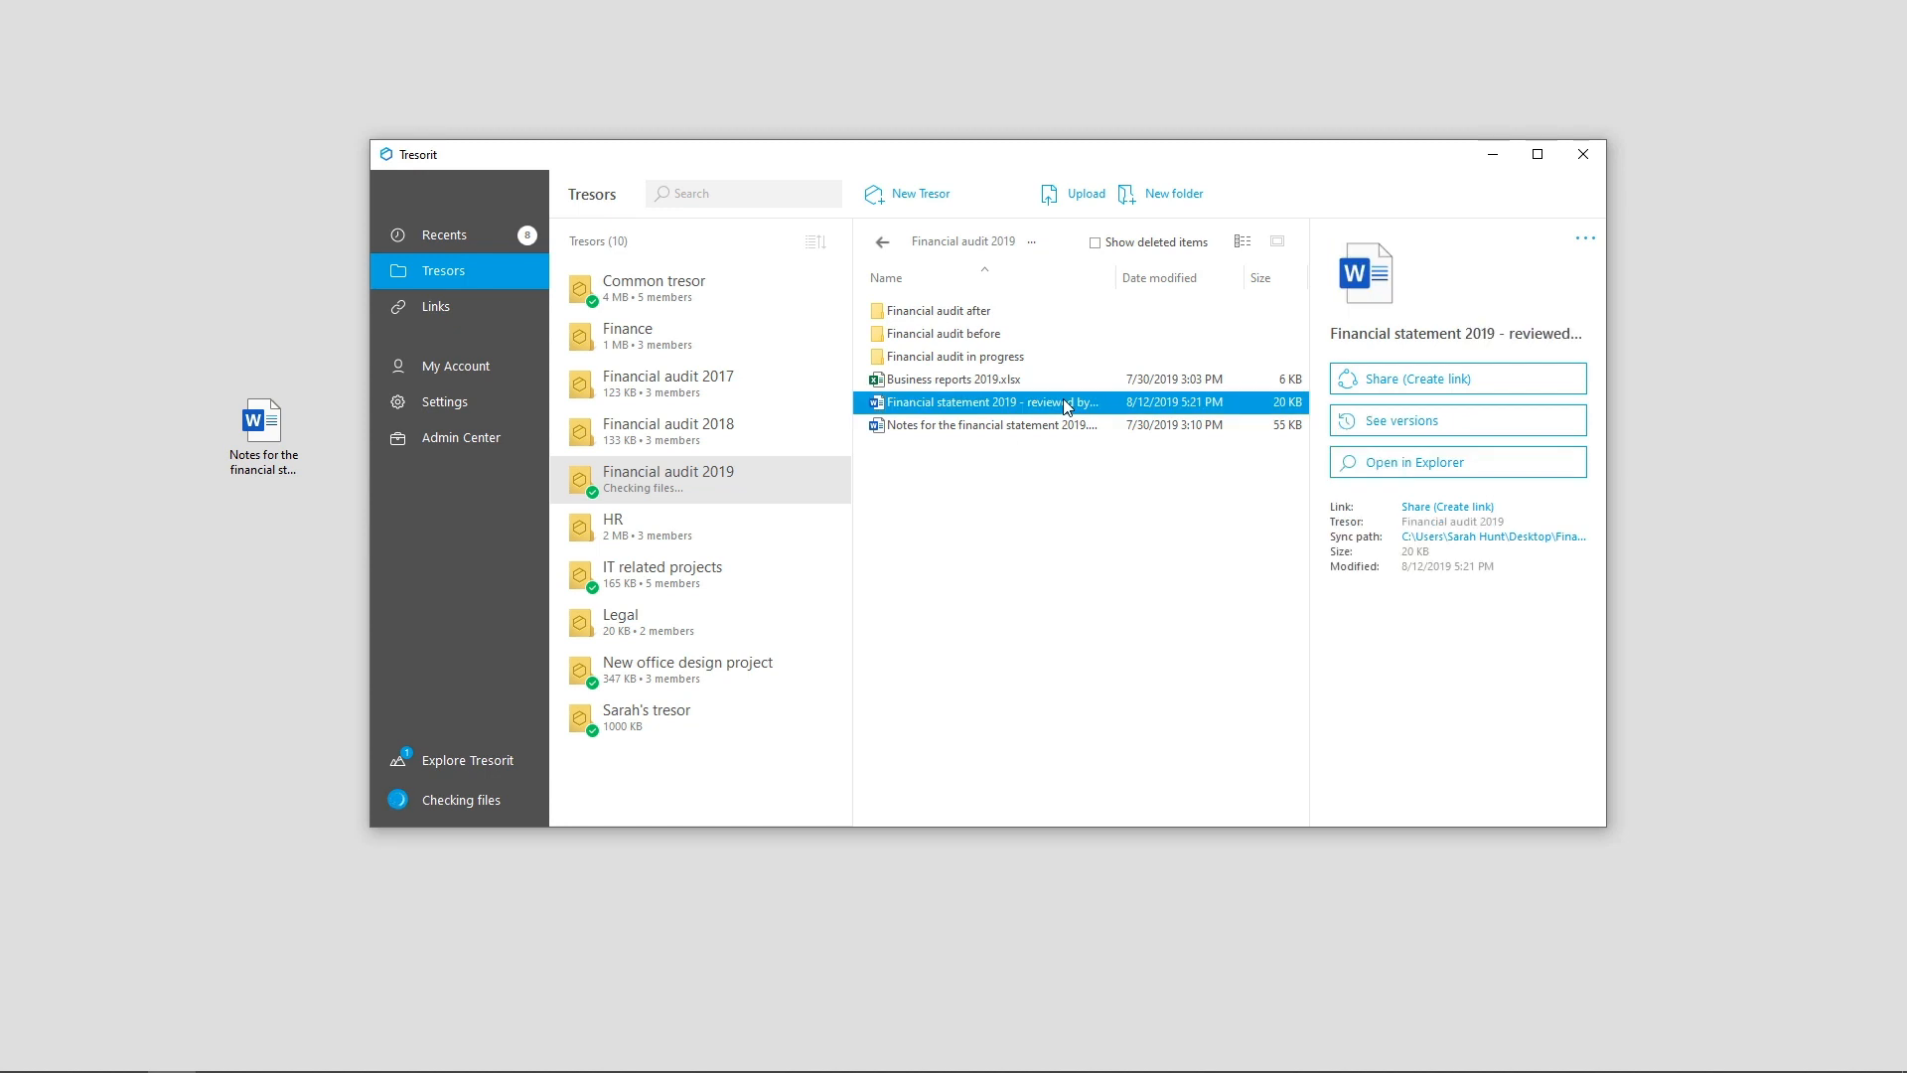
- Activate a share link expiring in 25 days, open limit 1, password-protected, without email verification
left_click(1458, 378)
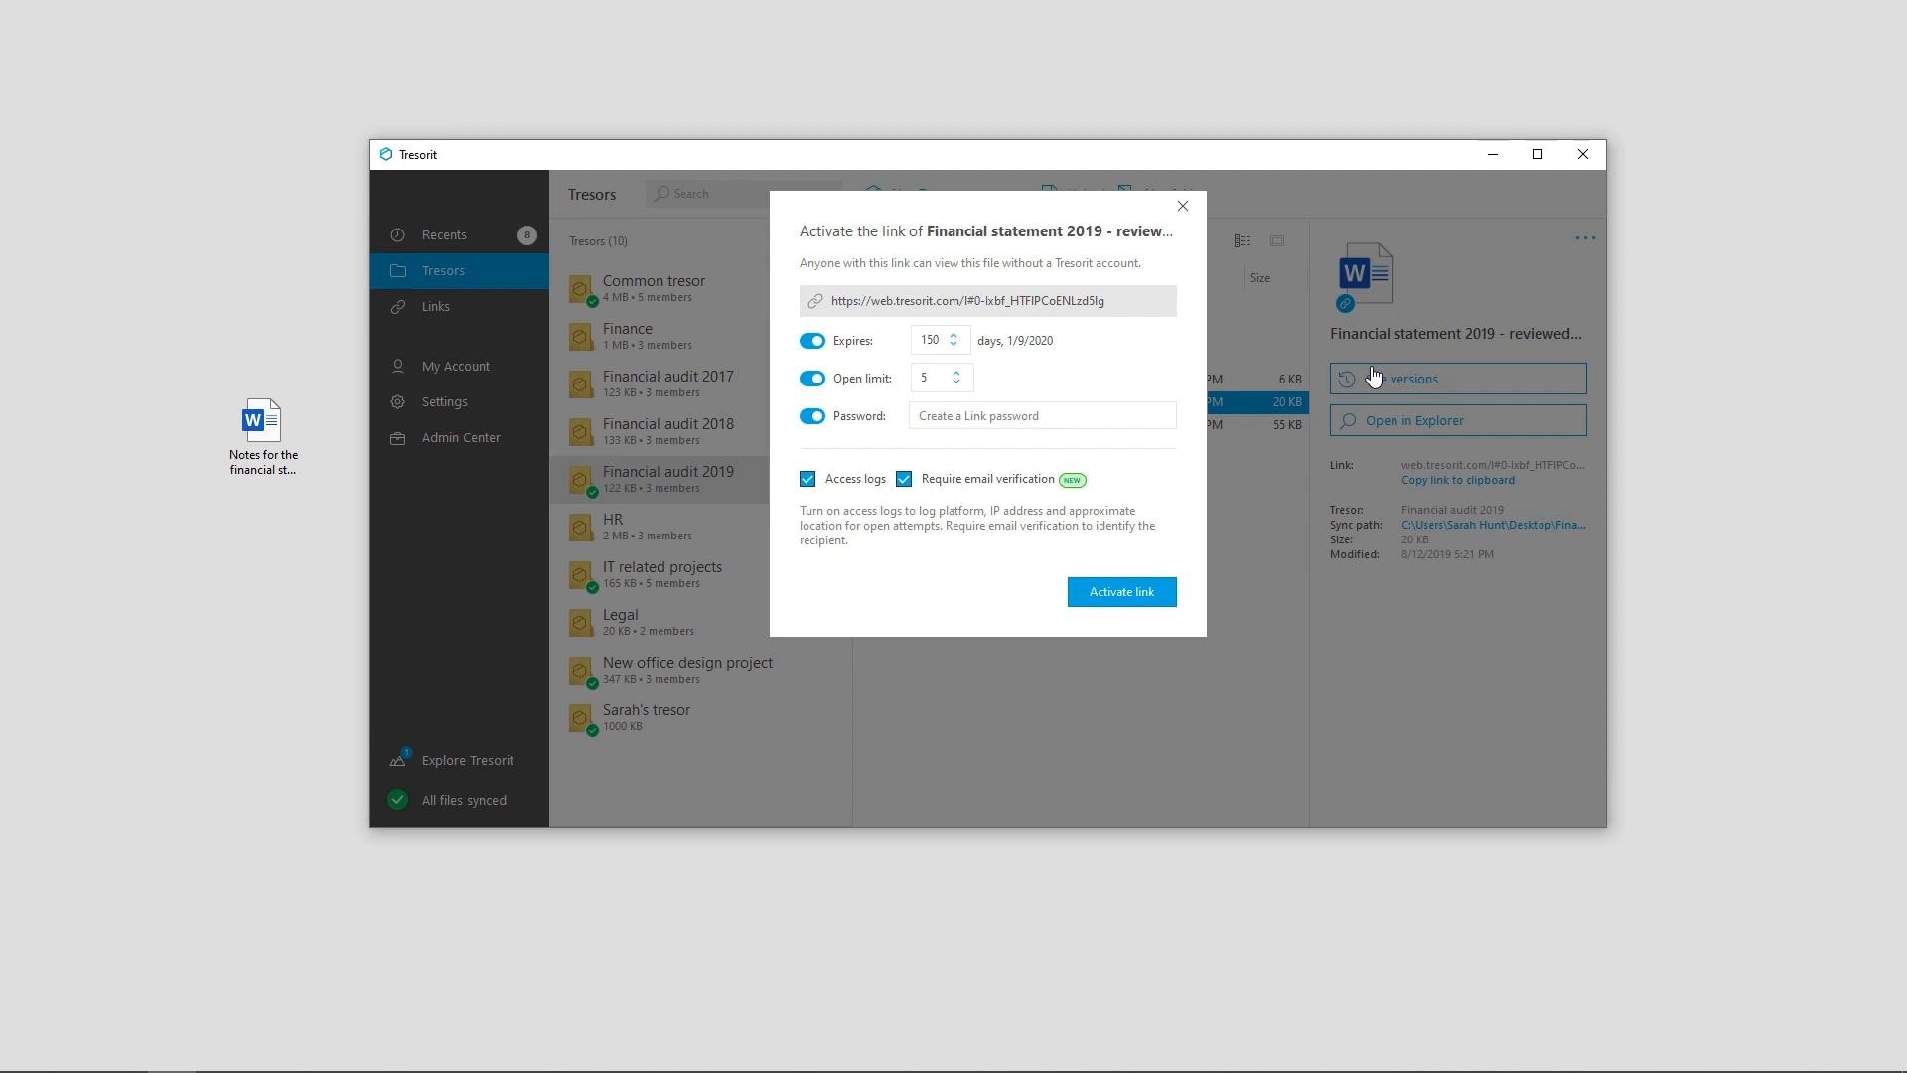
mouse_move(1097, 366)
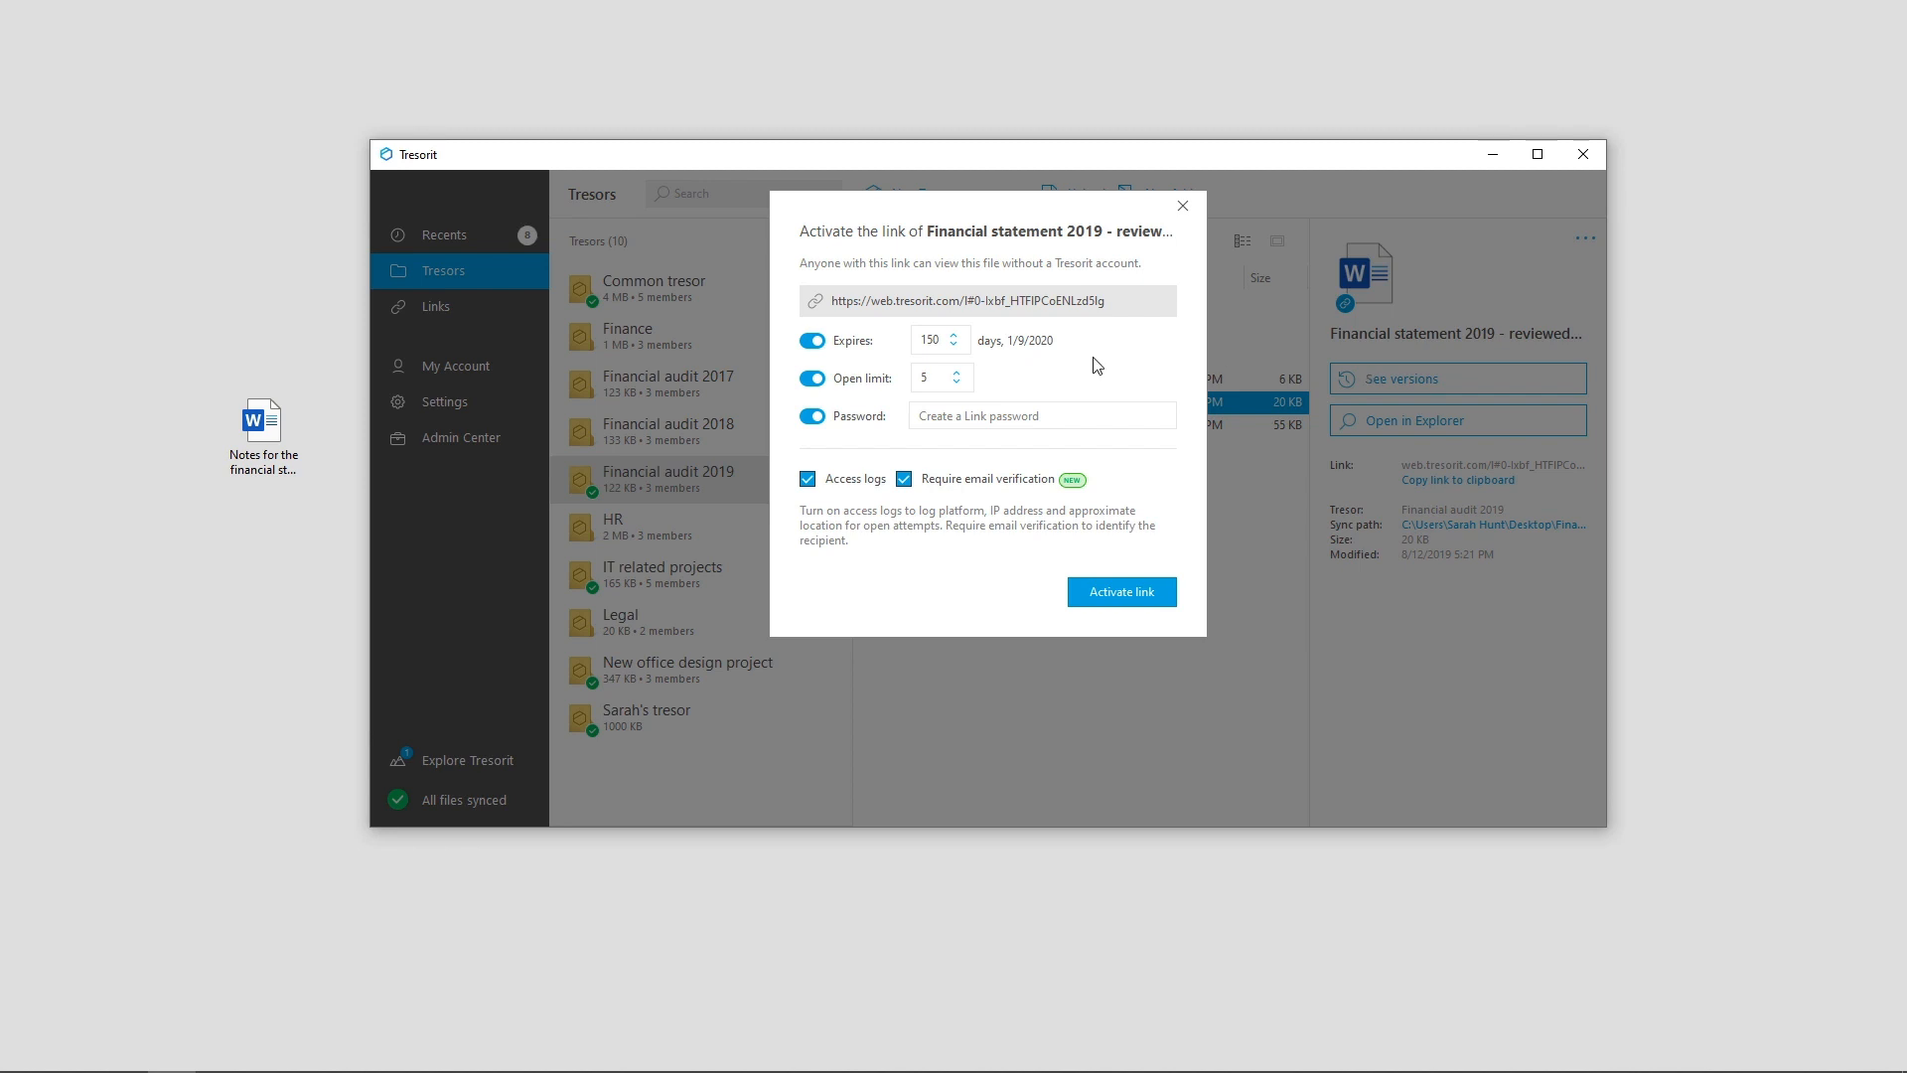
left_click(931, 338)
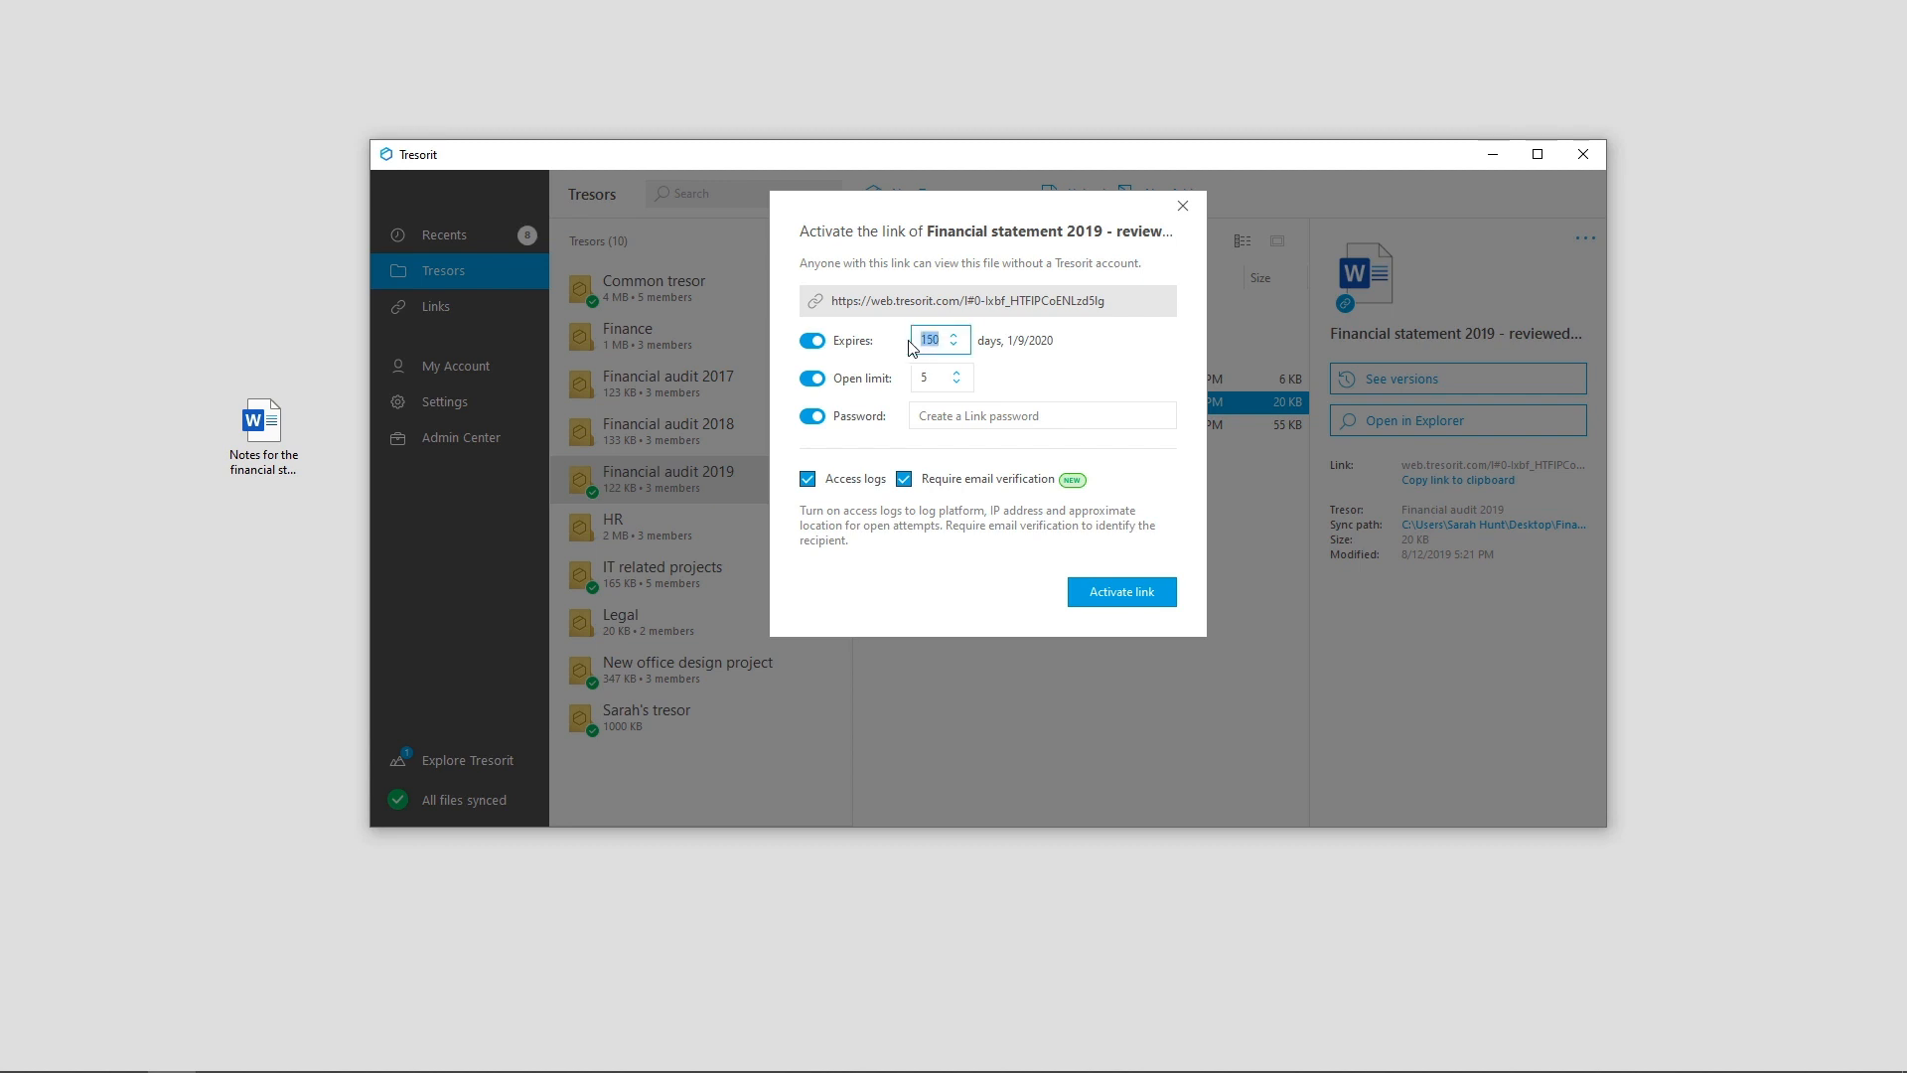
type("2")
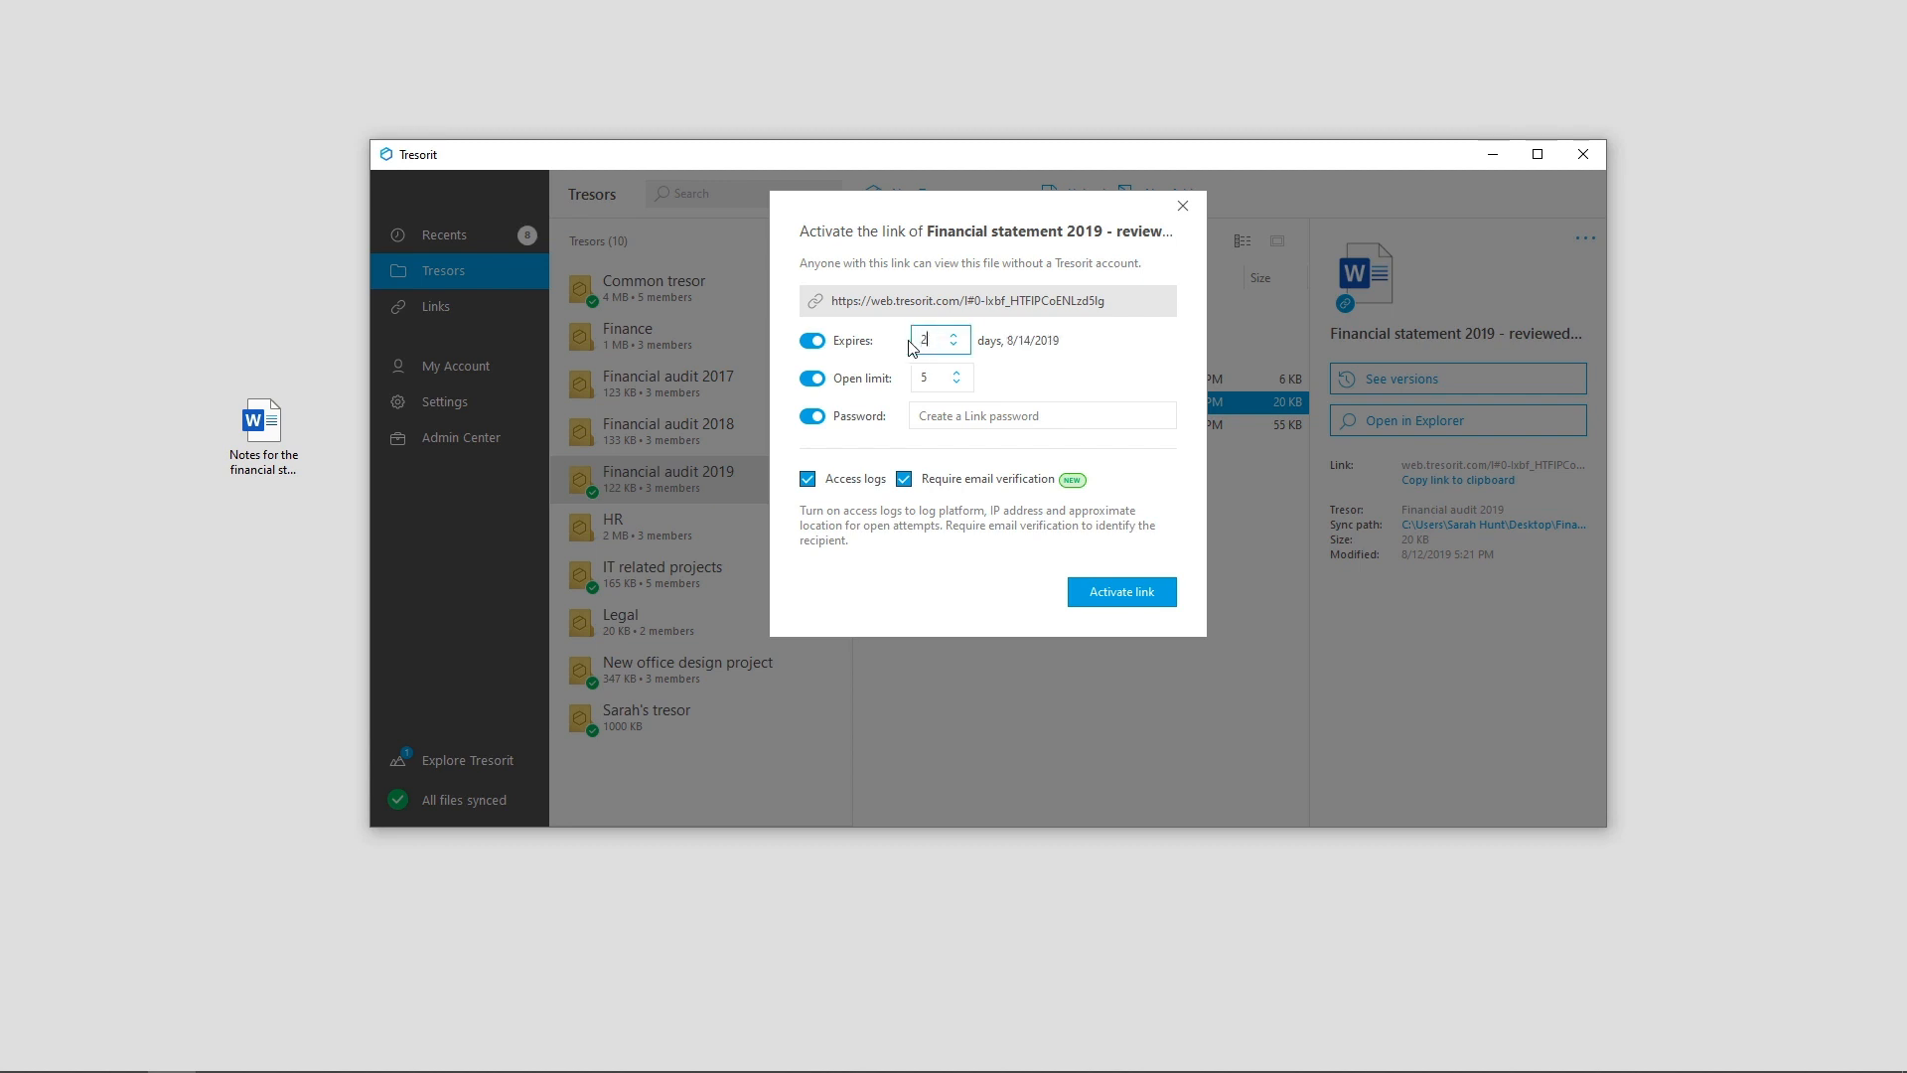
type("5")
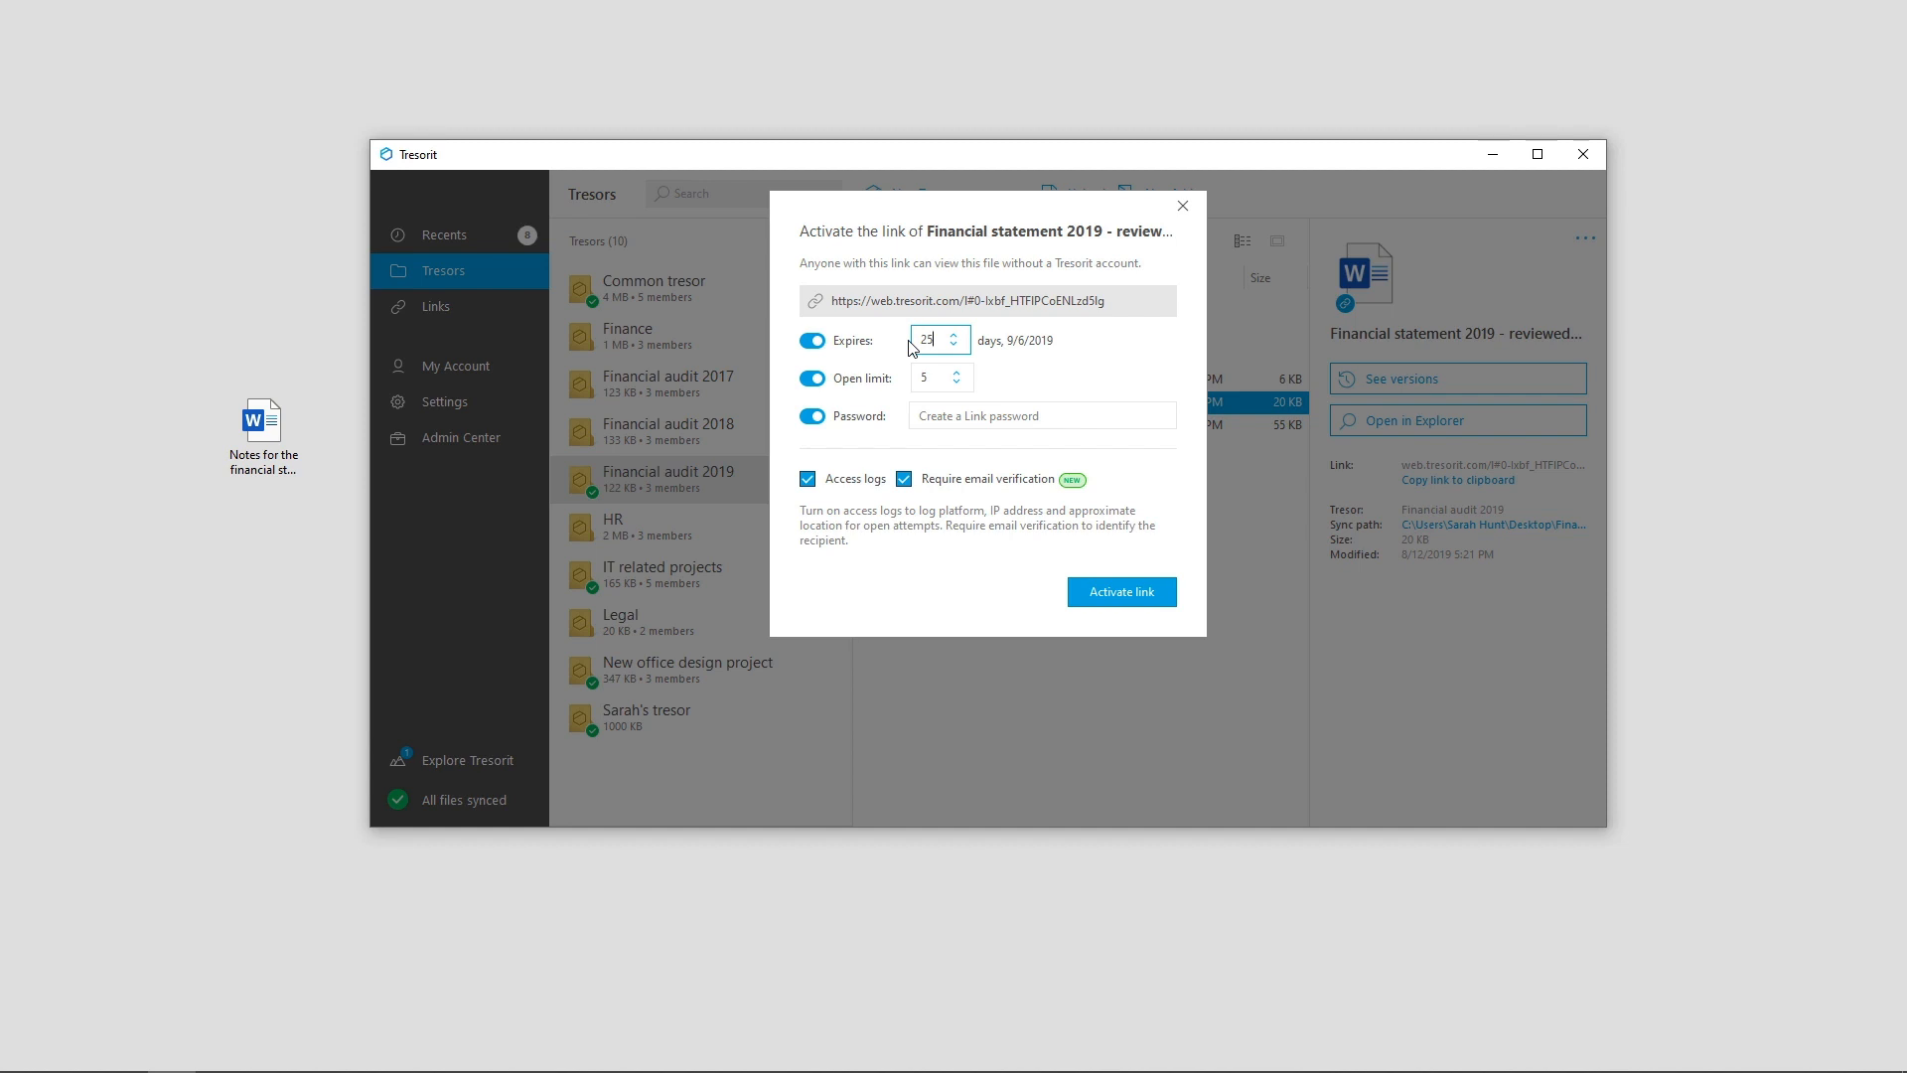
left_click(934, 377)
type("1")
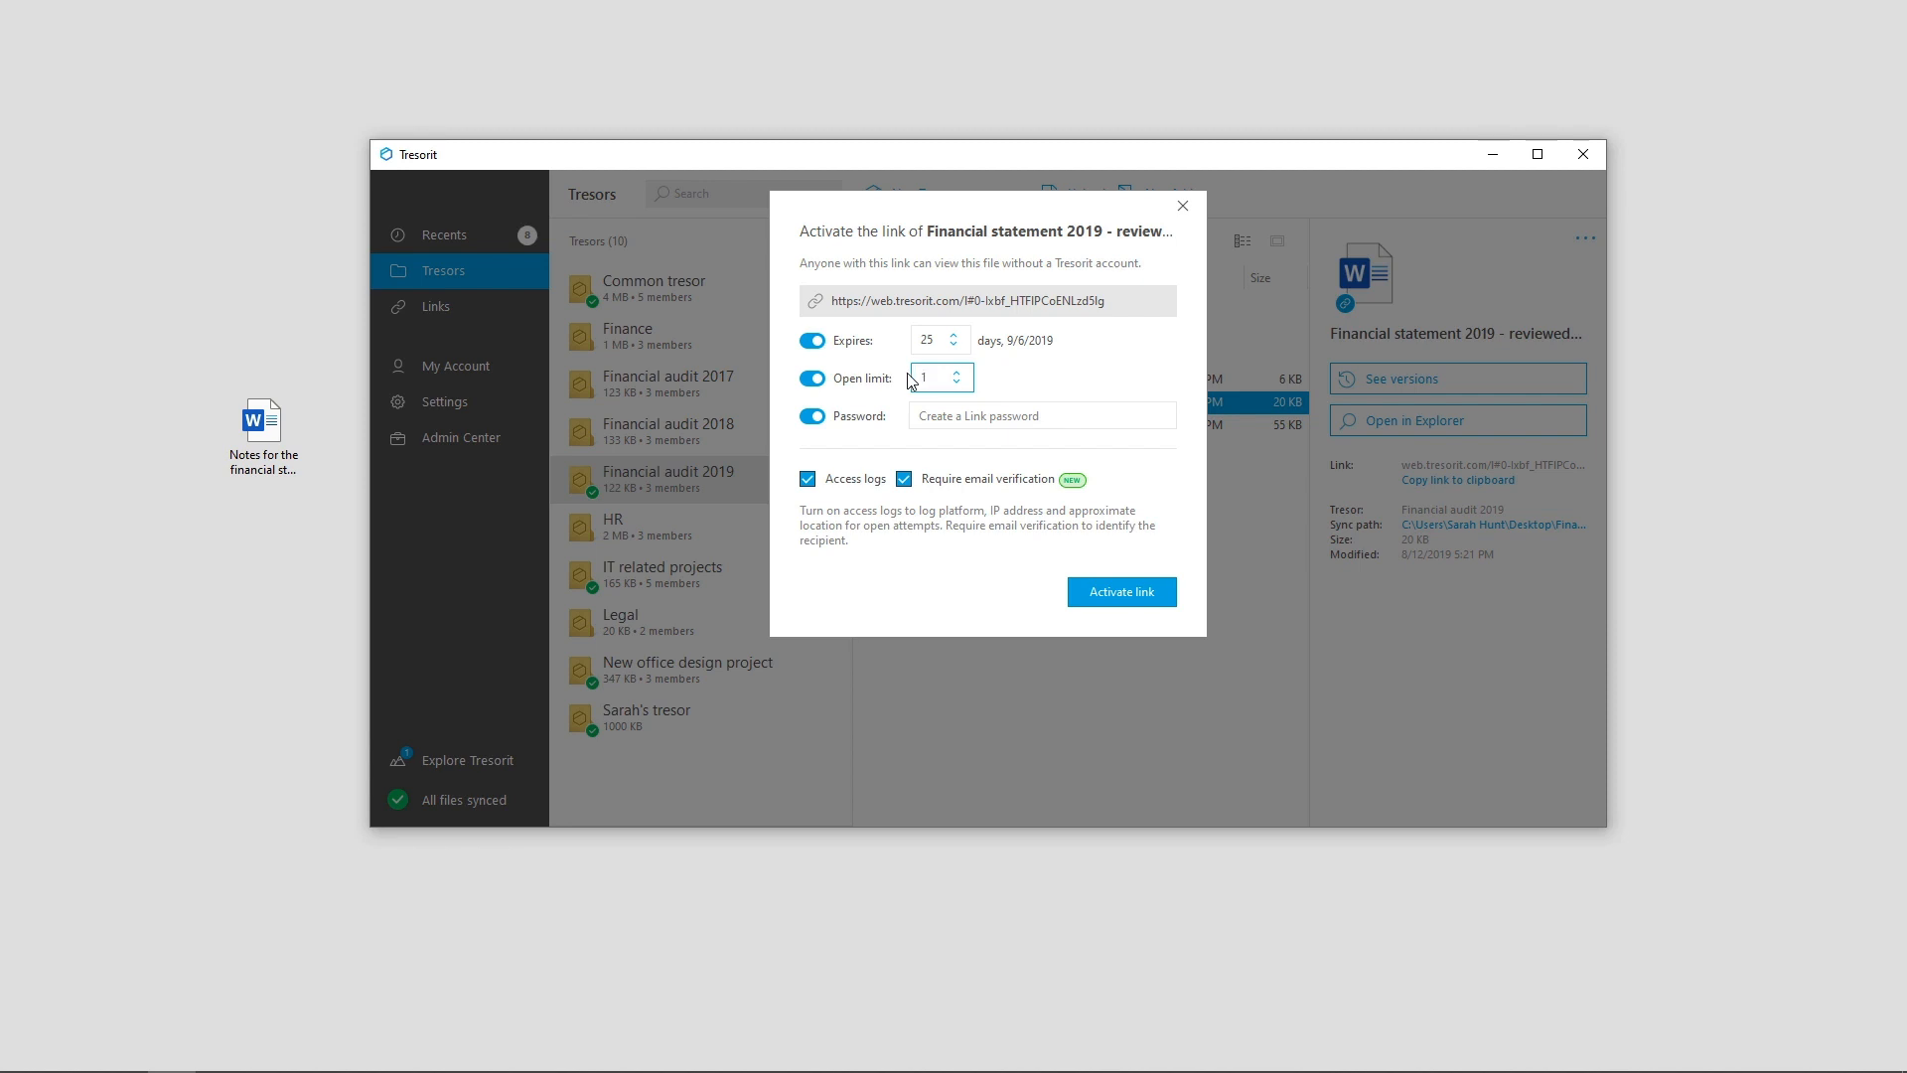
left_click(1041, 416)
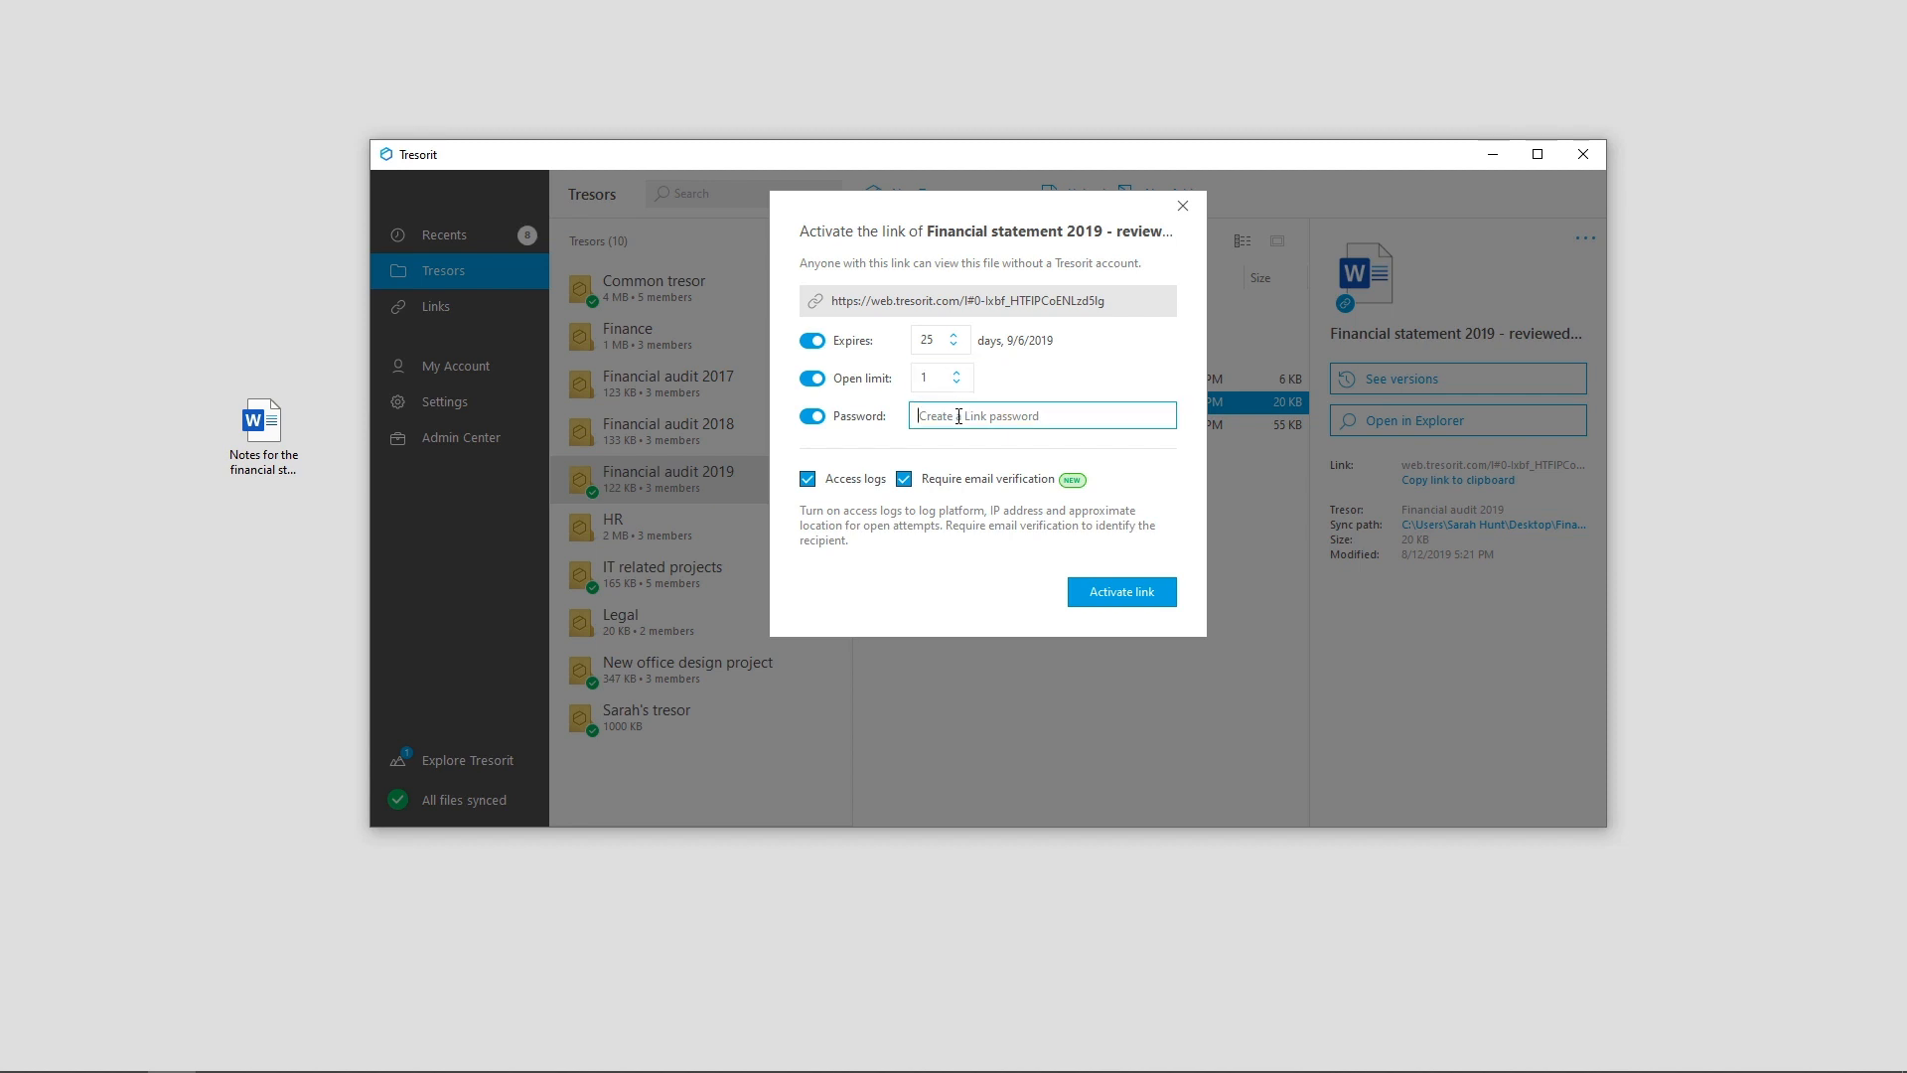
type("•")
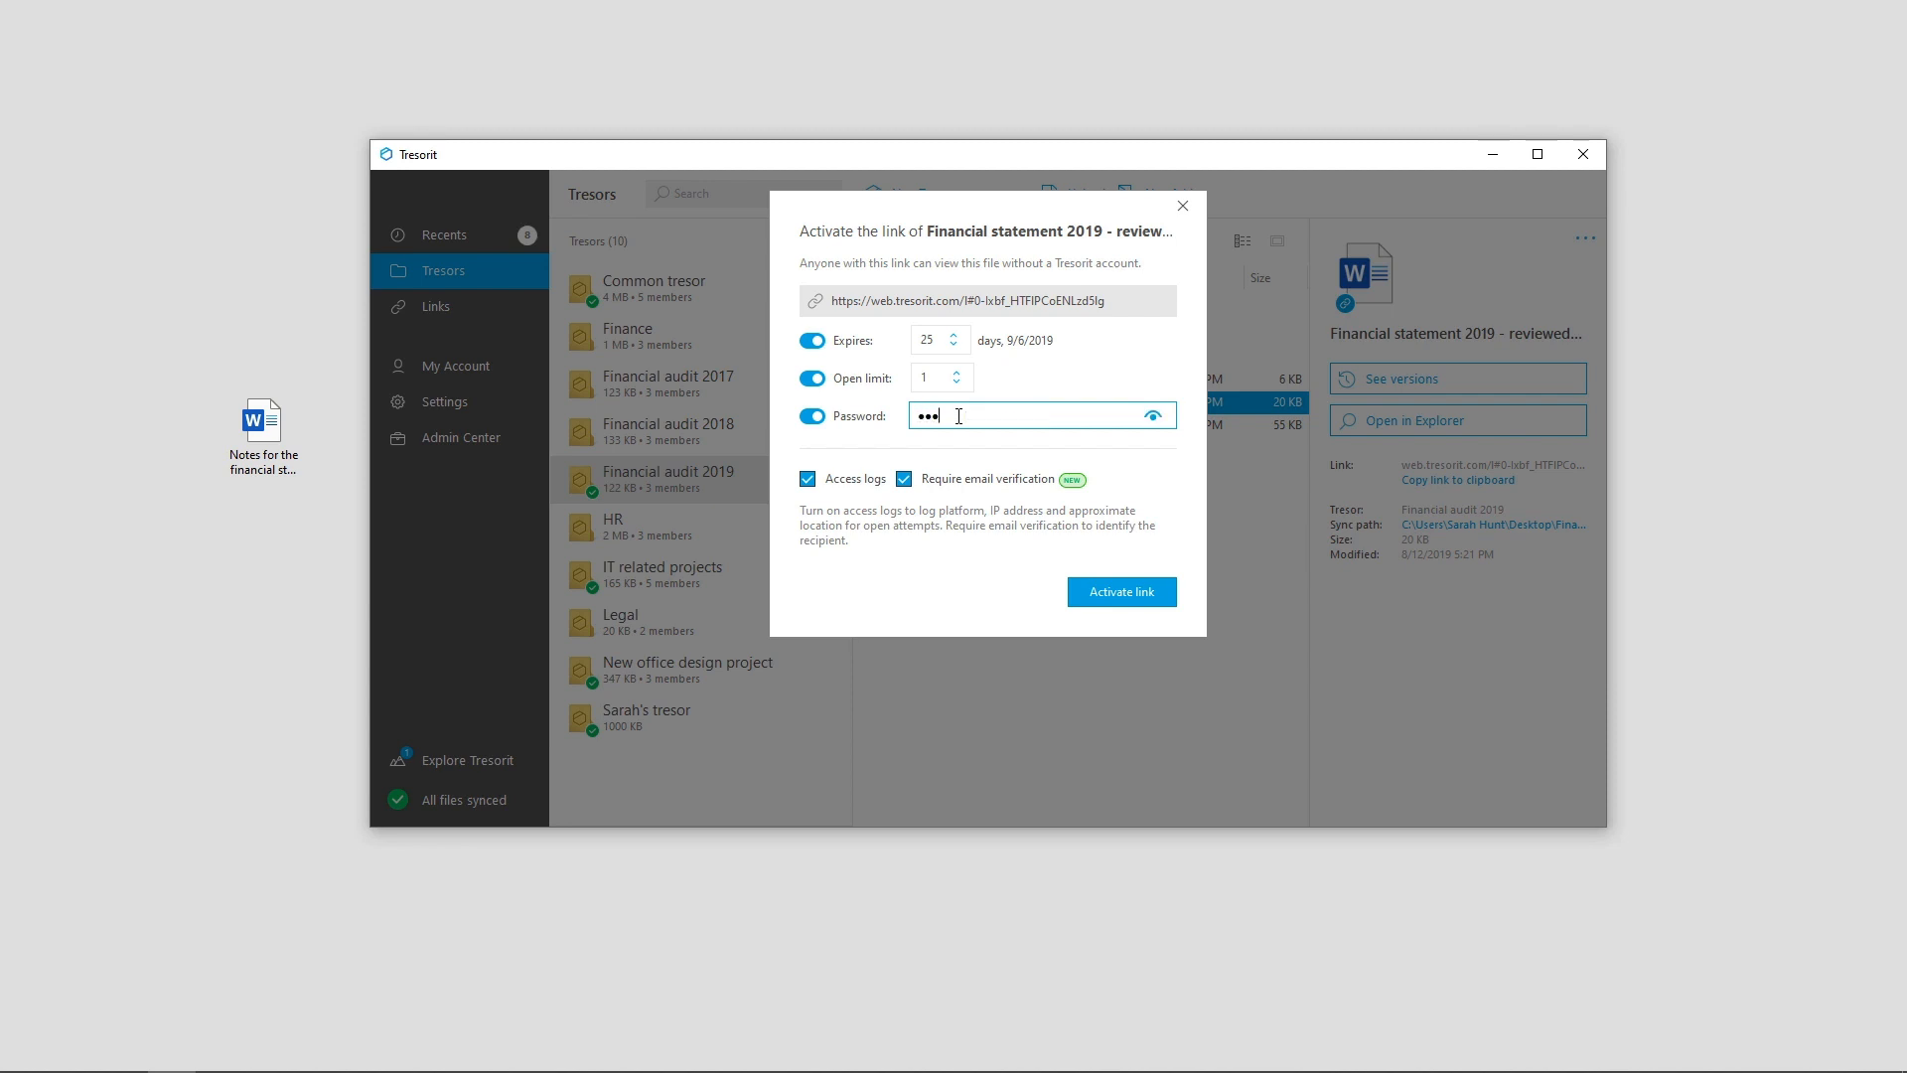
type("••")
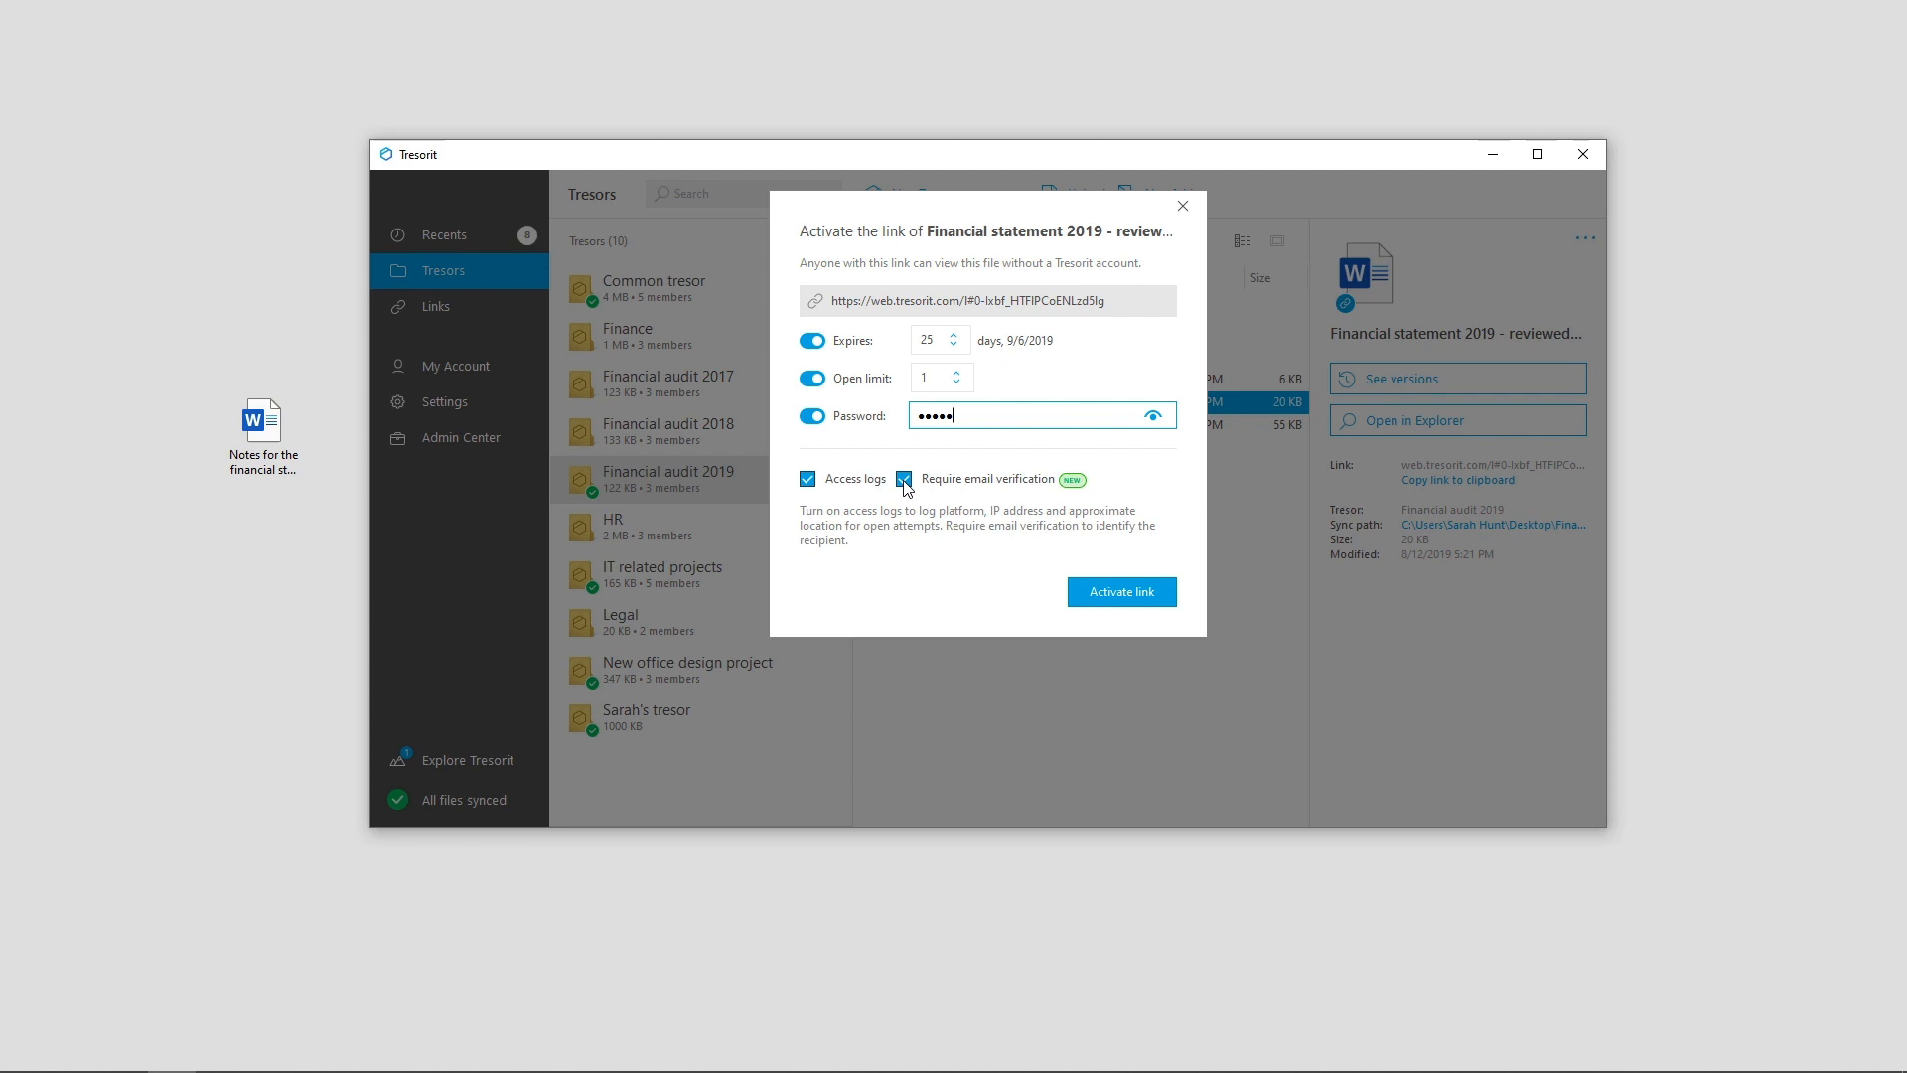
left_click(905, 479)
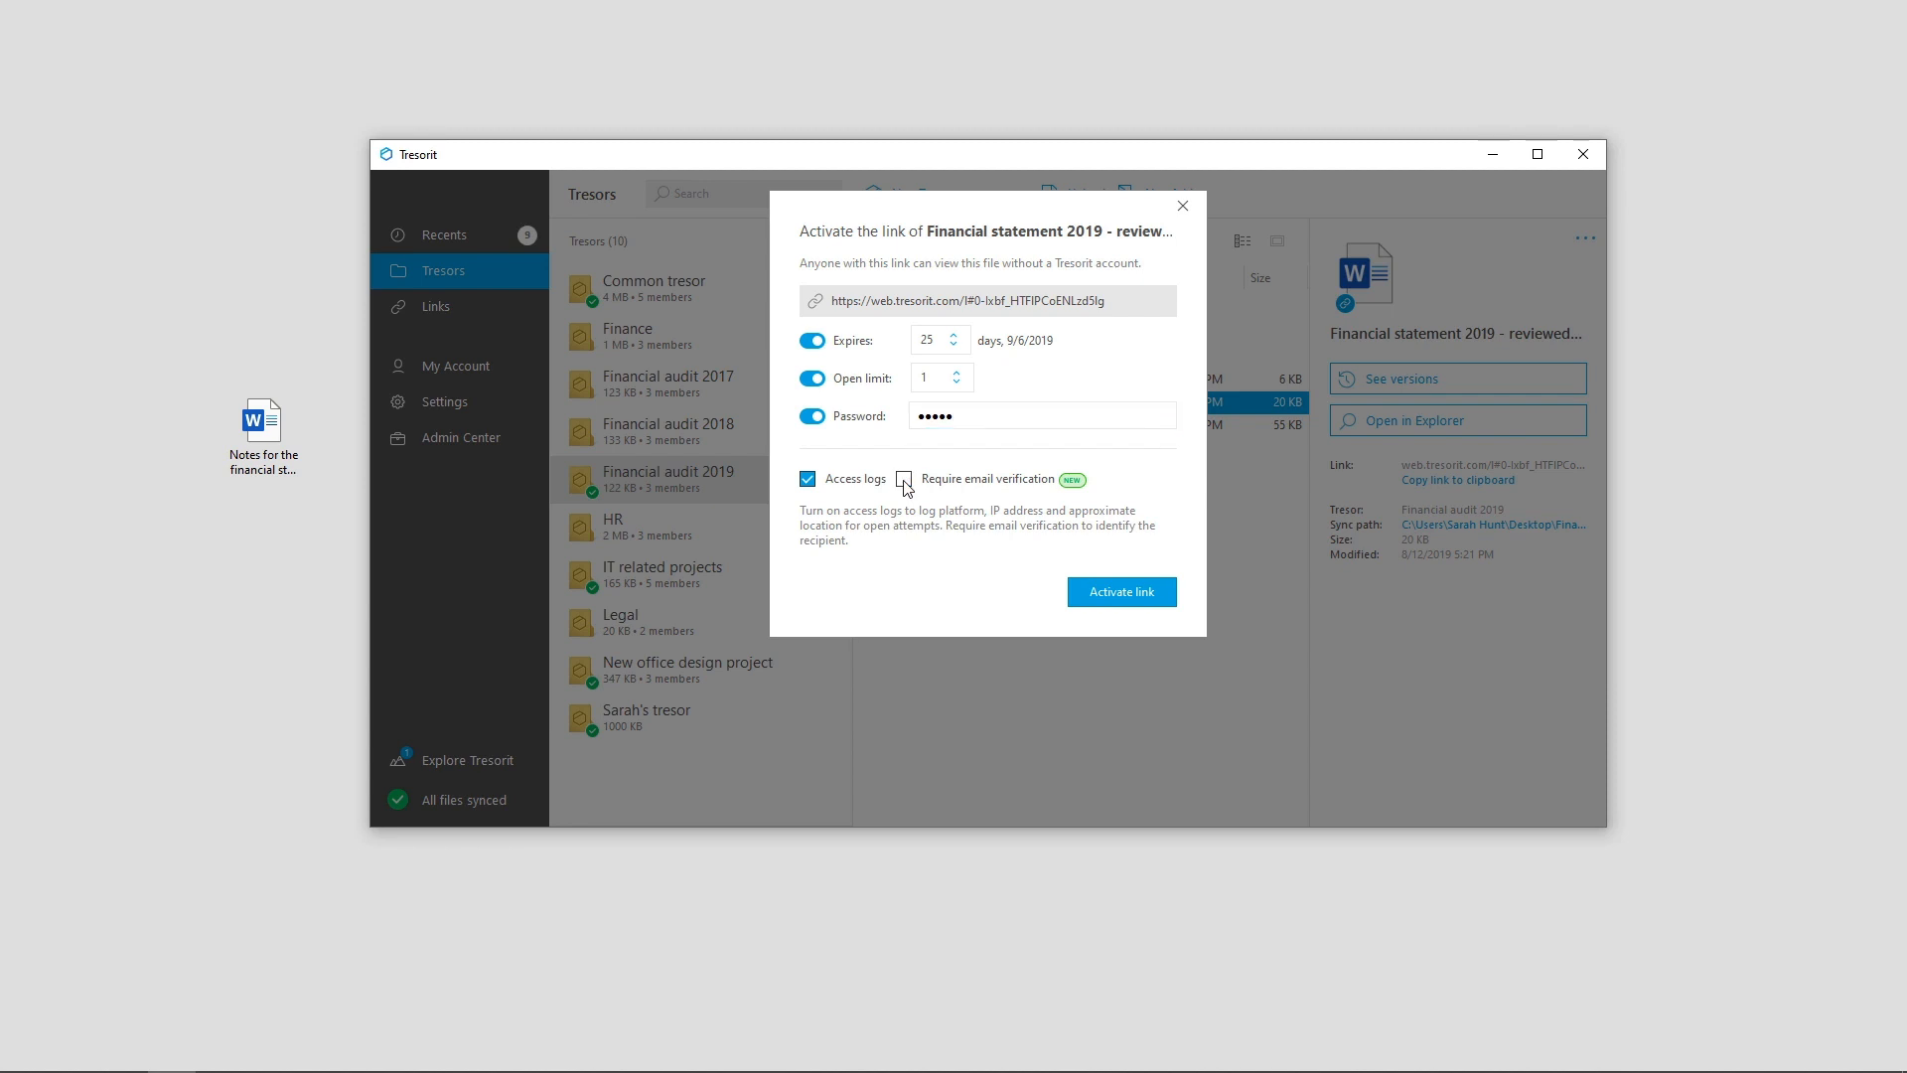
left_click(1121, 591)
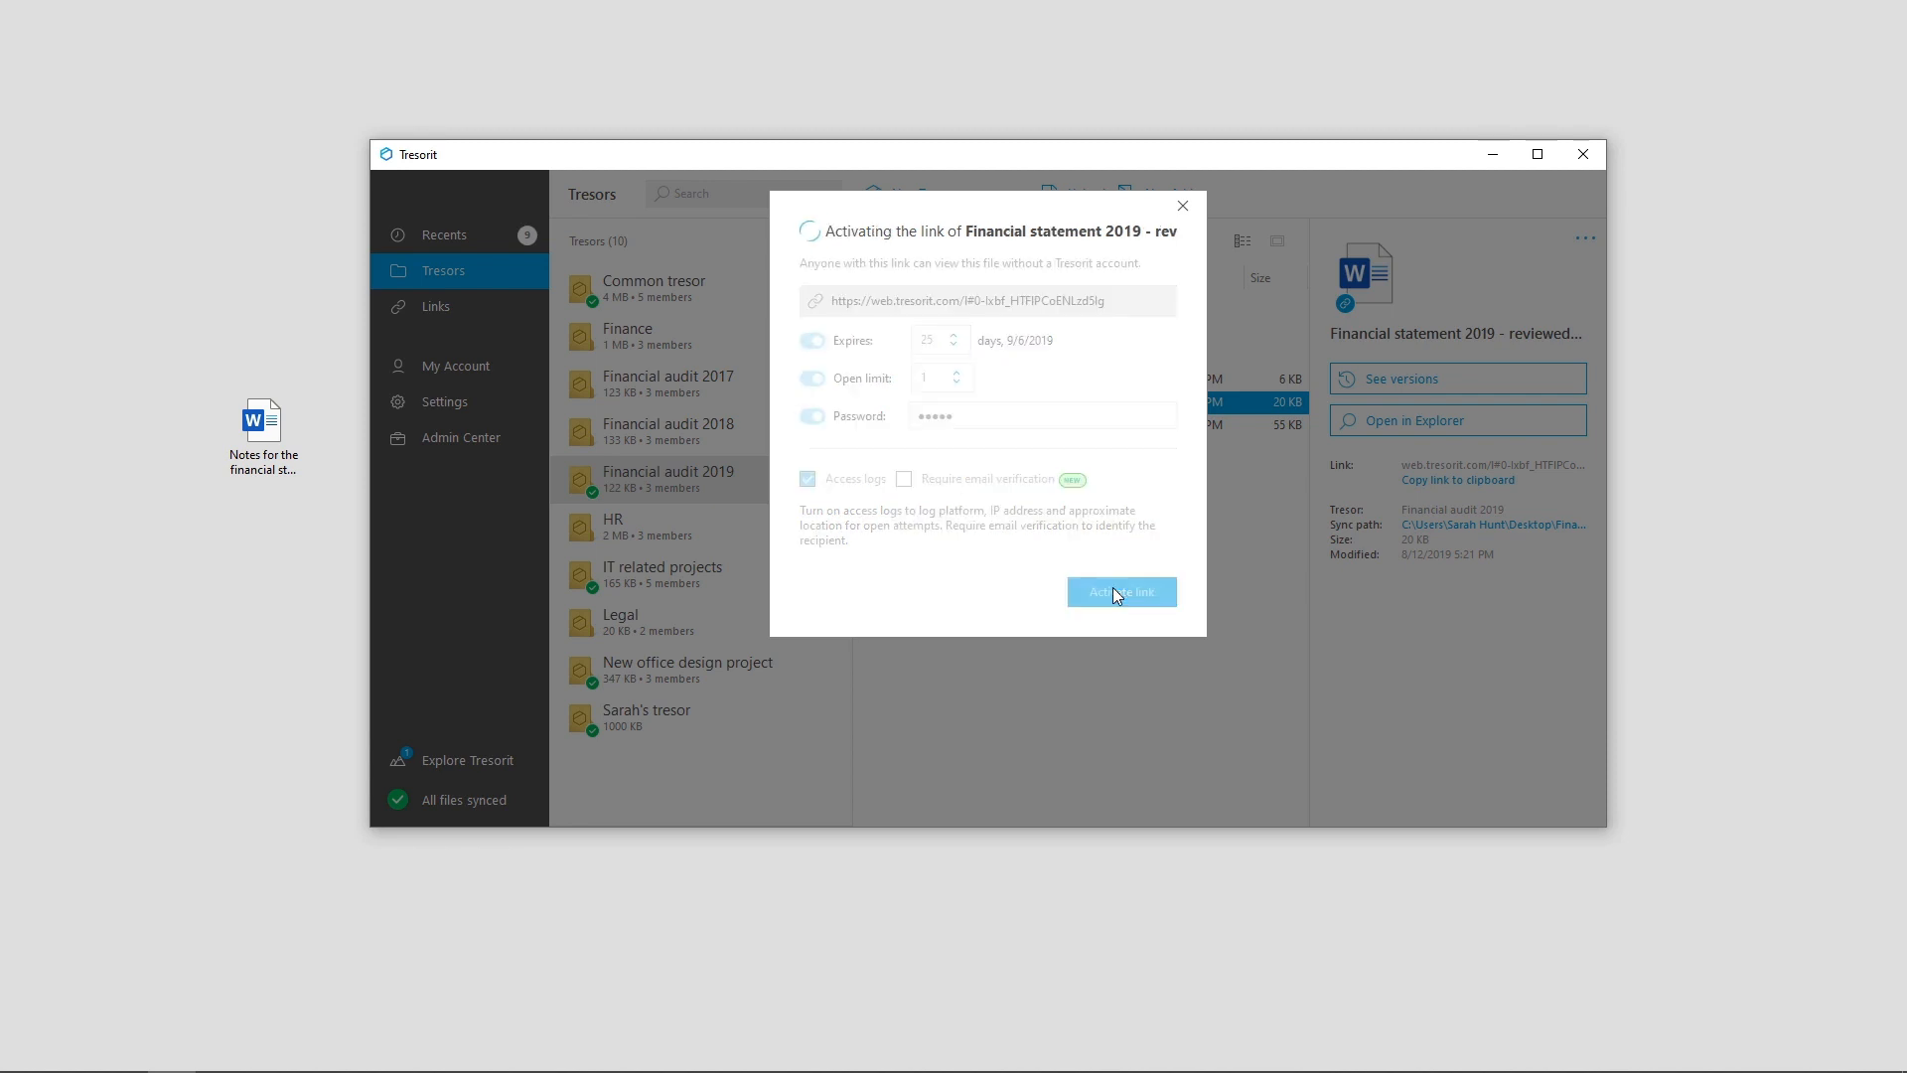
- Send the activated link by email through the Outlook application
left_click(1120, 592)
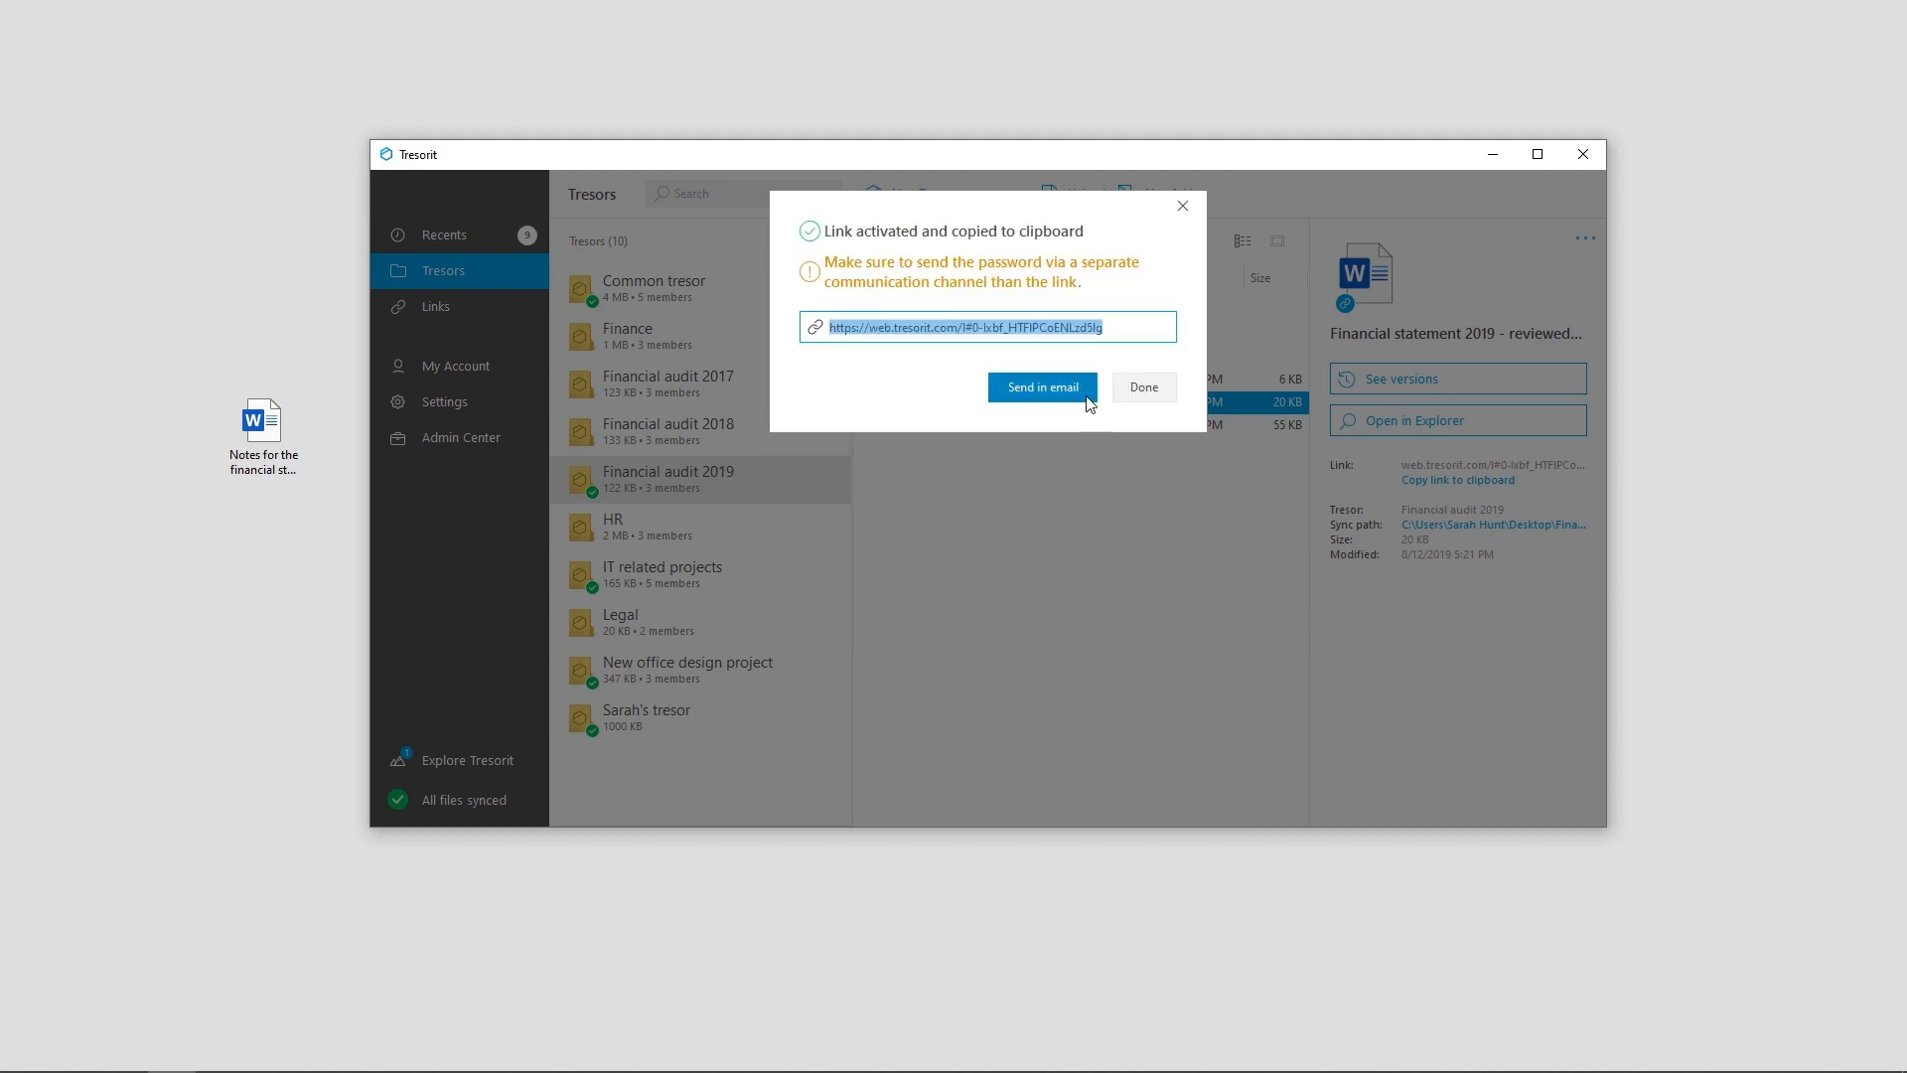
left_click(1041, 387)
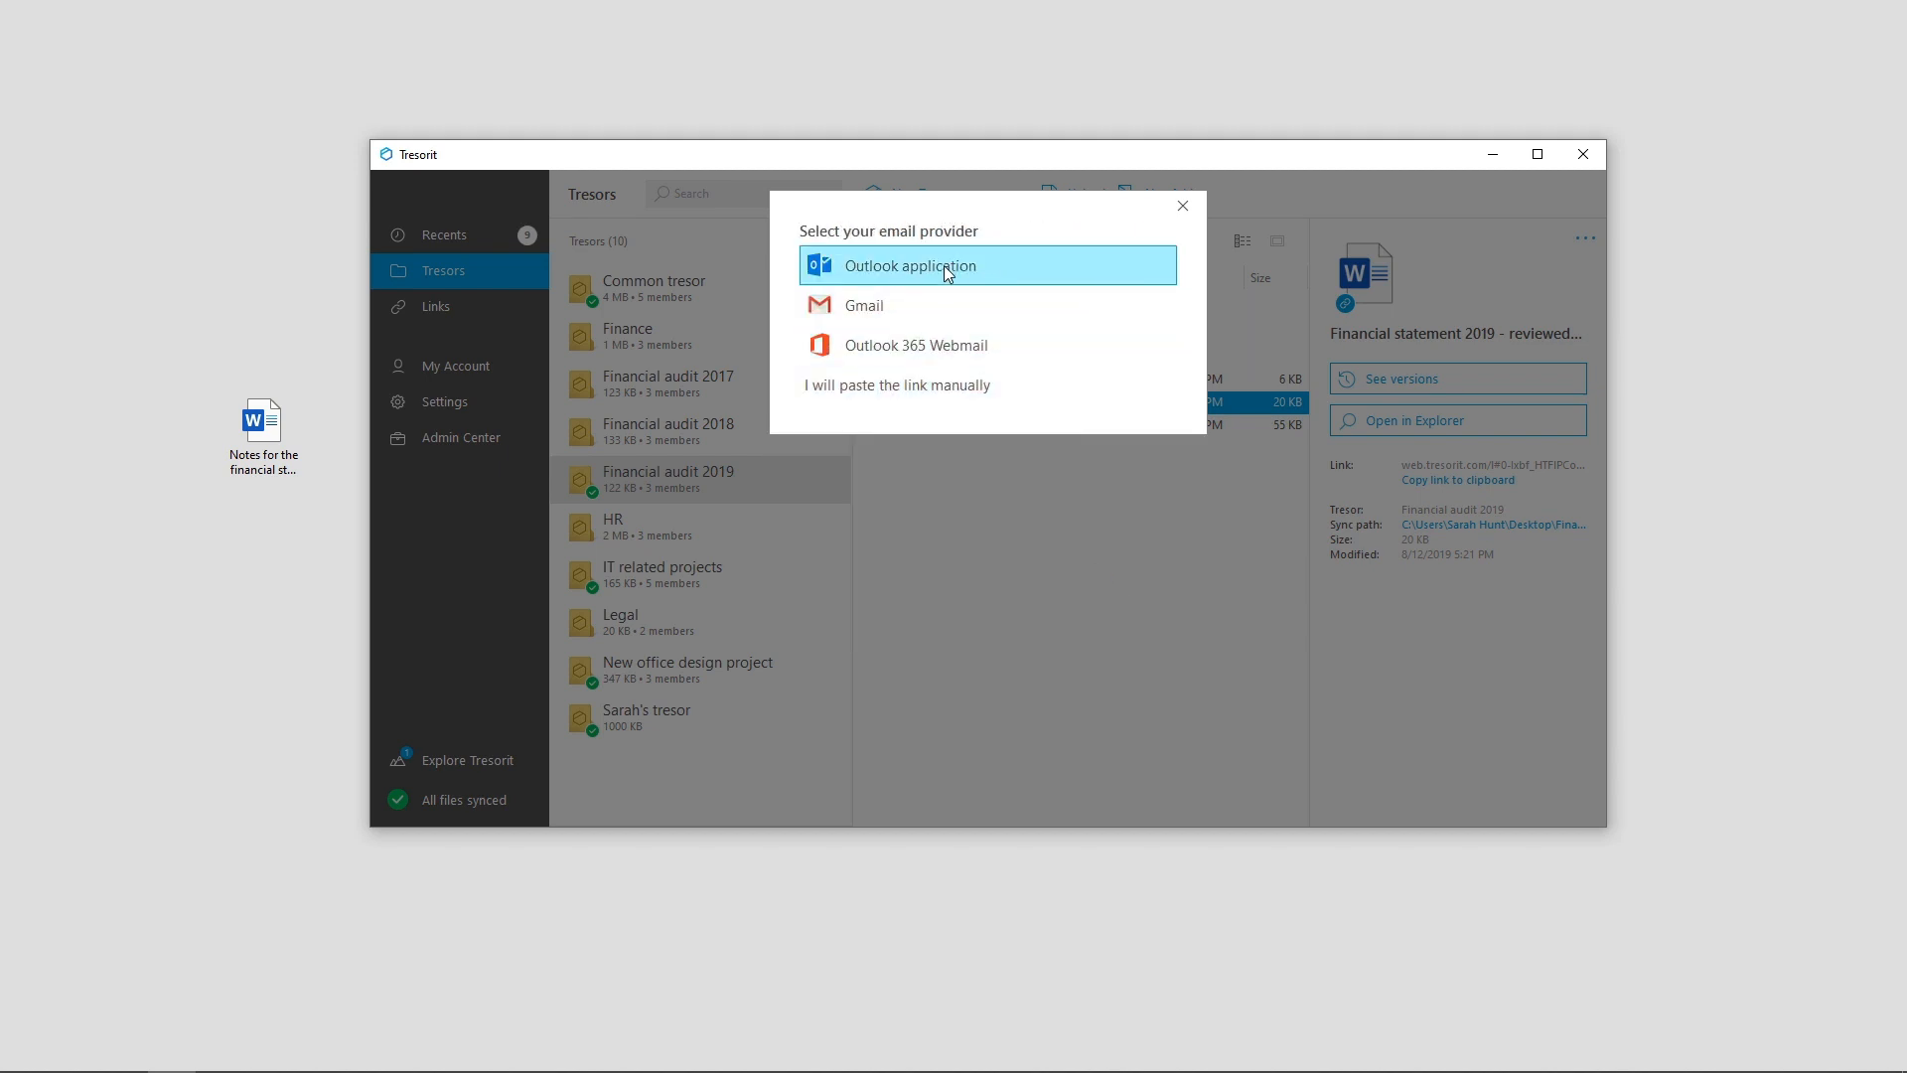
left_click(910, 267)
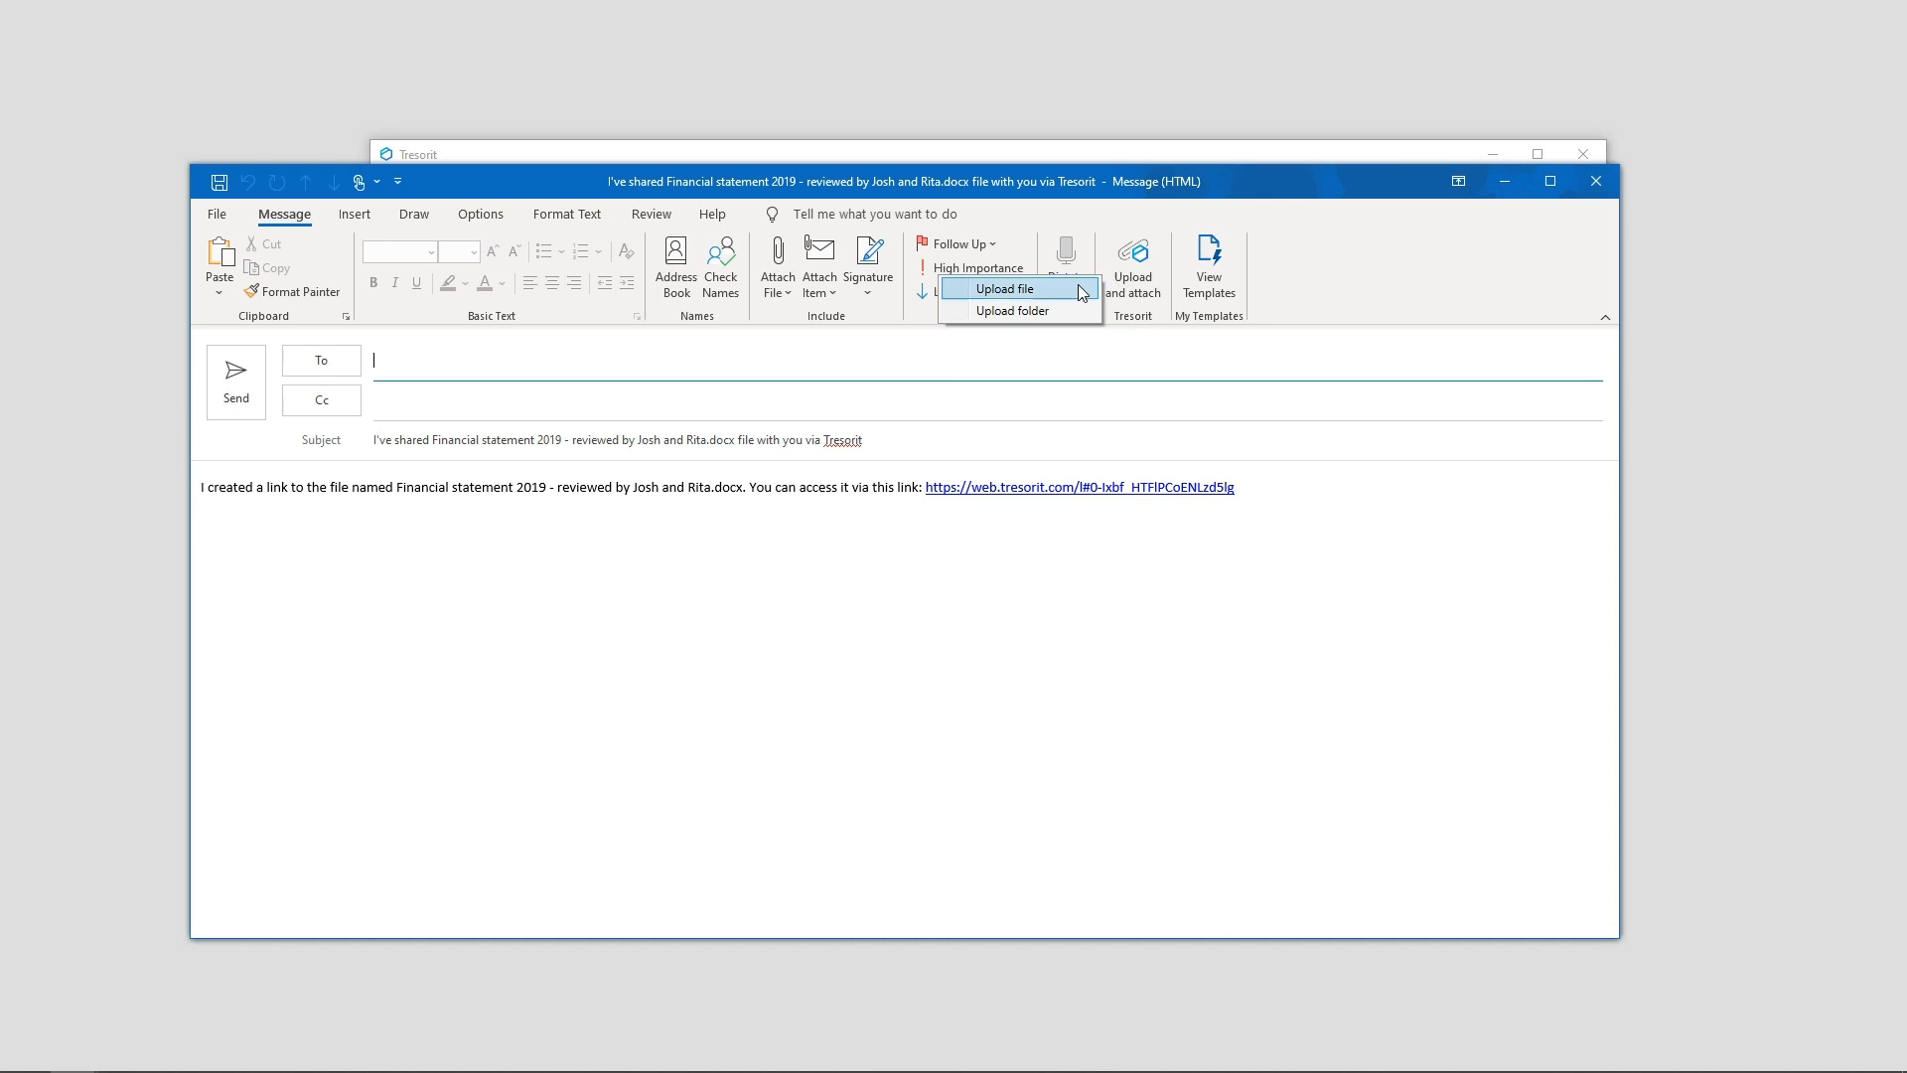
- Attach 'Notes for the financial statement 2019.docx' as a secure link and send the email
left_click(1005, 288)
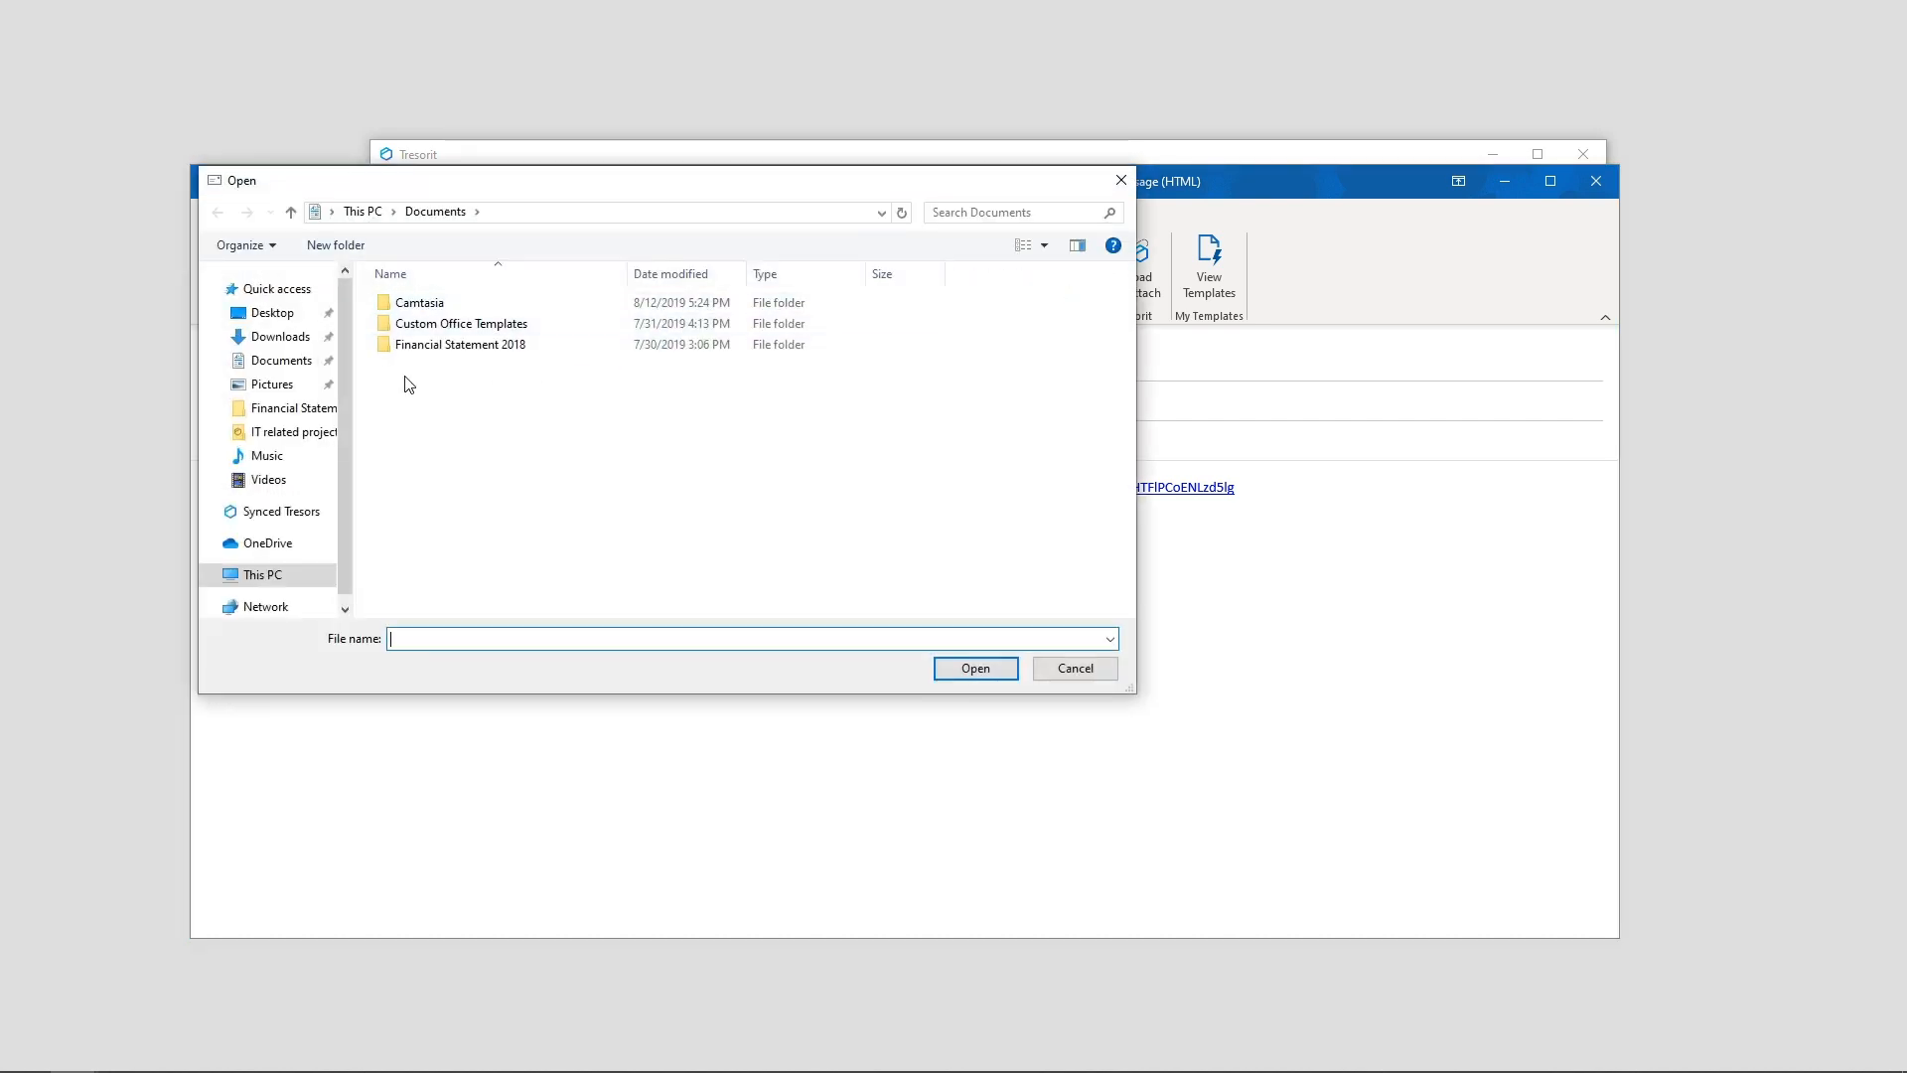
left_click(975, 668)
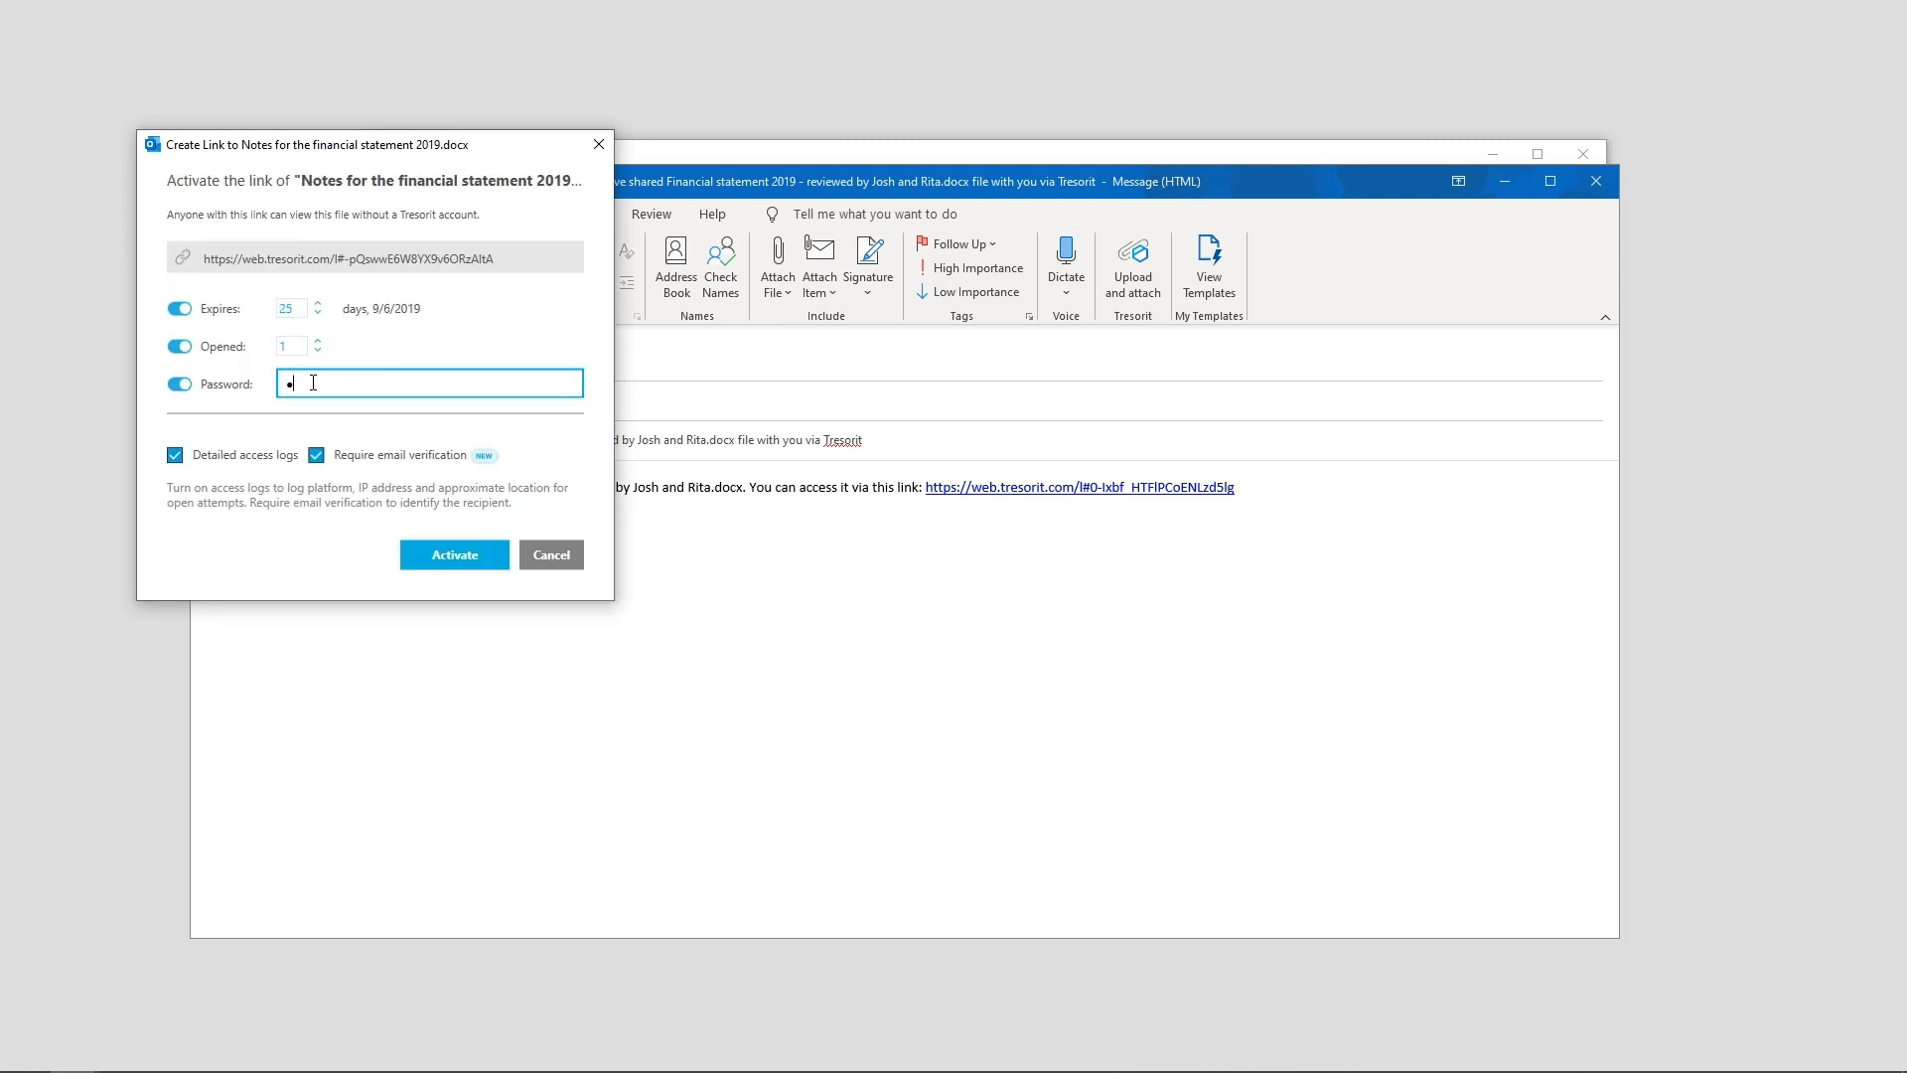
left_click(453, 556)
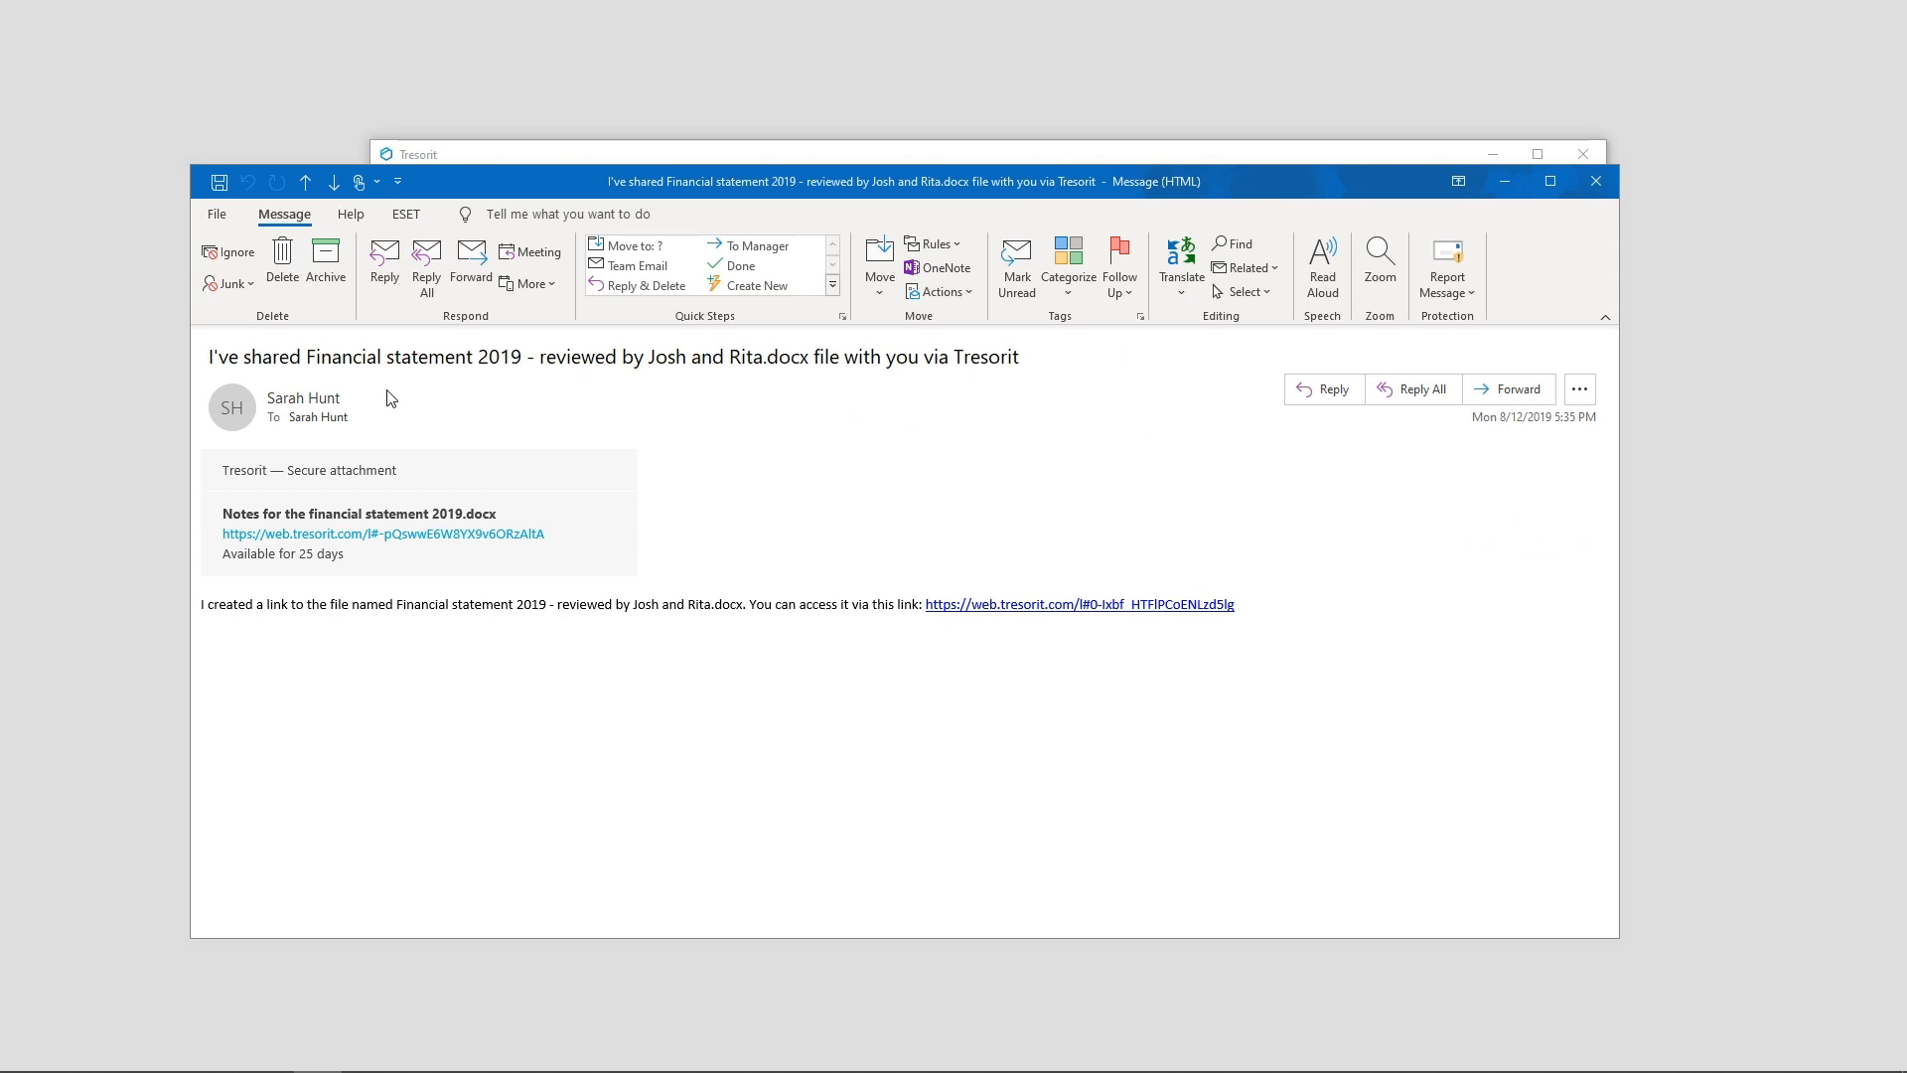
mouse_move(1116, 610)
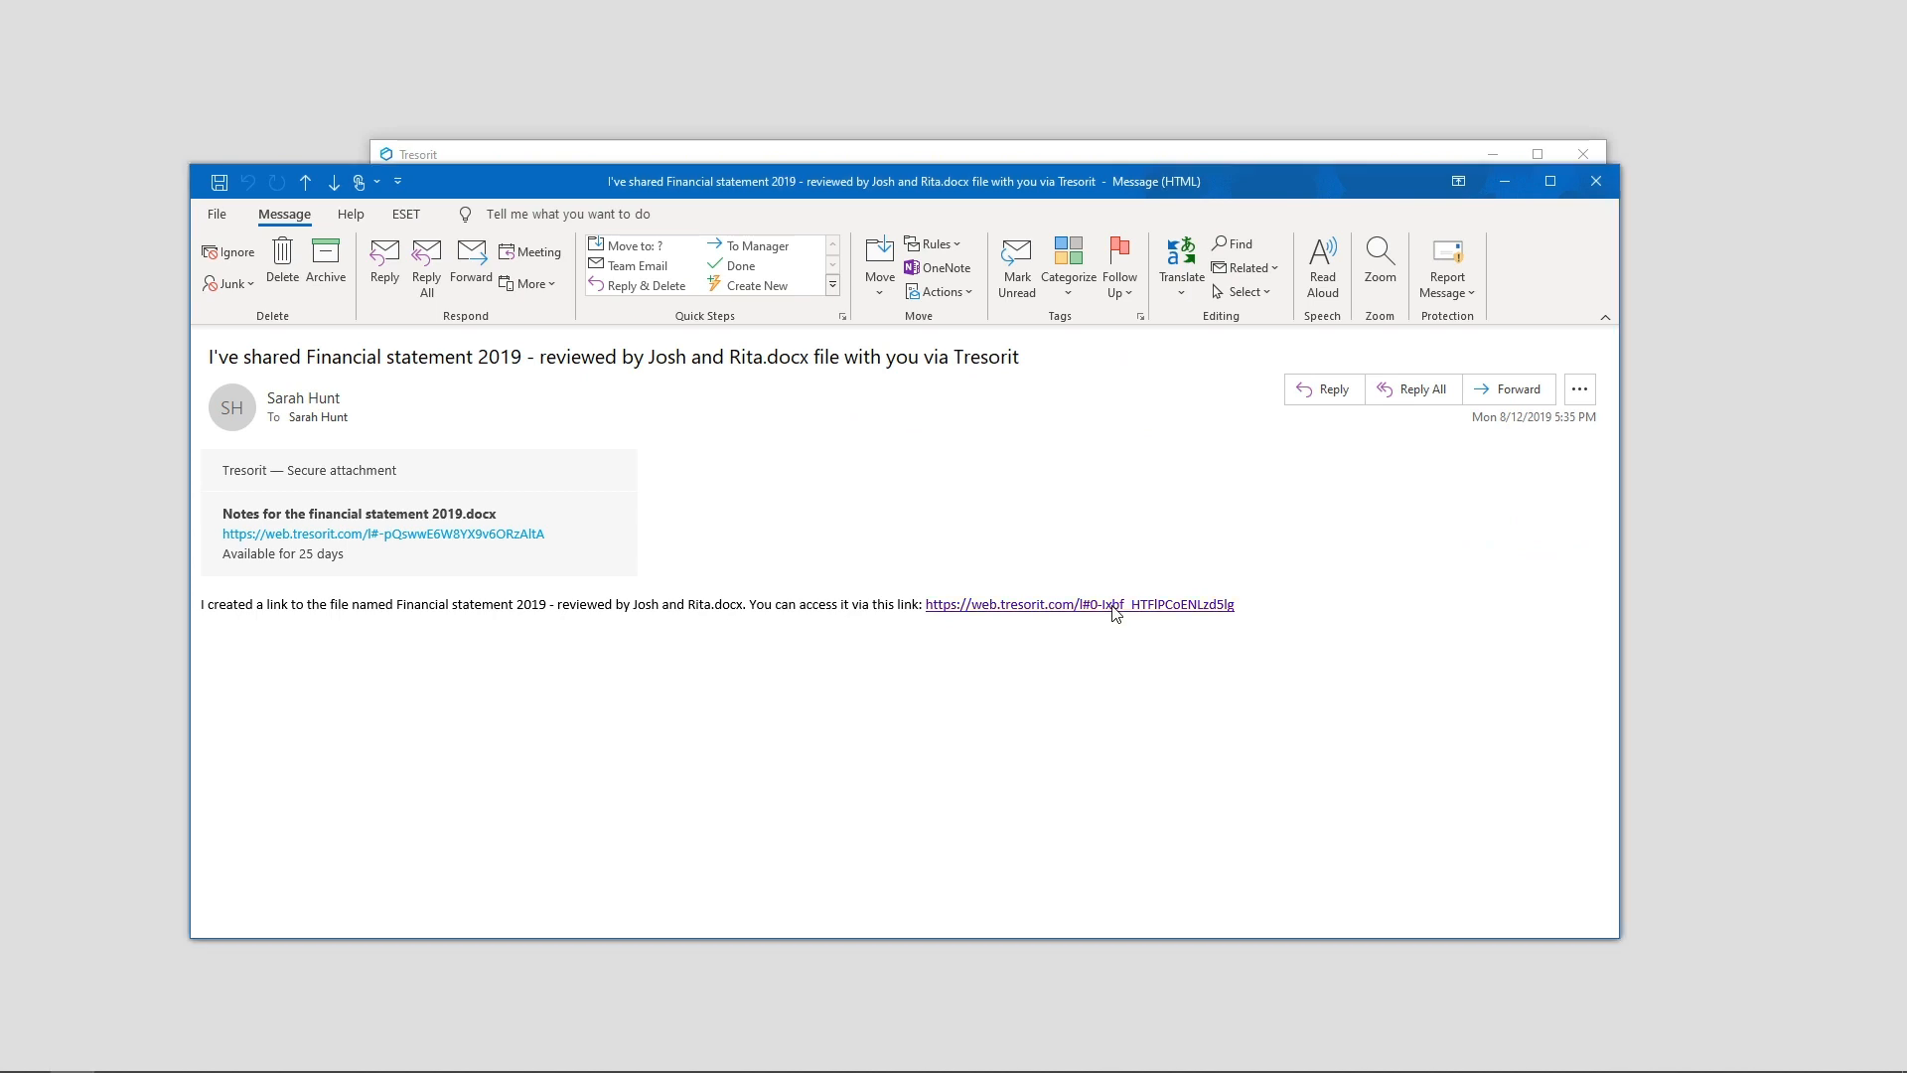
- Unlock the emailed link with its password and view the shared Financial statement 2019 file
left_click(1080, 604)
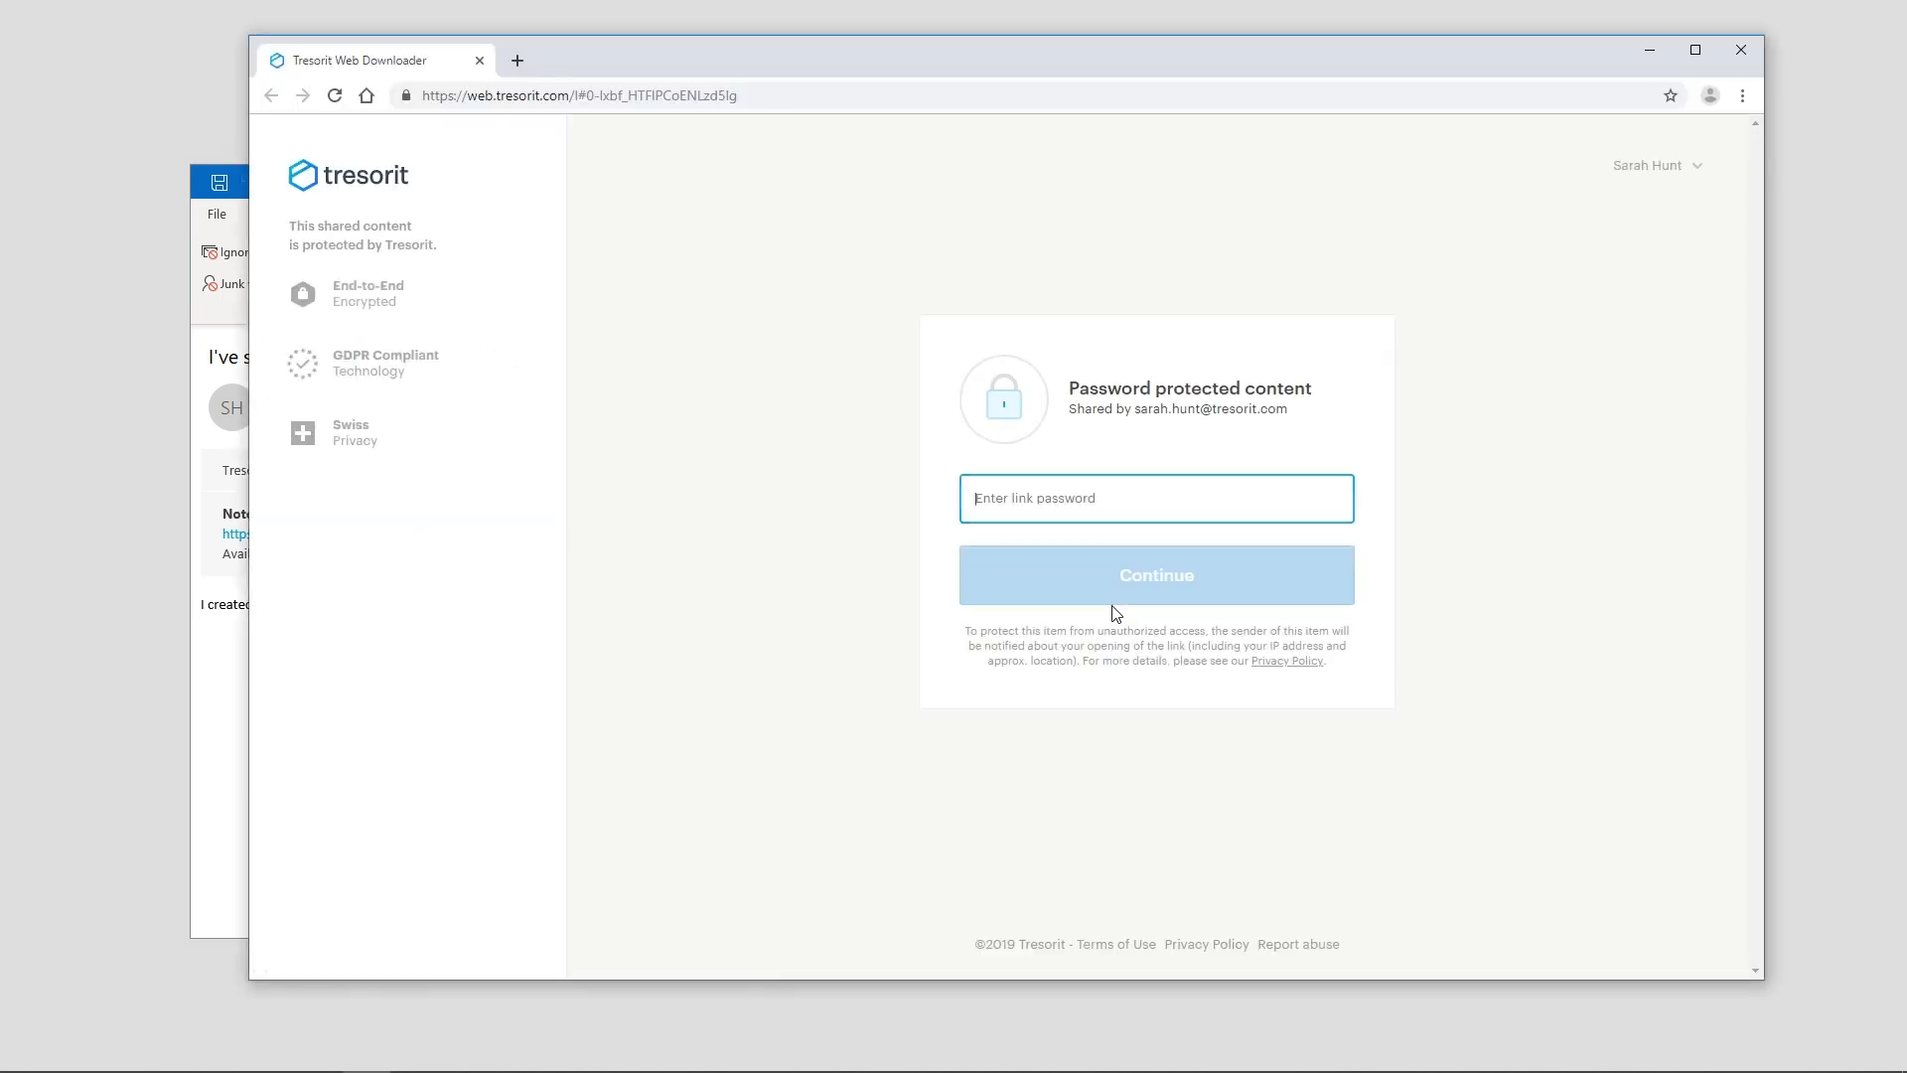
type("••••")
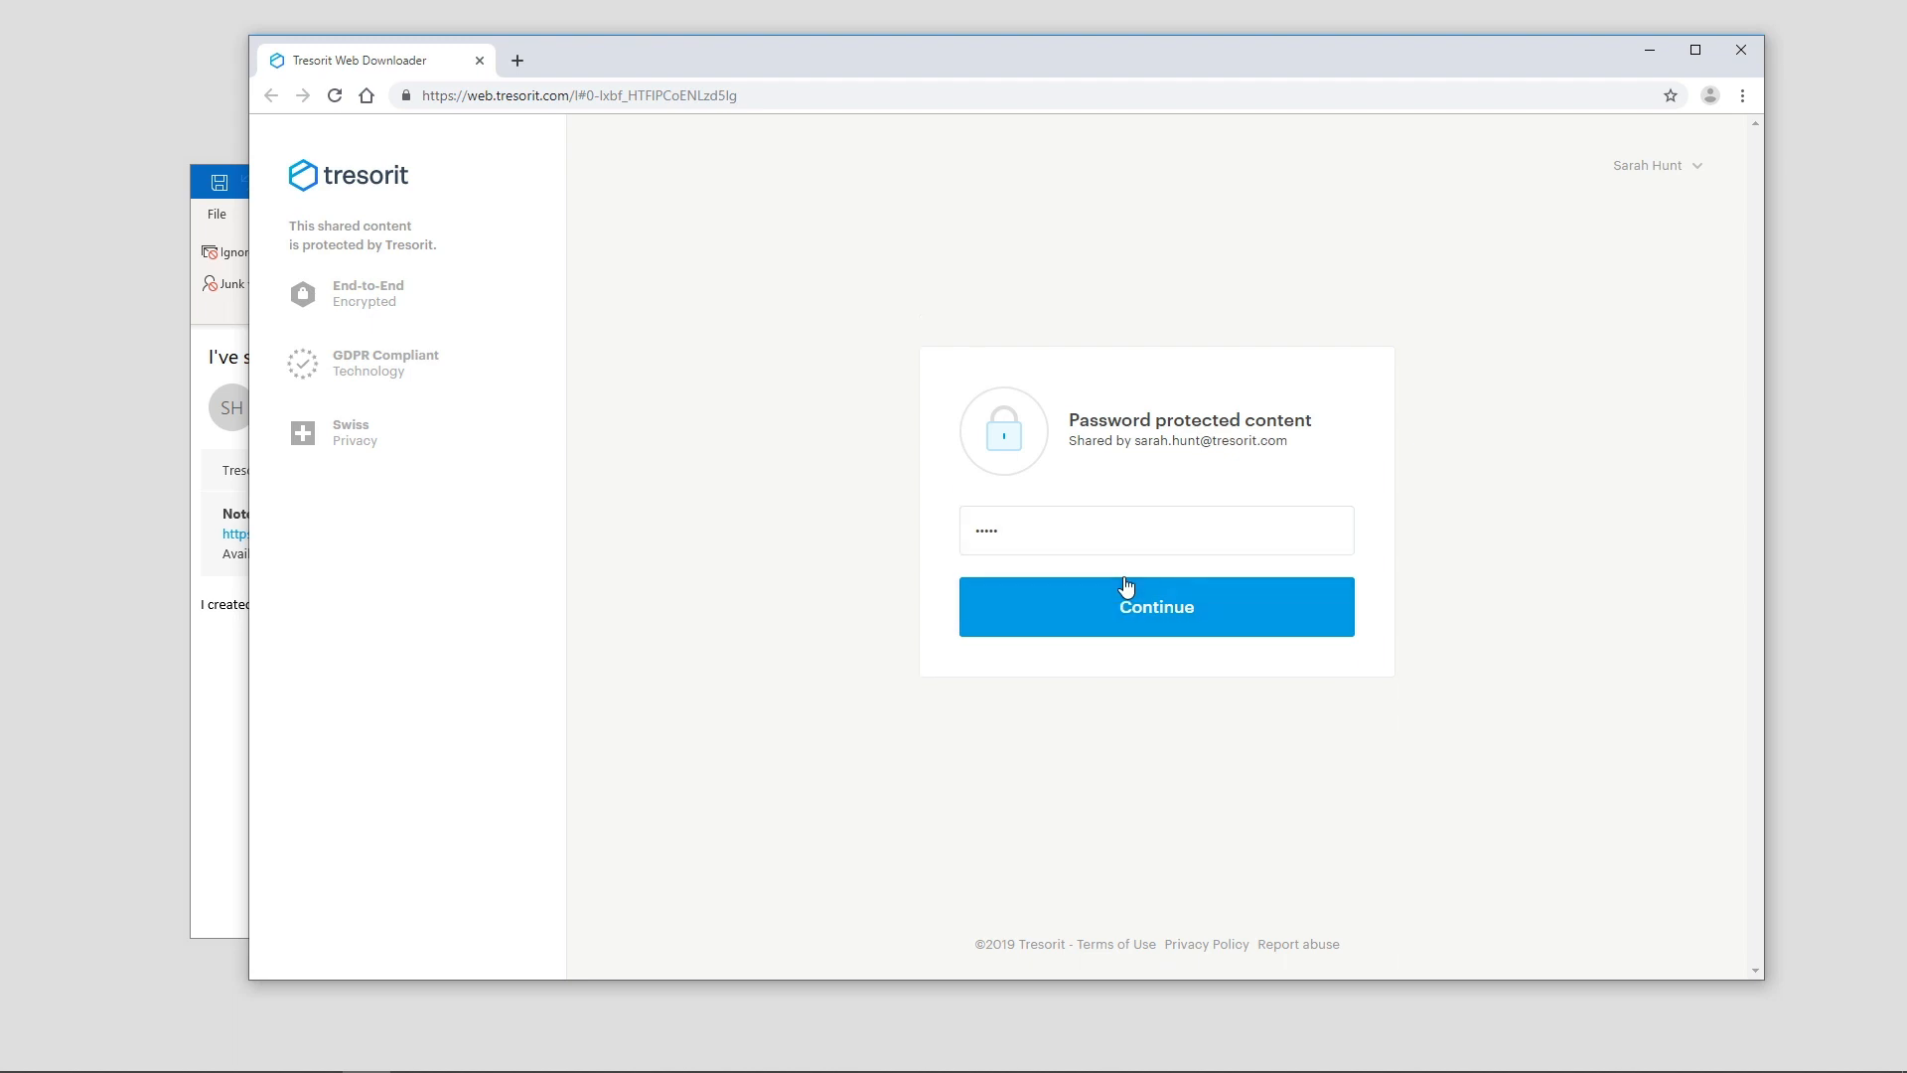
left_click(1156, 606)
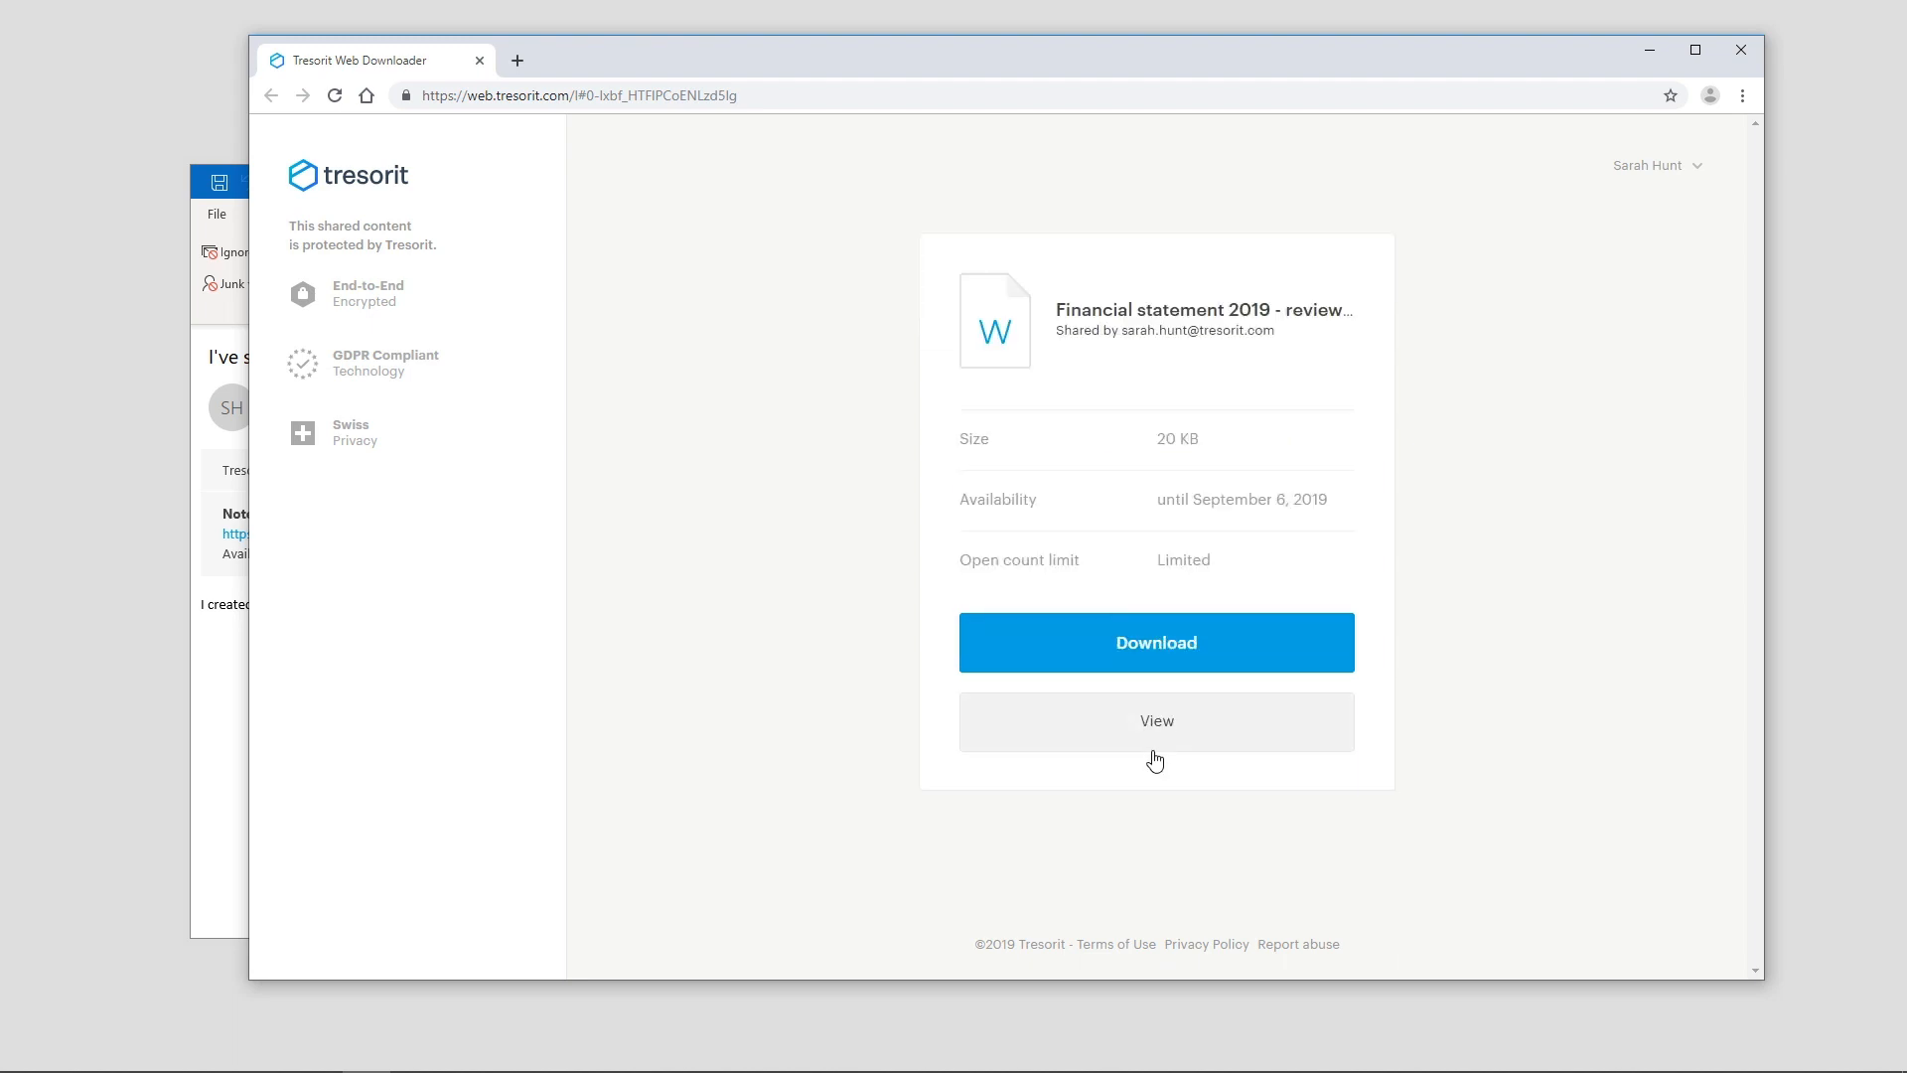
left_click(1156, 644)
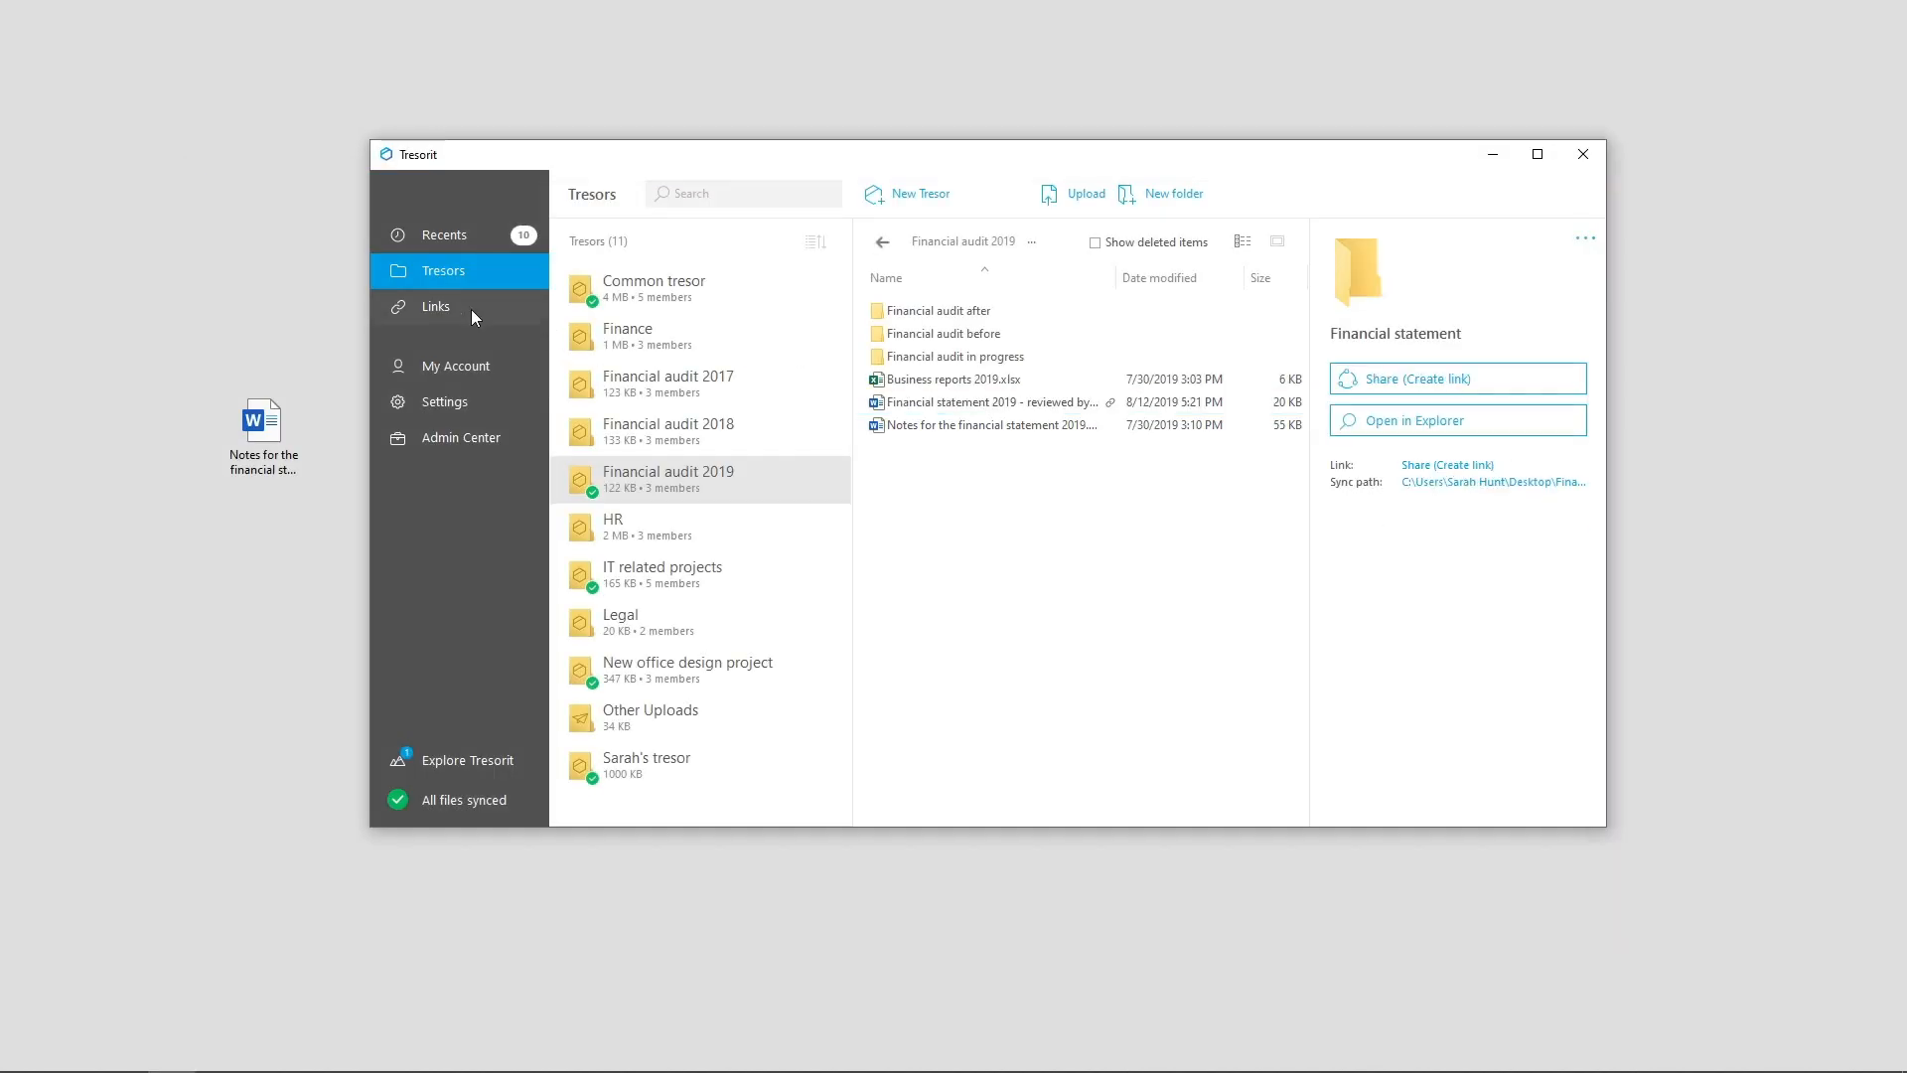
- Review the access logs of the Requested assets.xlsx shared link
left_click(435, 306)
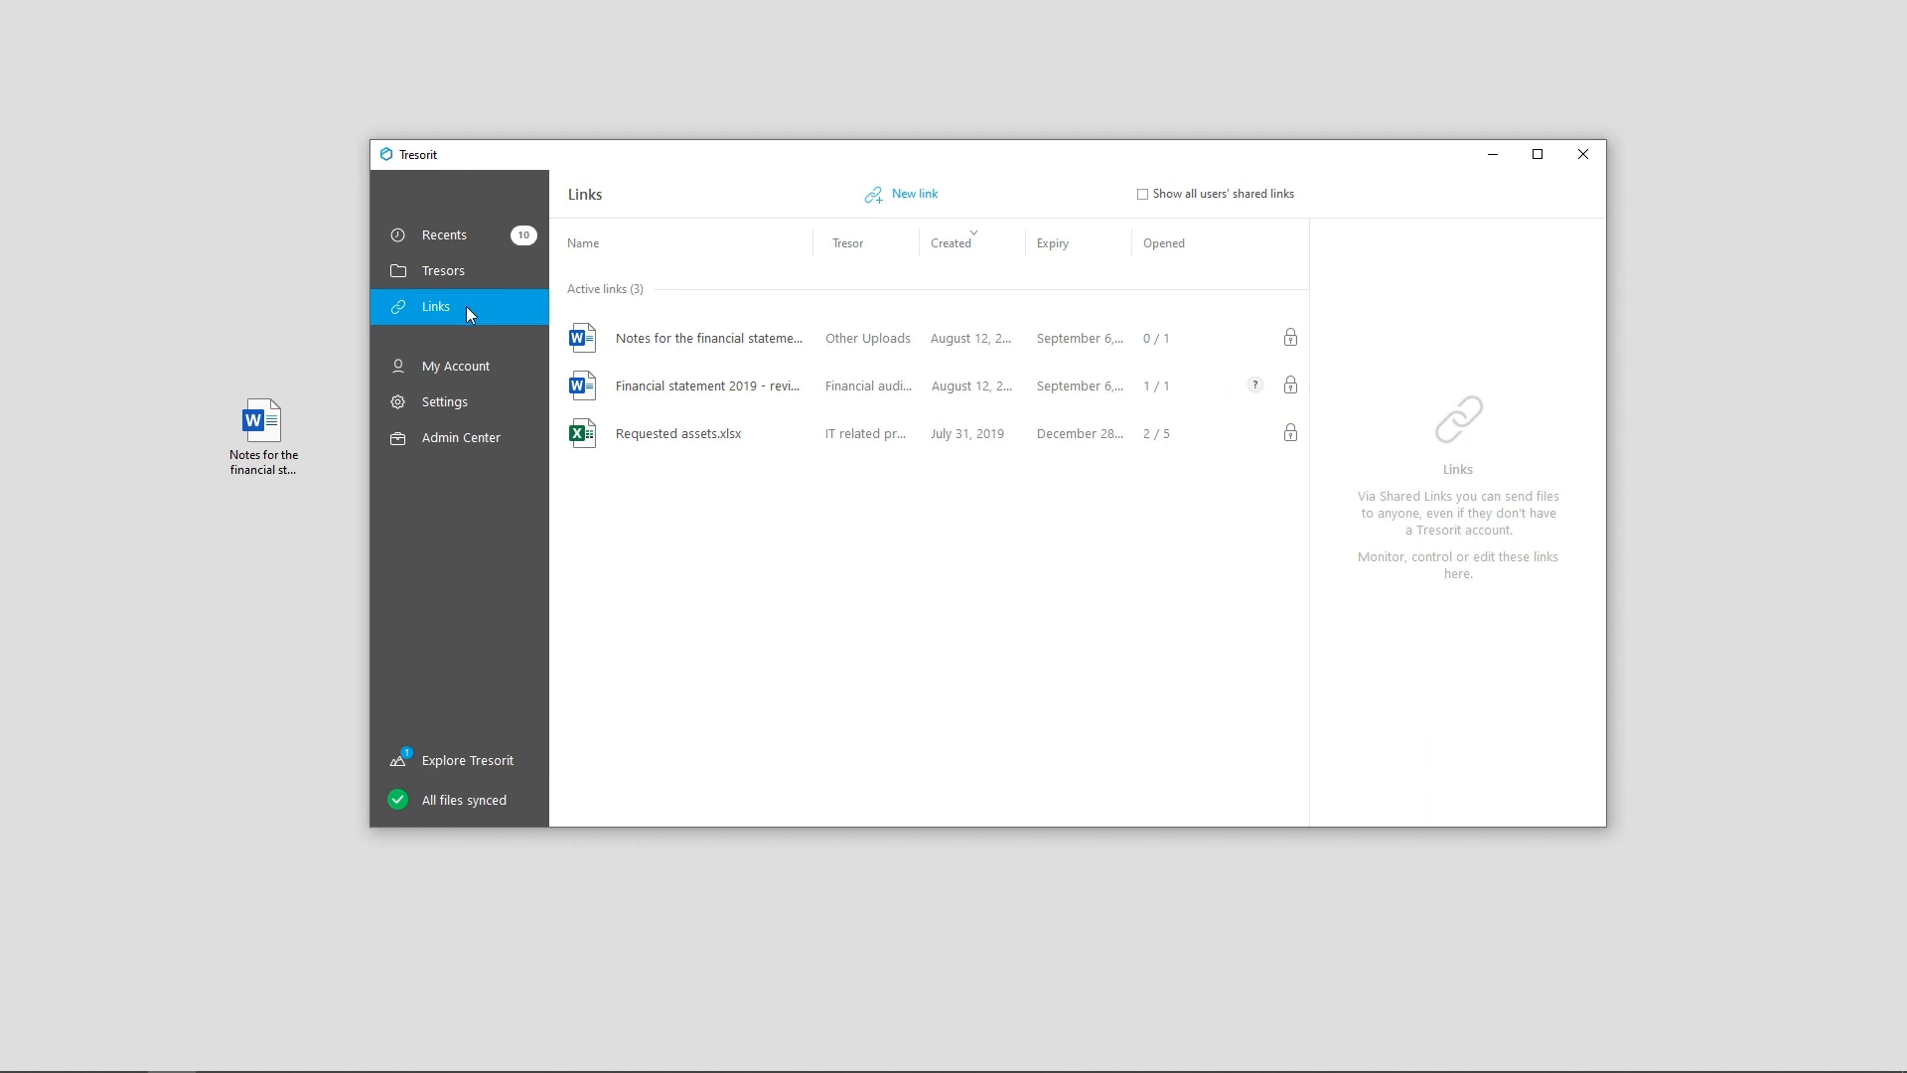
left_click(679, 433)
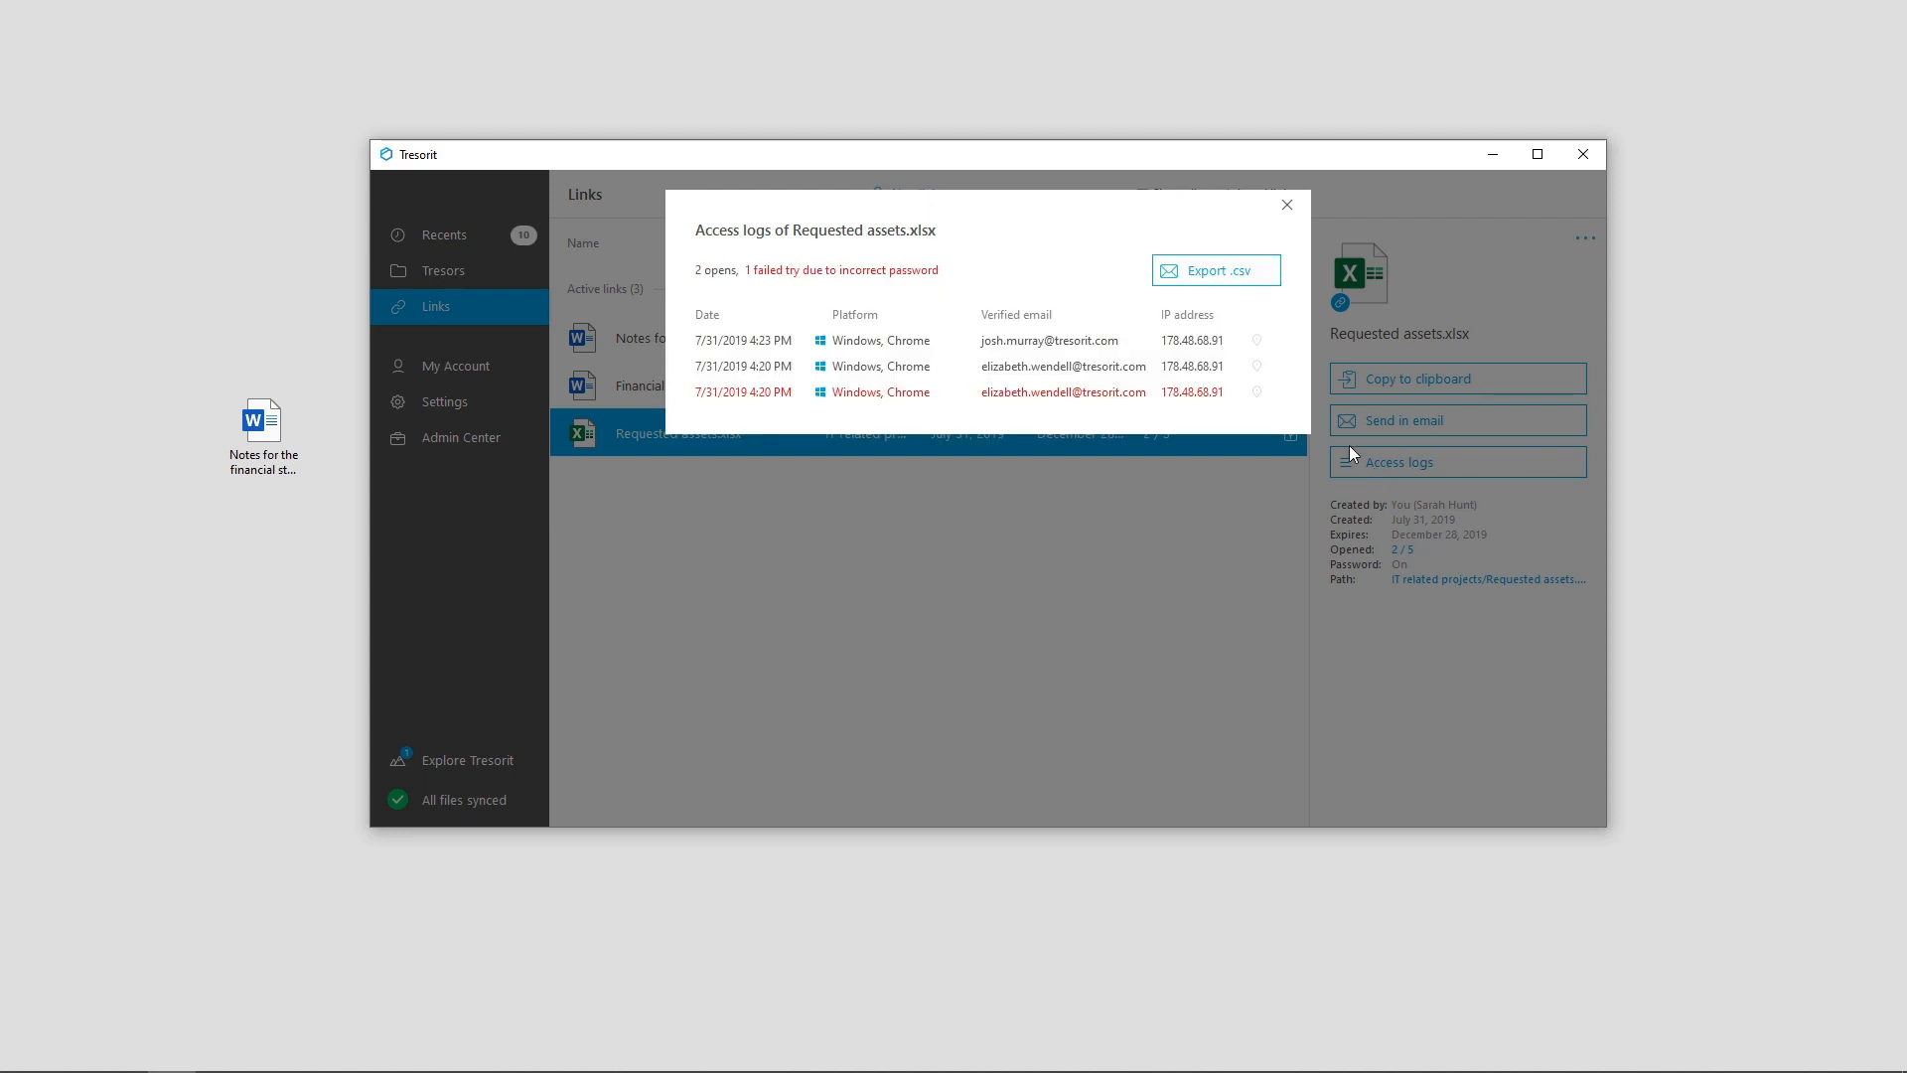
mouse_move(1255, 391)
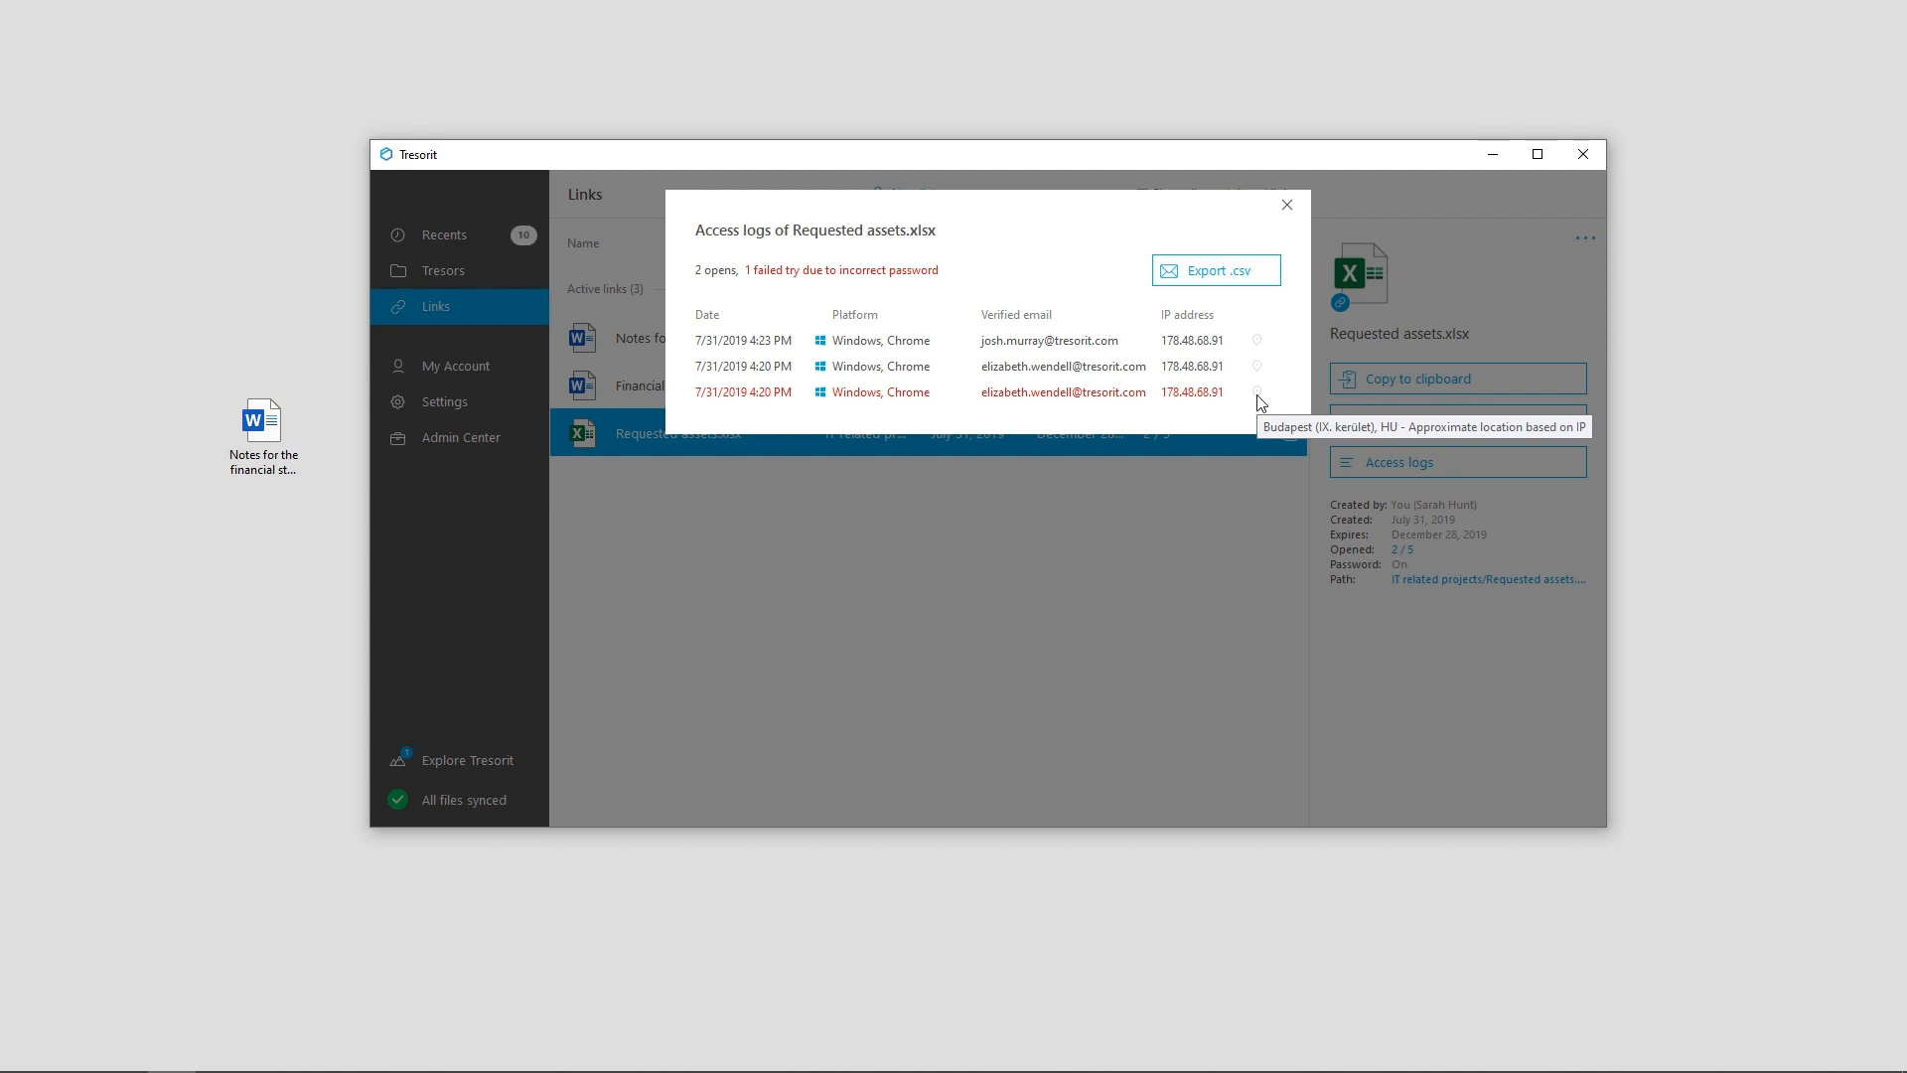
mouse_move(1230, 407)
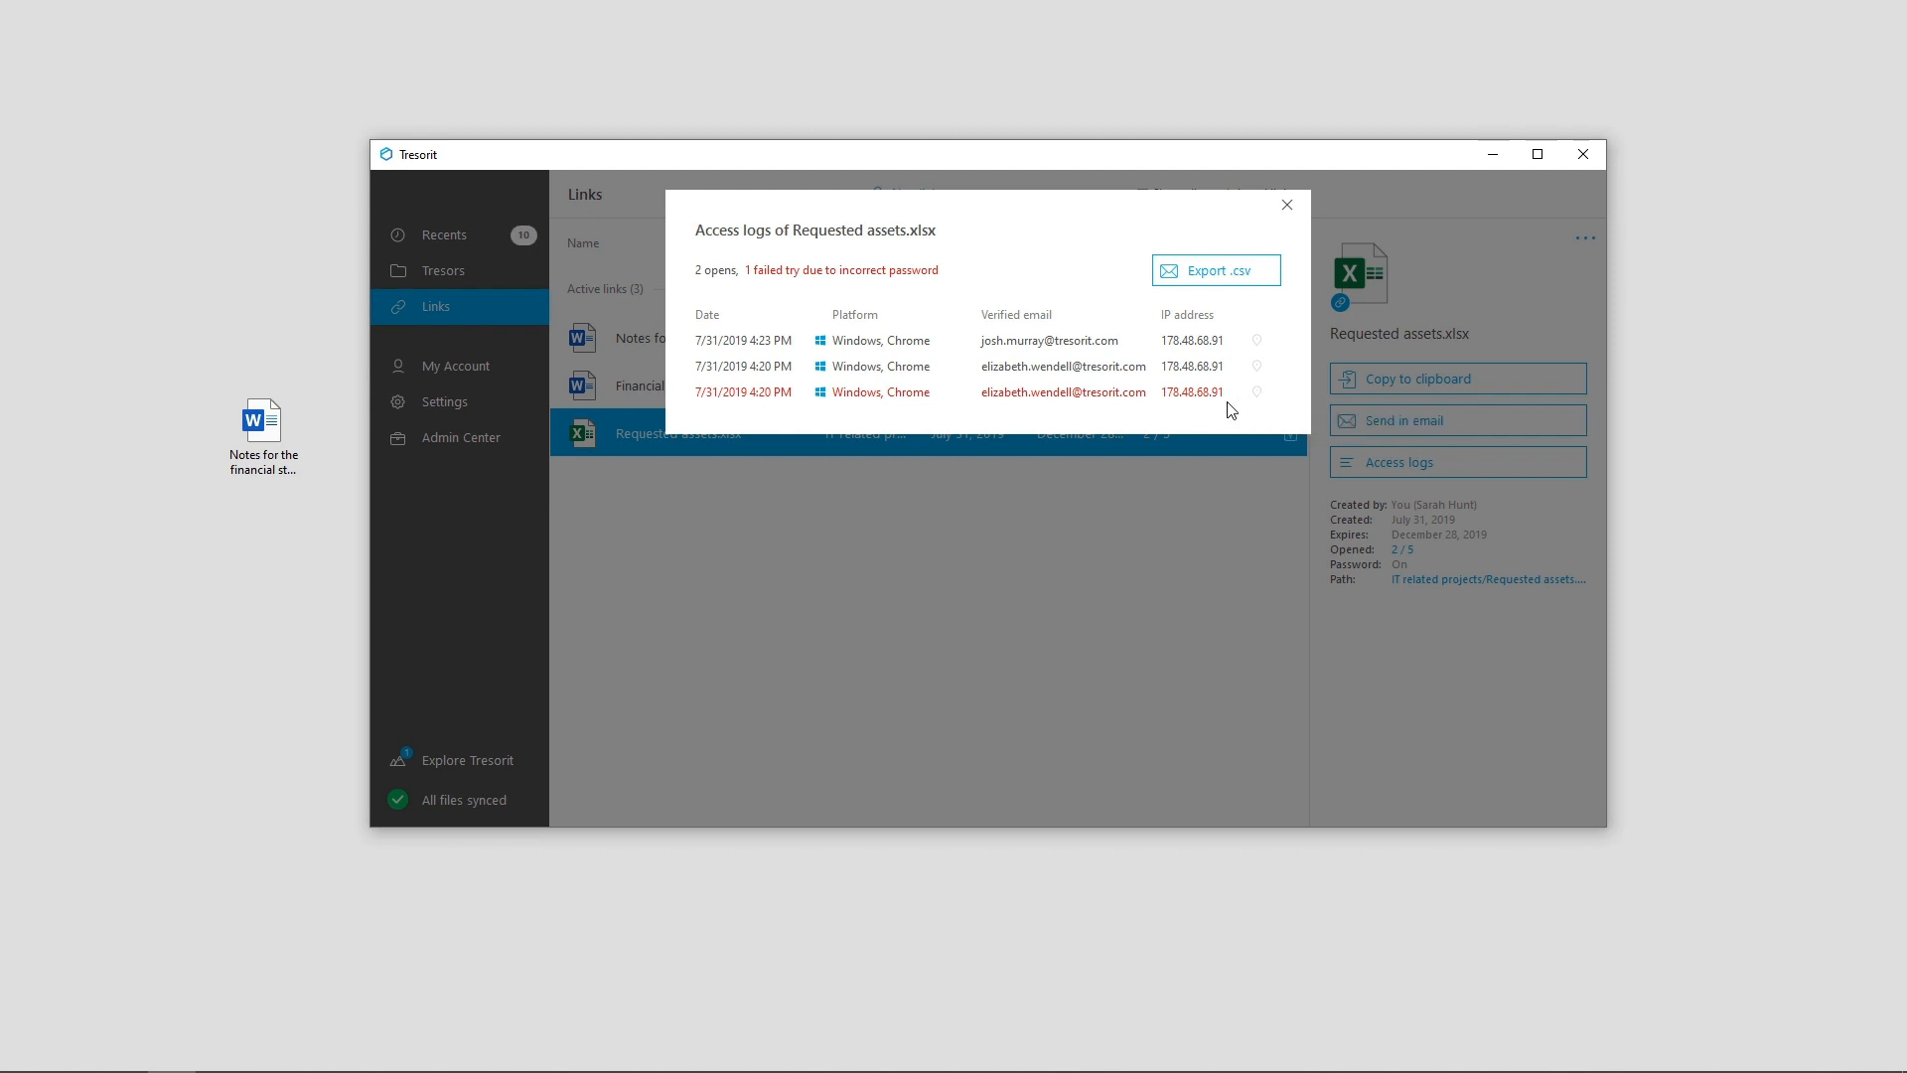
mouse_move(1265, 253)
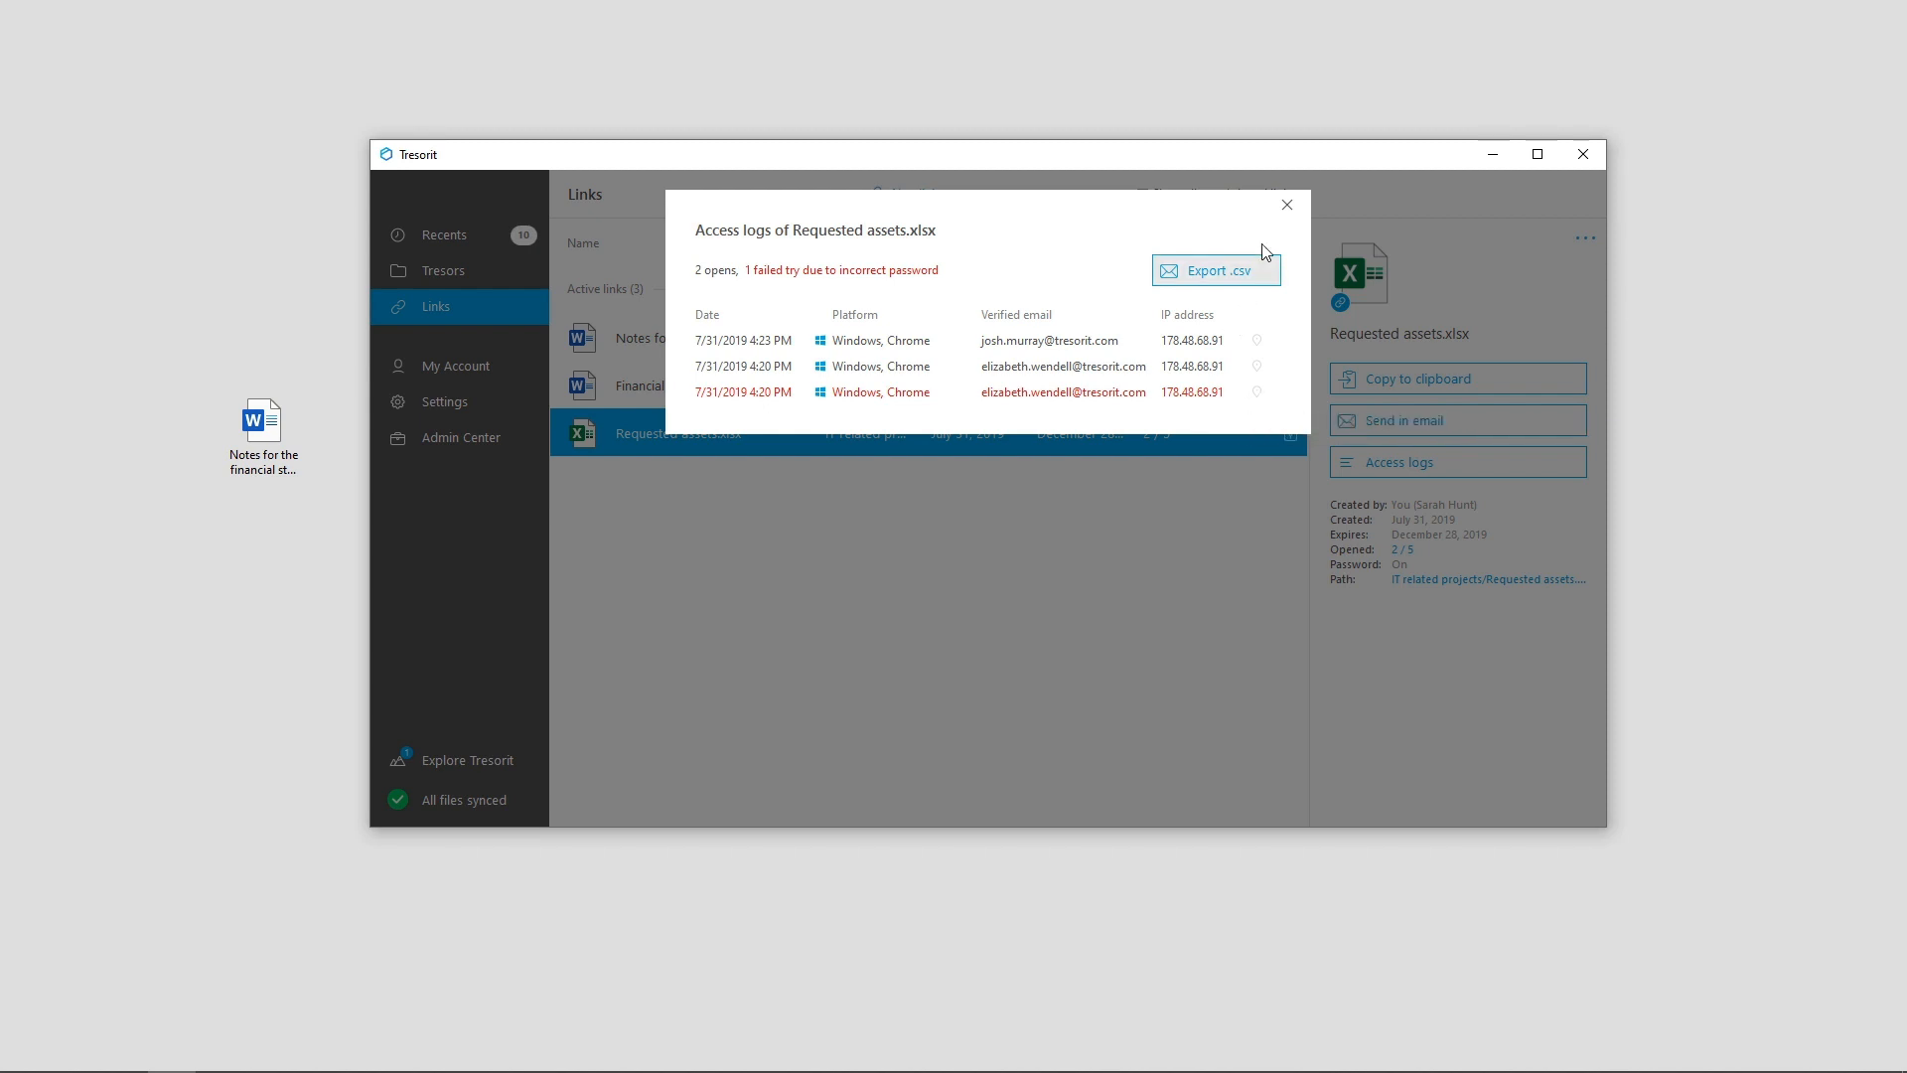
left_click(1287, 204)
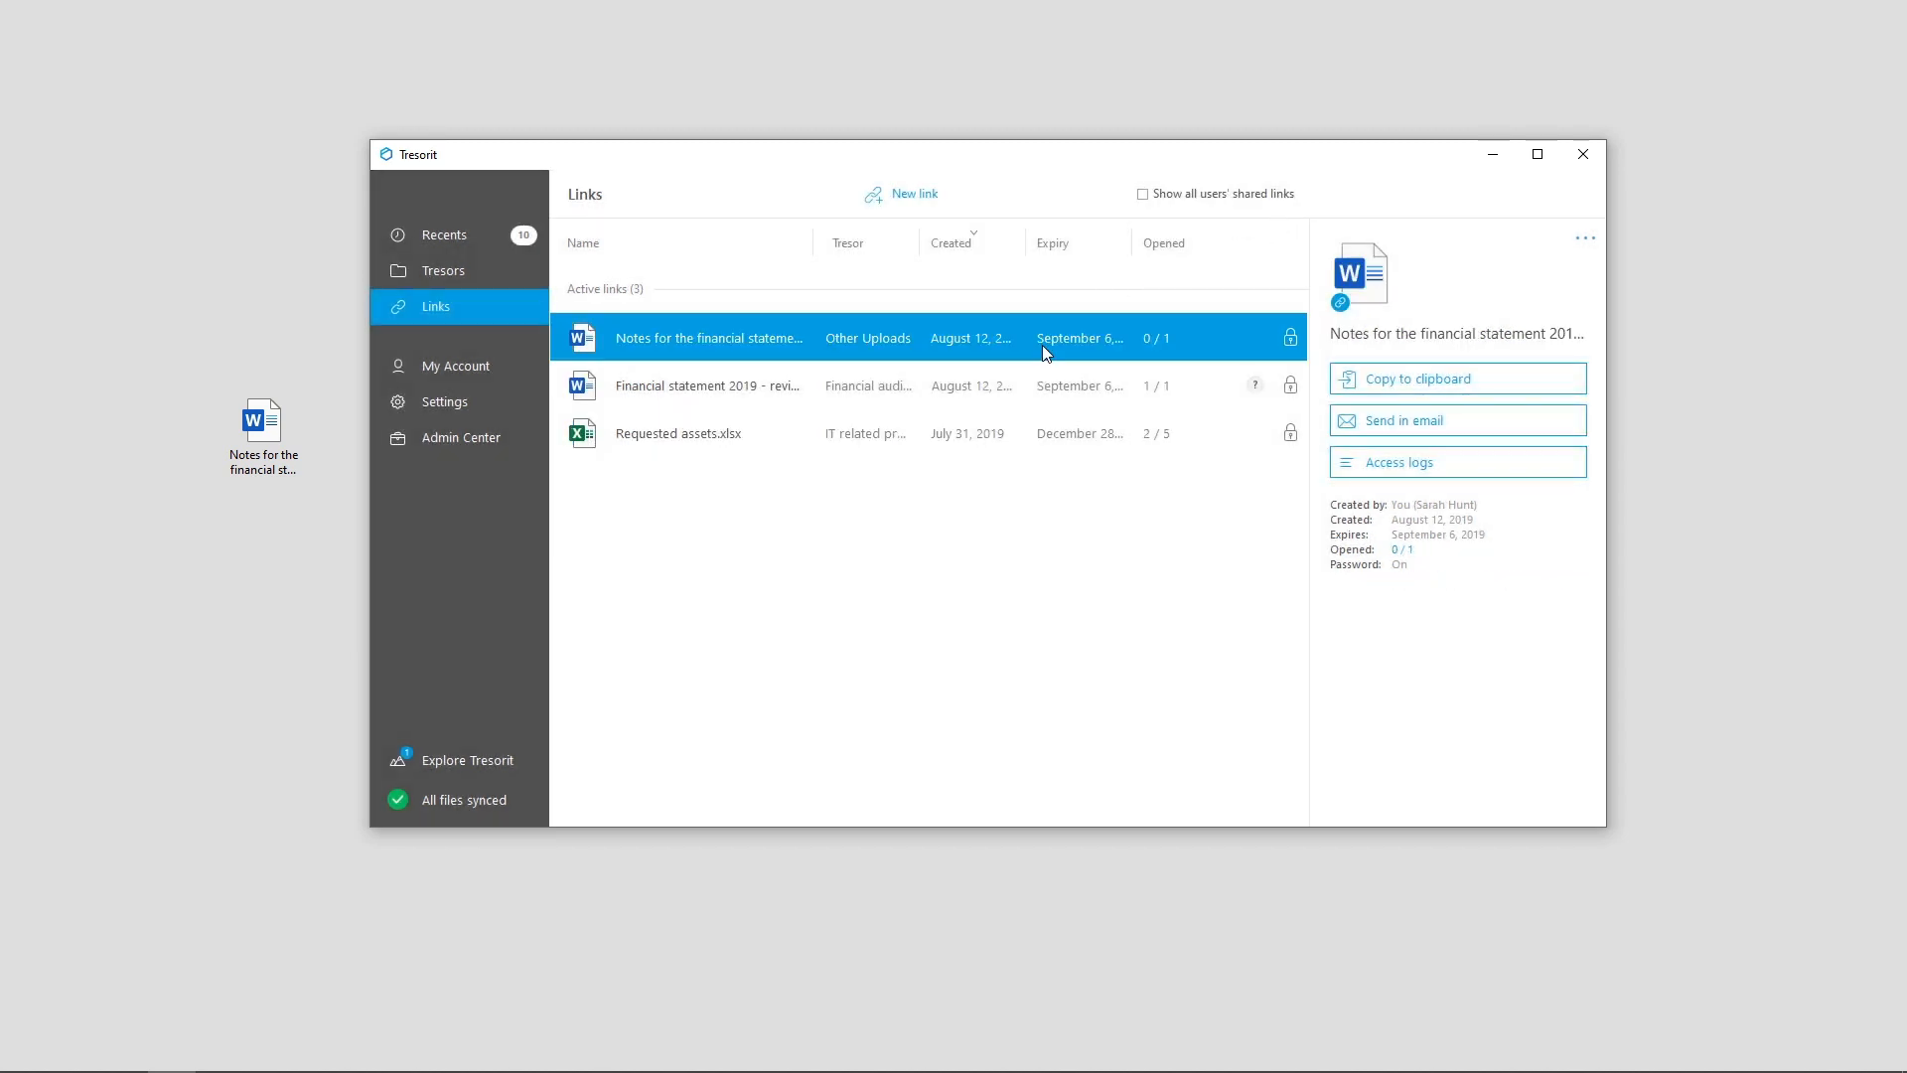
- Revoke the shared link to the financial statement notes document
right_click(1045, 354)
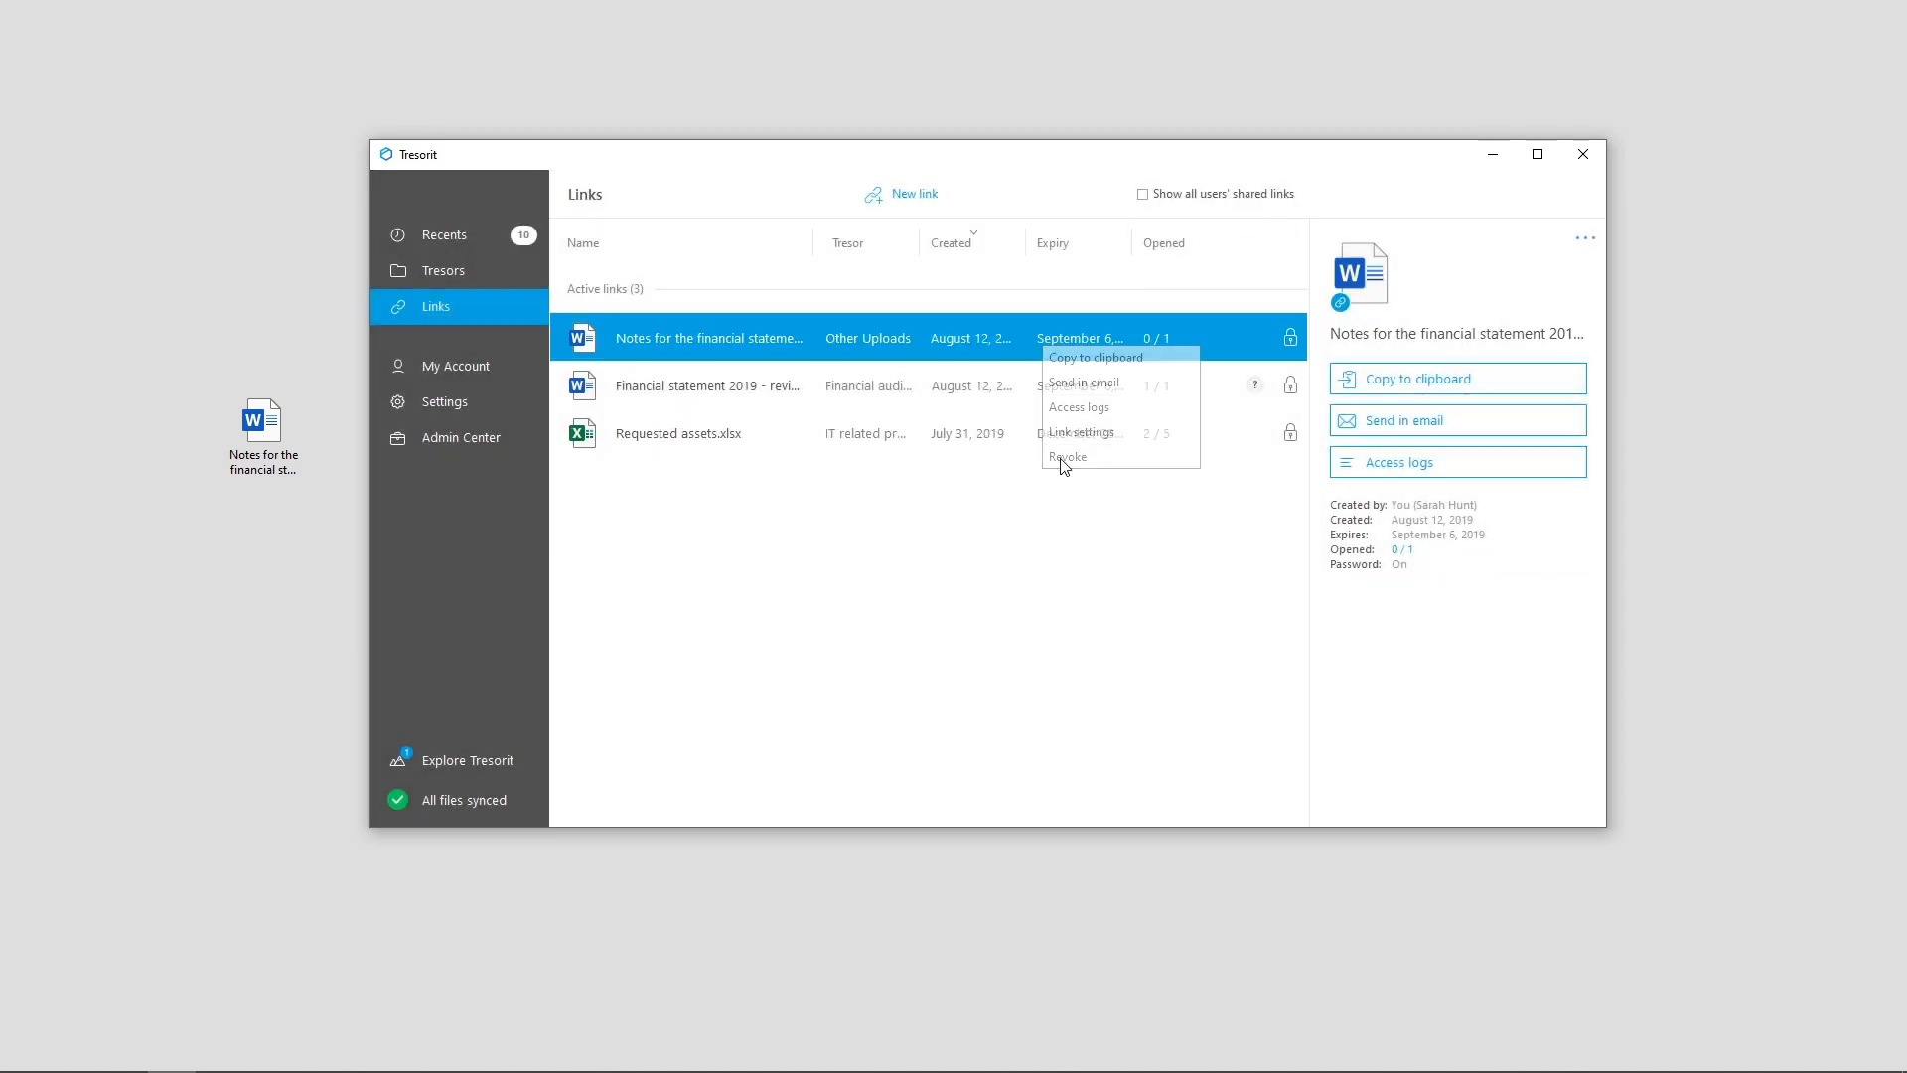
left_click(1067, 457)
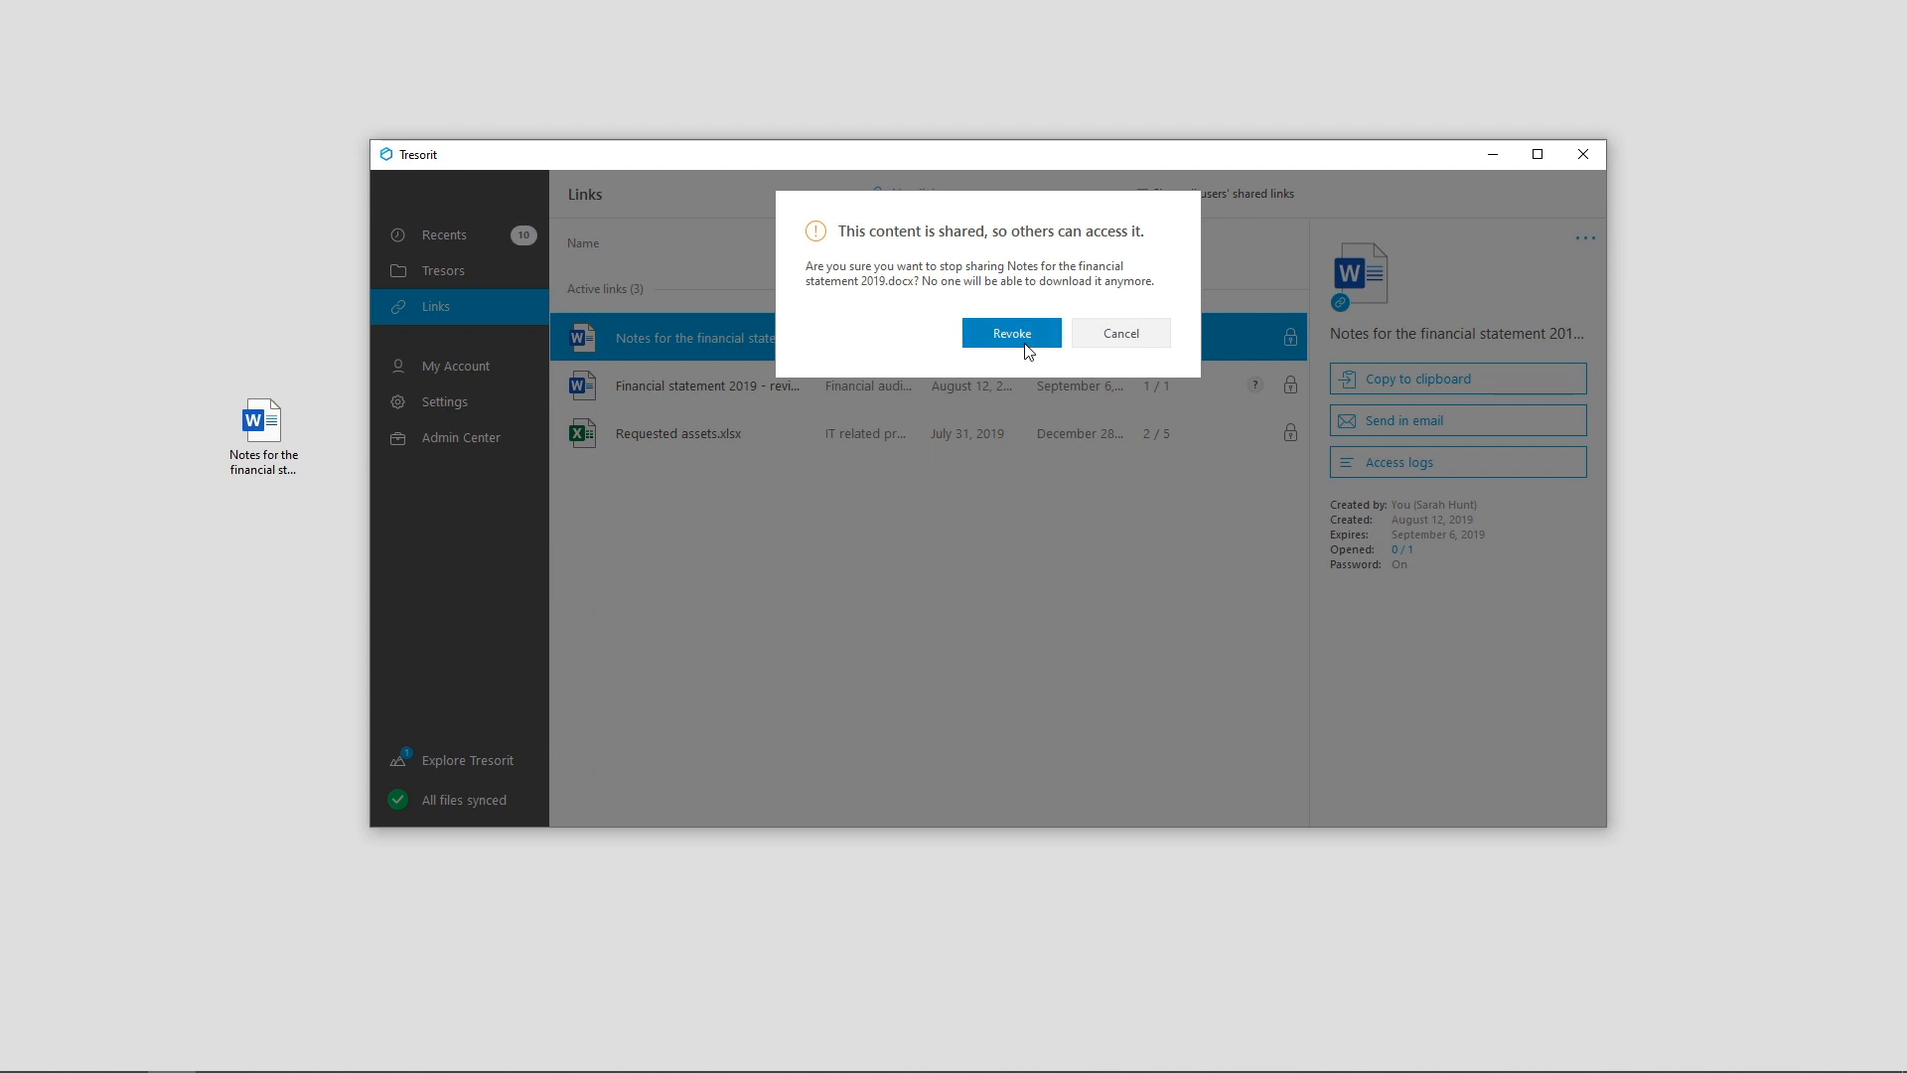
left_click(1011, 333)
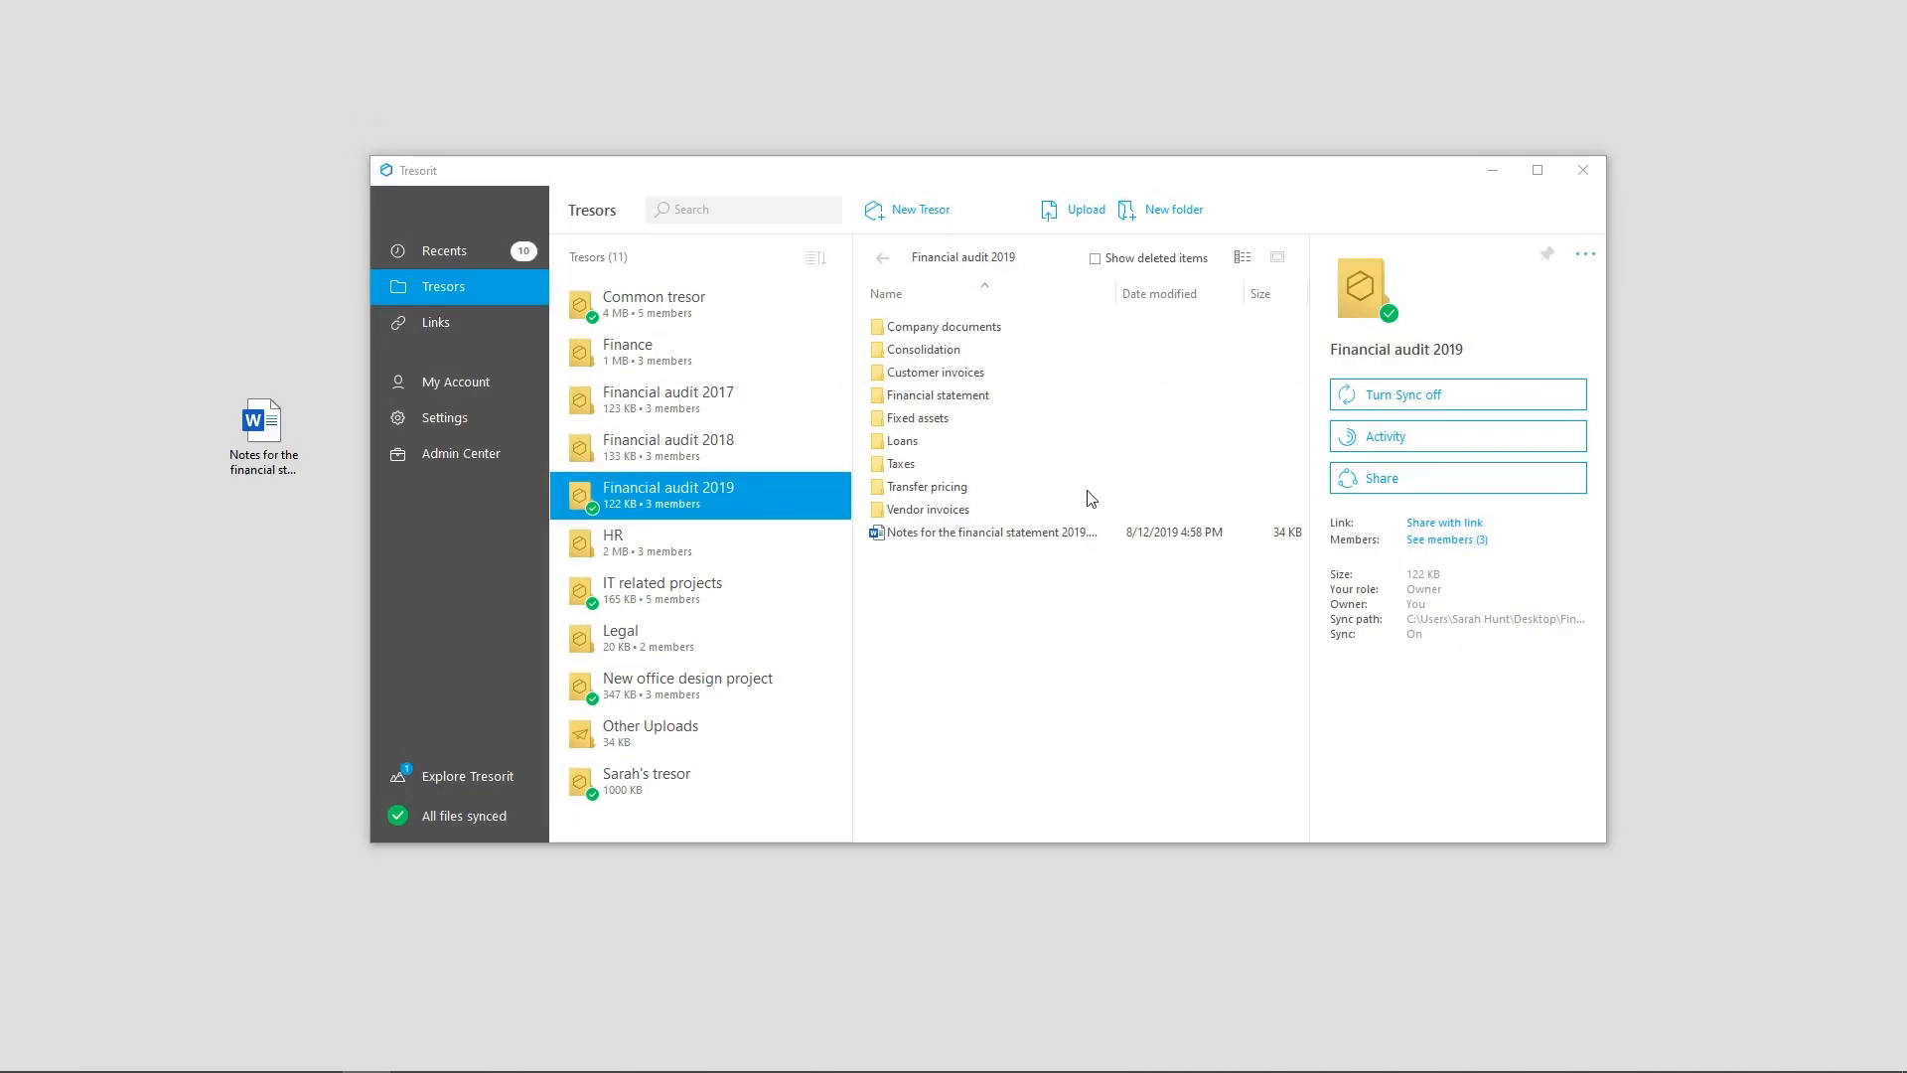
- Turn off sync for Financial audit 2019 and delete its local folder, leaving it cloud-only
left_click(1402, 394)
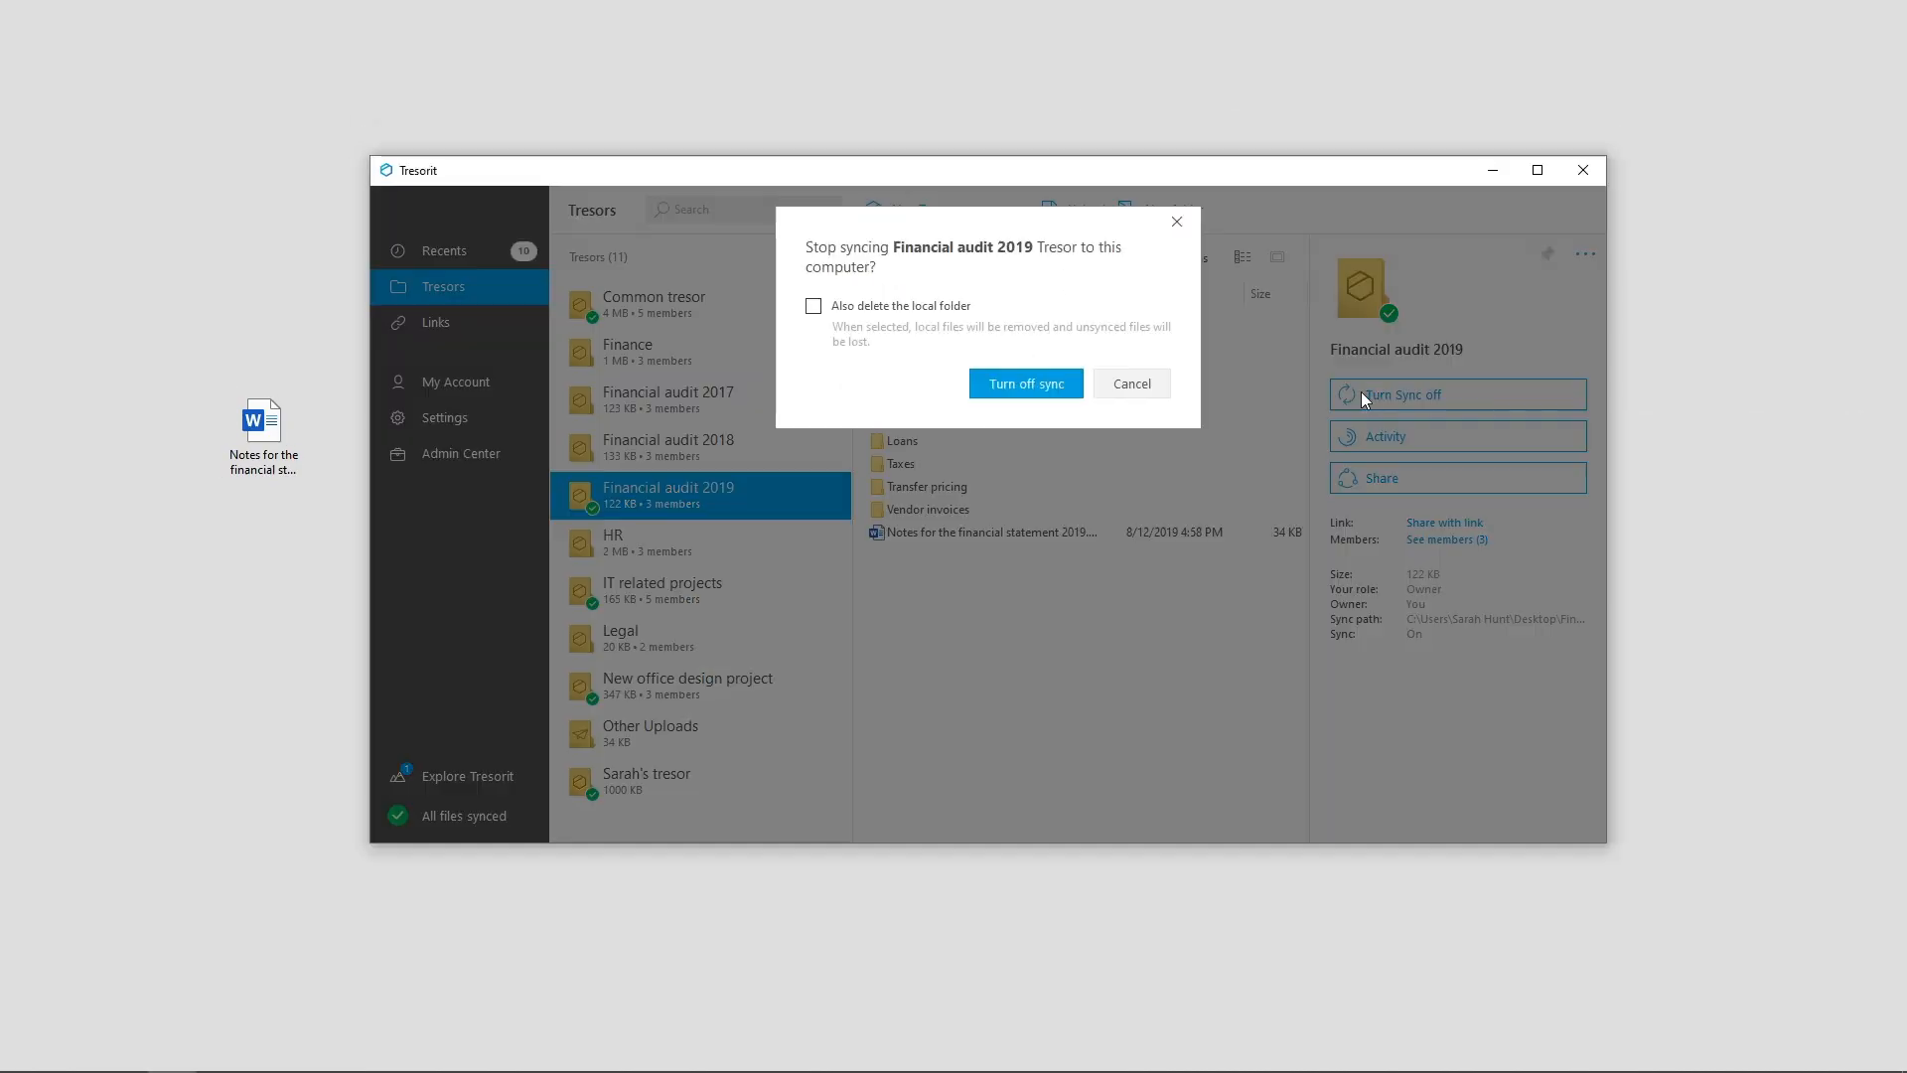
left_click(812, 306)
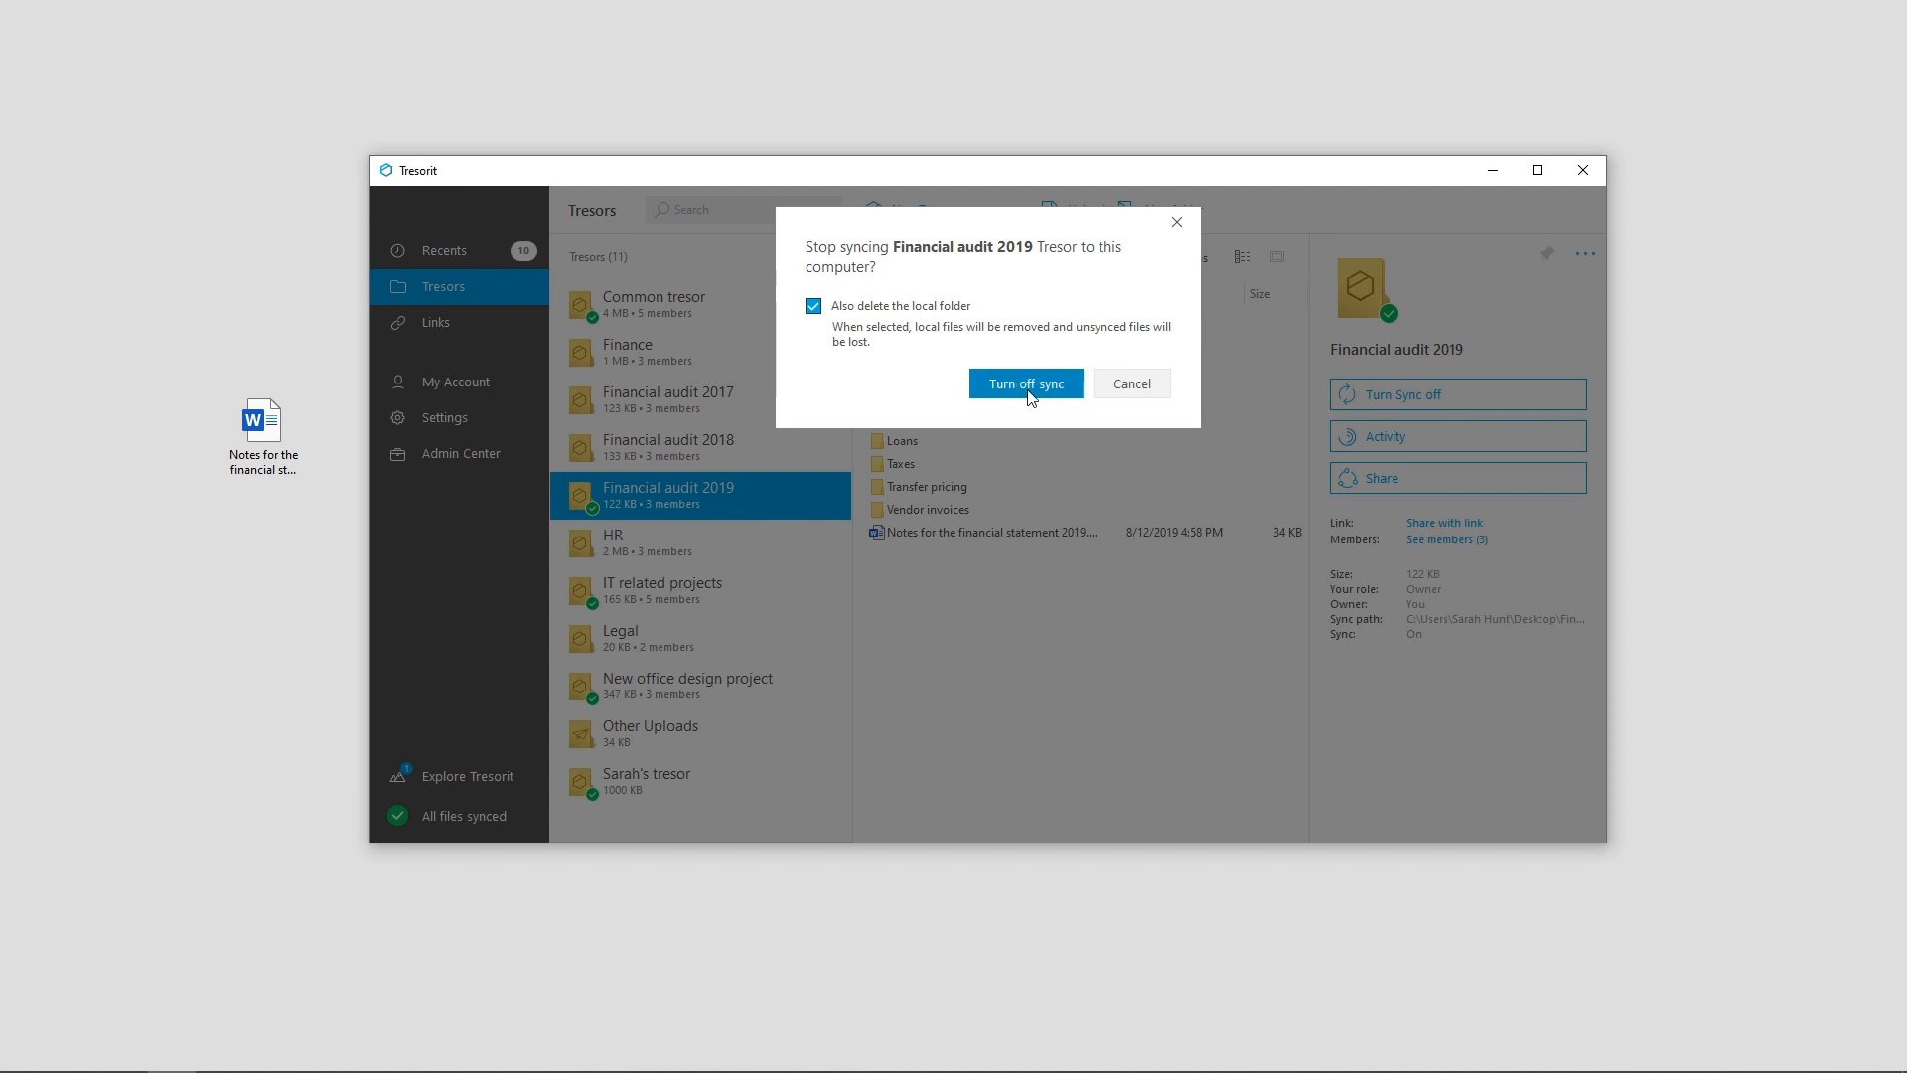
left_click(1025, 383)
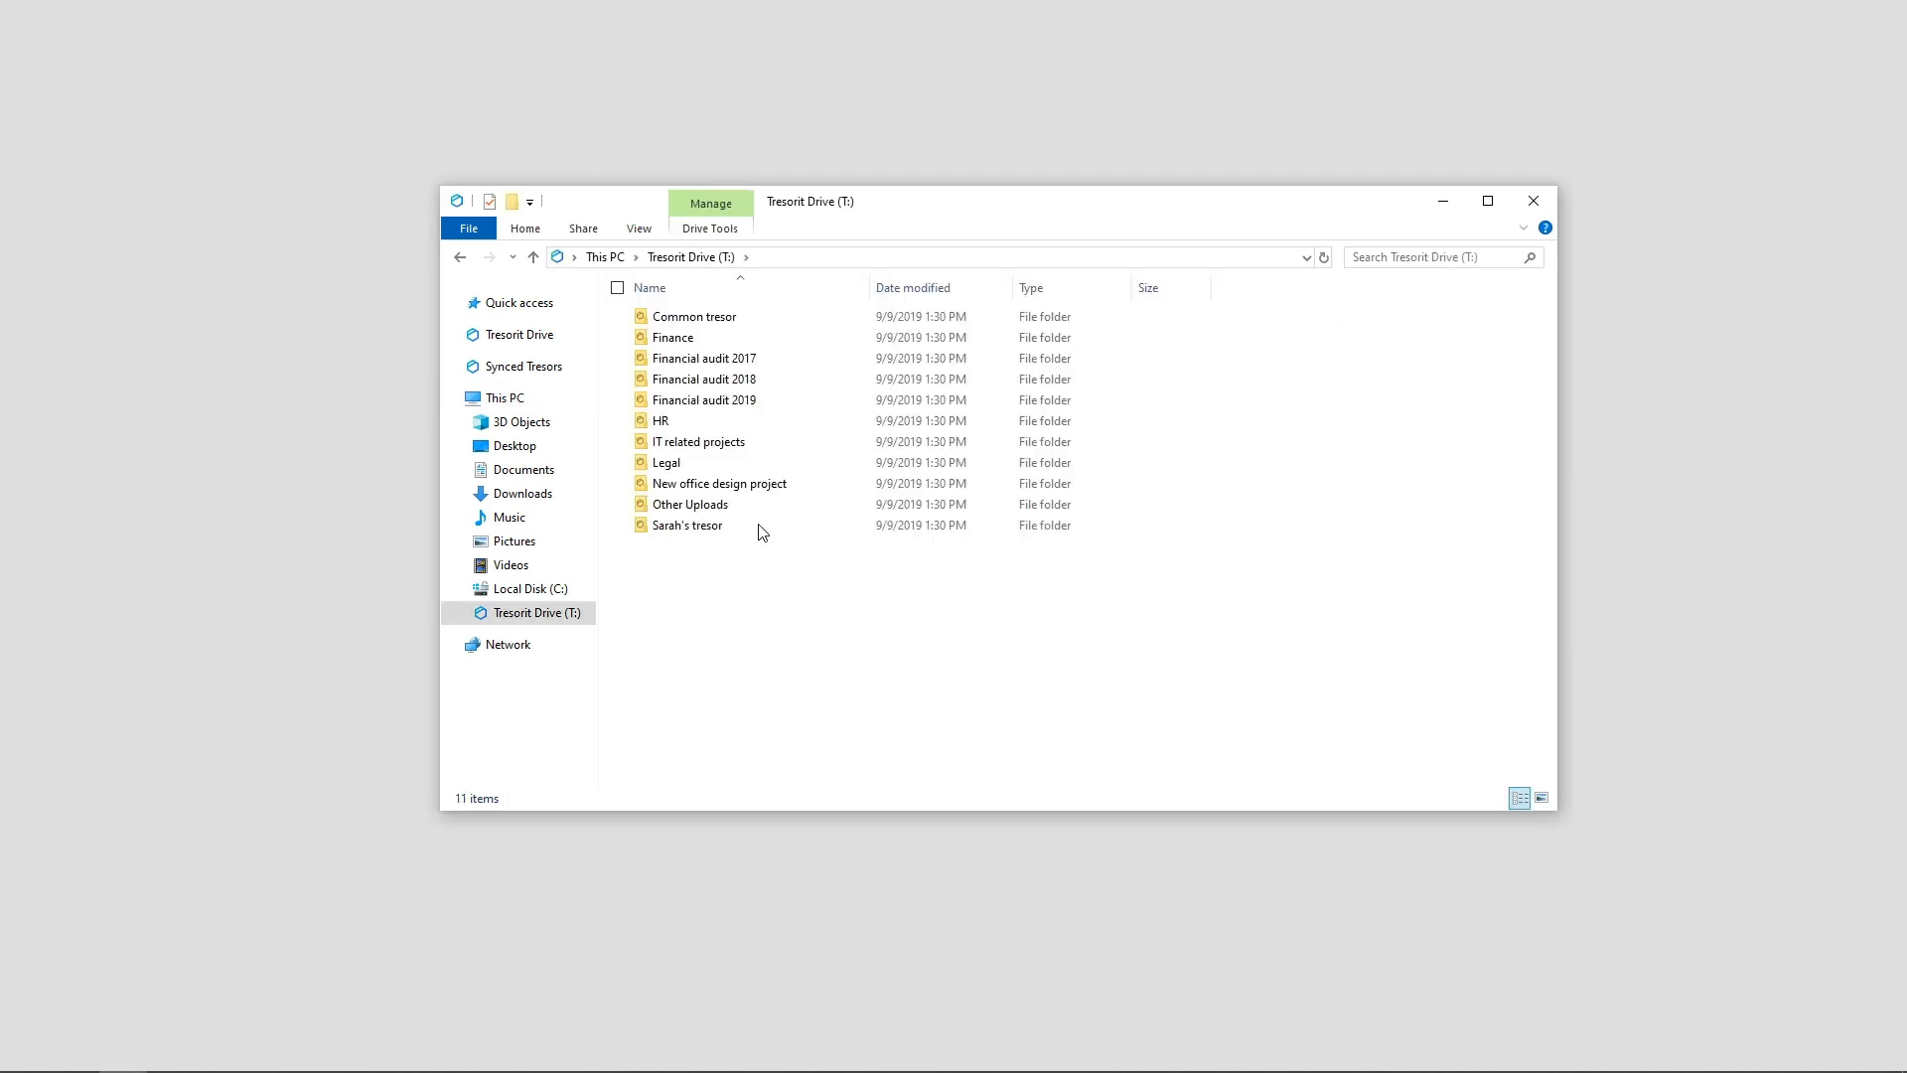
- Browse into Financial audit 2019 > Financial statement > Business reports 2019 on the Tresorit drive
double_click(703, 400)
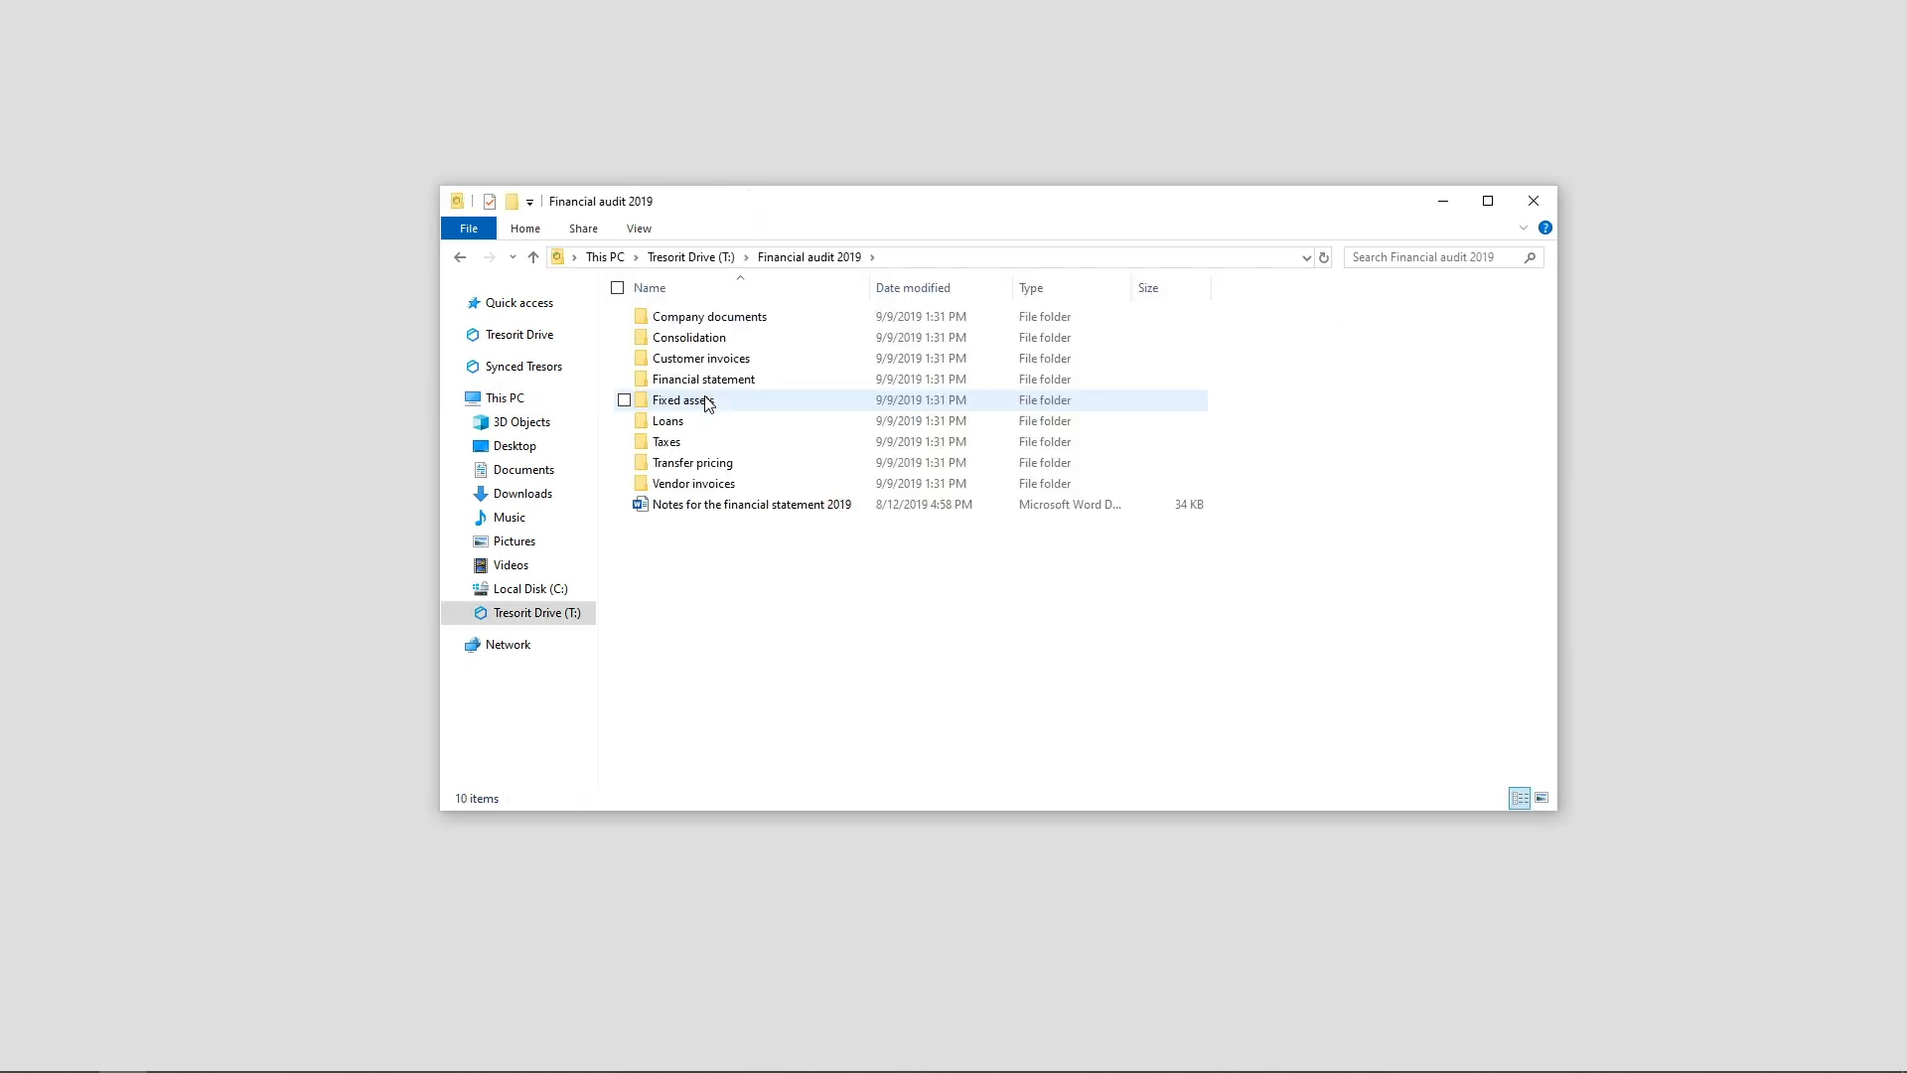
double_click(703, 377)
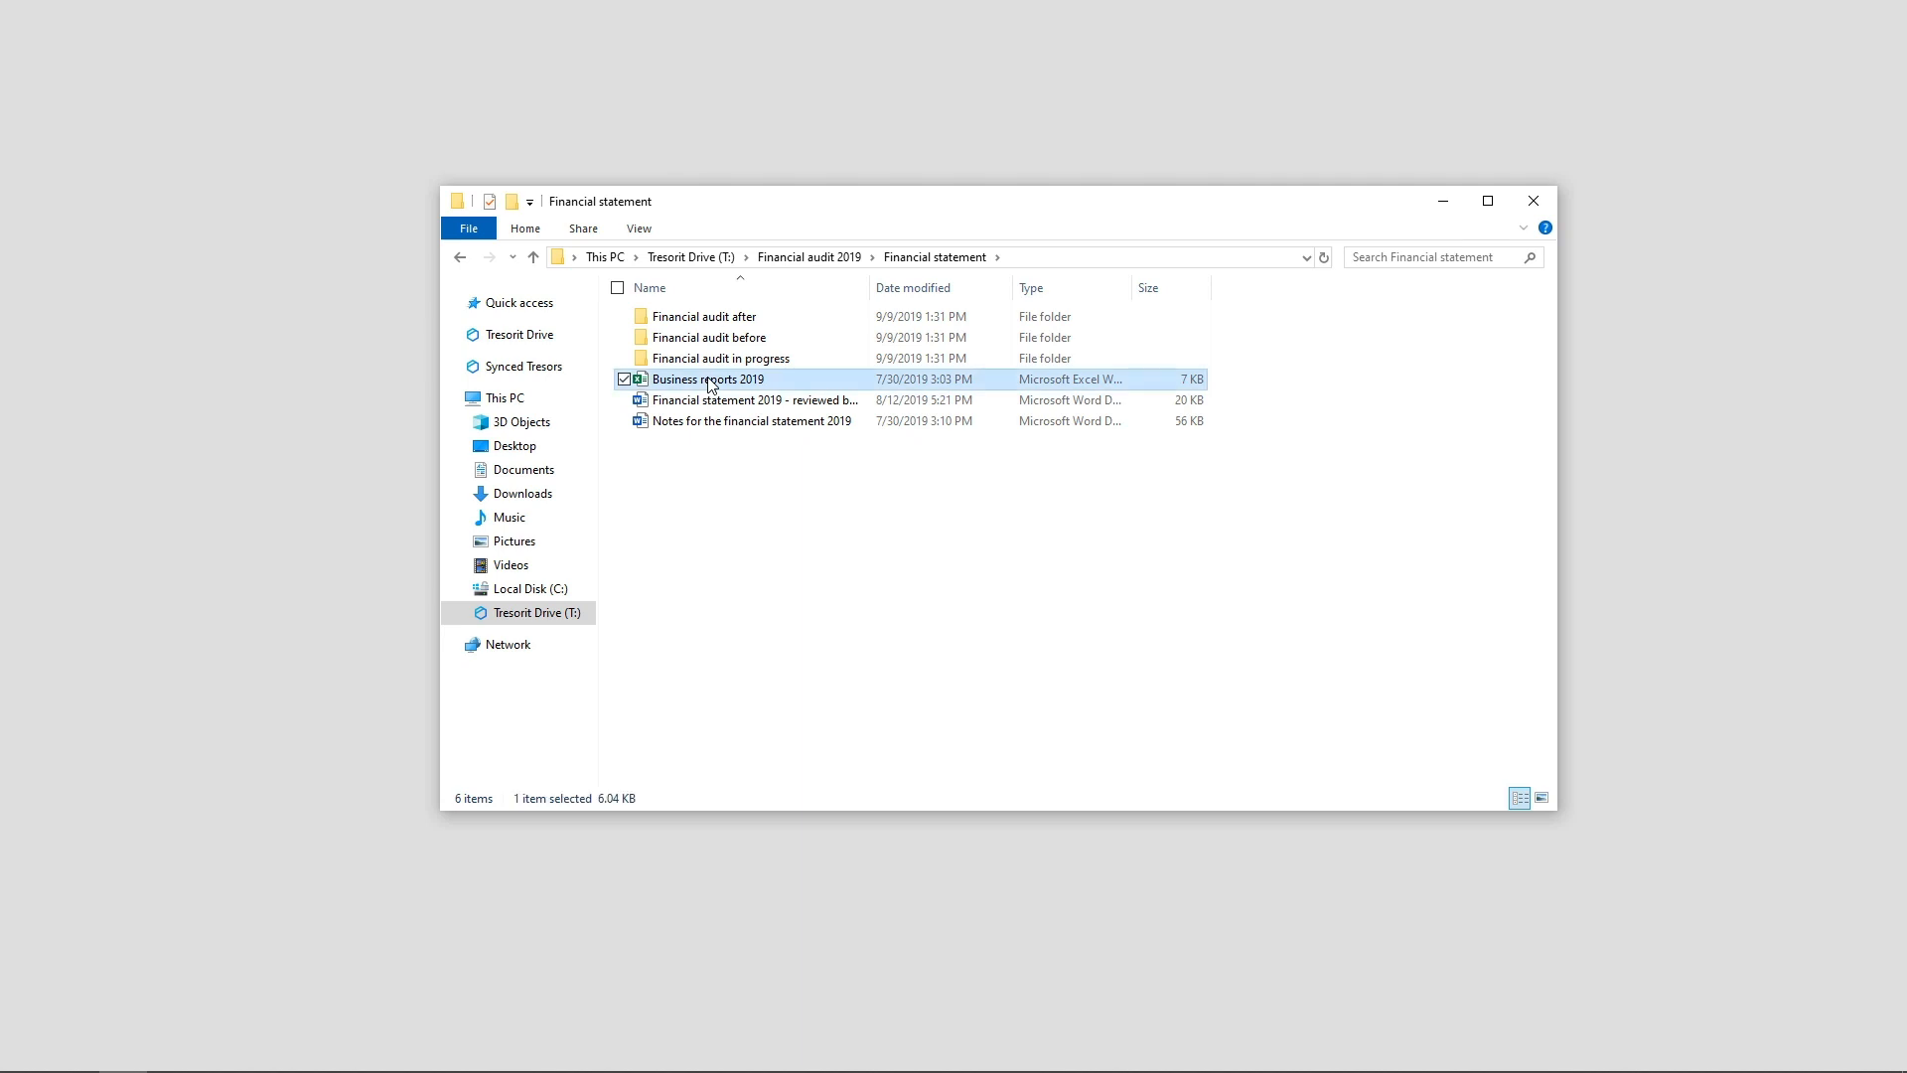
double_click(707, 377)
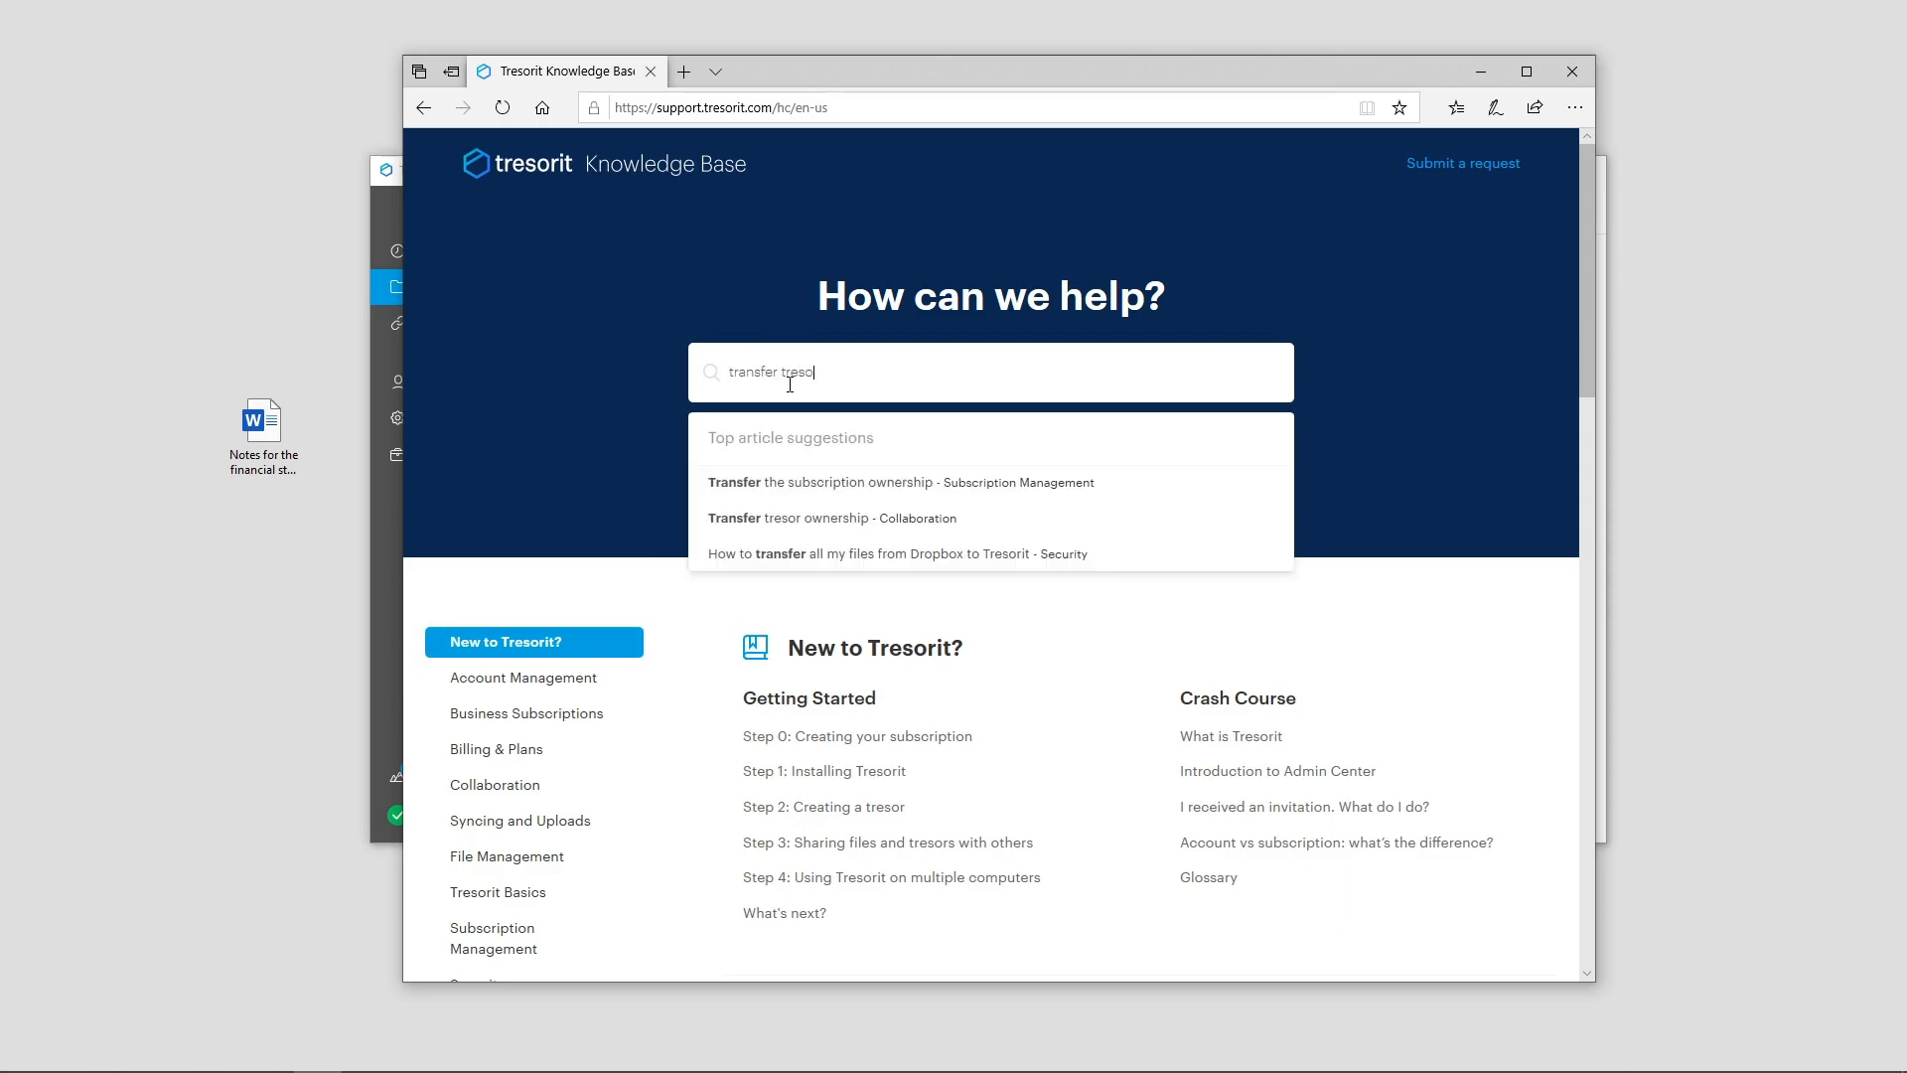
- Read the Transfer tresor ownership knowledge base article and its steps
left_click(786, 517)
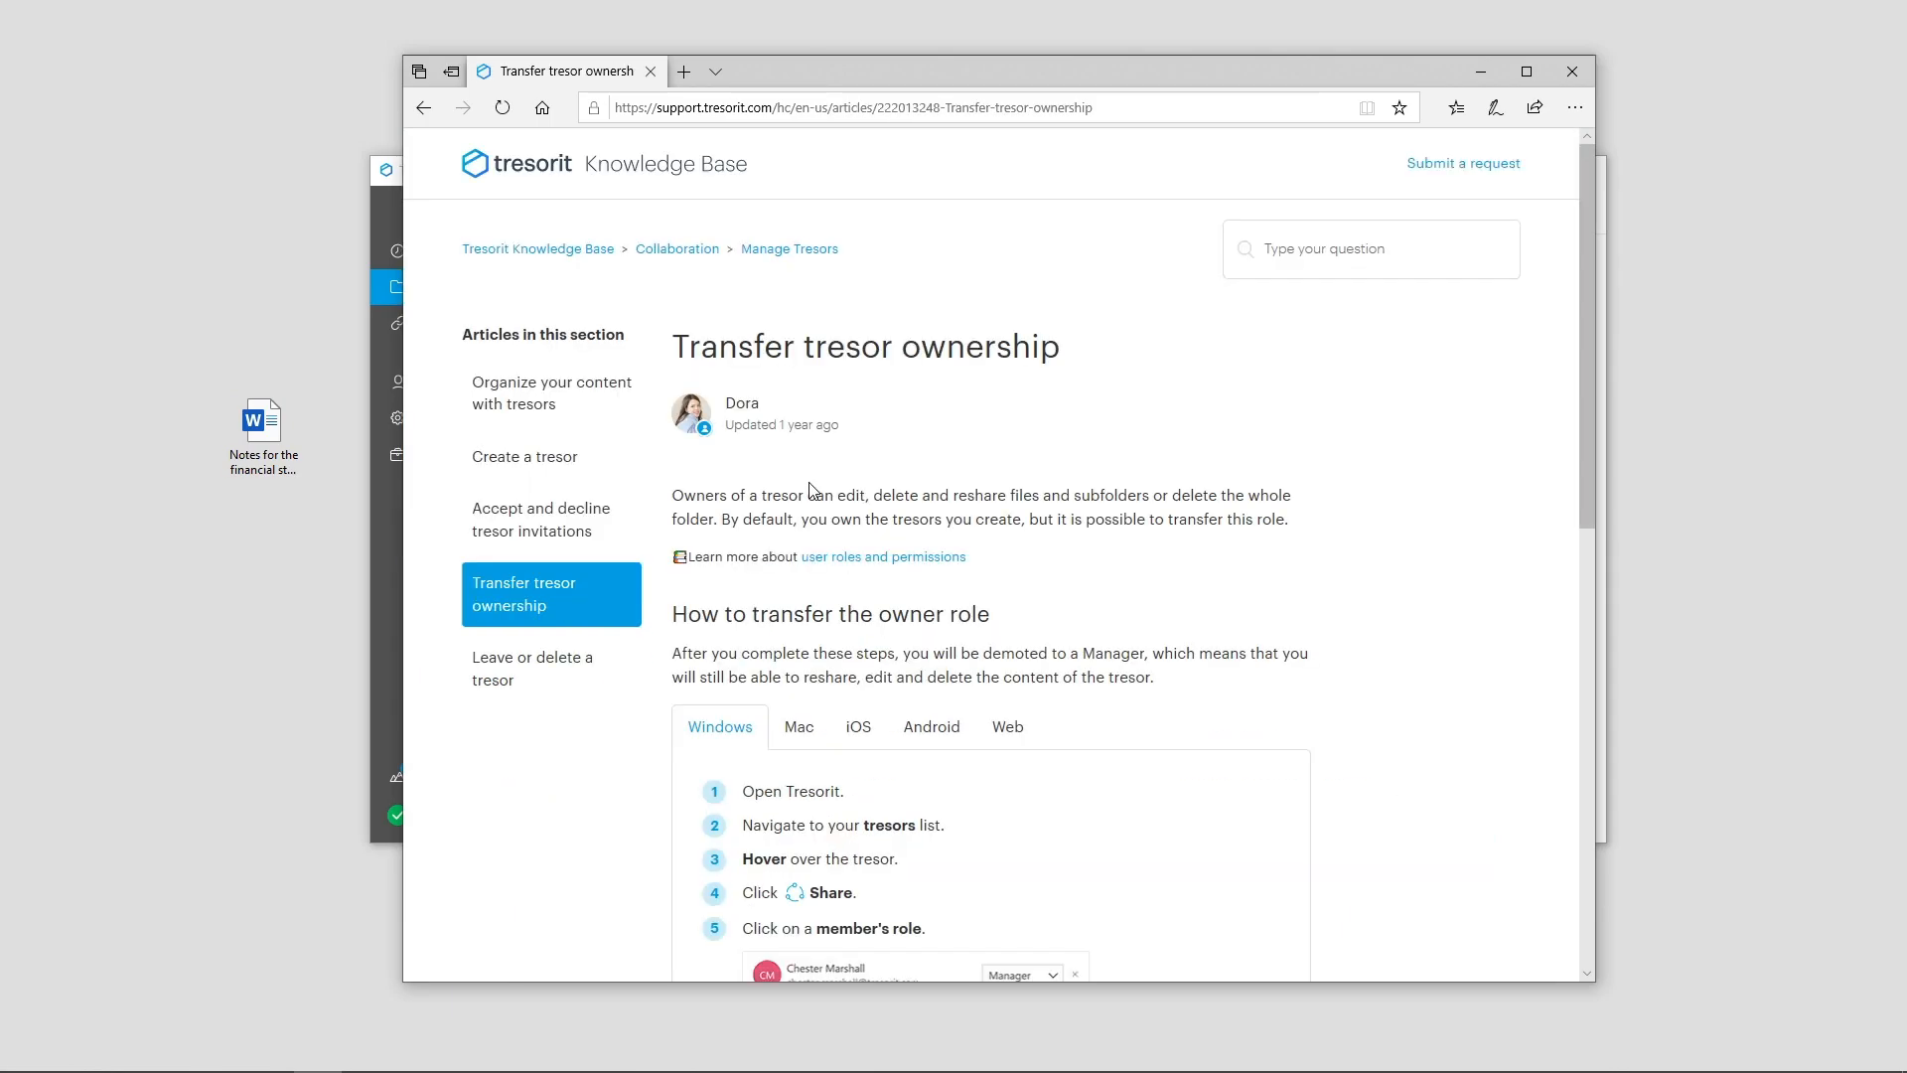
scroll("down", 3)
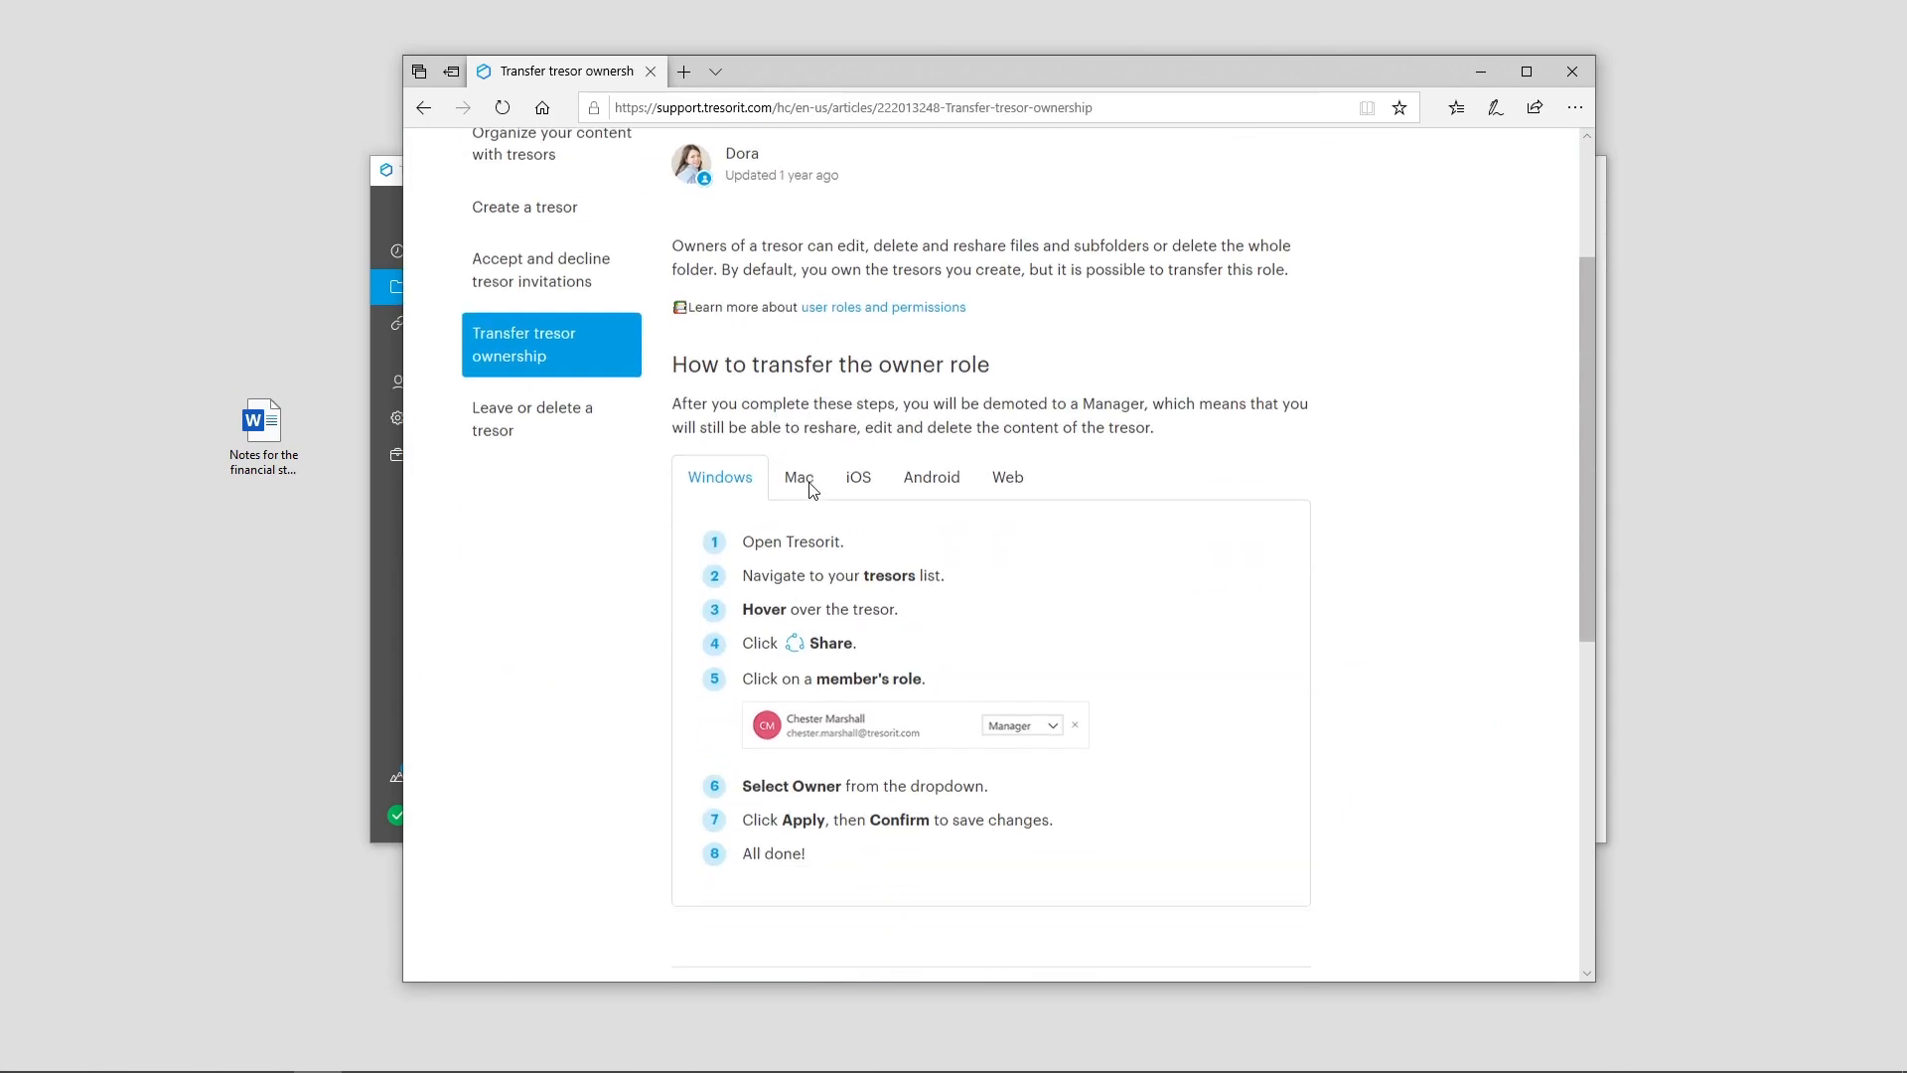
left_click(798, 476)
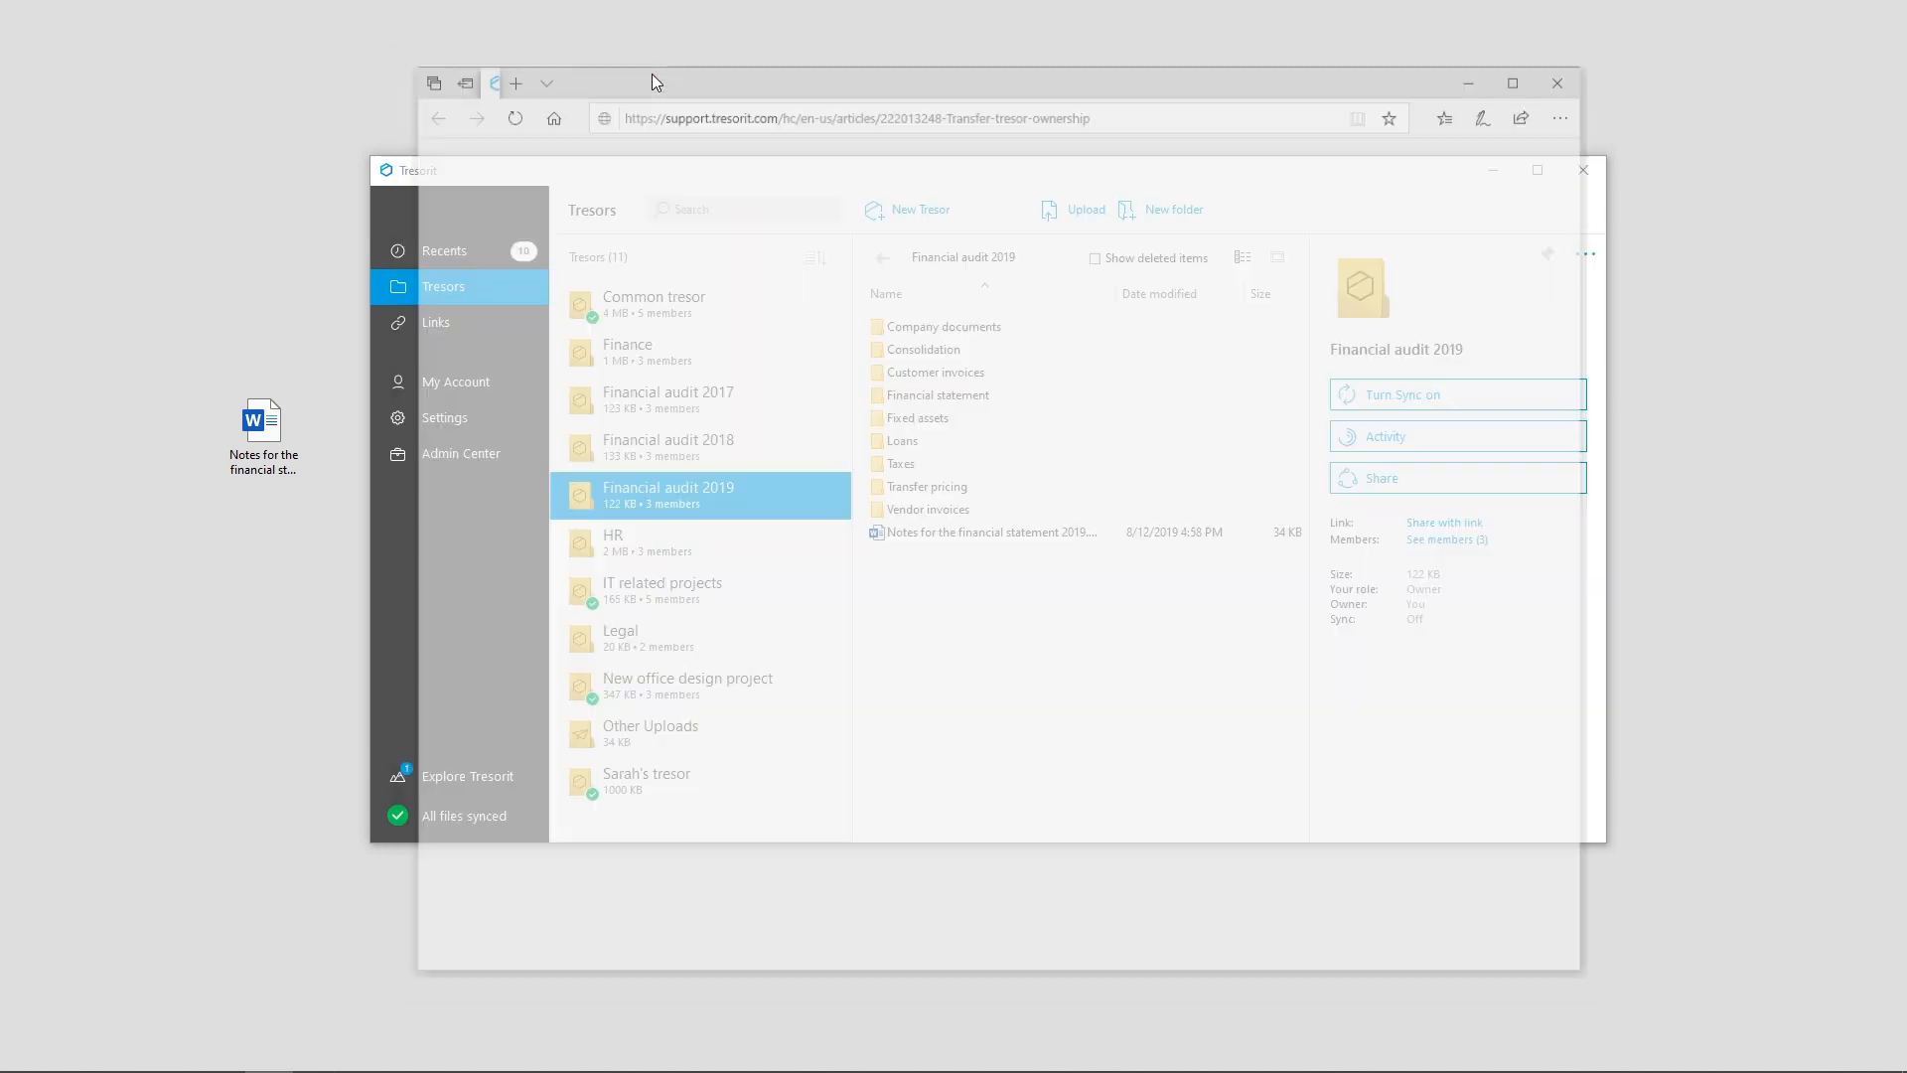
left_click(445, 417)
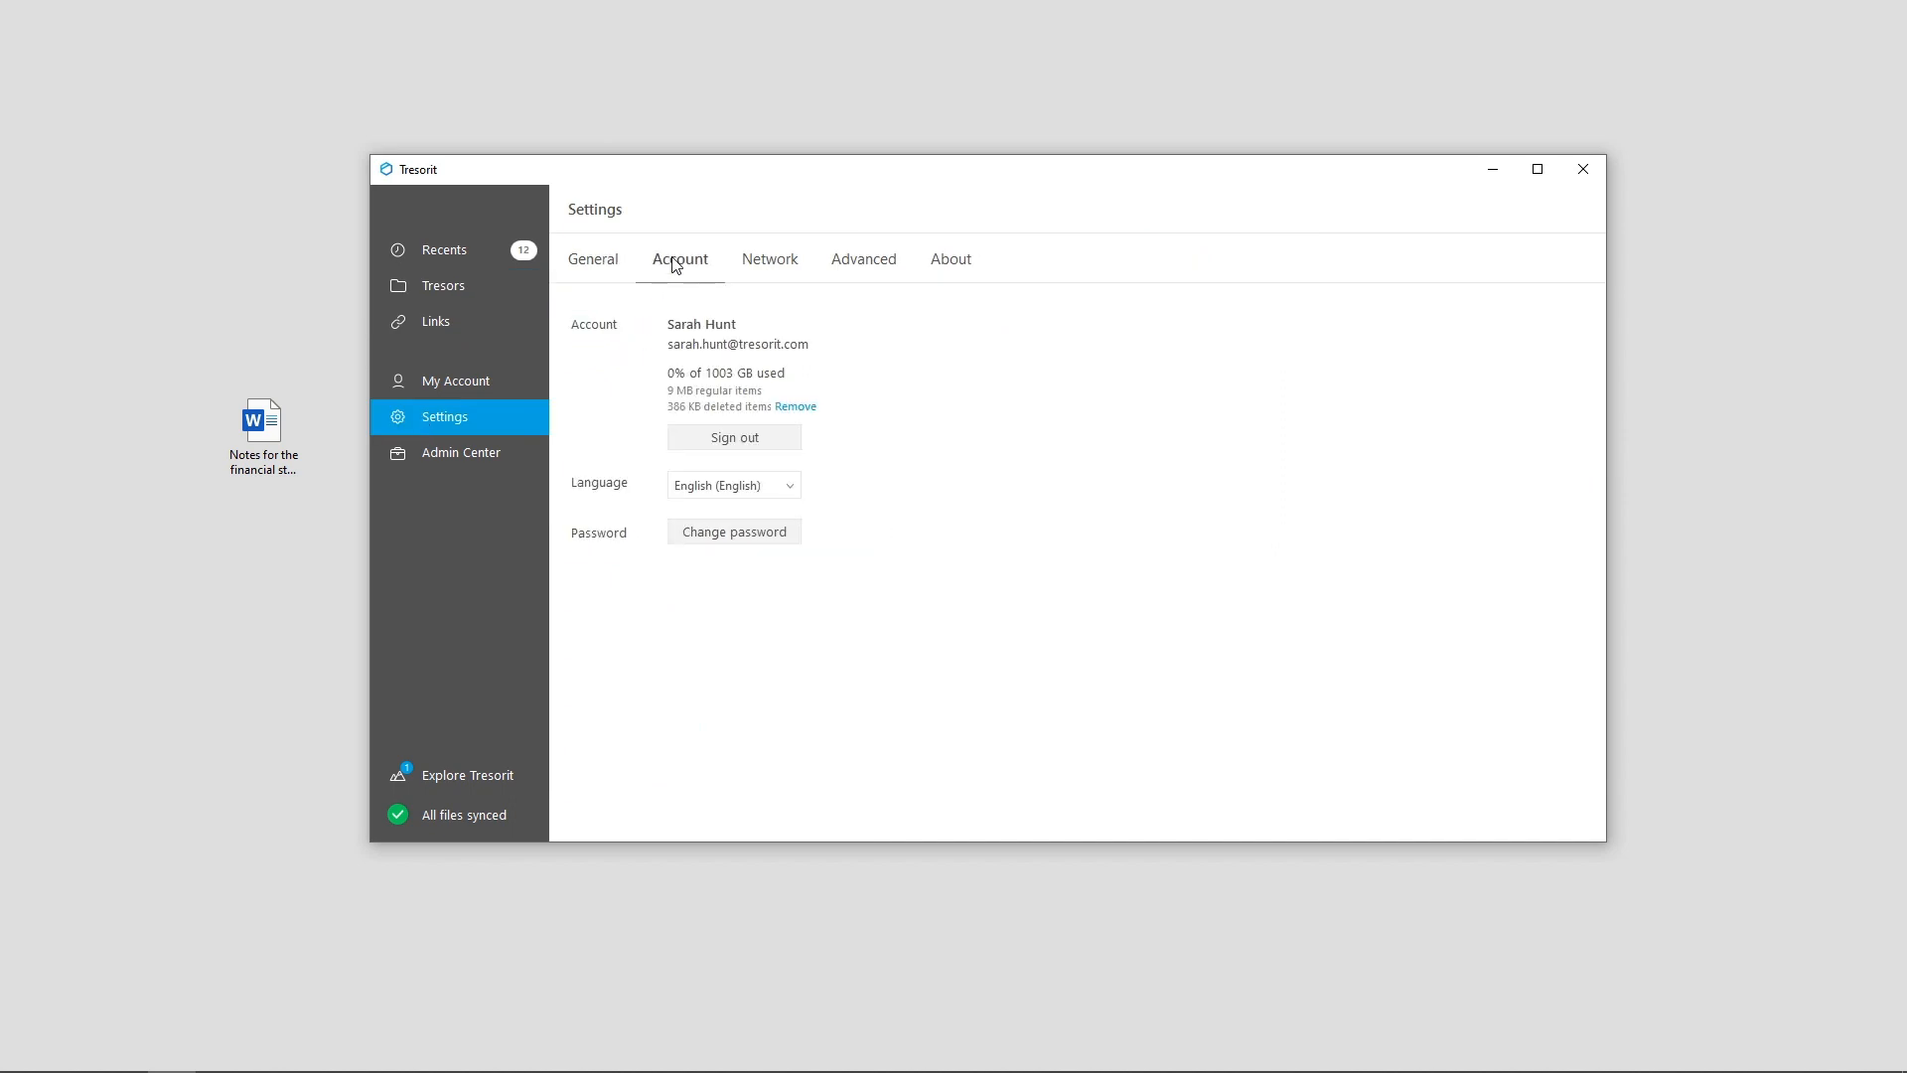
left_click(734, 485)
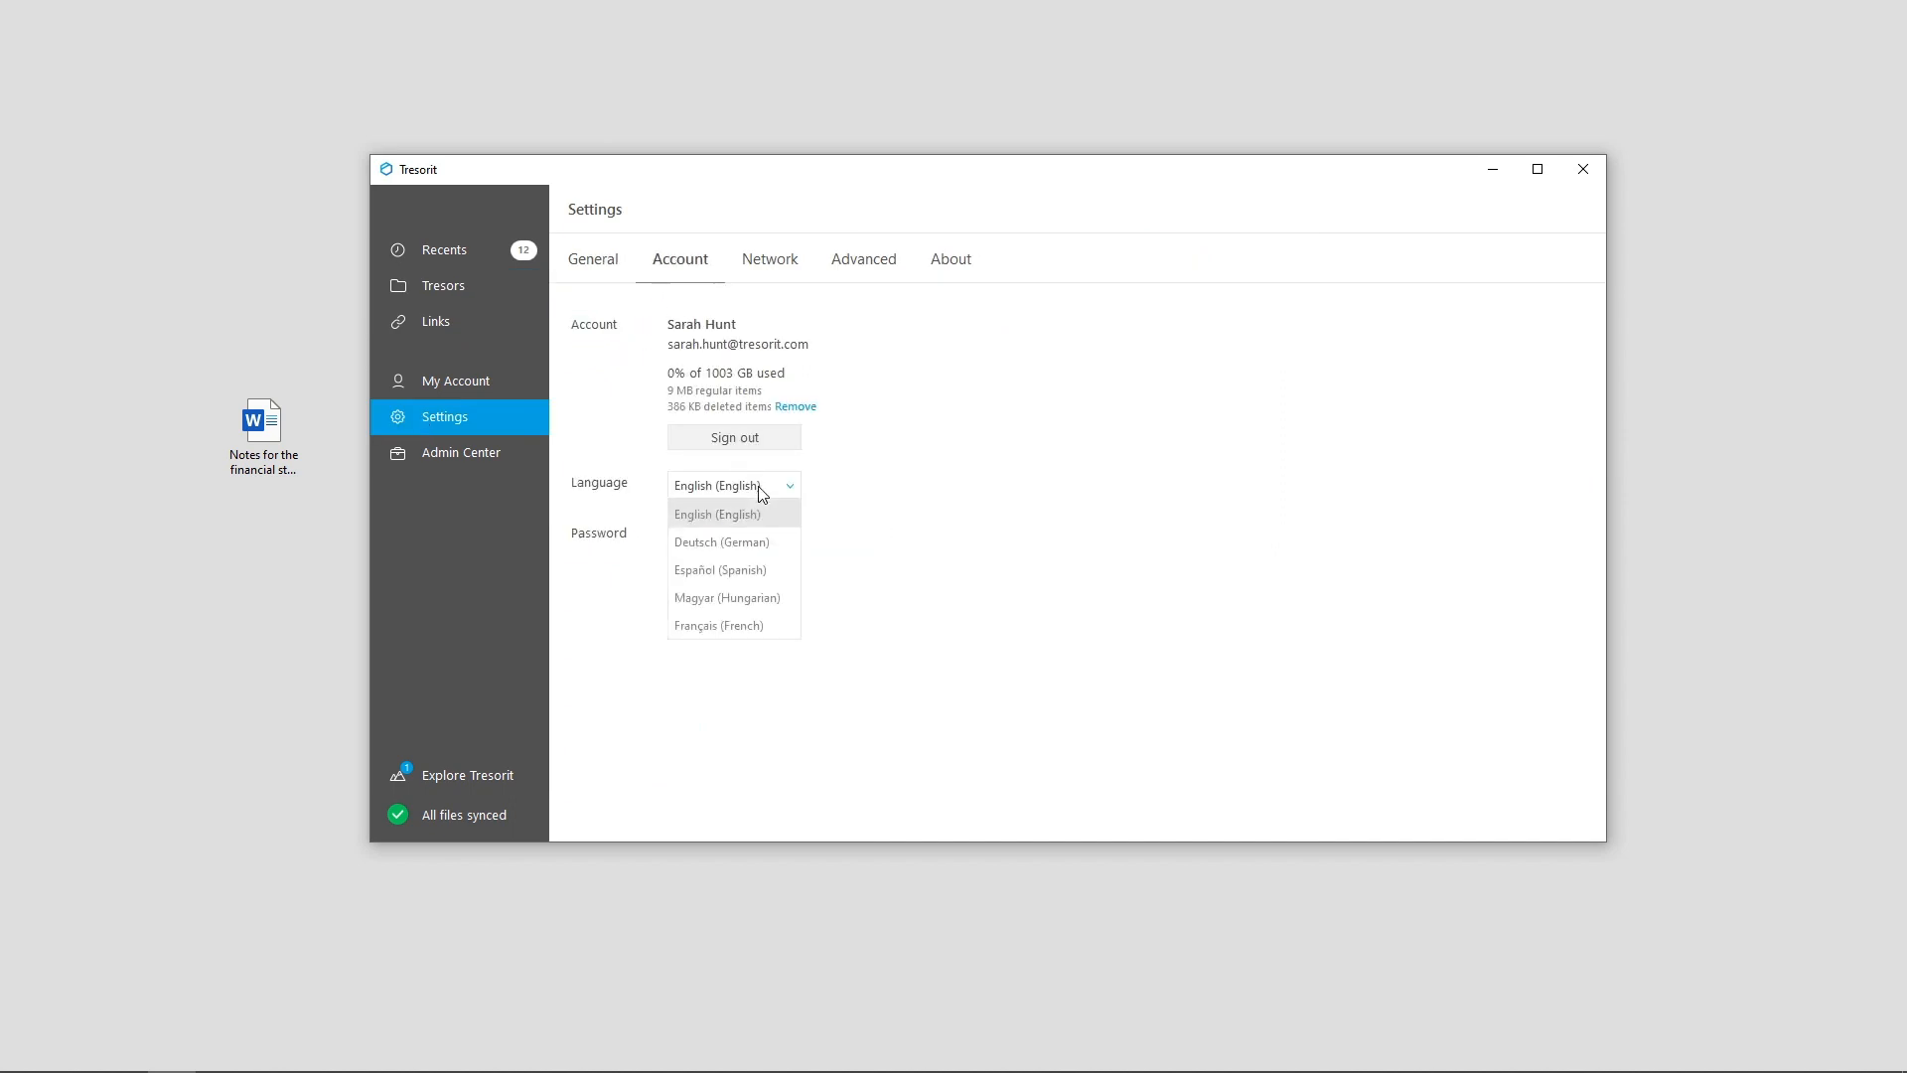
left_click(717, 512)
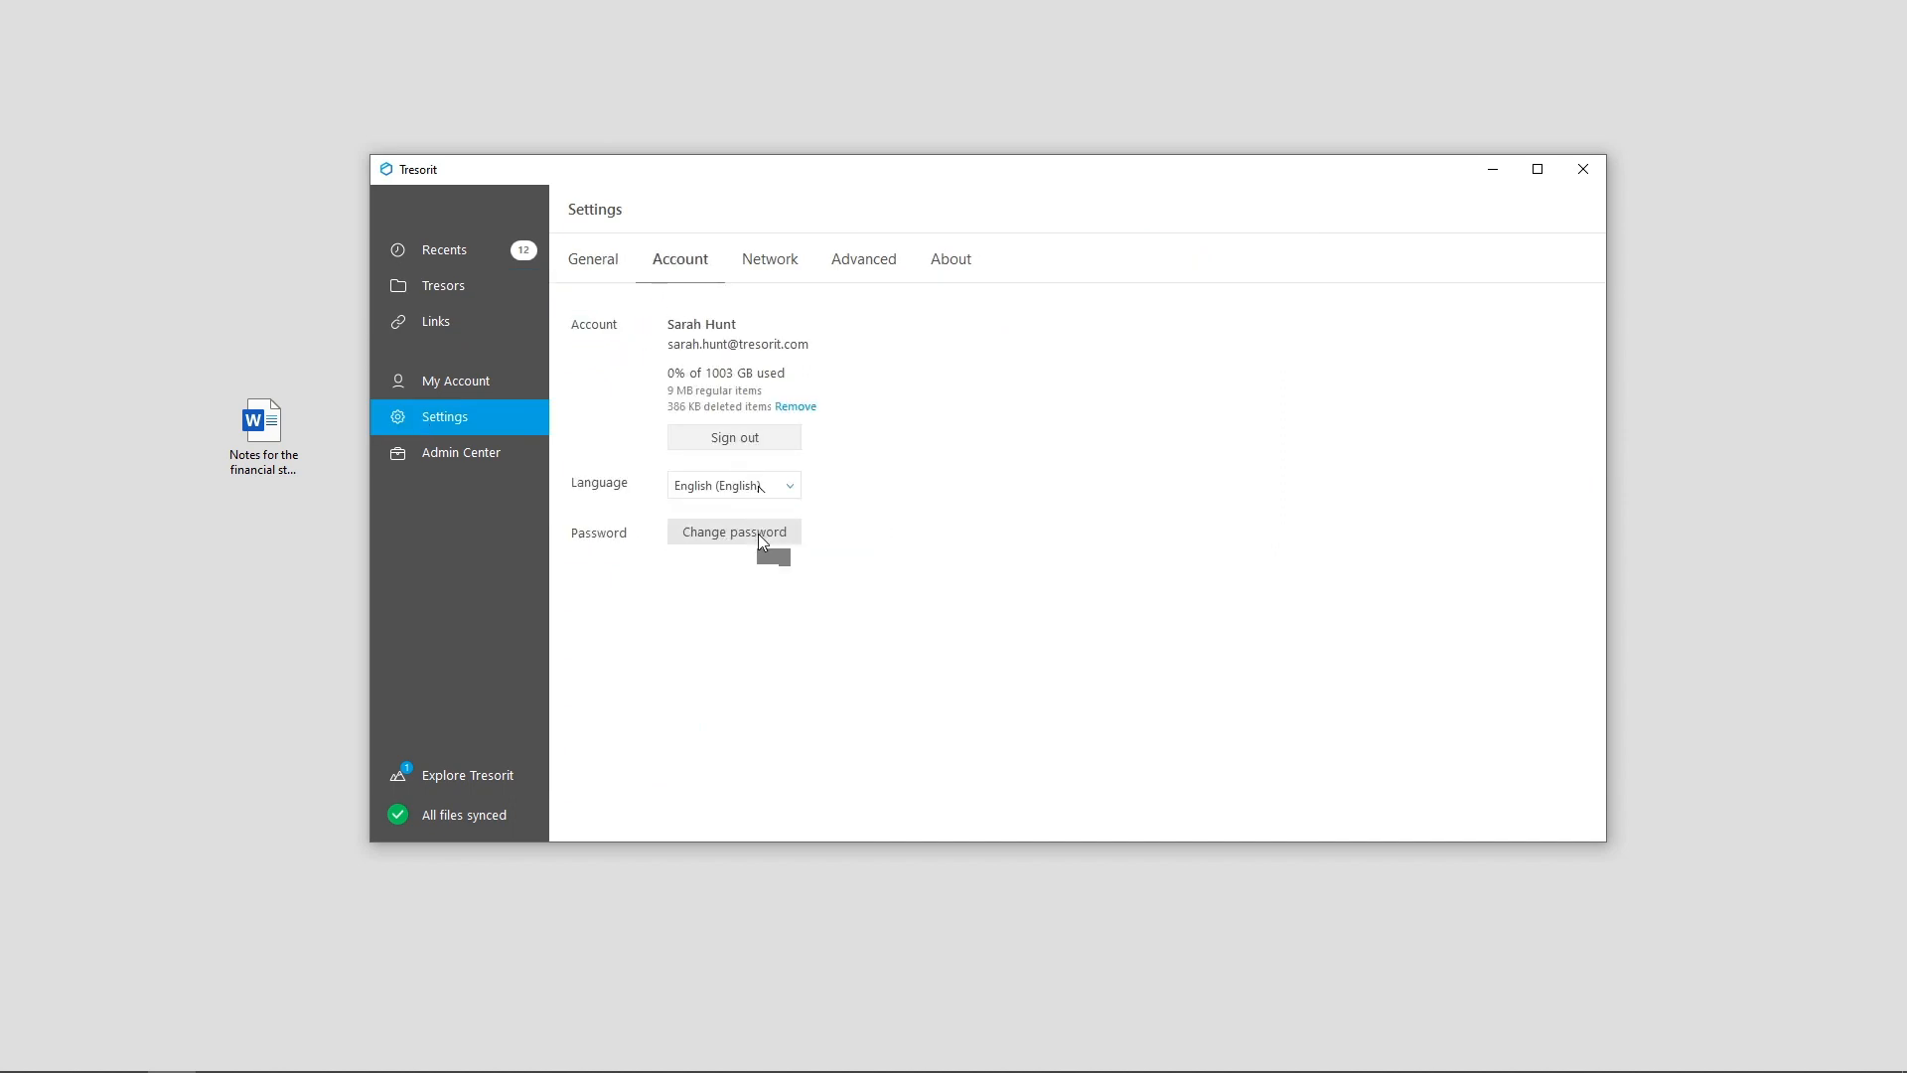
left_click(735, 532)
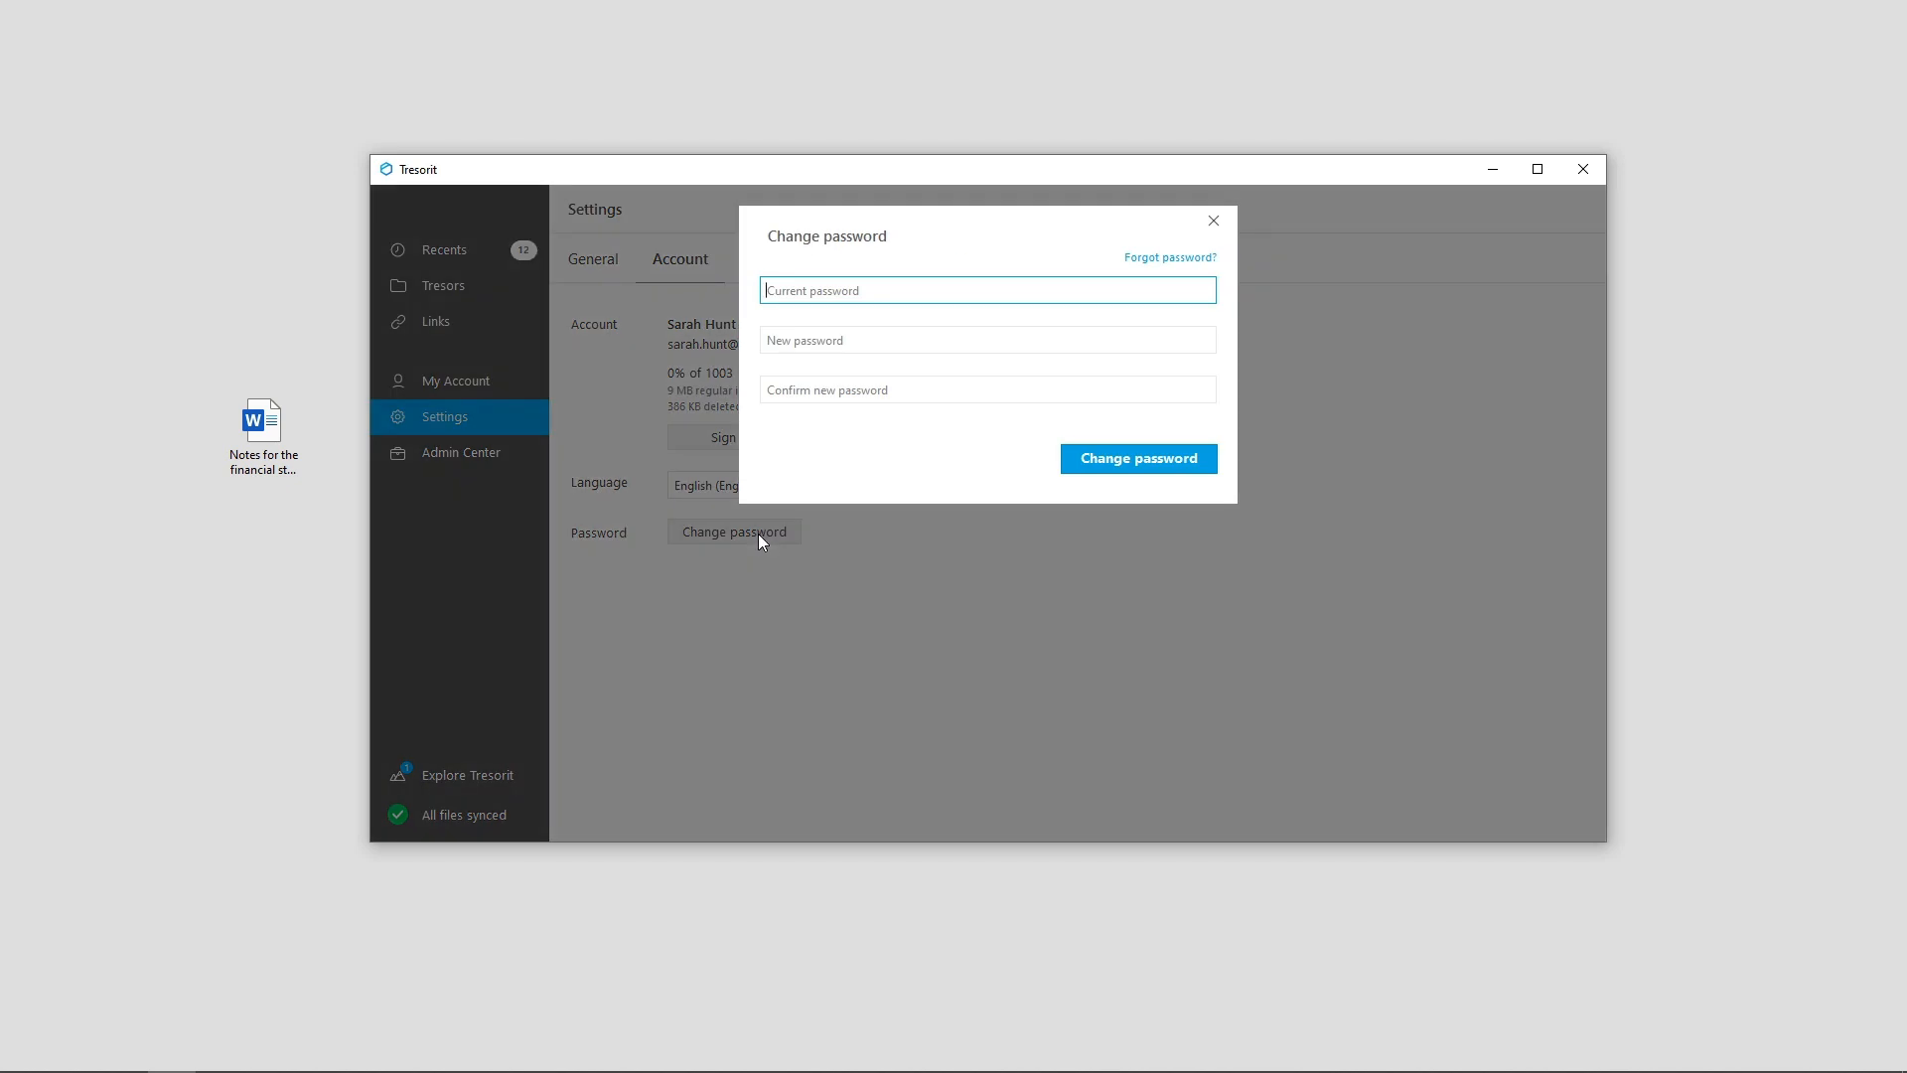
left_click(1214, 219)
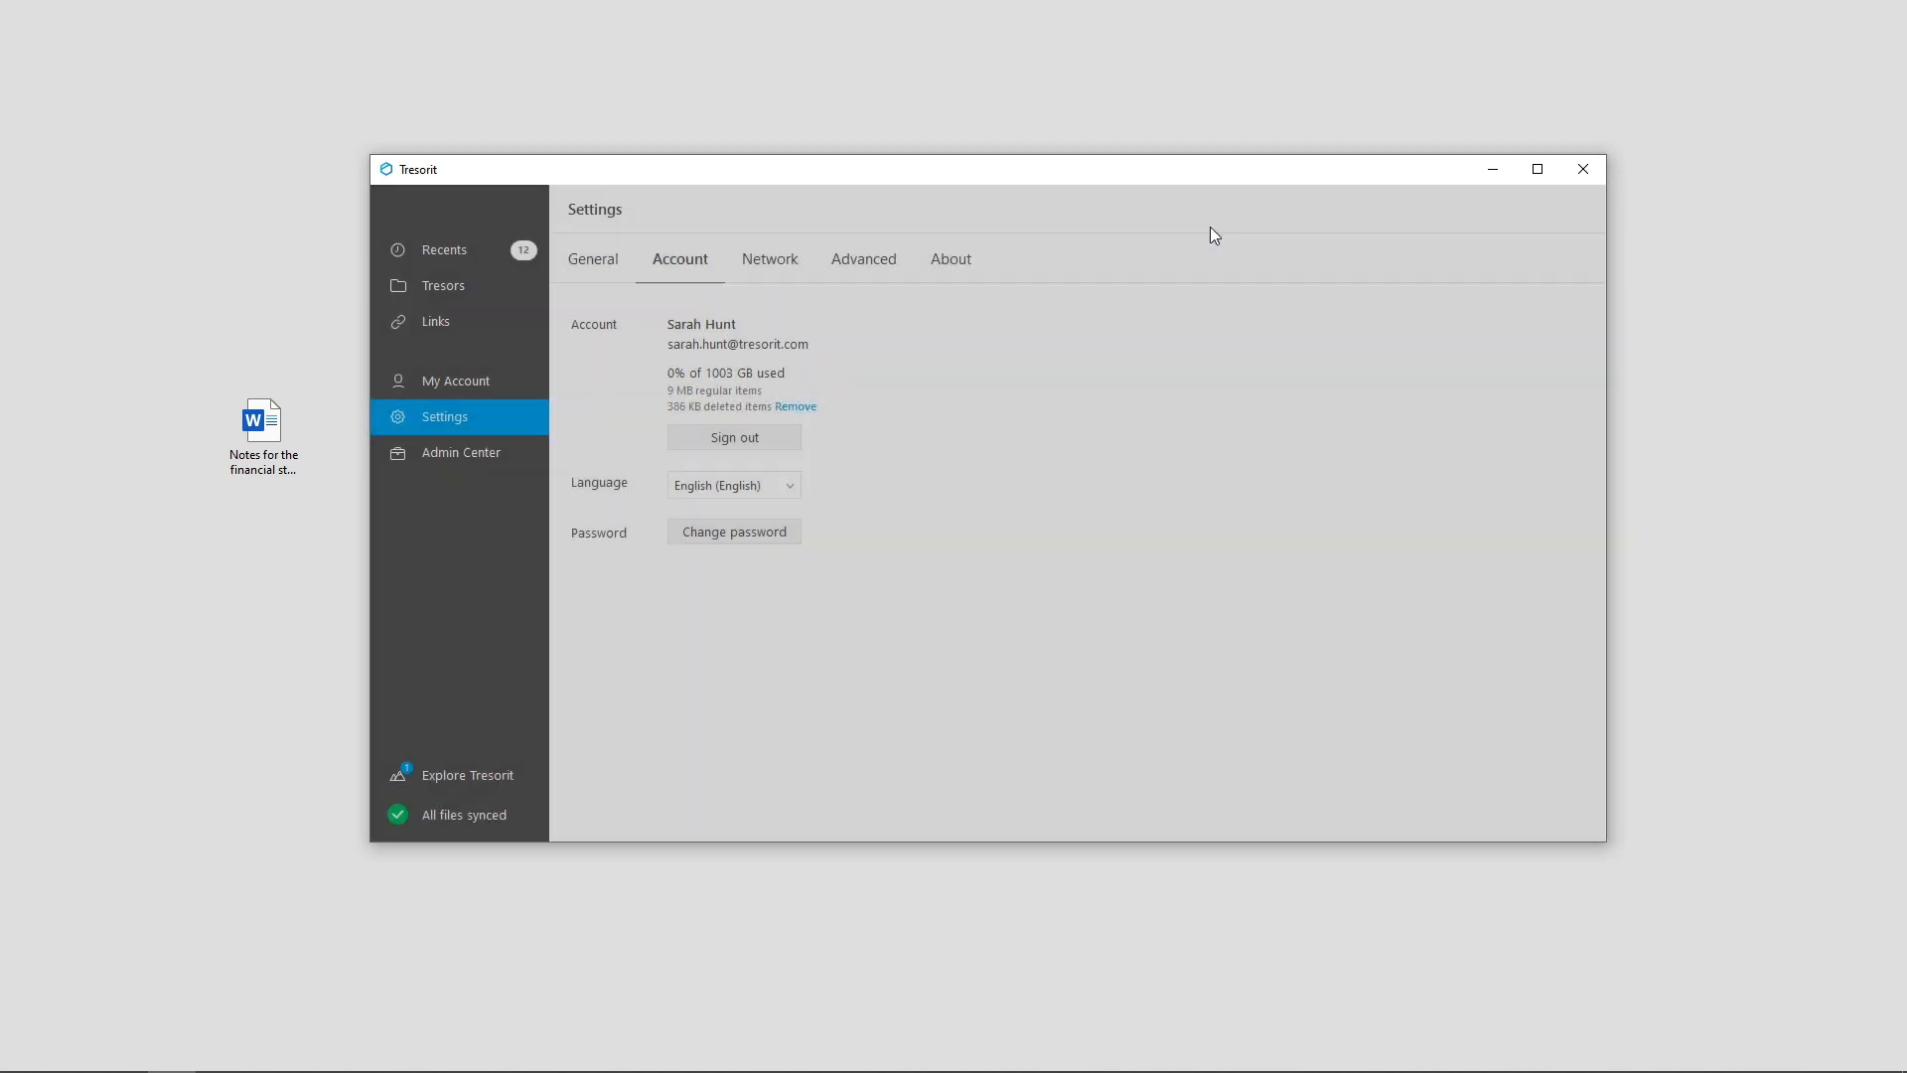
left_click(443, 286)
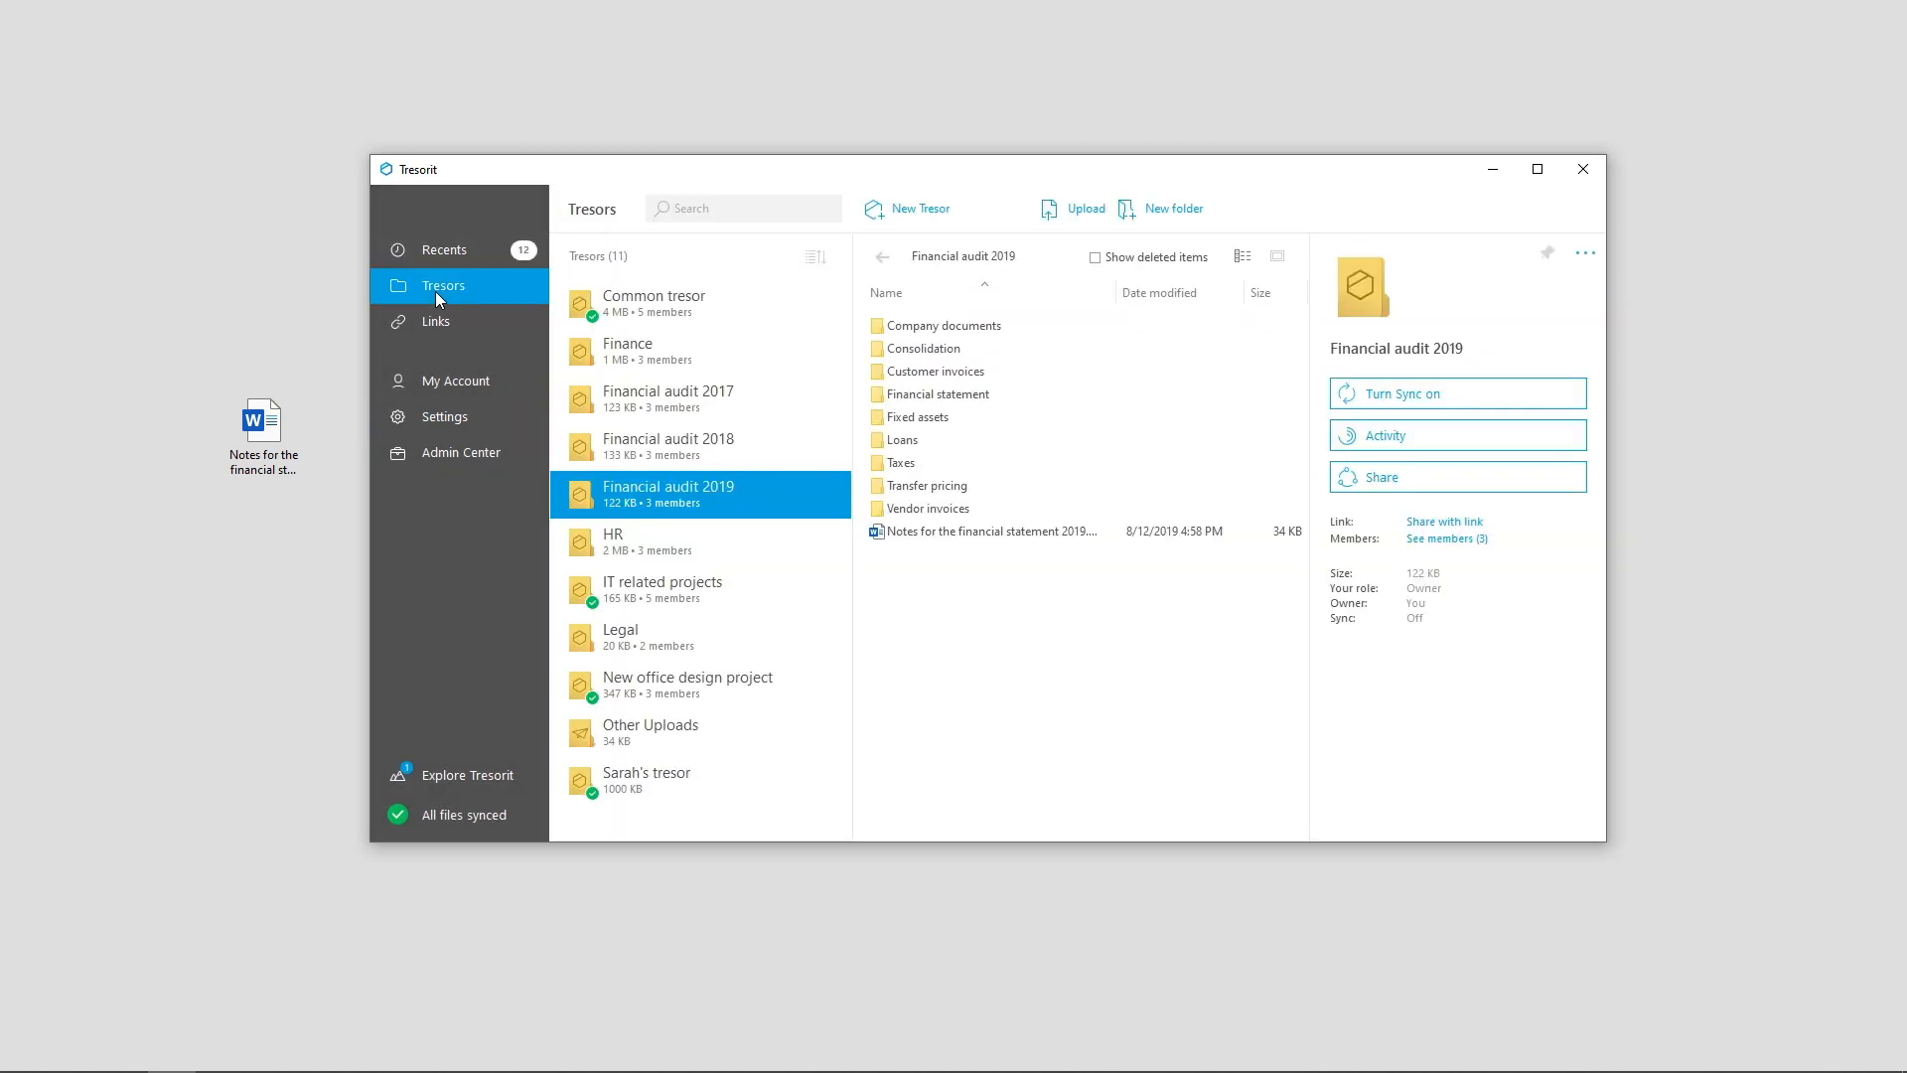